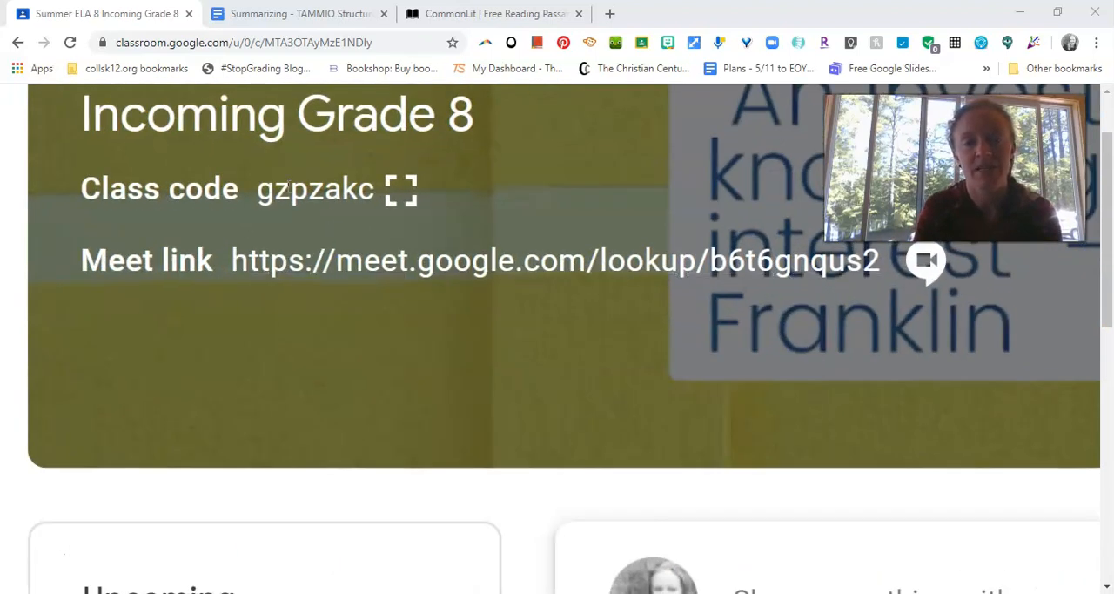
mouse_move(321, 277)
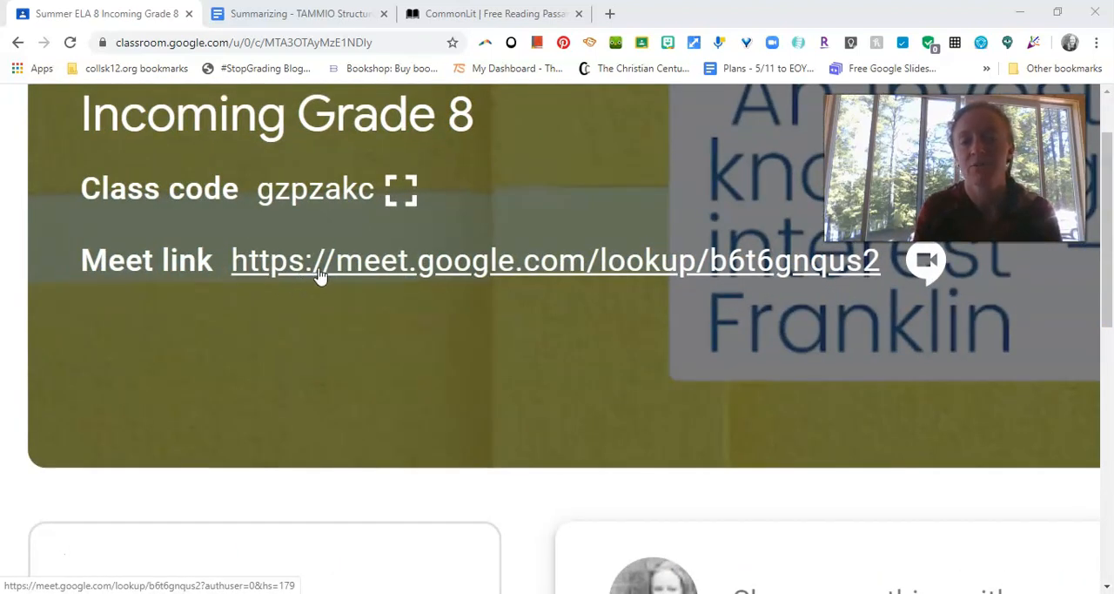
mouse_move(266, 303)
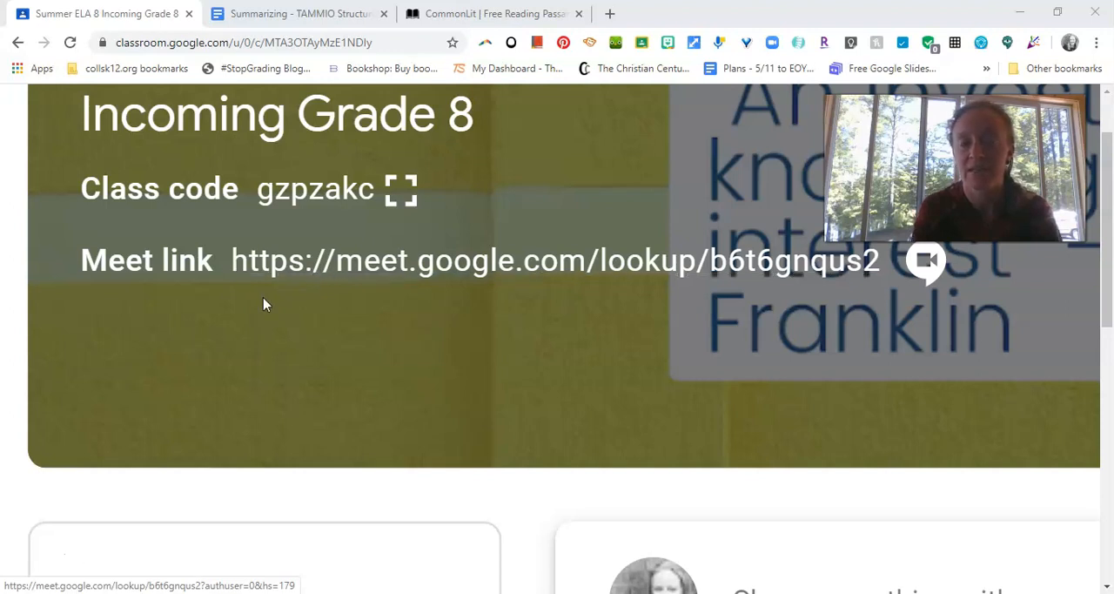
mouse_move(216, 358)
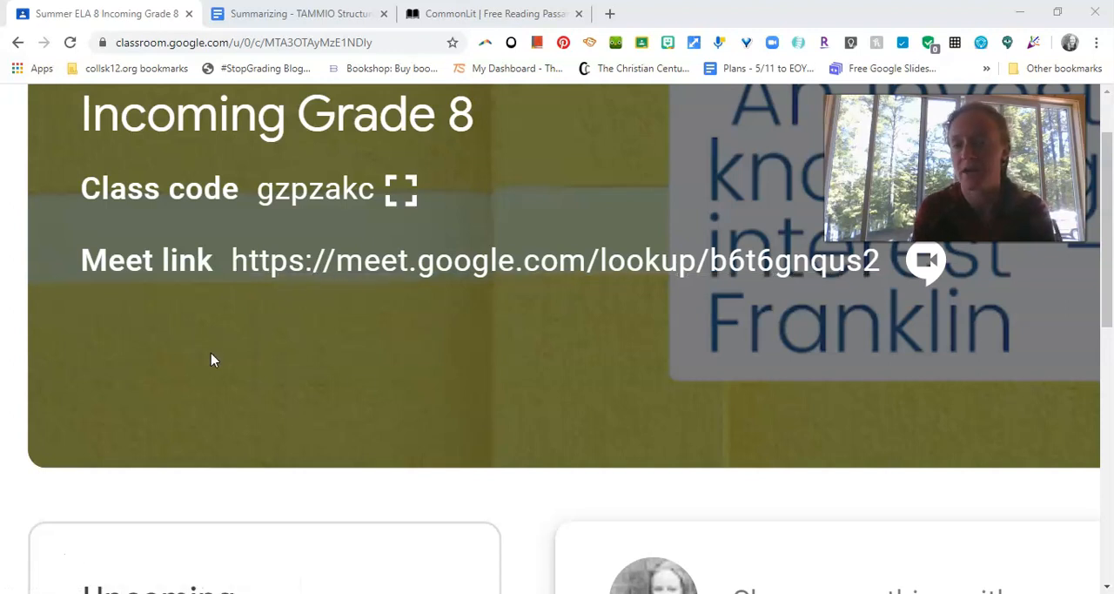
mouse_move(340, 265)
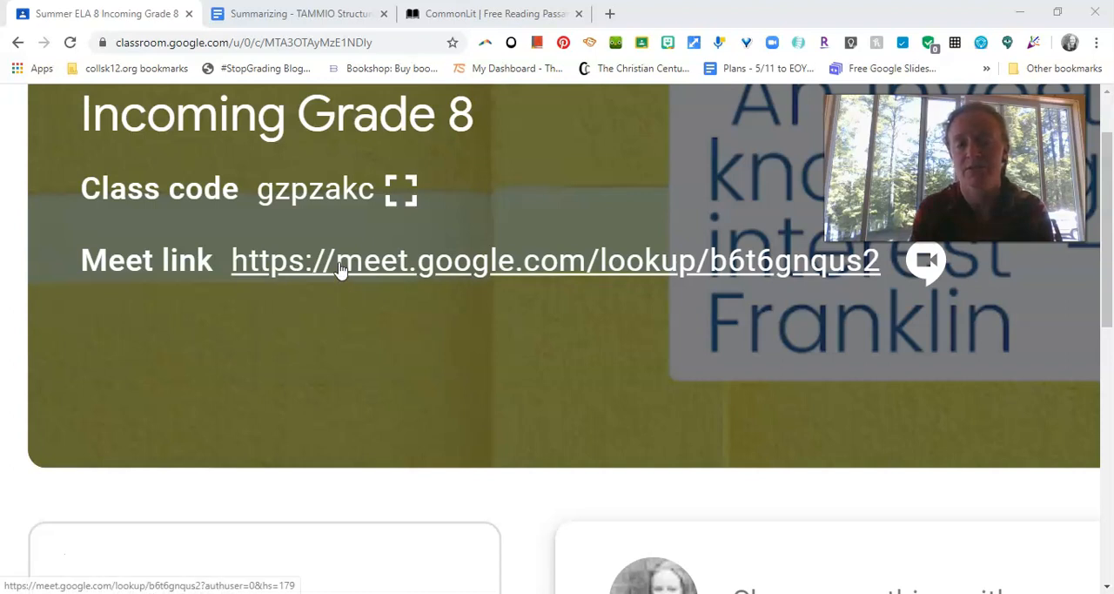
Sign in to CommonLit with the Google account and maximize the browser window.
scroll("up", 3)
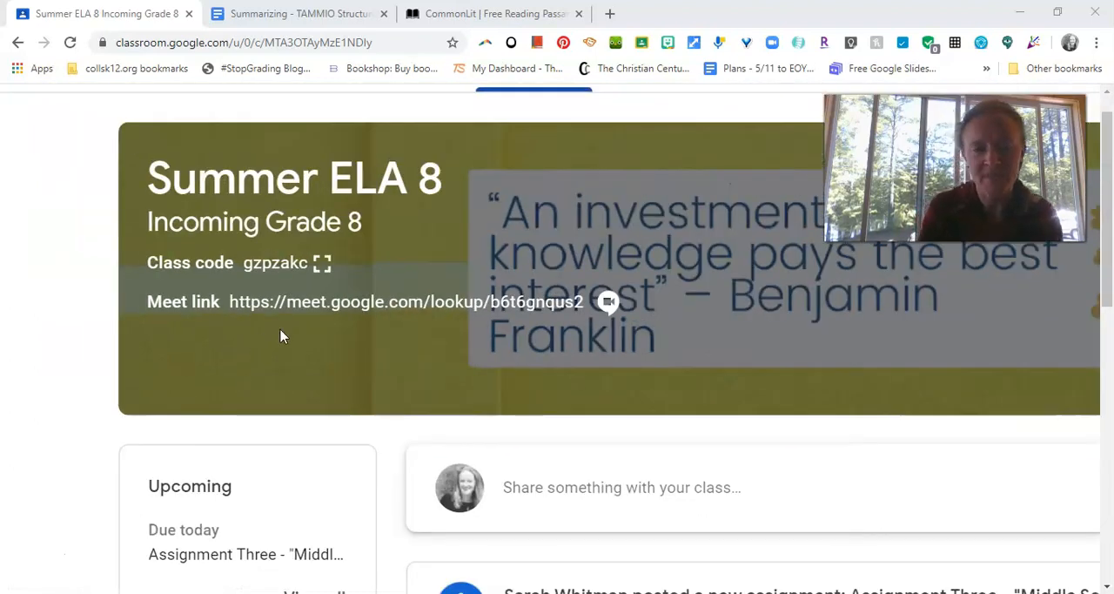
scroll("up", 3)
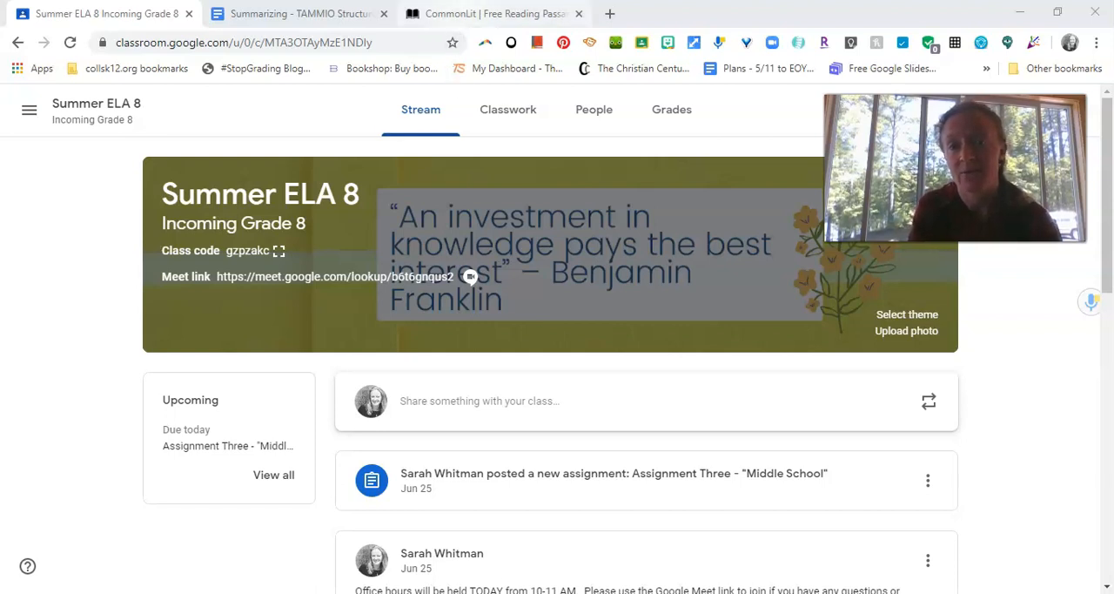
mouse_move(491, 14)
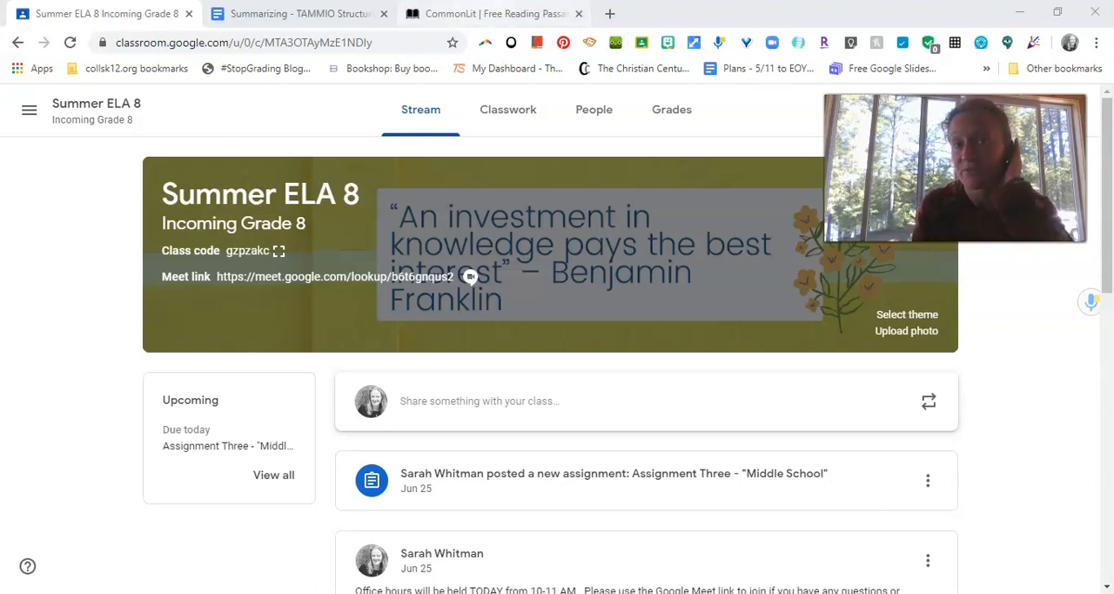
left_click(491, 14)
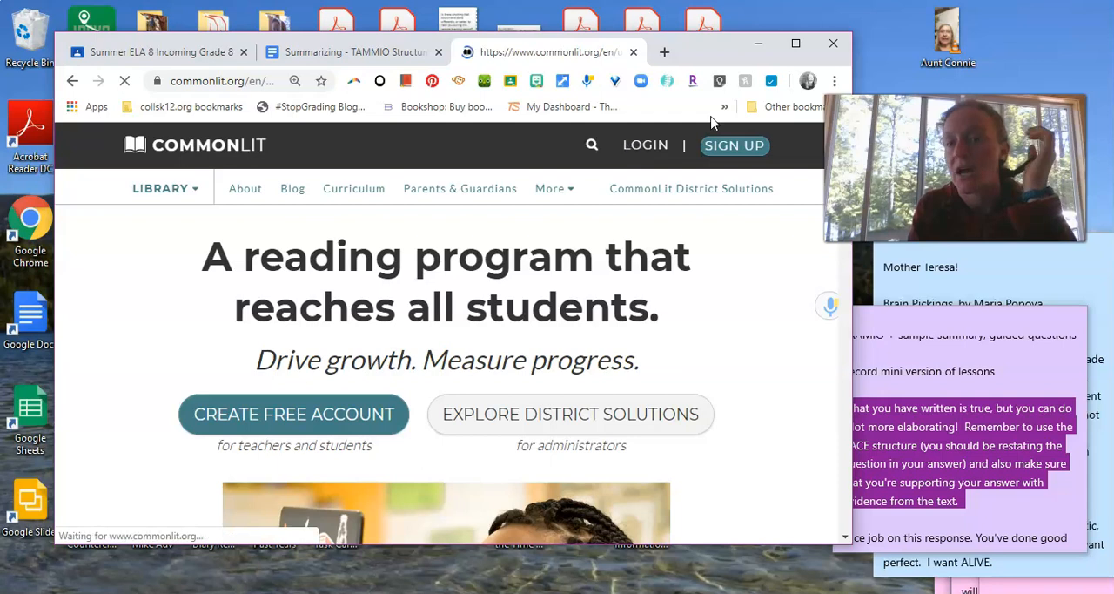
left_click(644, 145)
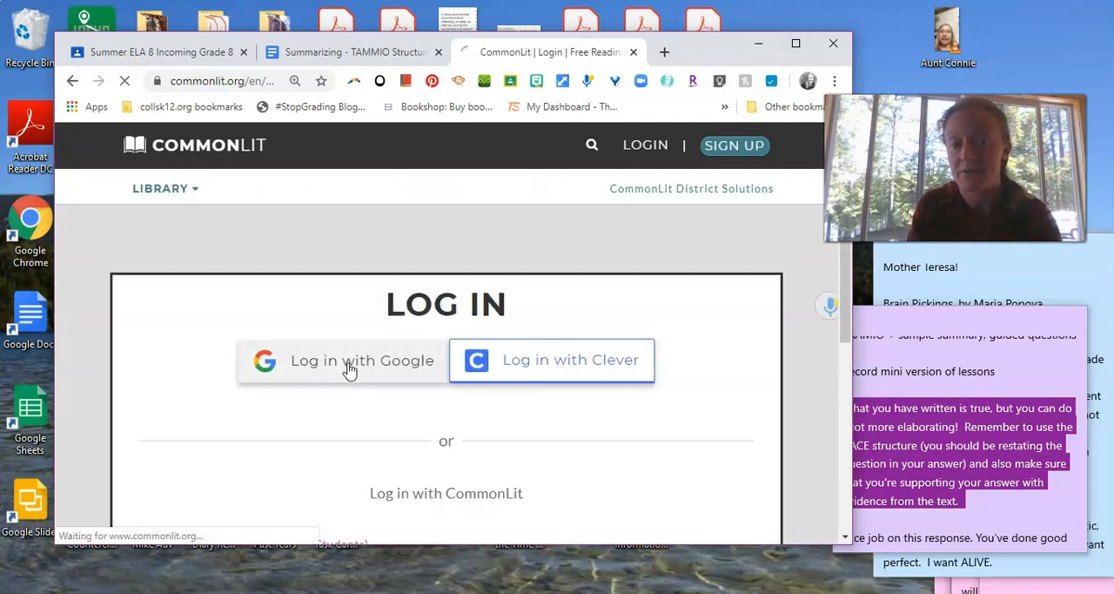
left_click(348, 358)
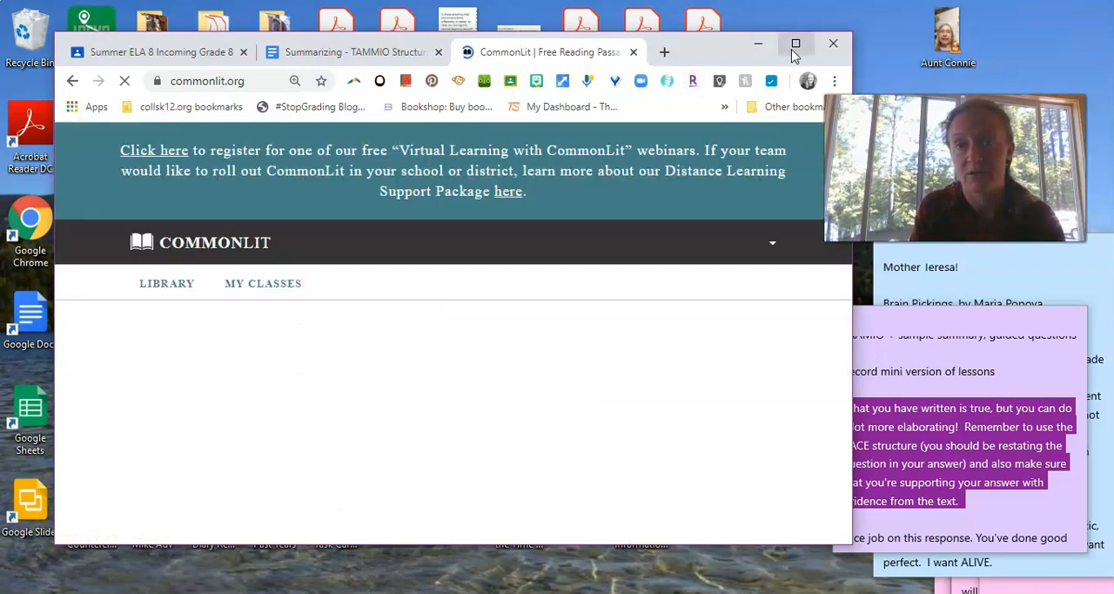
left_click(794, 44)
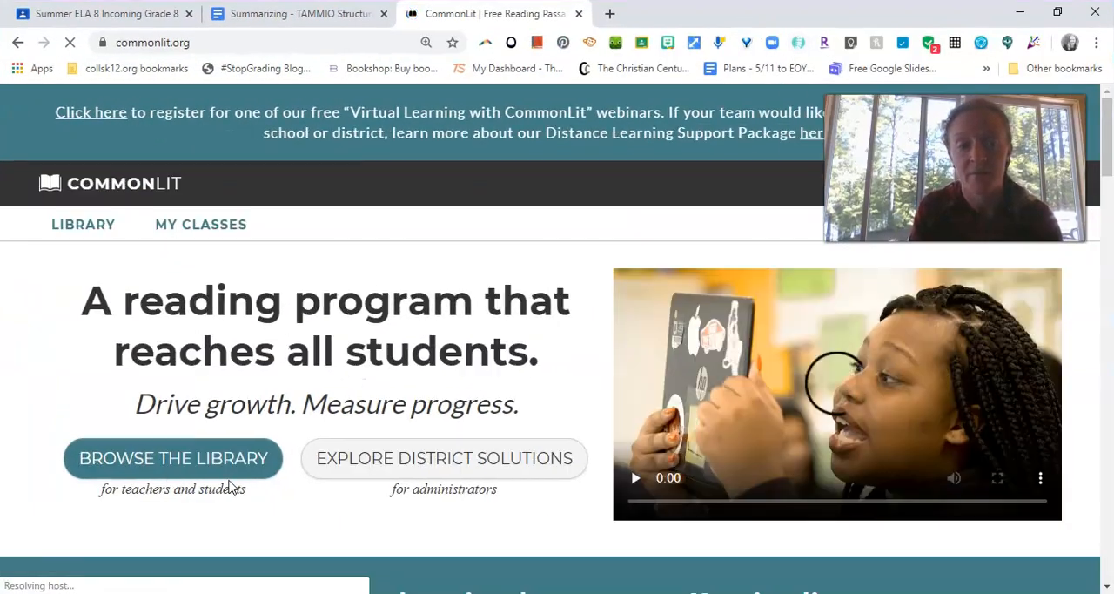
left_click(174, 458)
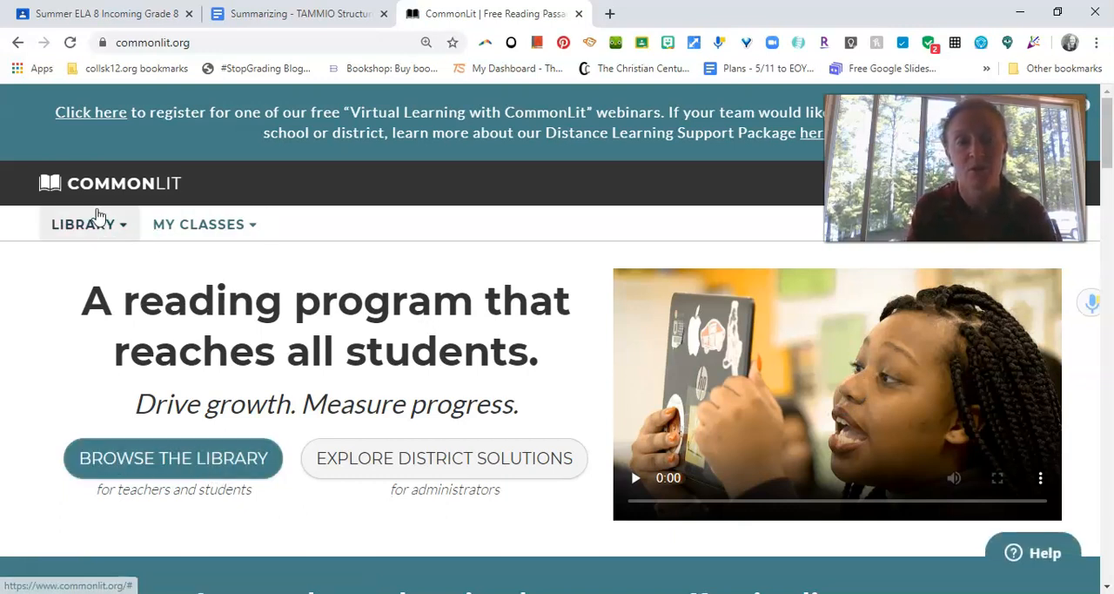
Reach the summer class's assignment dashboard through My Classes > Assignments.
left_click(84, 222)
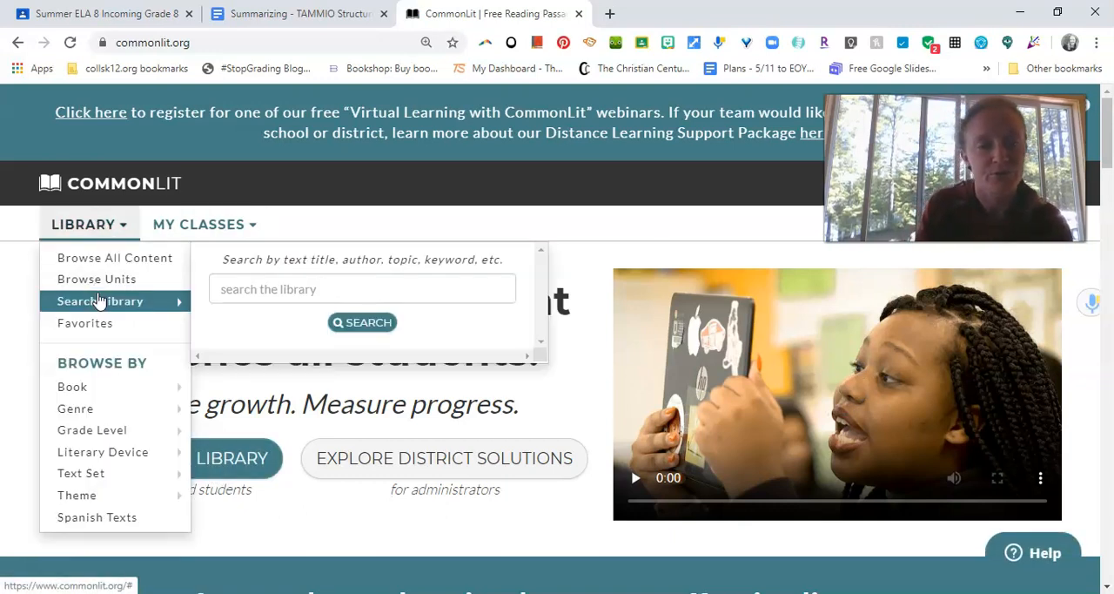
mouse_move(115, 258)
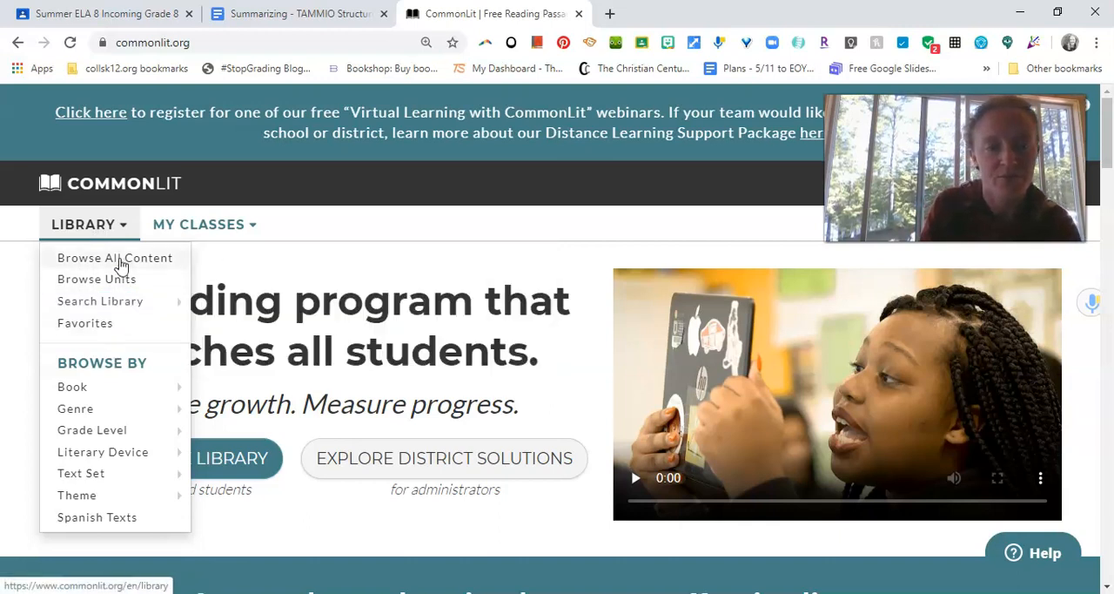
left_click(198, 222)
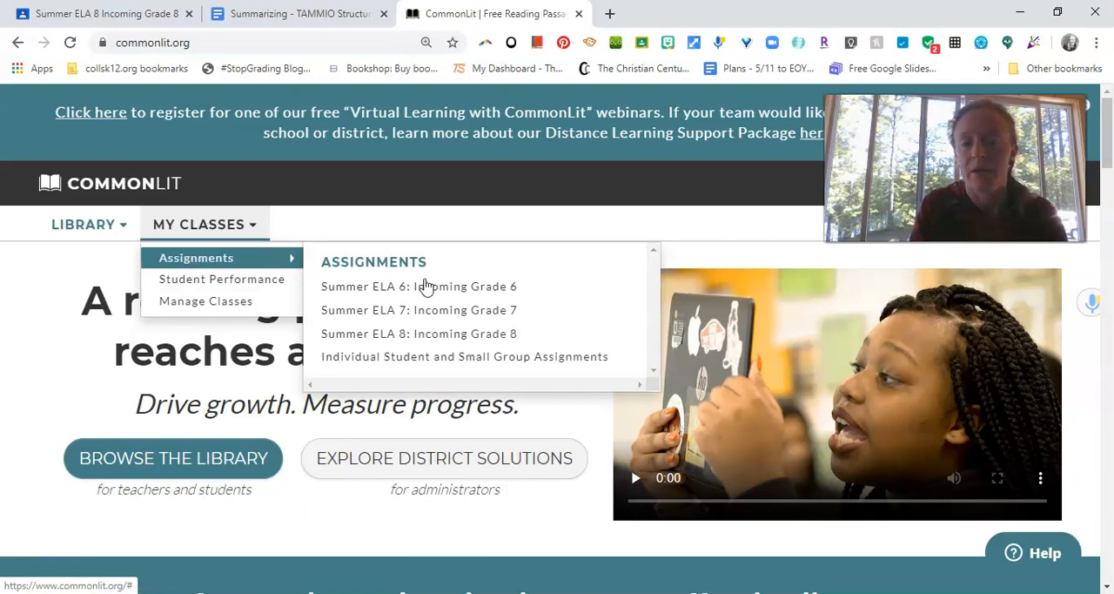
left_click(418, 332)
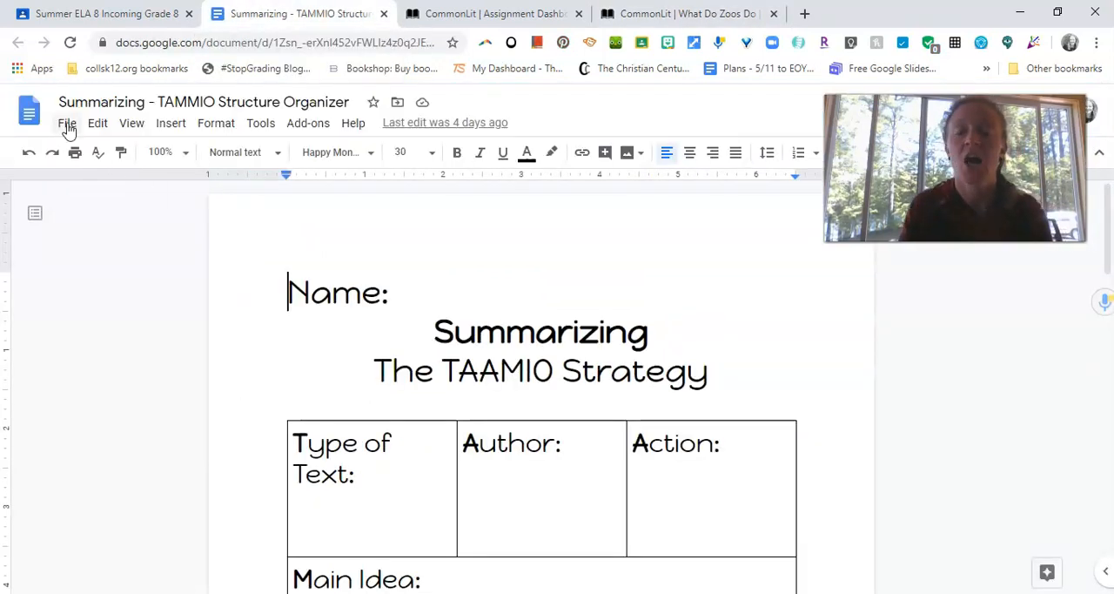
Duplicate the organizer as 'Copy of Summarizing - TAMMIO Structure Organizer' with the default name.
left_click(66, 122)
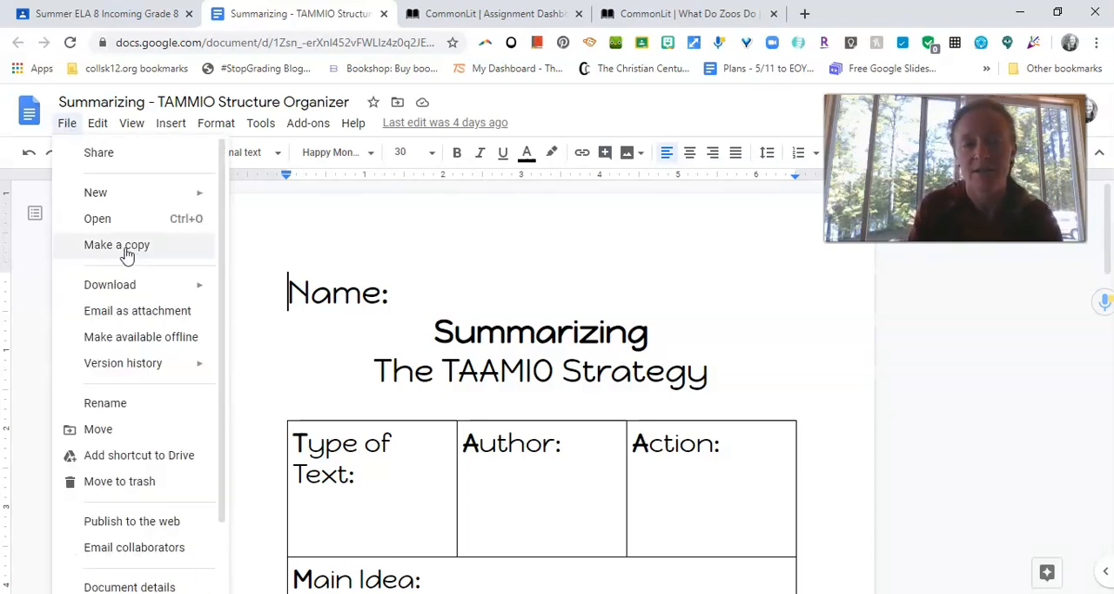
left_click(114, 244)
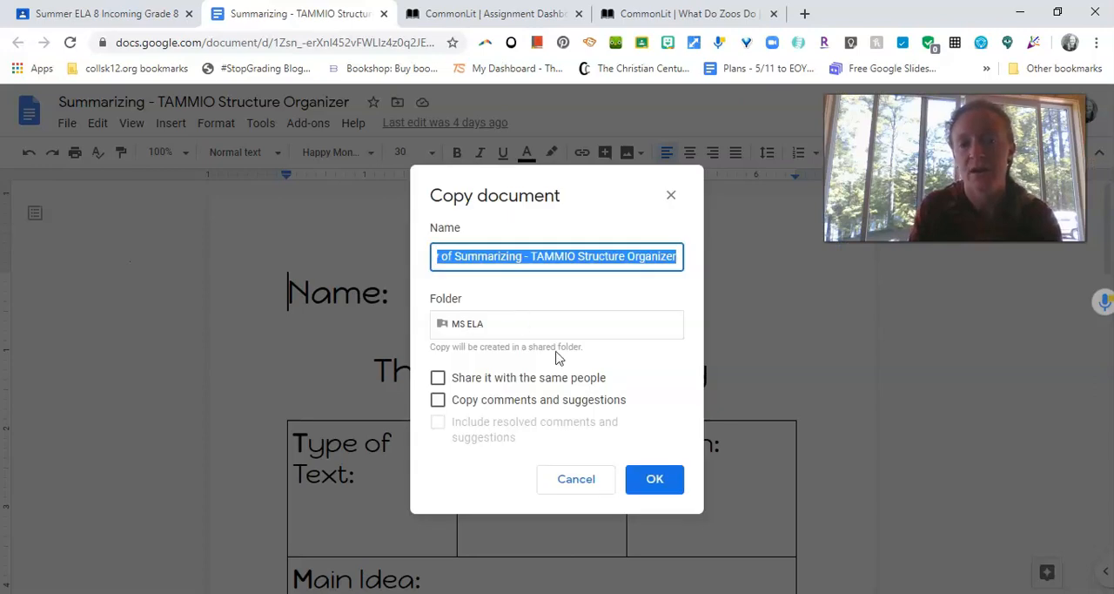
left_click(654, 479)
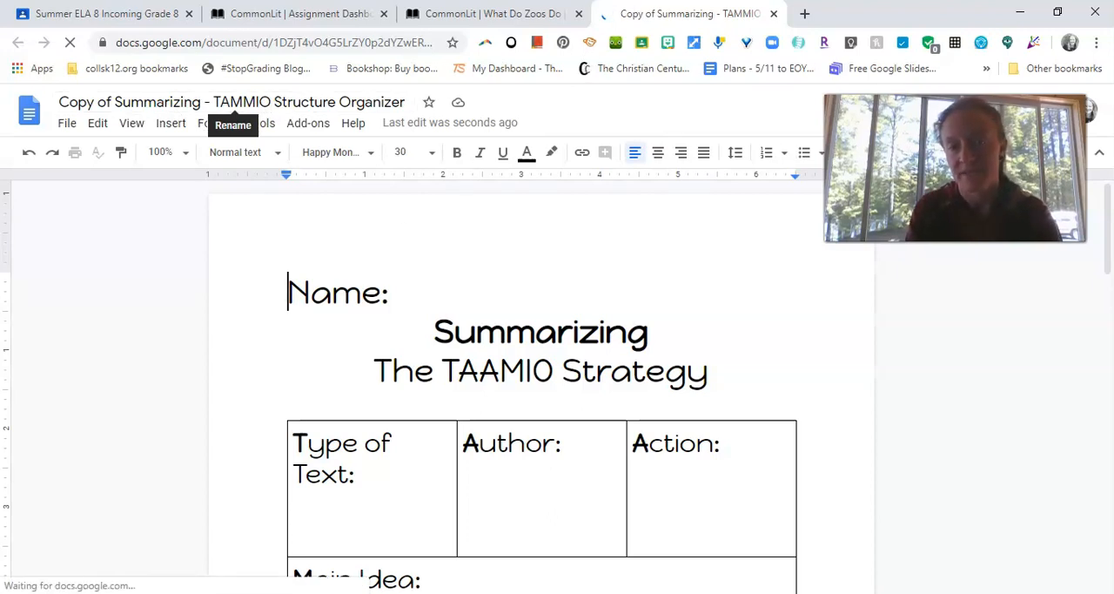
Flip between the copied organizer and CommonLit, ending on the What Do Zoos Do article.
left_click(488, 14)
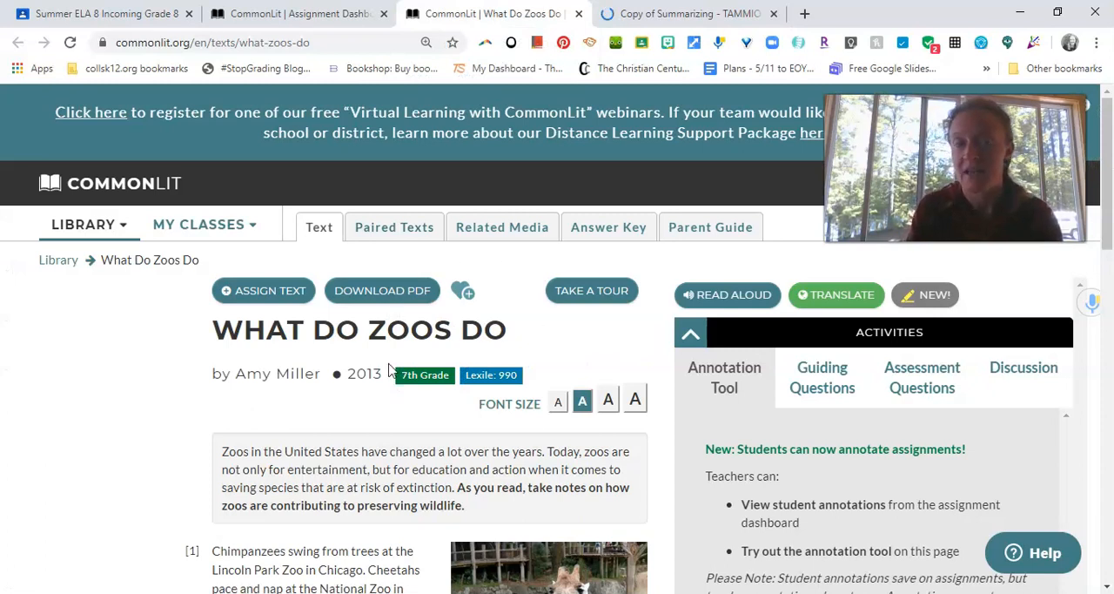
left_click(688, 14)
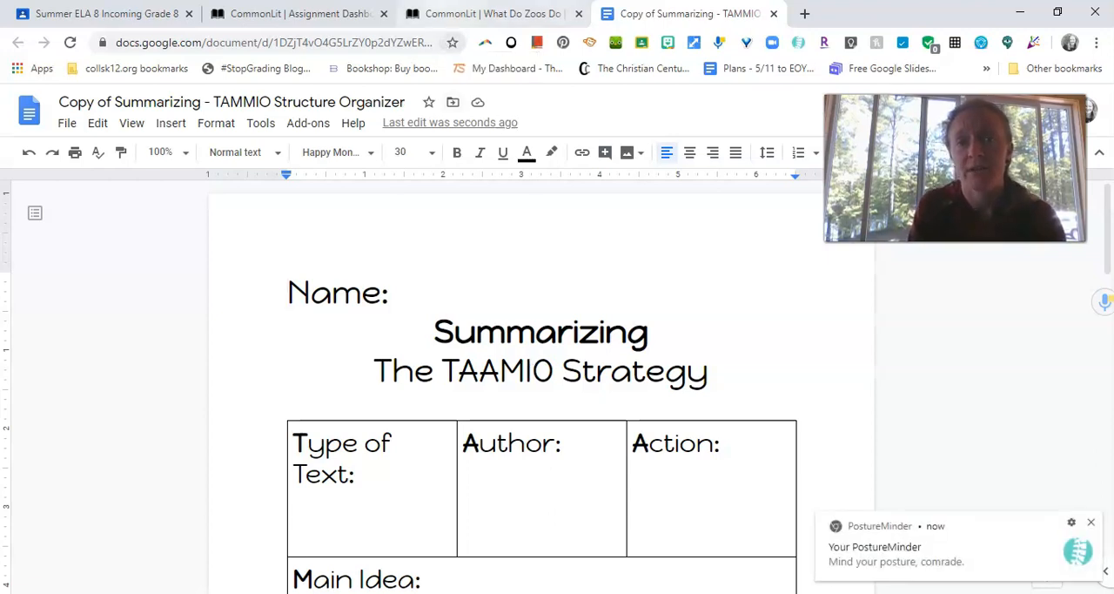
left_click(488, 14)
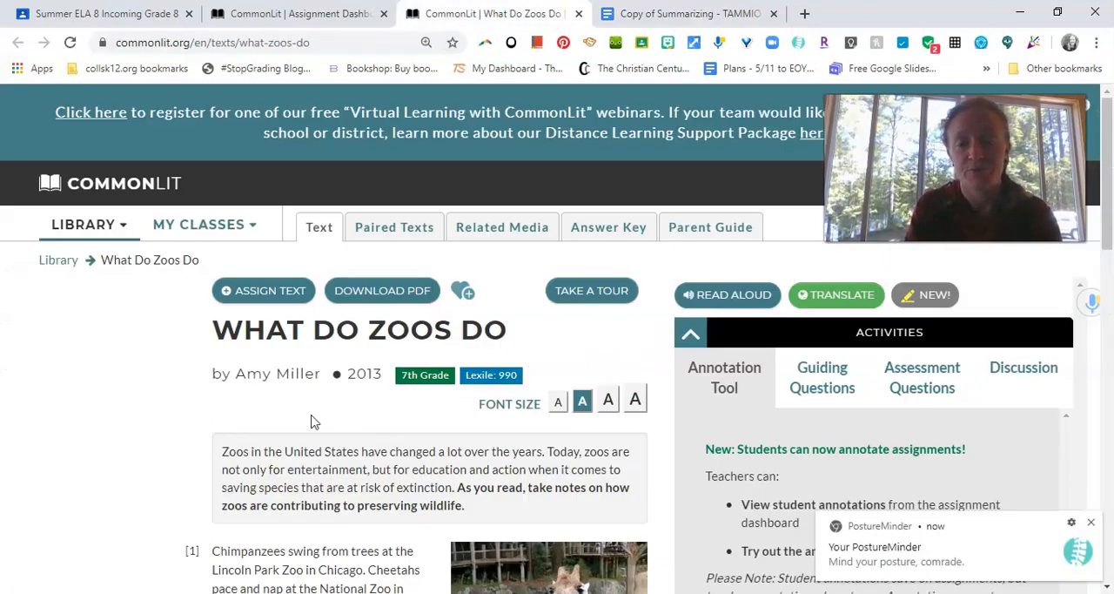
Skim the zoo article and highlight the sentence about chimpanzees at Lincoln Park Zoo.
scroll("down", 3)
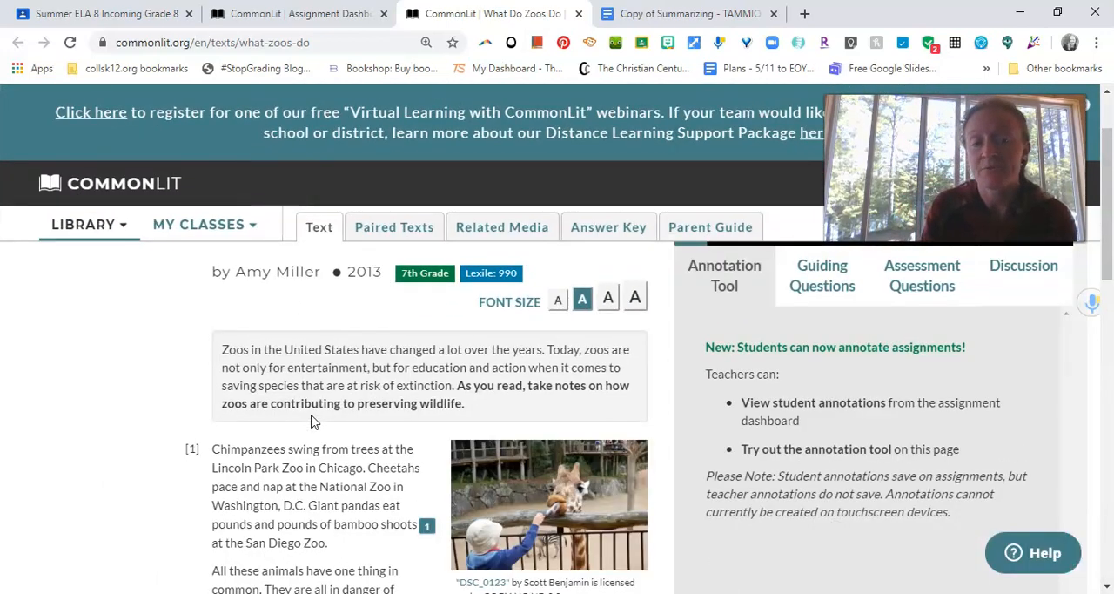
mouse_move(198, 375)
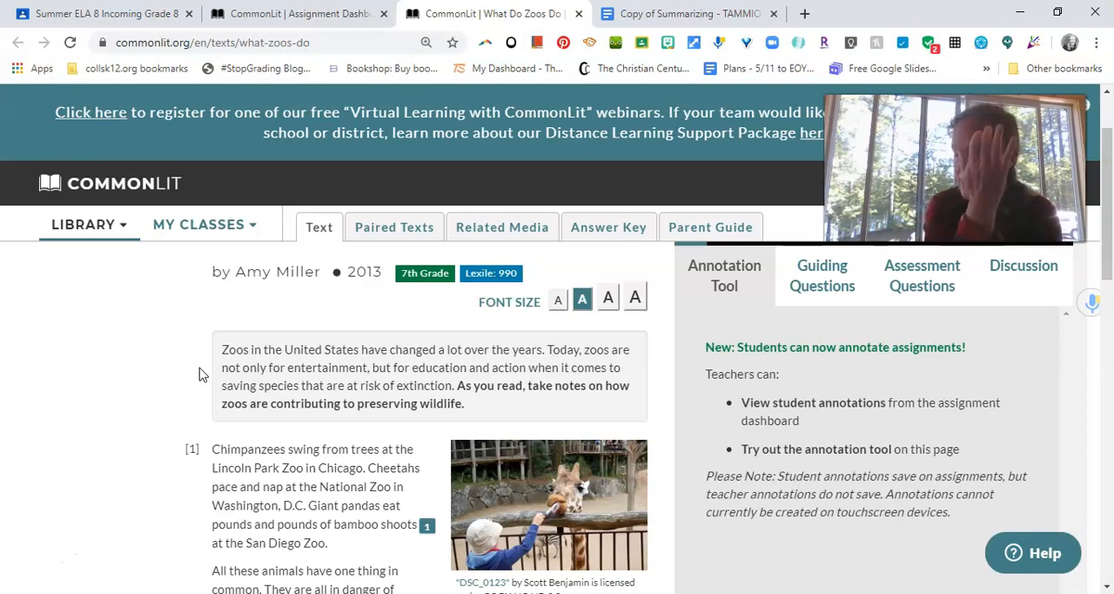
scroll("down", 3)
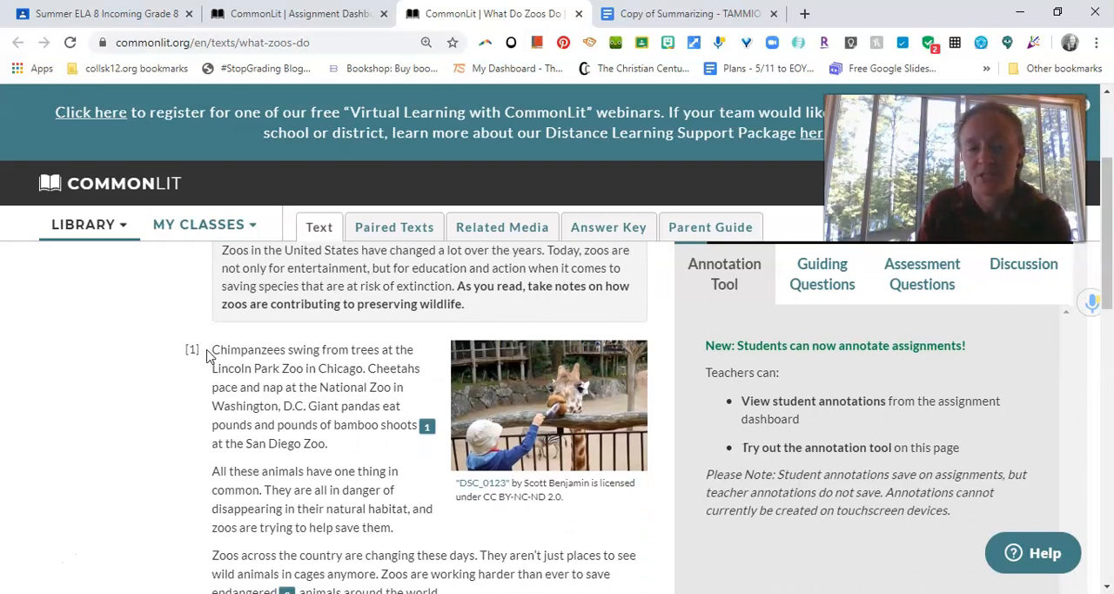
left_click_drag(212, 348, 366, 367)
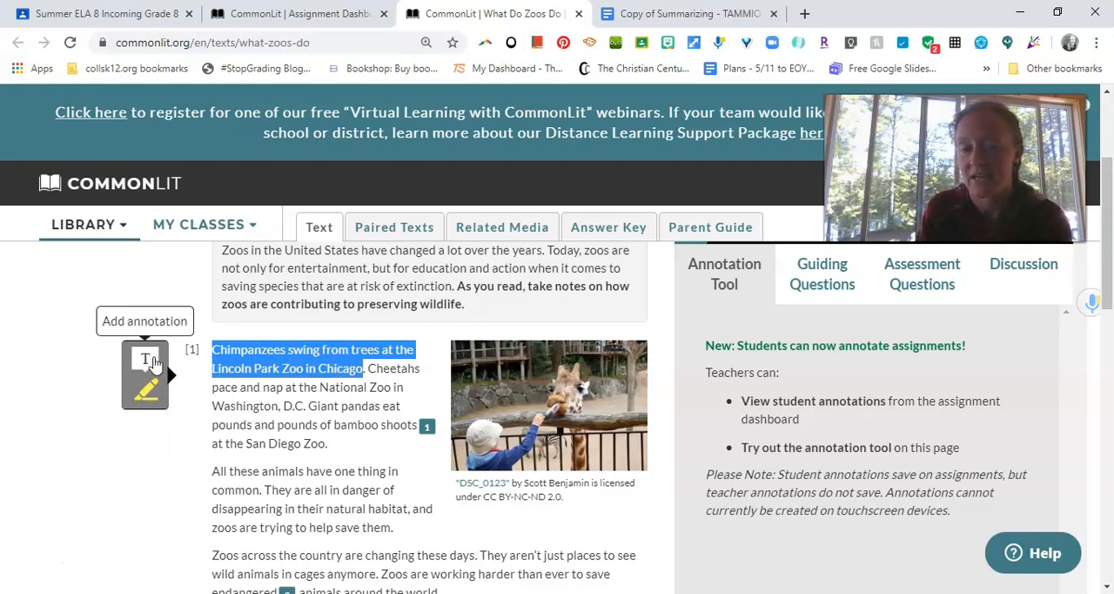
mouse_move(334, 442)
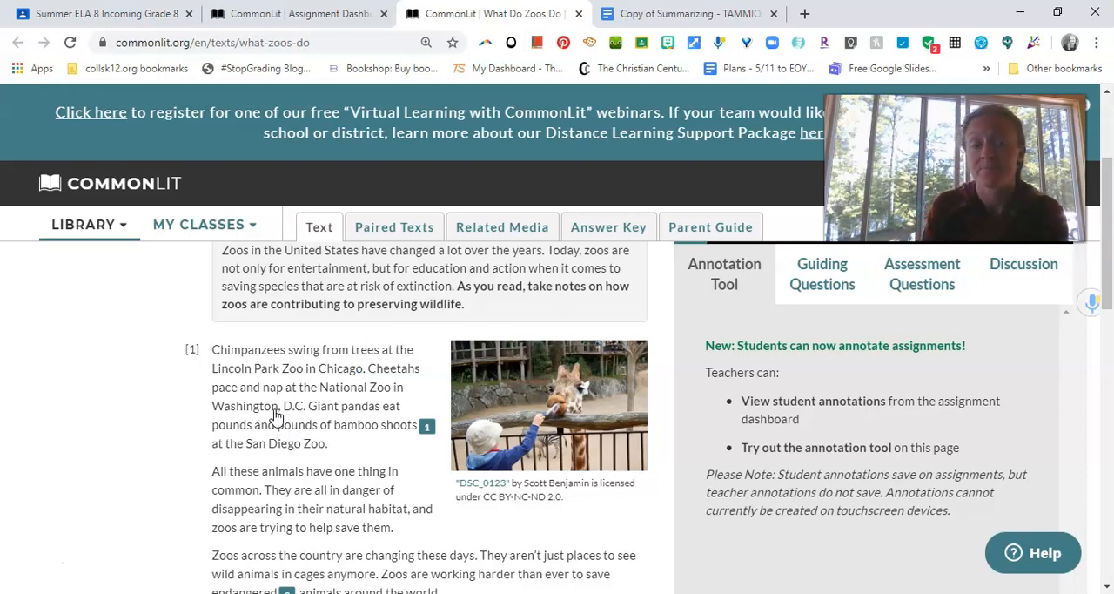
scroll("up", 3)
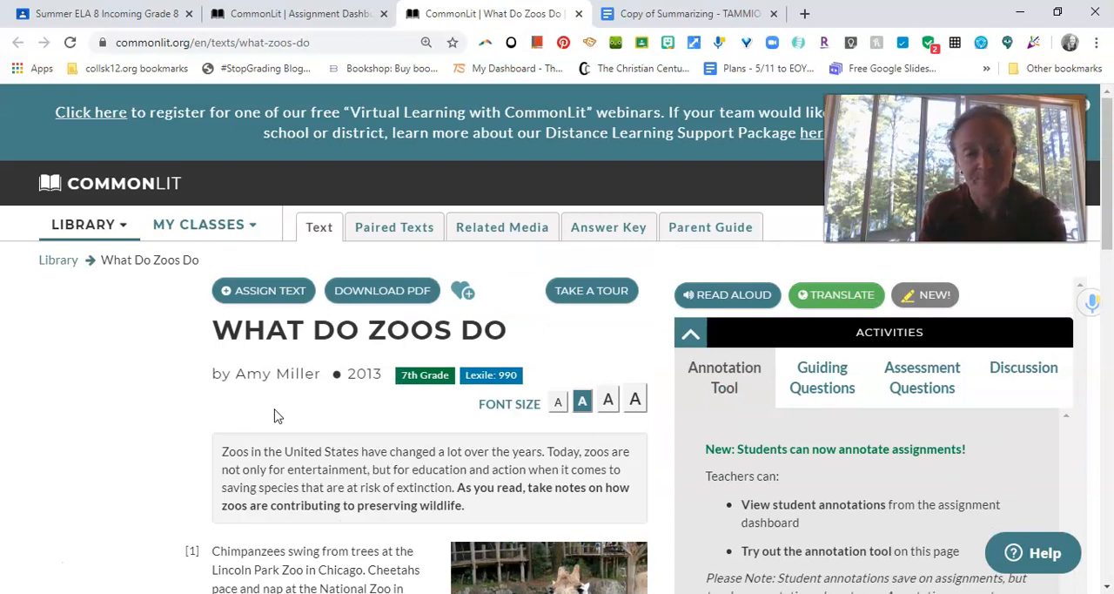
scroll("down", 3)
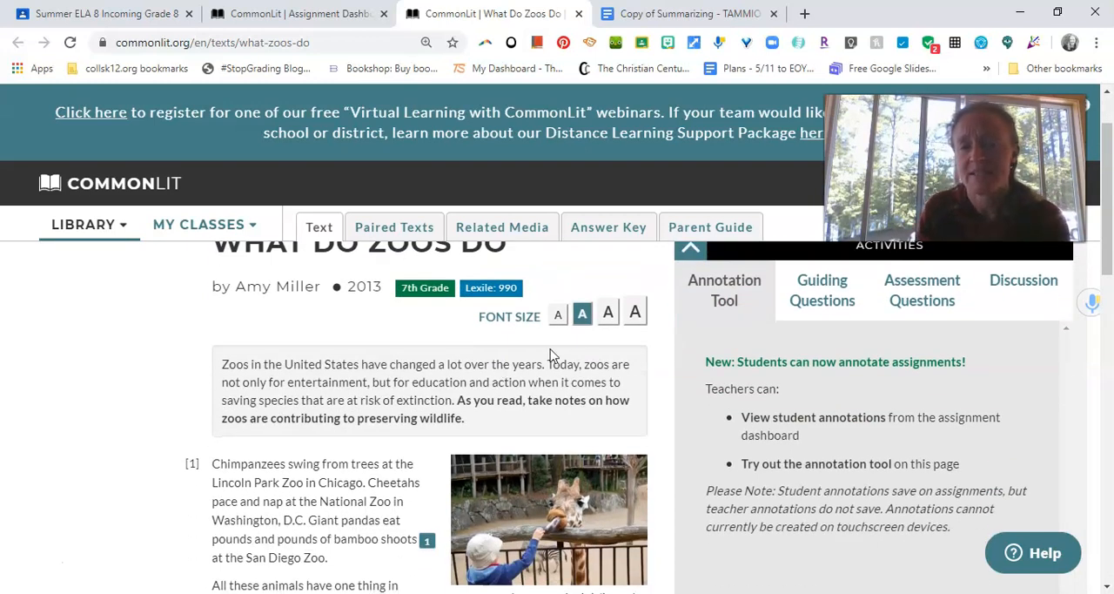
left_click(633, 312)
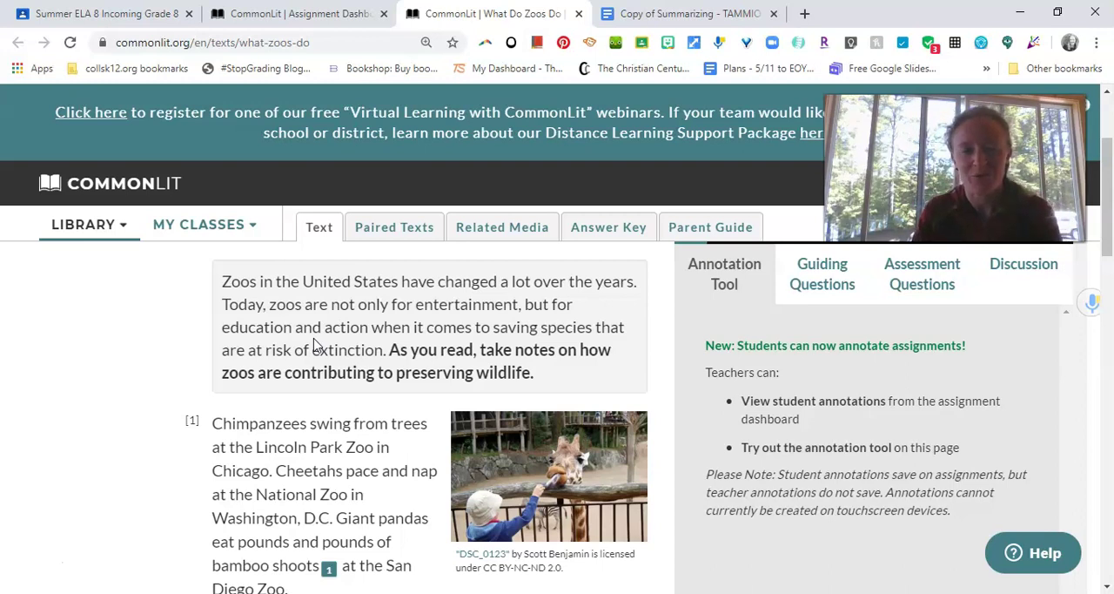
Return to the article's opening, then bring the TAAMIO organizer document back in front.
scroll("up", 3)
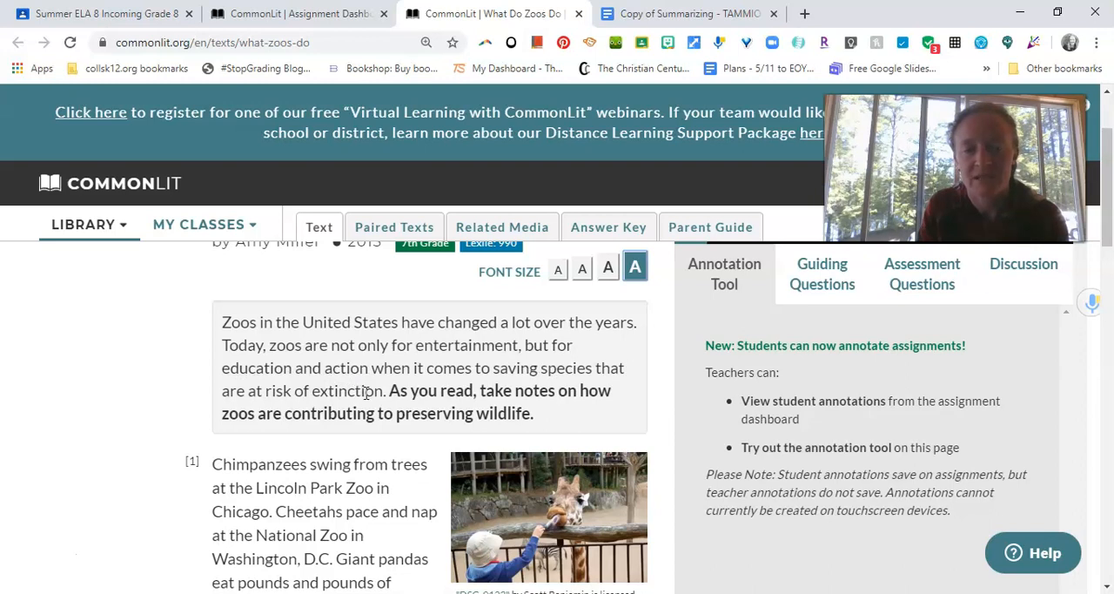
mouse_move(411, 386)
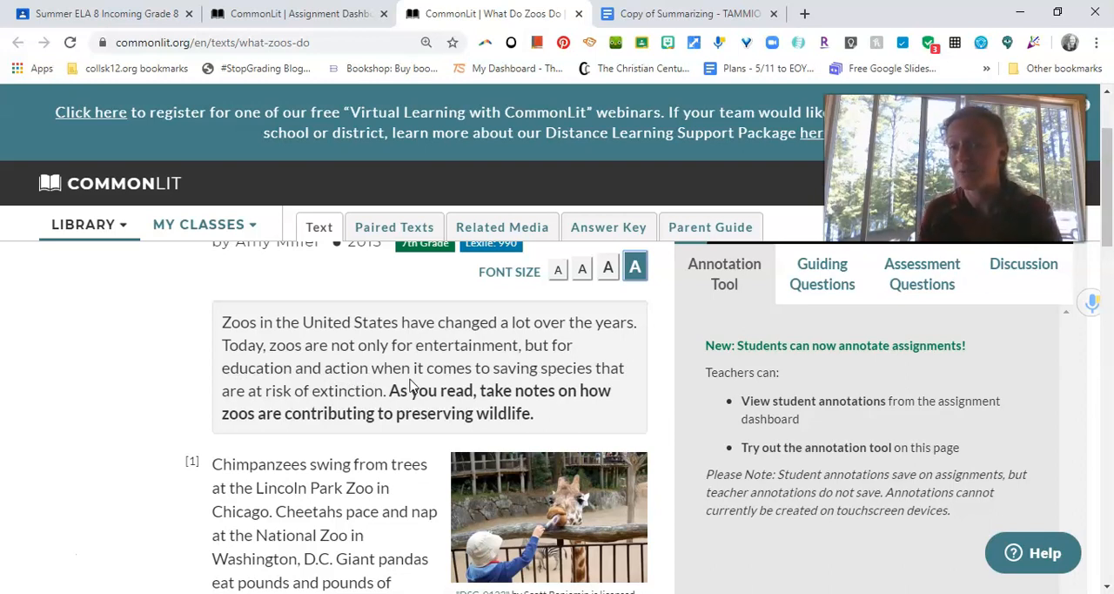
mouse_move(386, 367)
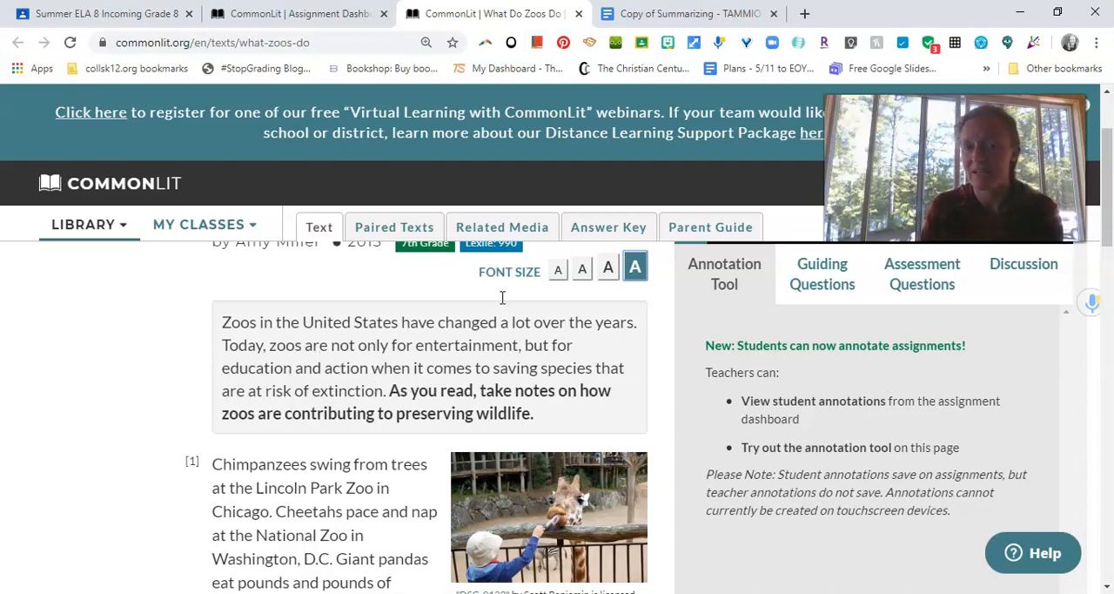
scroll("up", 3)
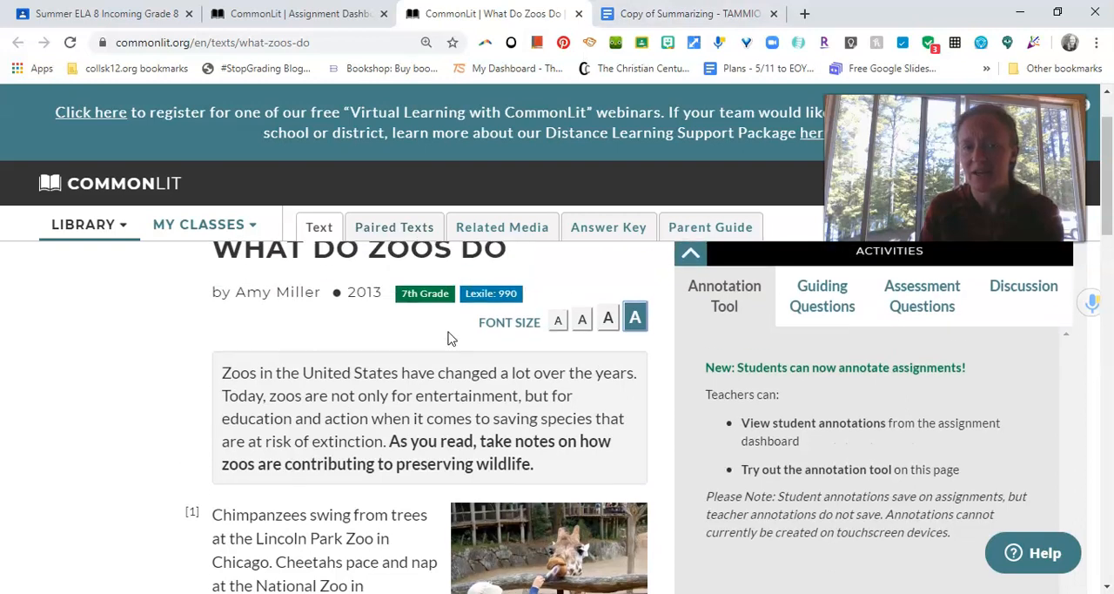
left_click(685, 14)
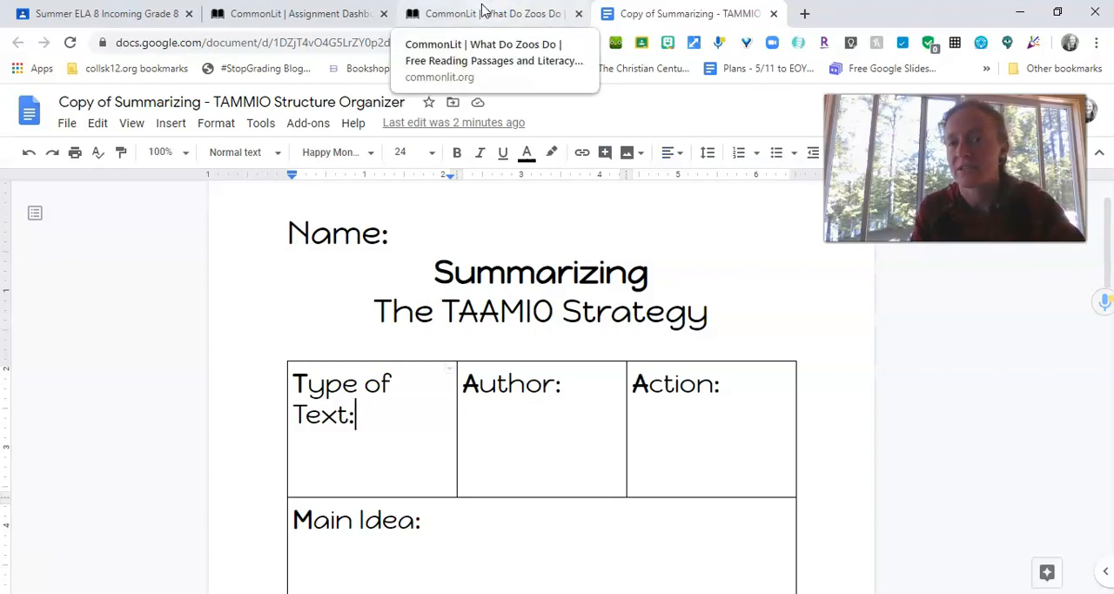
Show the end of the zoo article with its Scholastic News source line and Notes.
left_click(488, 13)
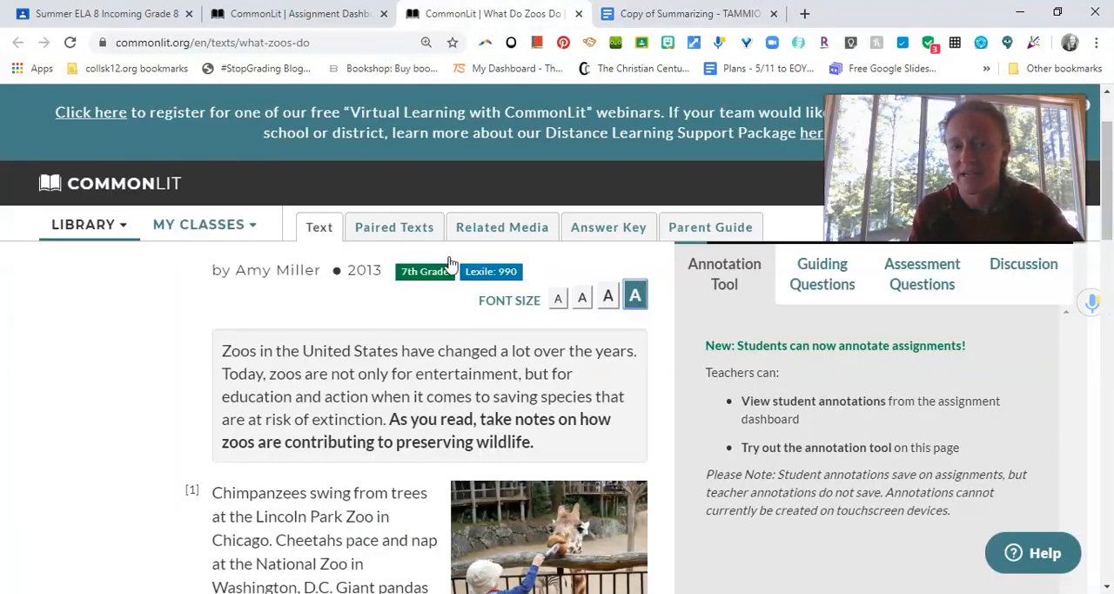
scroll("down", 3)
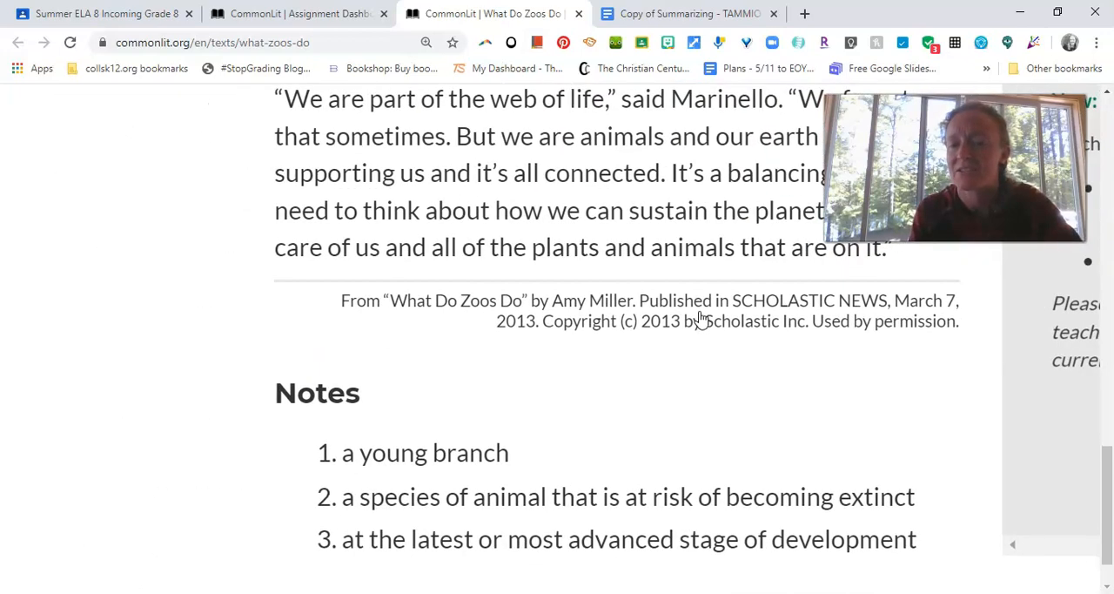
mouse_move(400, 359)
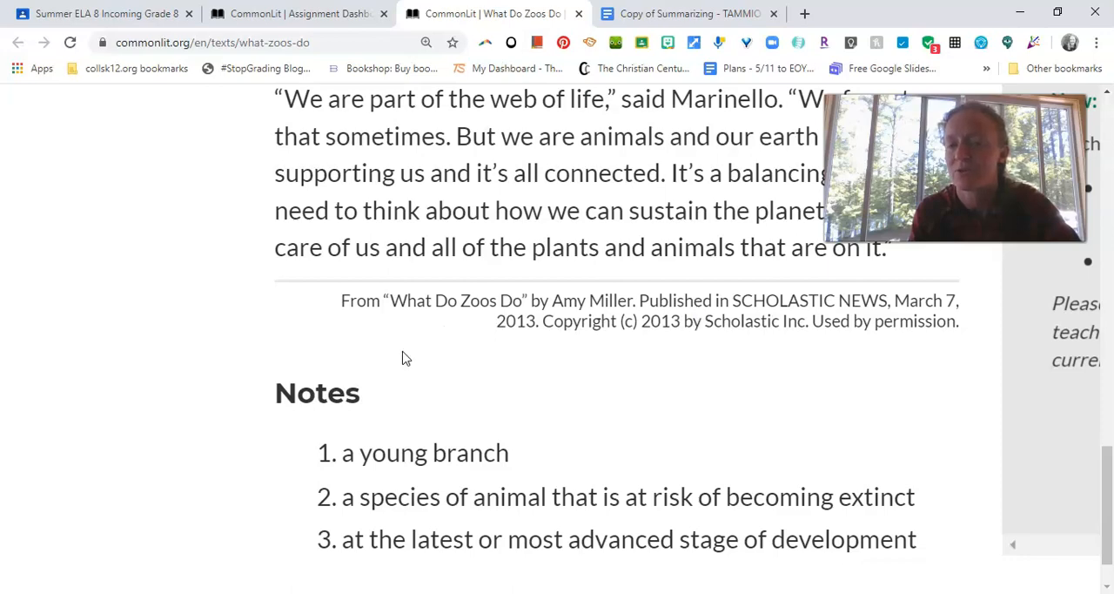
Fill the organizer's Type of Text with 'news article' and Author with 'Amy Miller'.
left_click(683, 14)
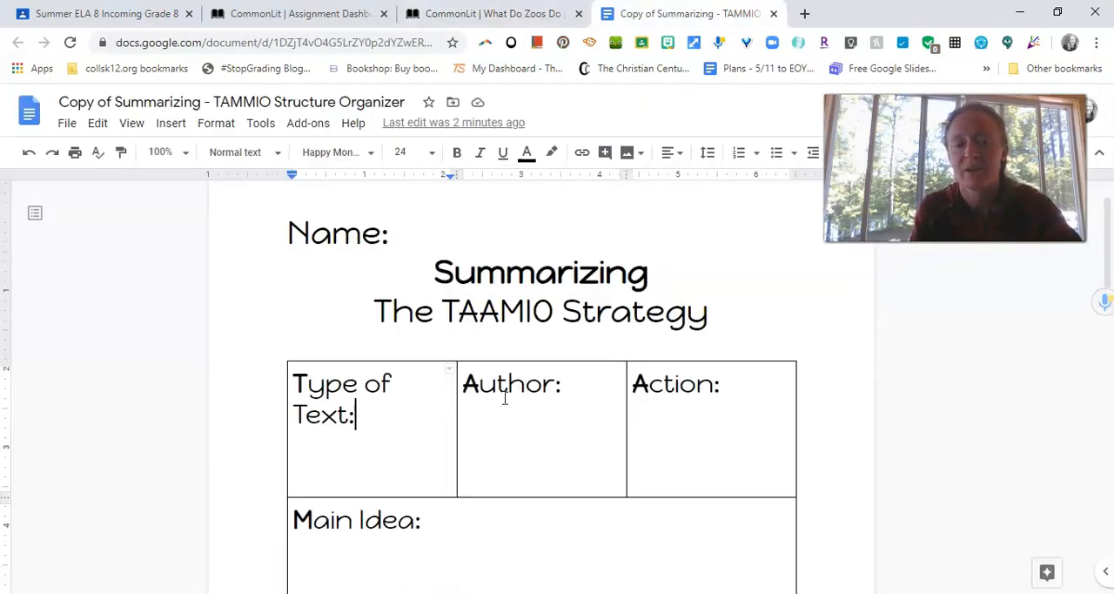
type("new")
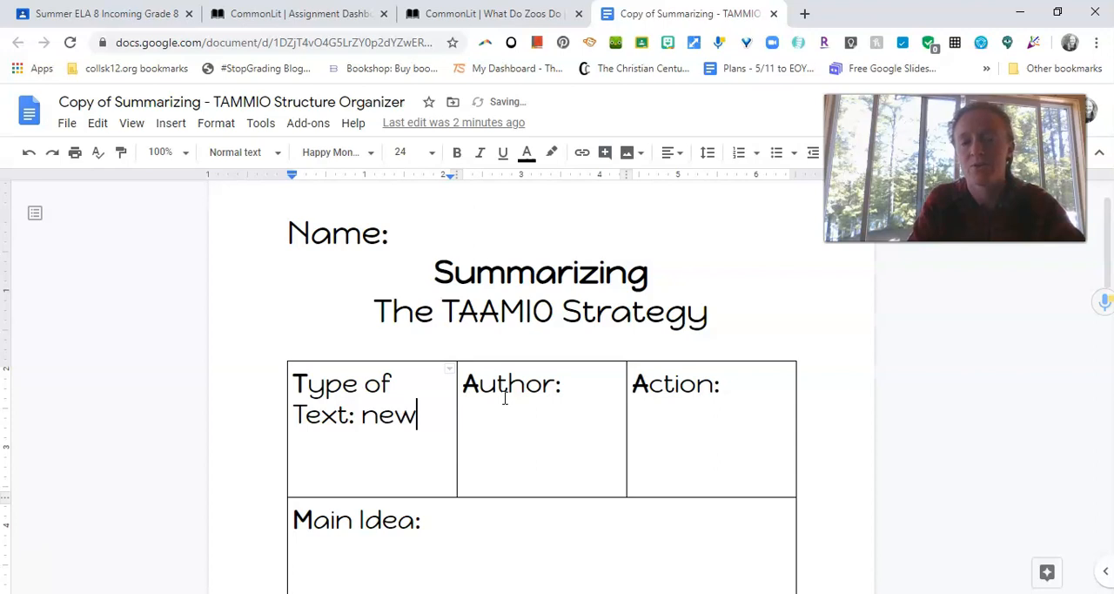
type("s article")
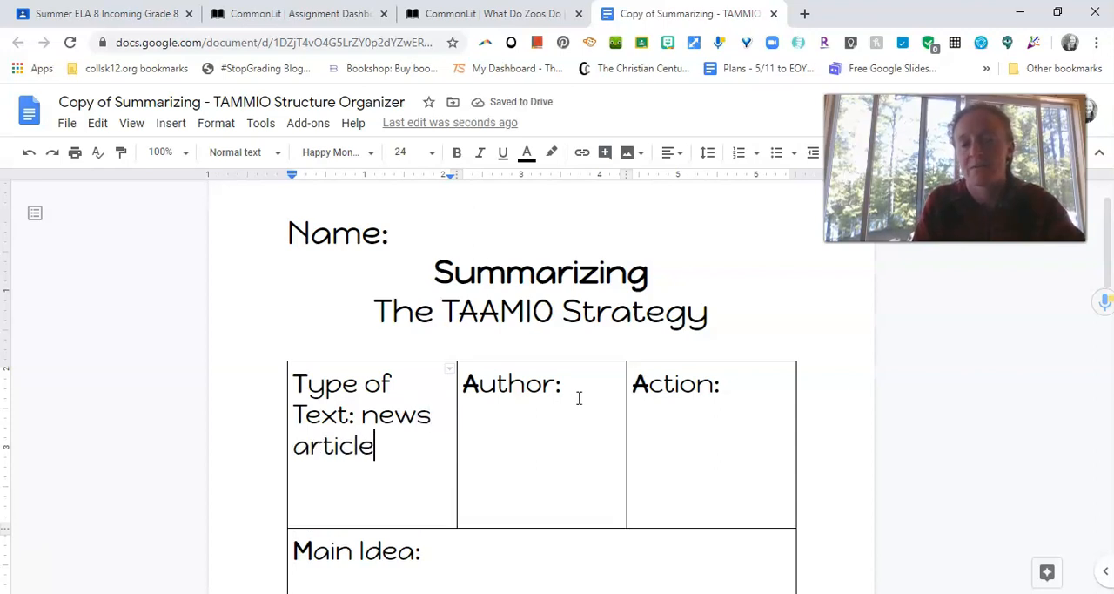
type("Amy Mi")
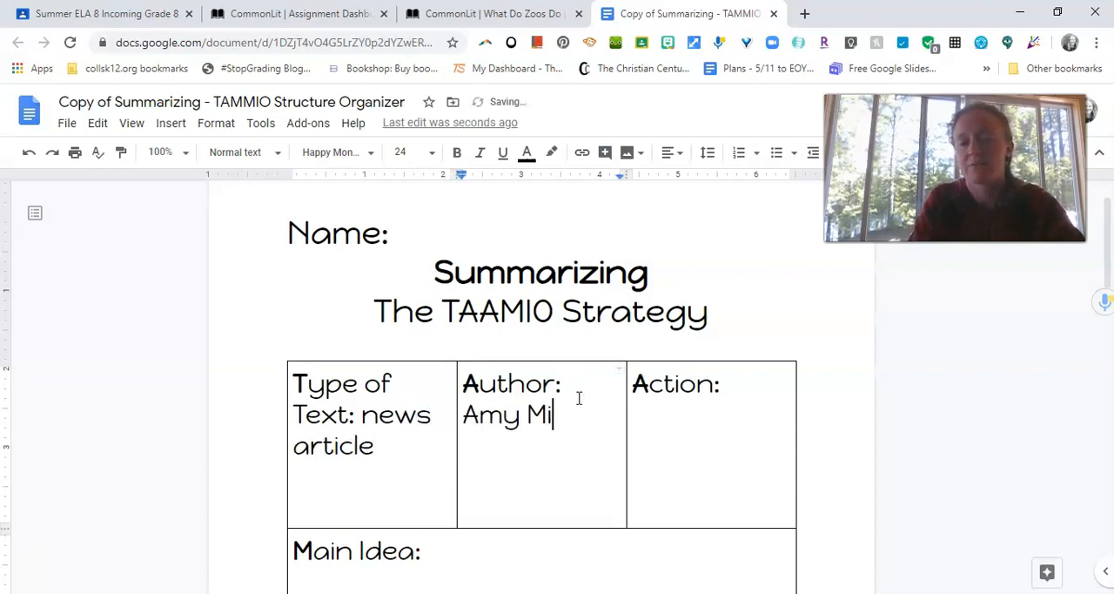
type("ller")
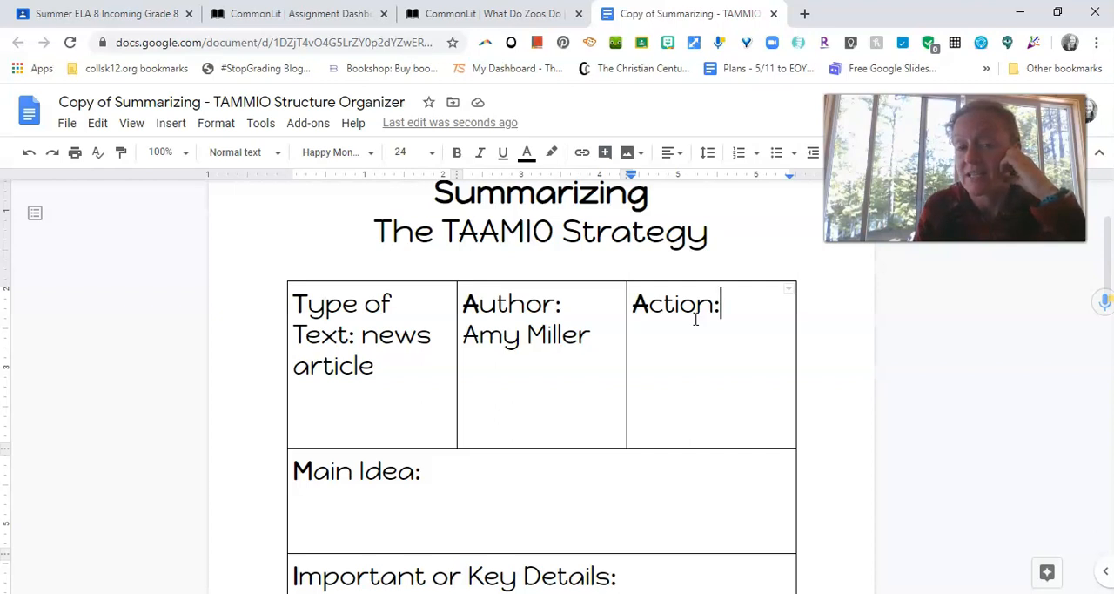
mouse_move(667, 349)
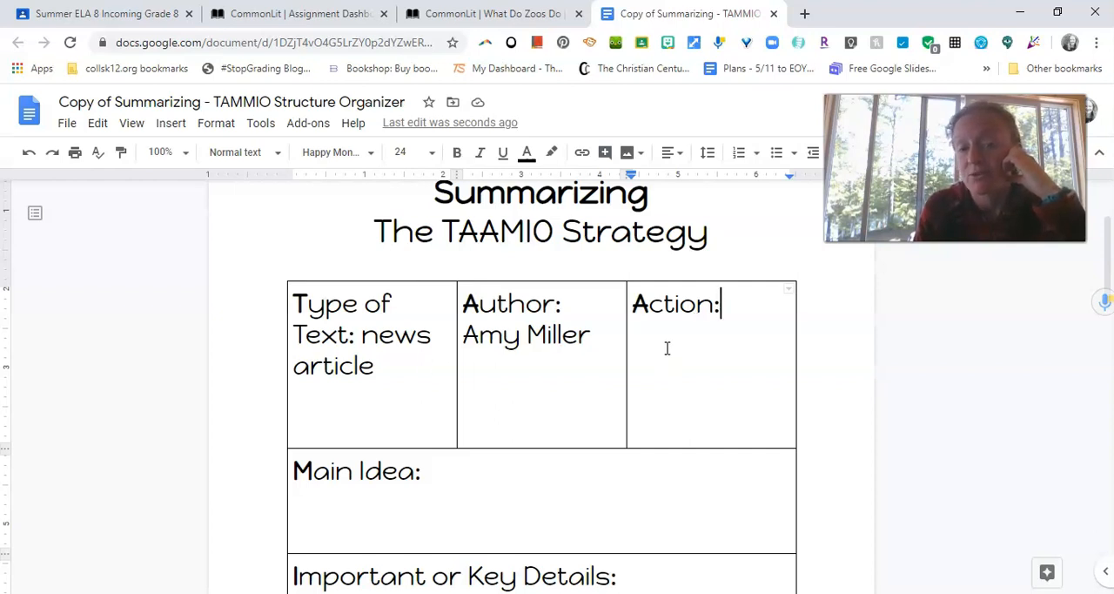
mouse_move(508, 372)
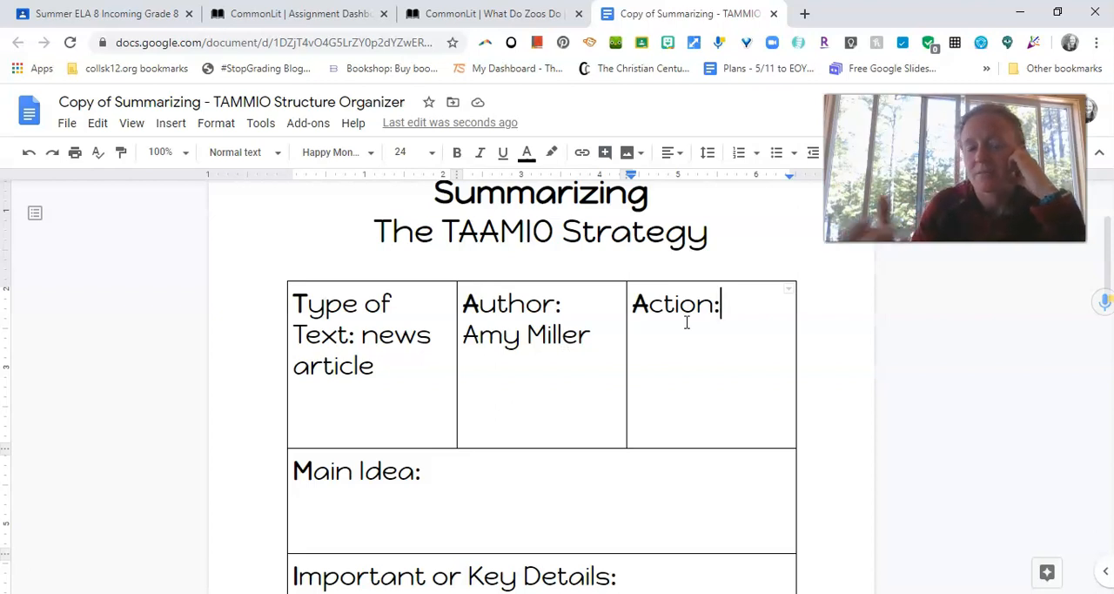
scroll("down", 3)
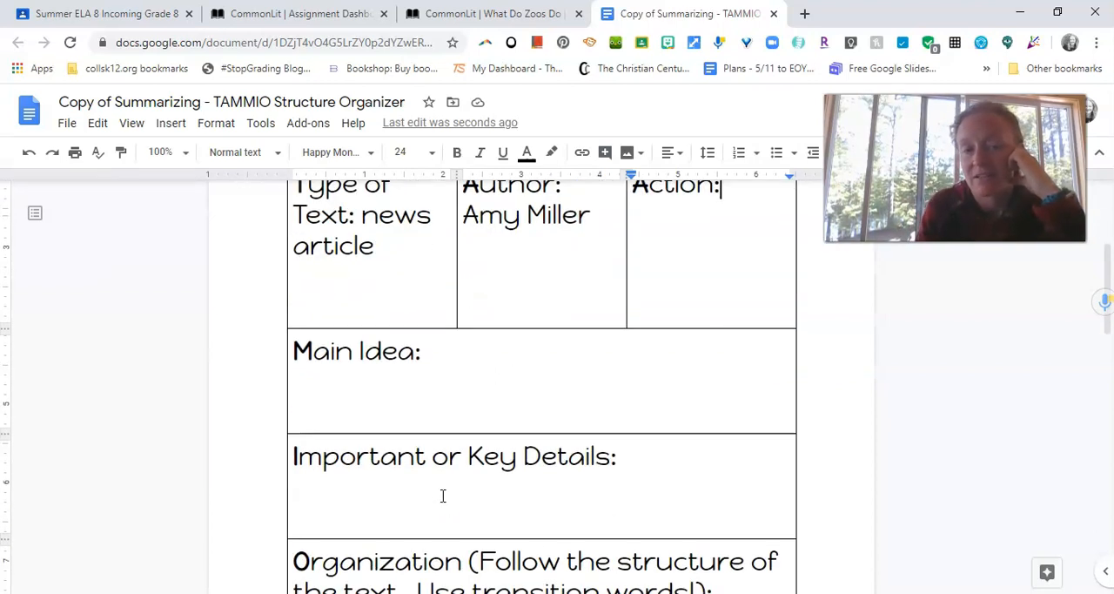
scroll("up", 3)
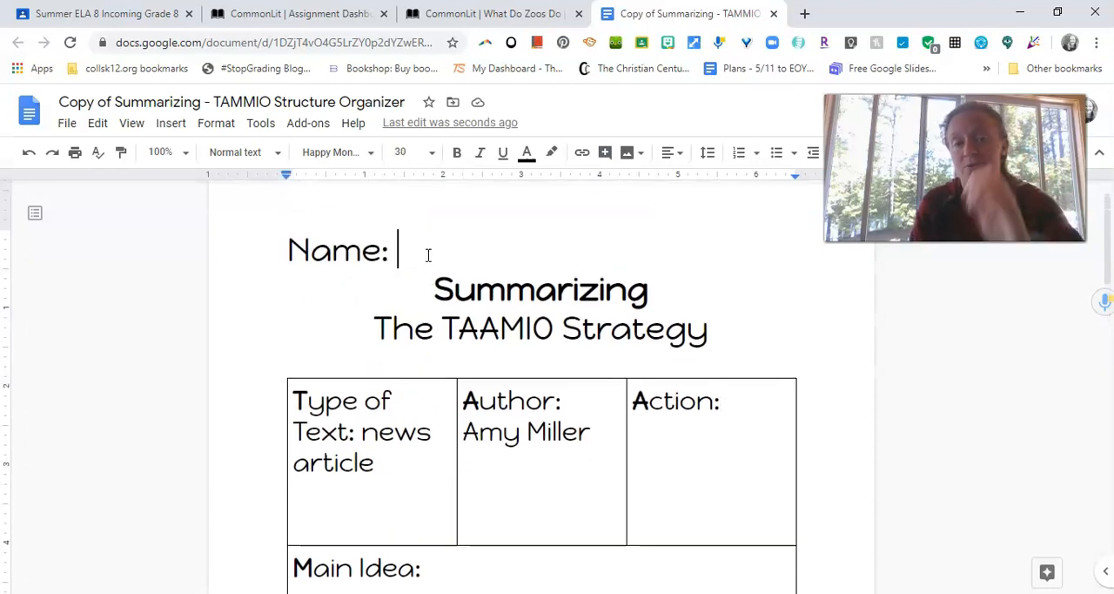
type("Sarah Whitma")
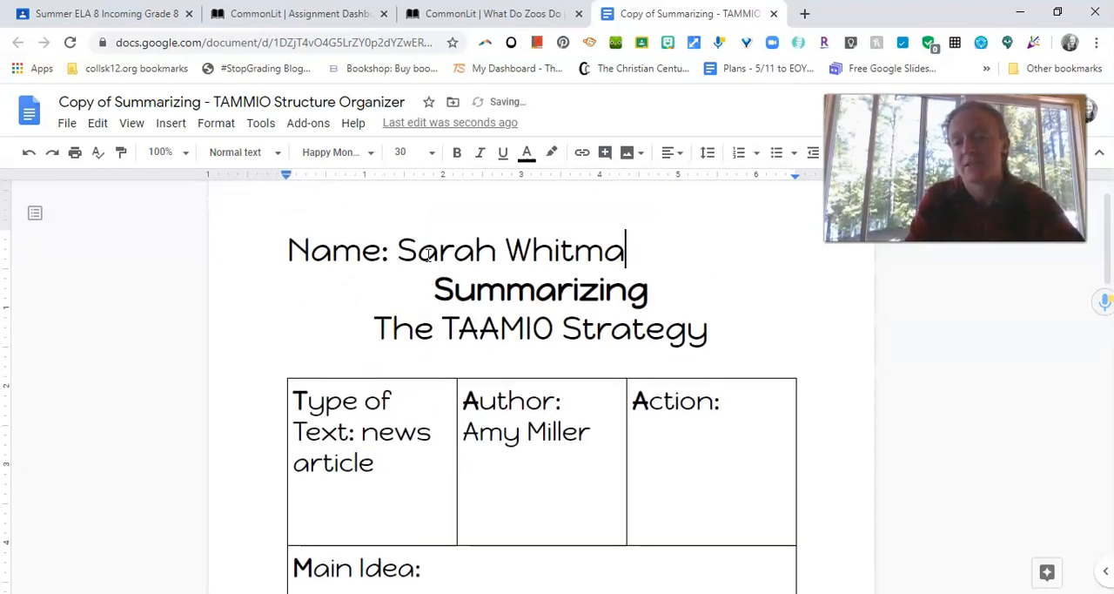
scroll("down", 3)
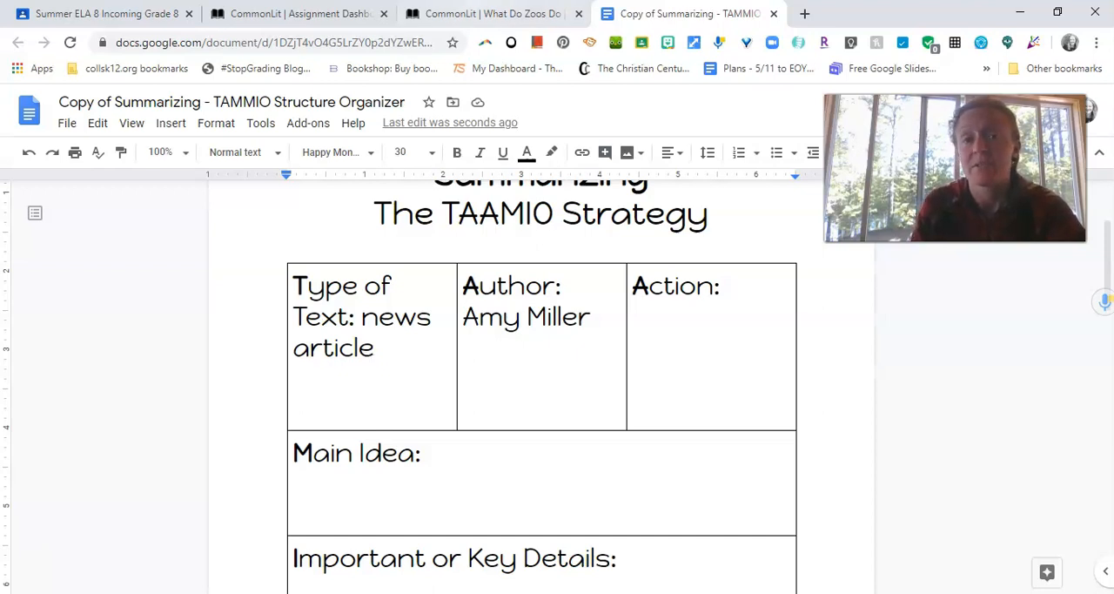
mouse_move(487, 14)
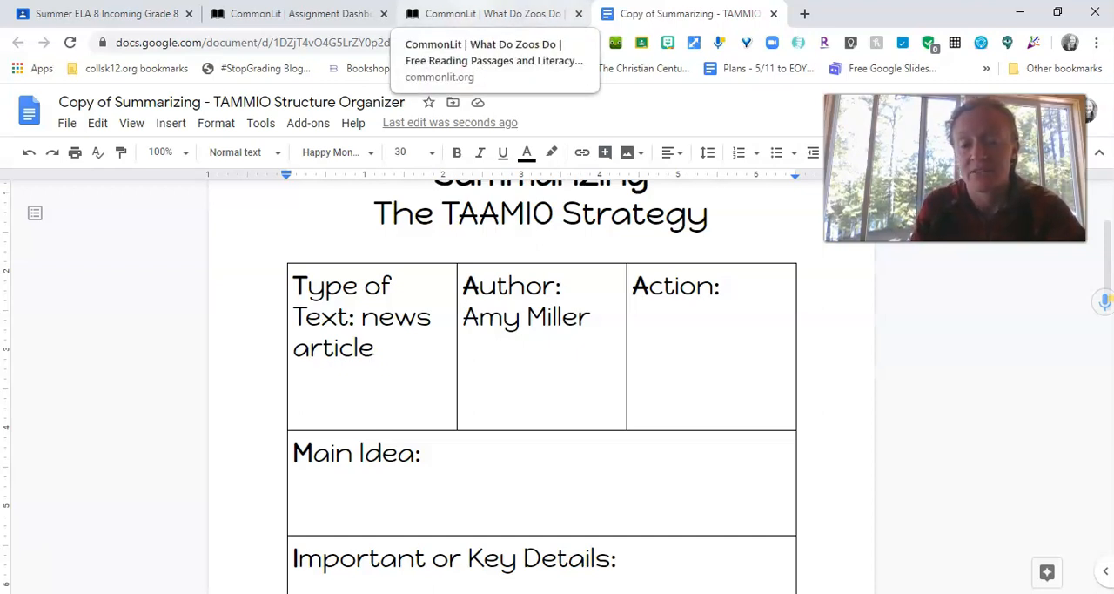
scroll("down", 3)
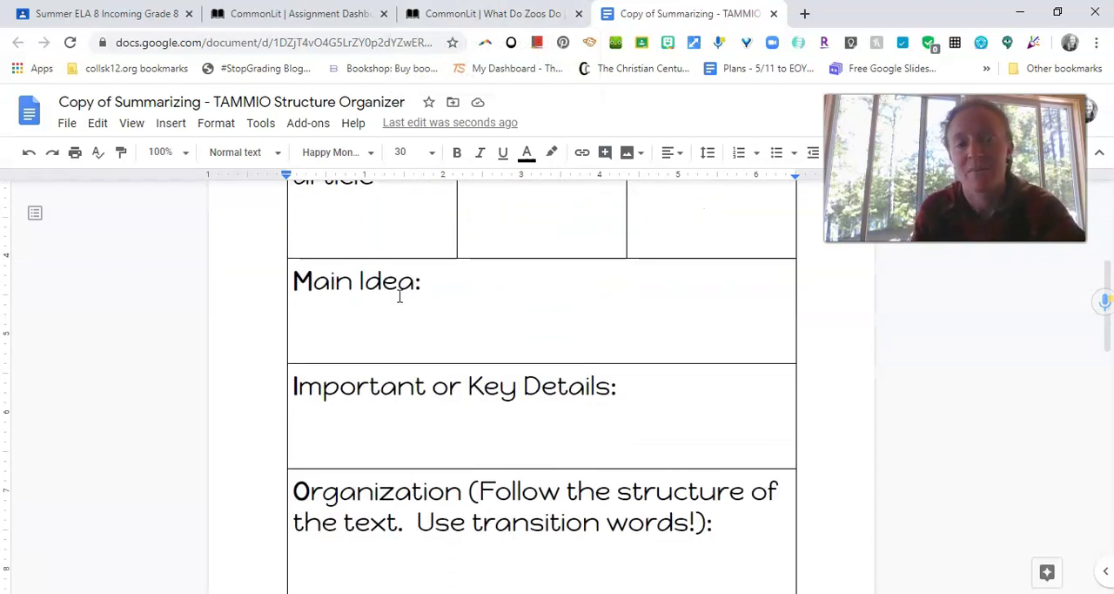
mouse_move(494, 416)
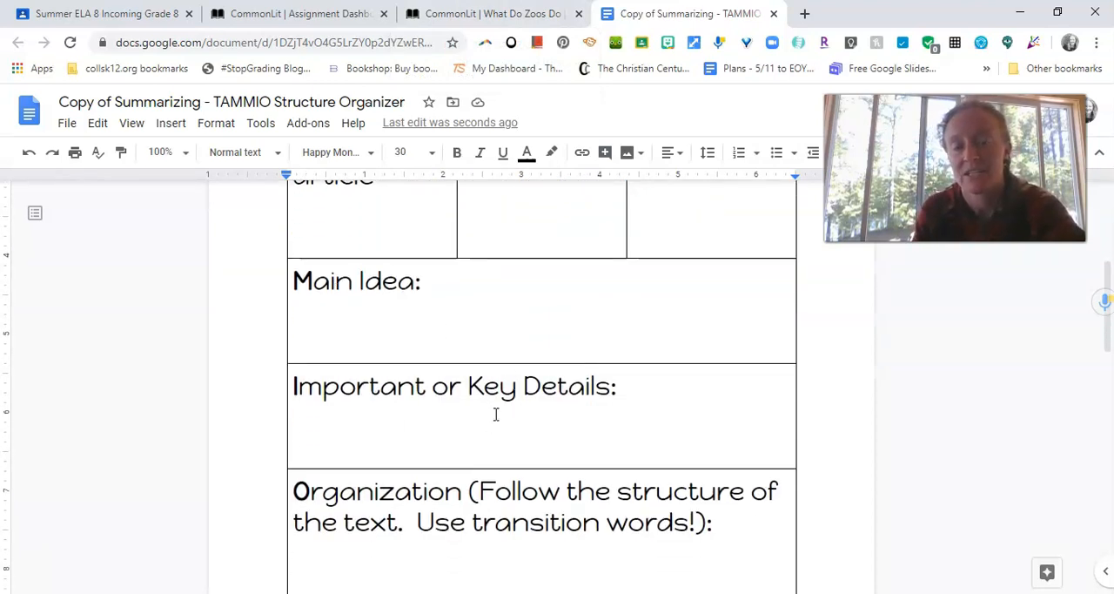
scroll("down", 3)
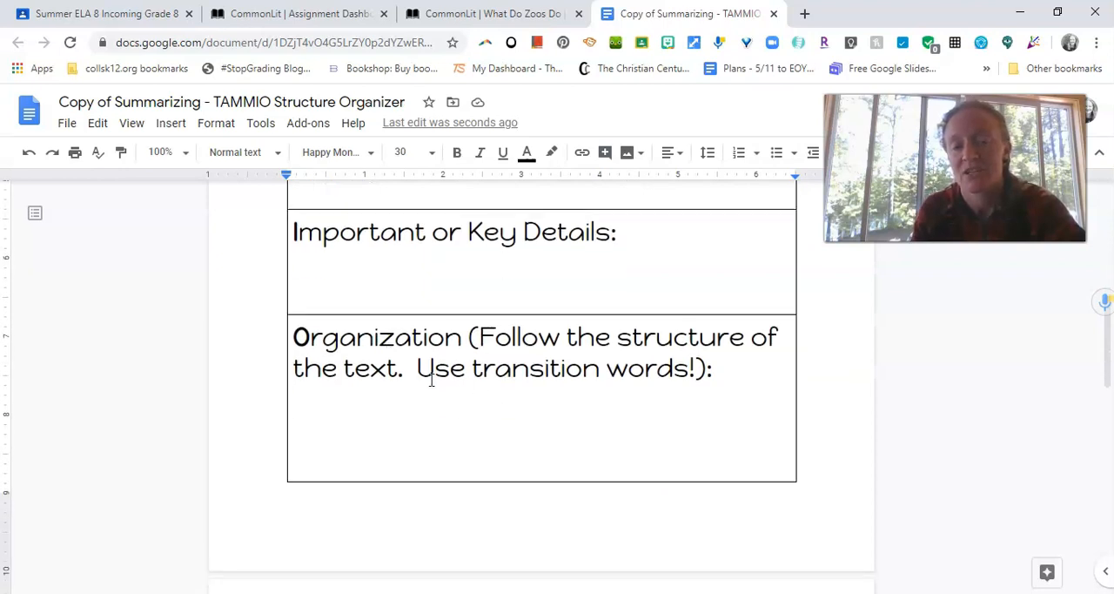
scroll("down", 3)
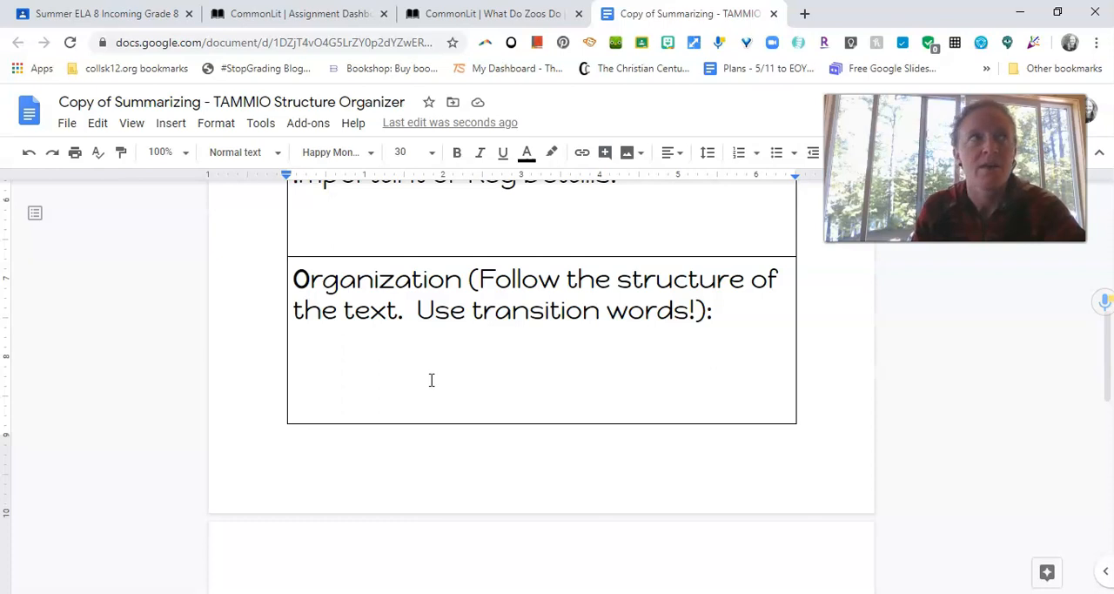
mouse_move(536, 373)
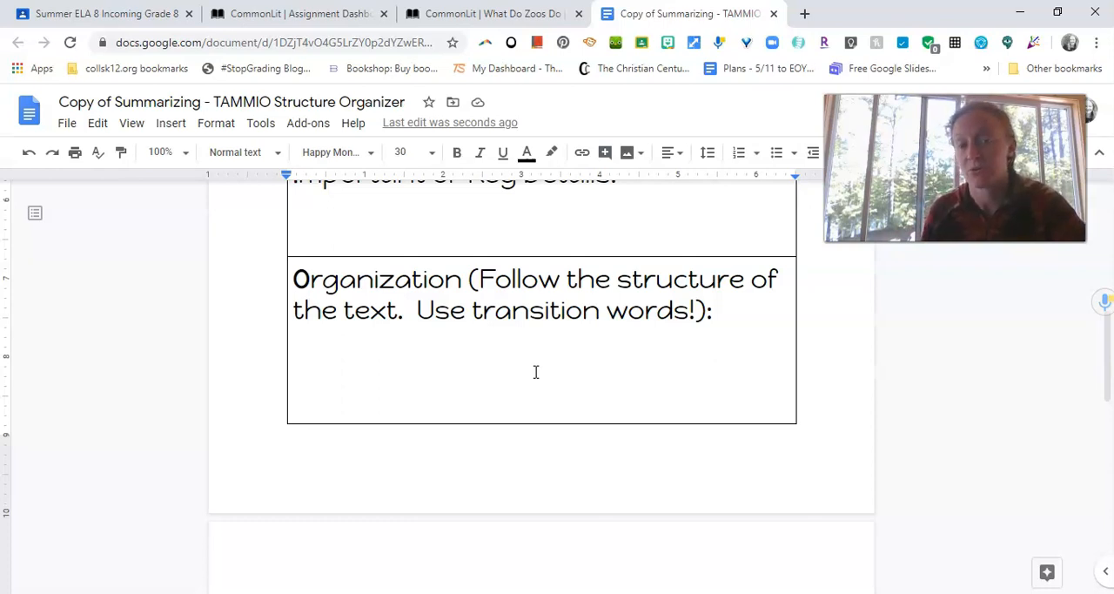
scroll("down", 3)
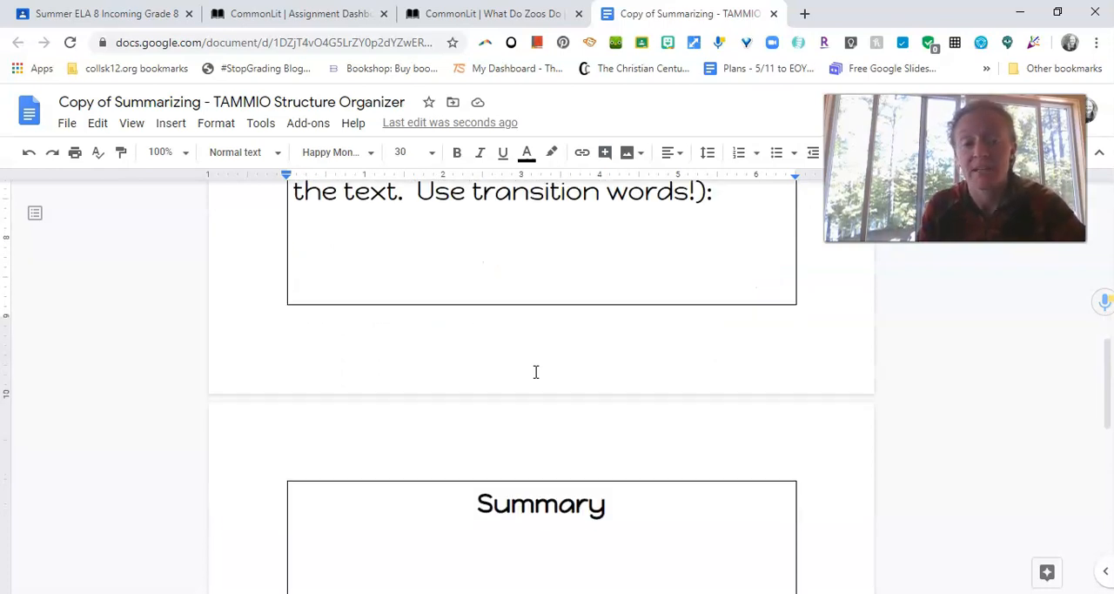
scroll("down", 3)
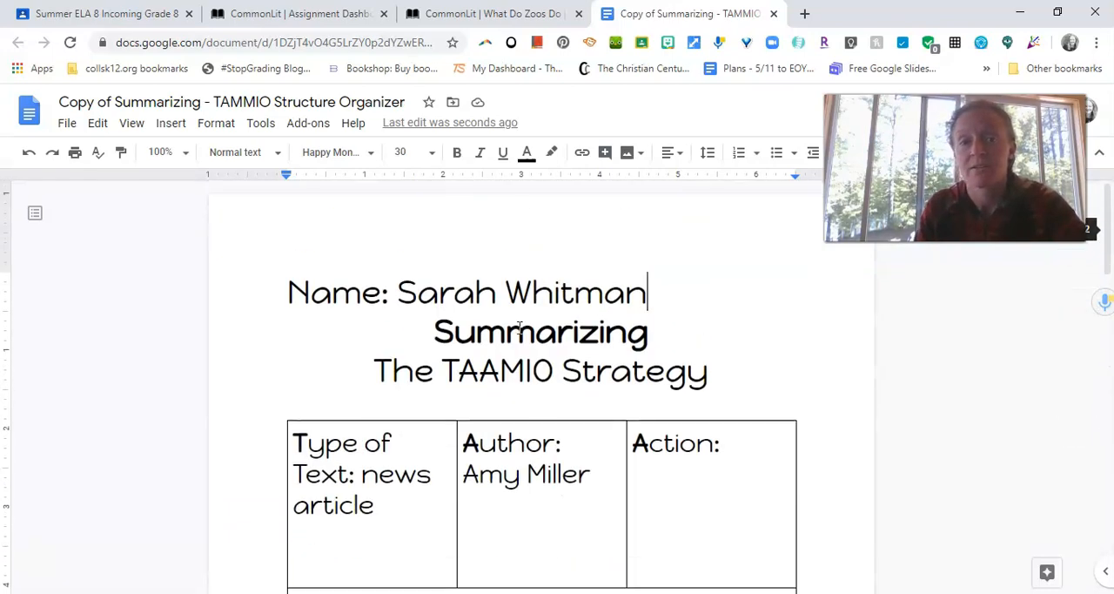
left_click(488, 14)
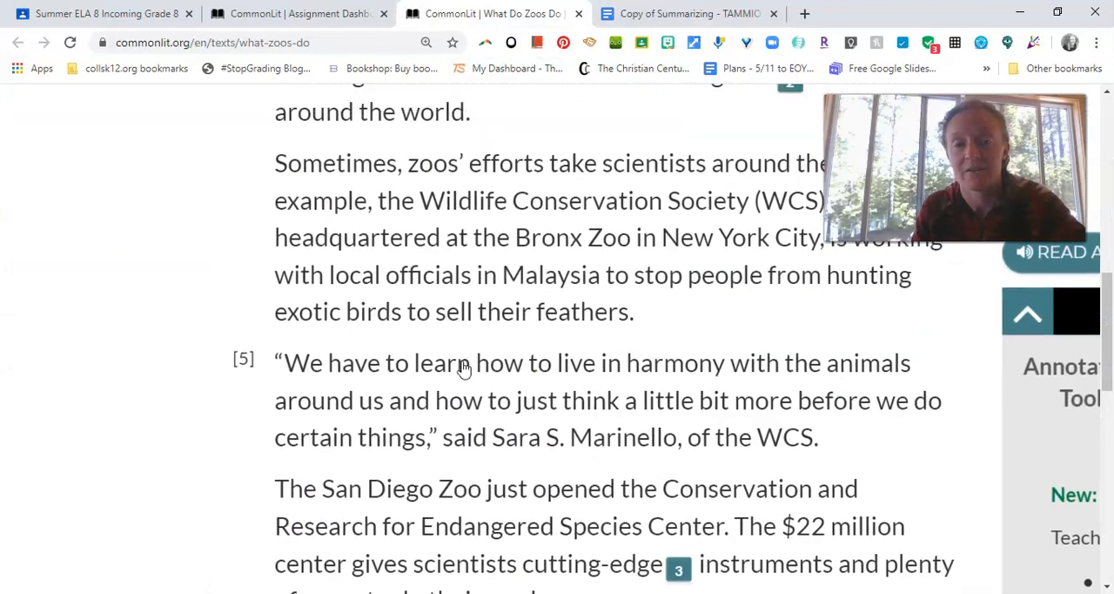
scroll("up", 3)
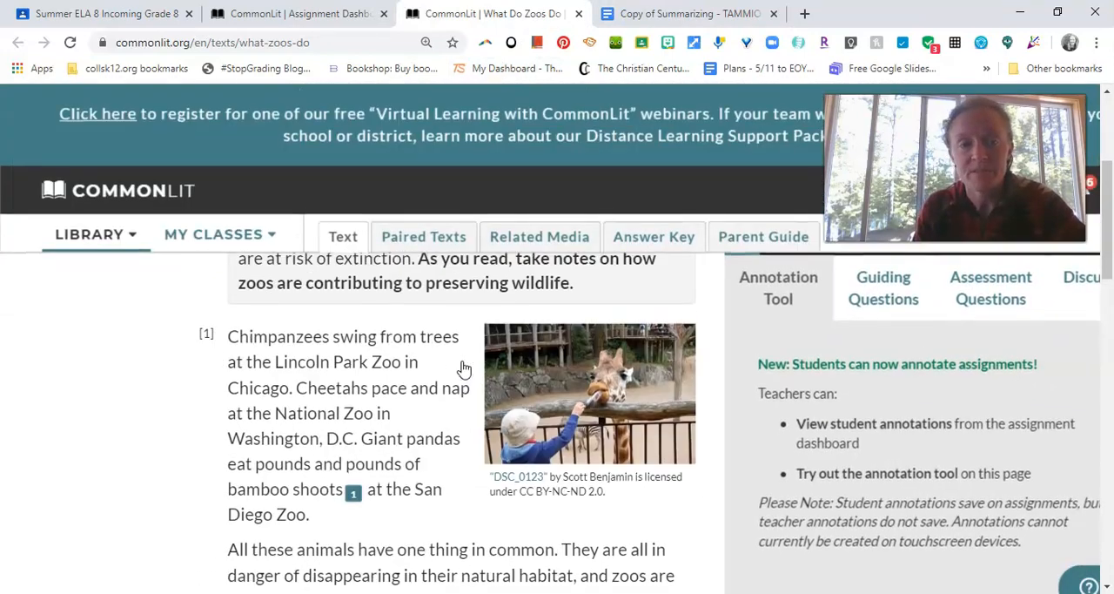
scroll("down", 3)
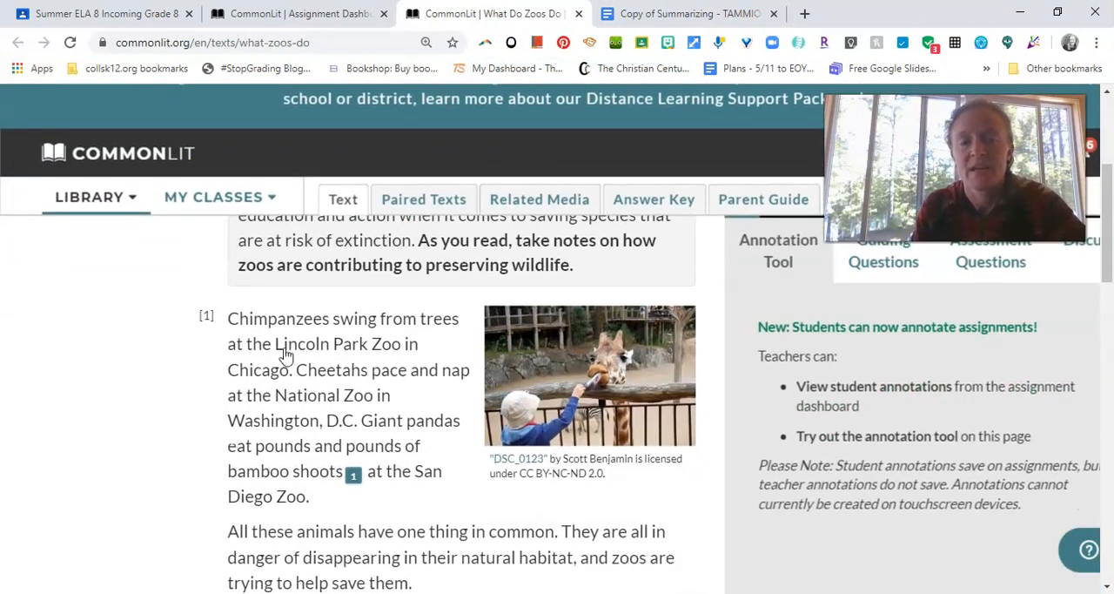
mouse_move(192, 406)
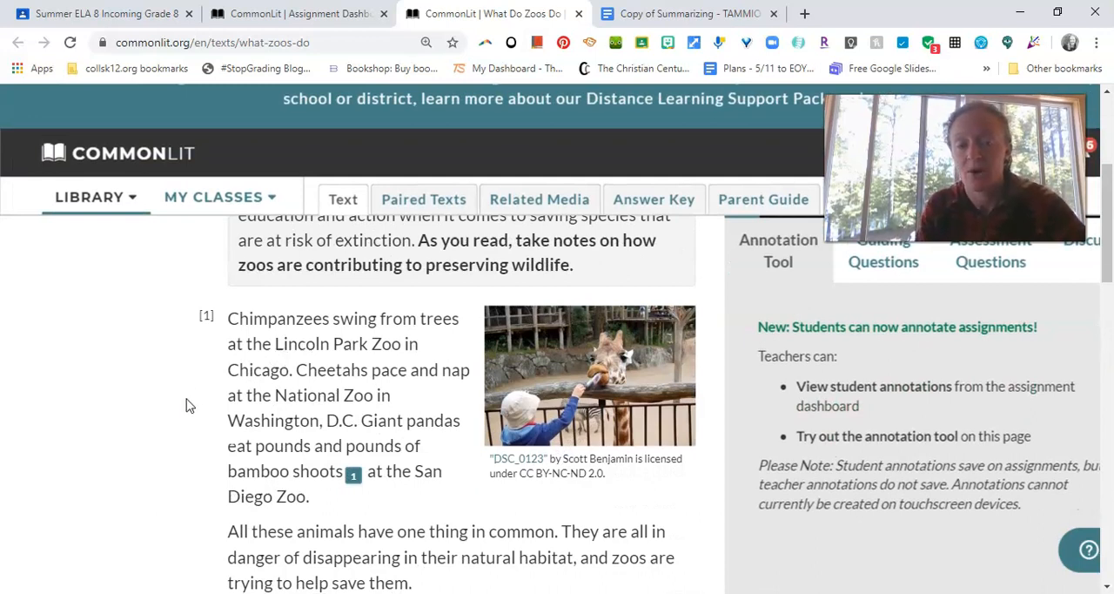
mouse_move(157, 421)
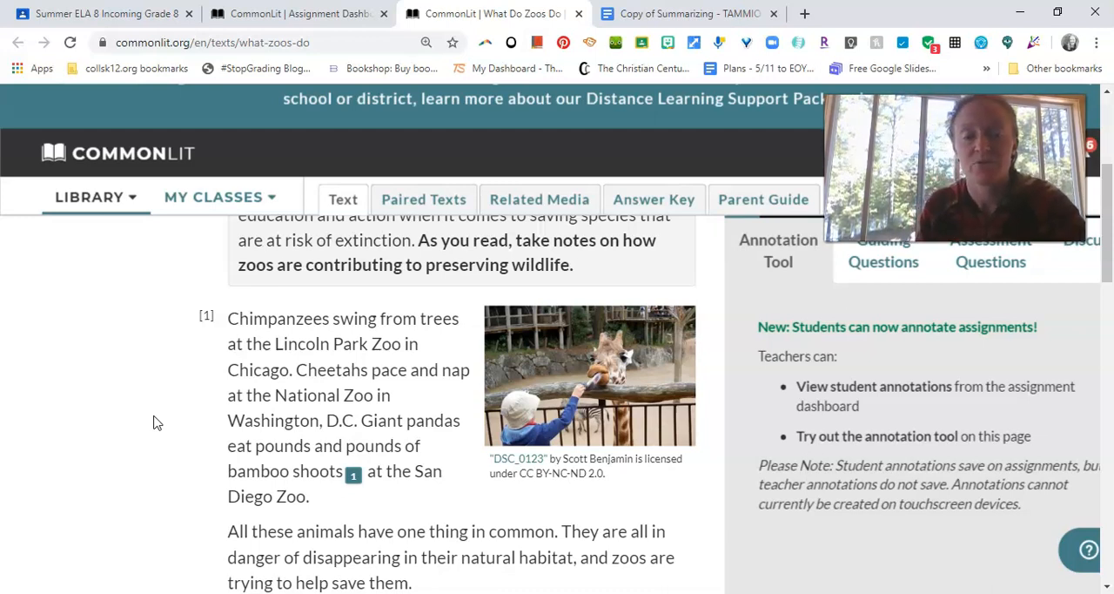
scroll("down", 3)
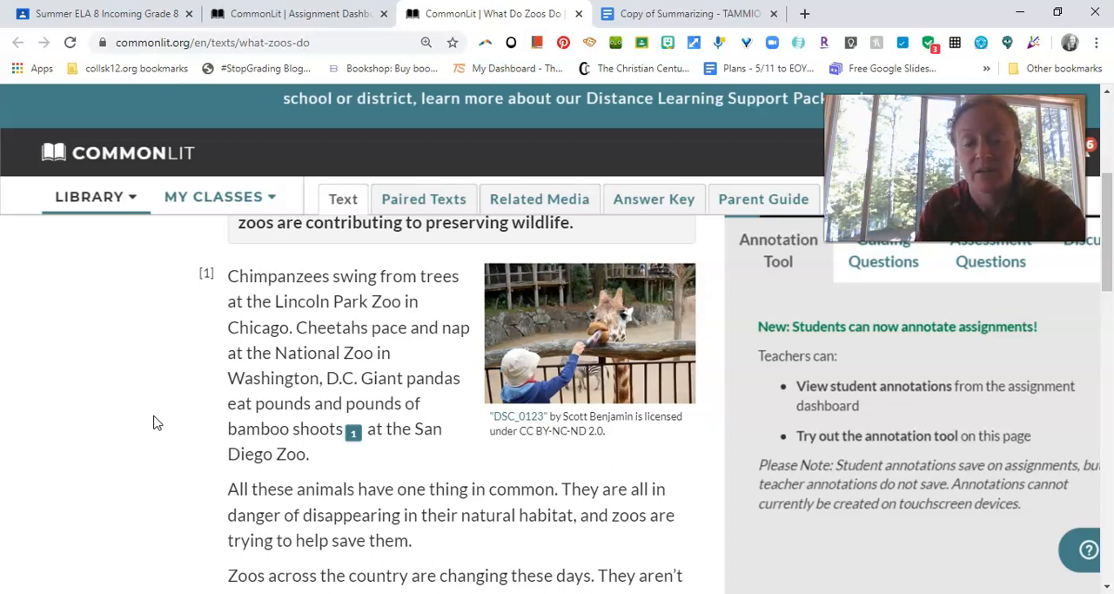
scroll("down", 3)
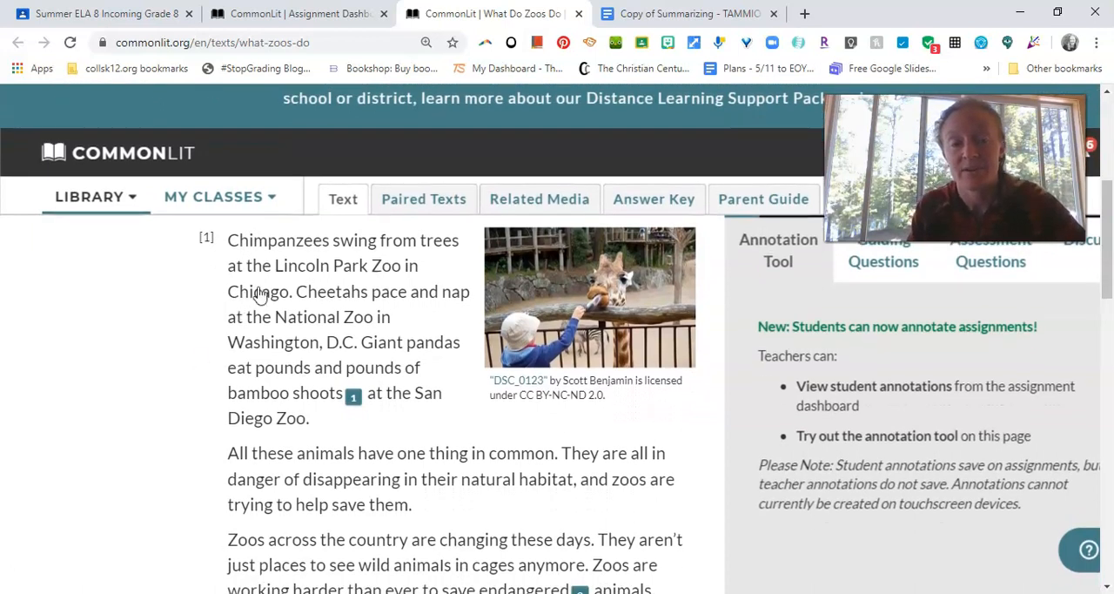
mouse_move(329, 365)
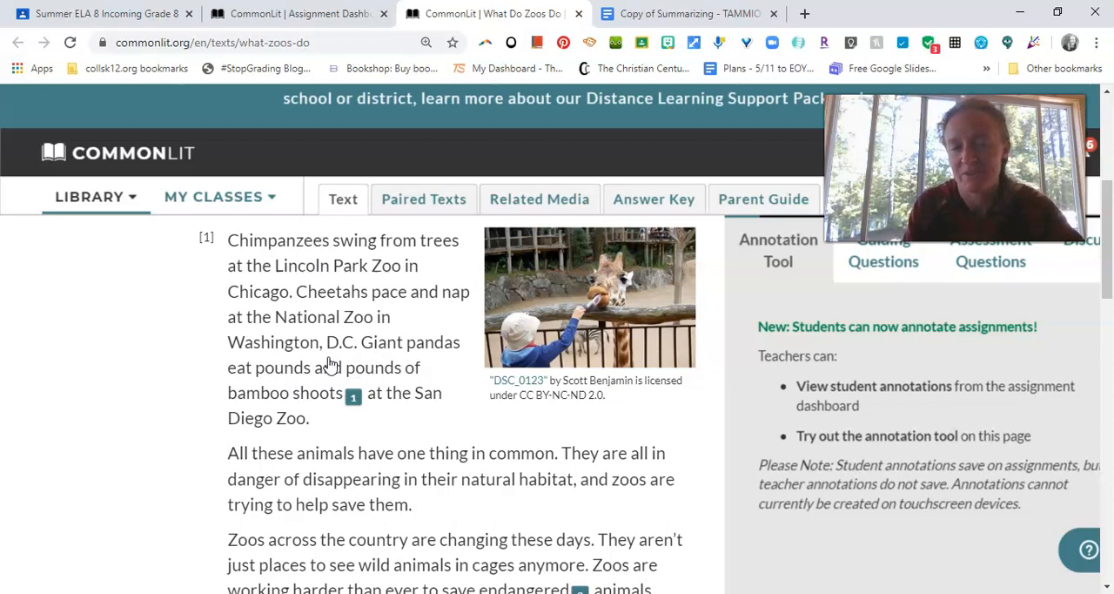
mouse_move(185, 533)
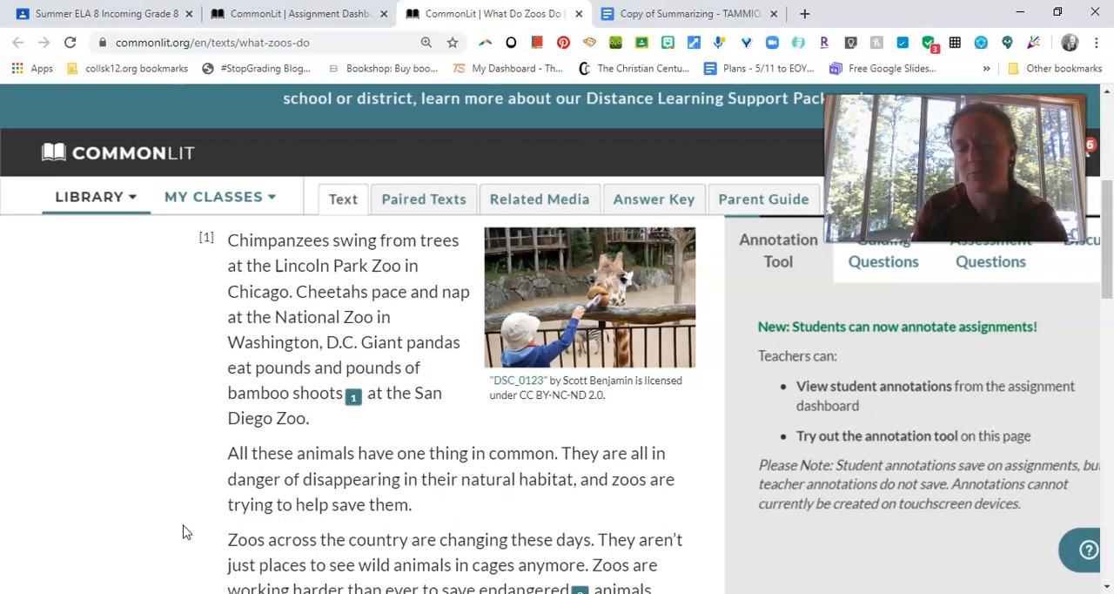
mouse_move(402, 459)
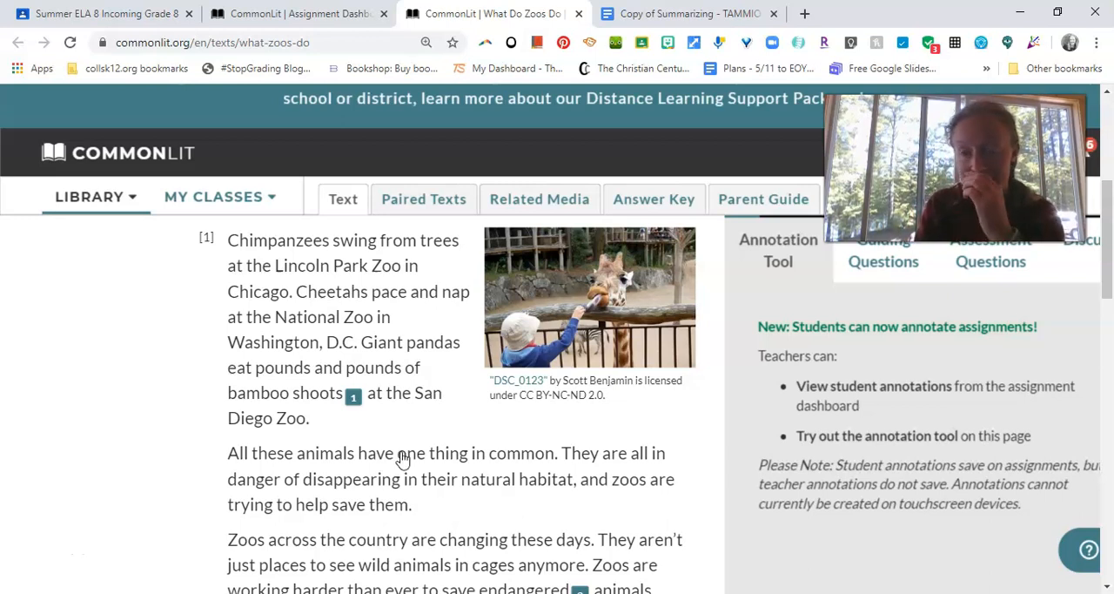
mouse_move(321, 456)
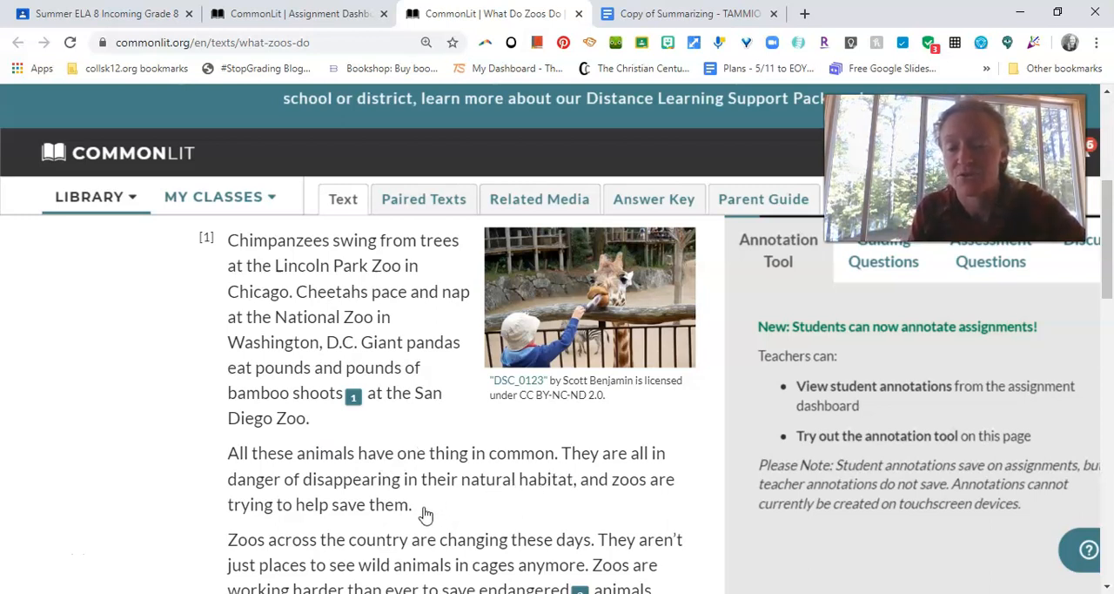
Highlight the 'They are all in danger' sentence and draft the note 'Zoos work to save endangered'.
left_click_drag(563, 453, 415, 505)
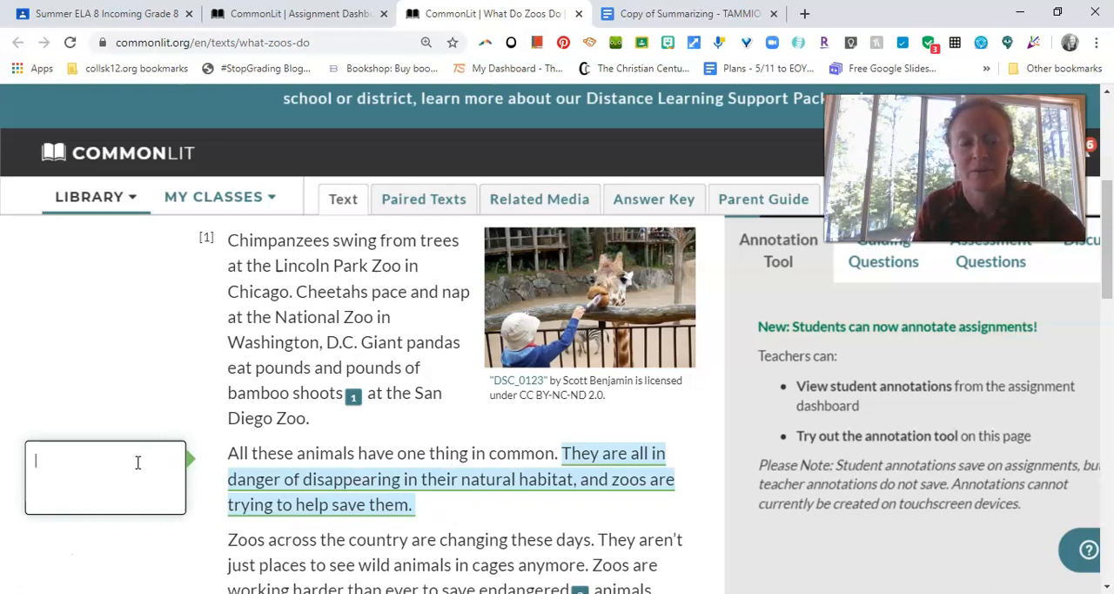
type("Zoos")
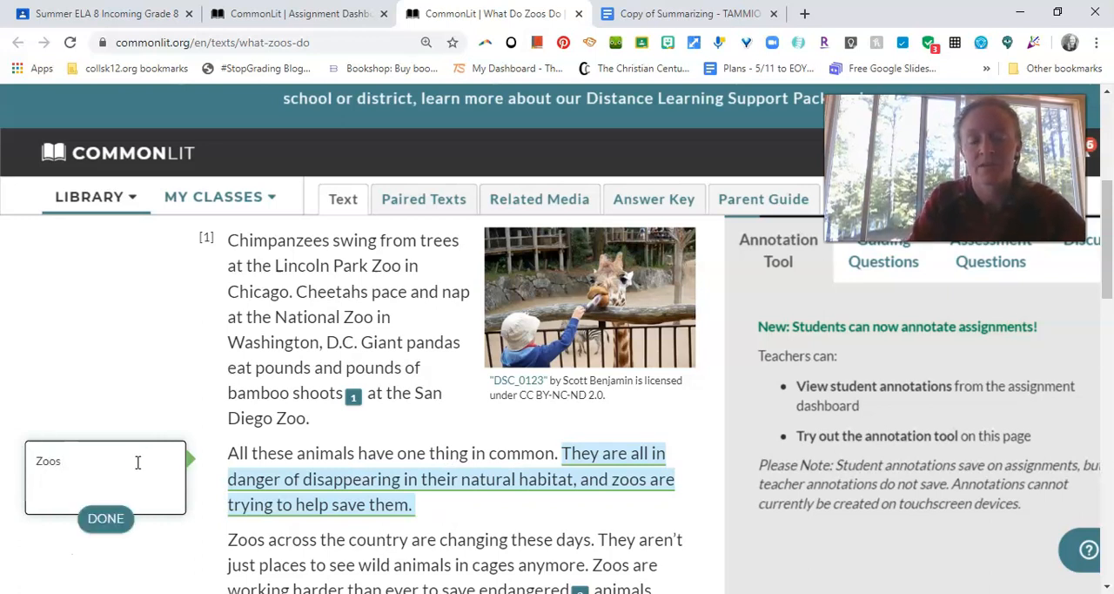
type("work to")
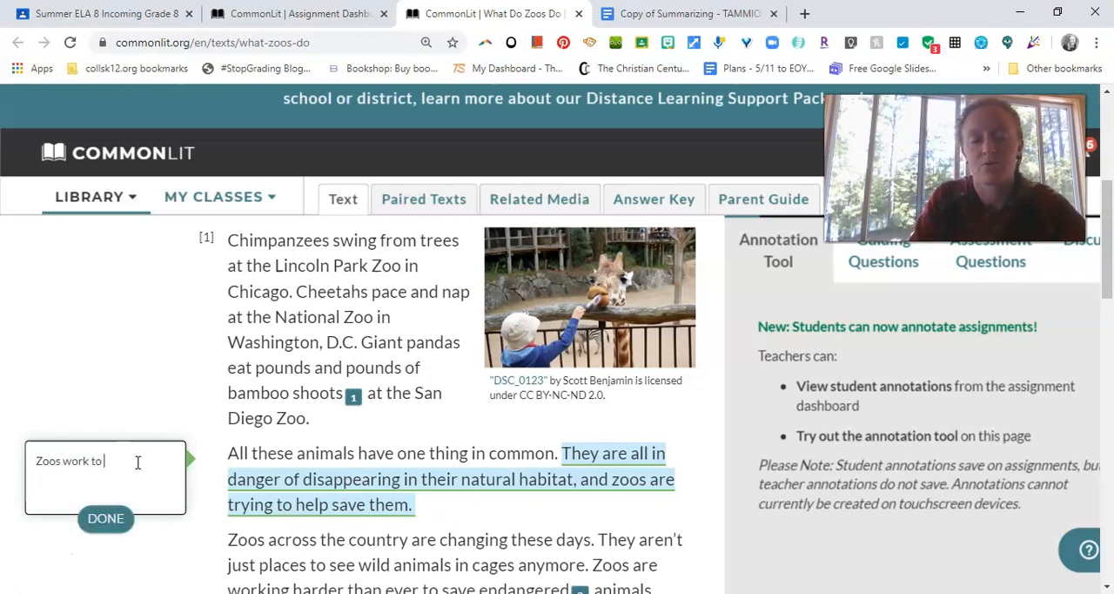
type("save endangered")
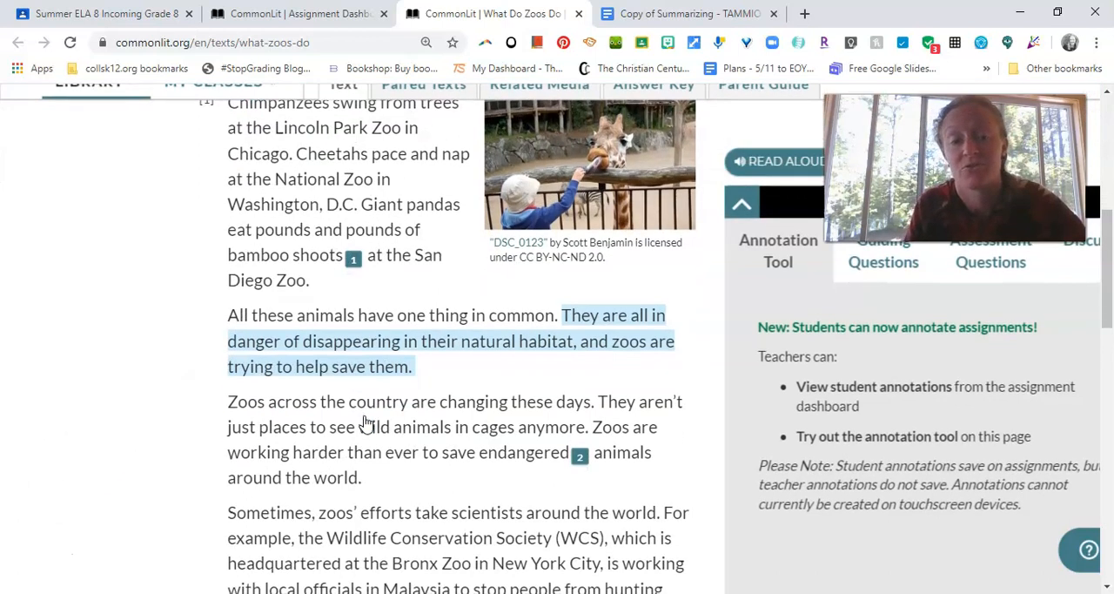
mouse_move(445, 381)
type("Z")
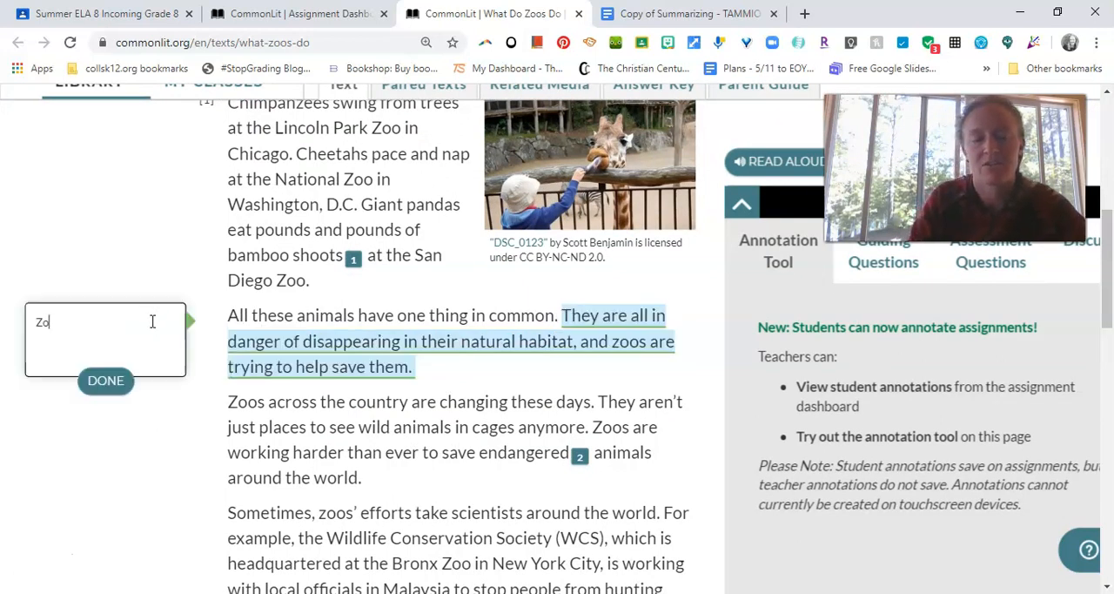
Reword the note to 'Zoos help to save endangered species from extinction.' and save it.
type("os")
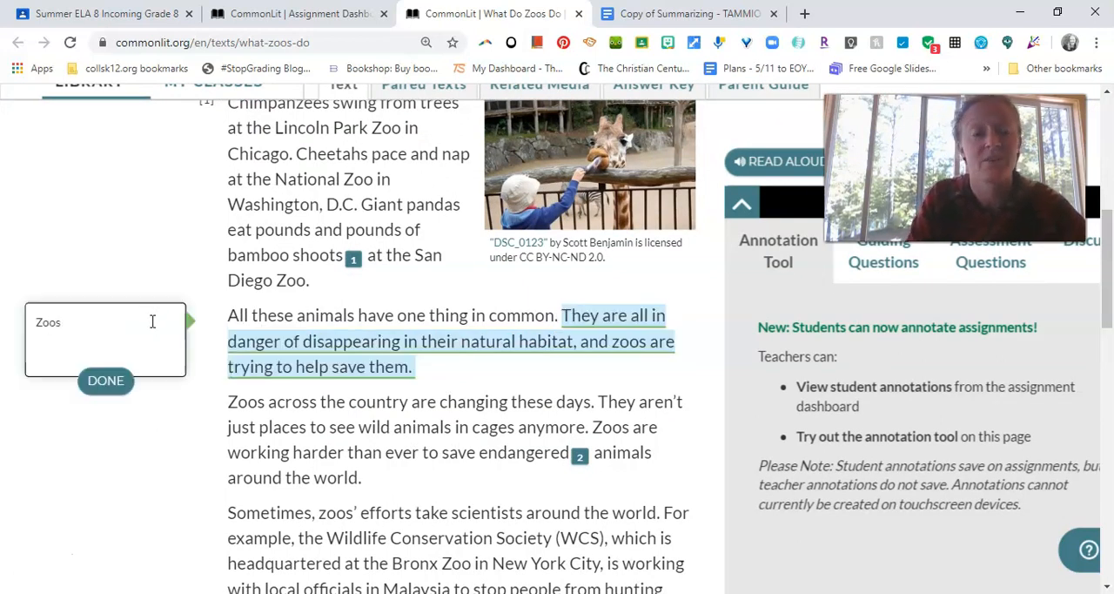
type("a")
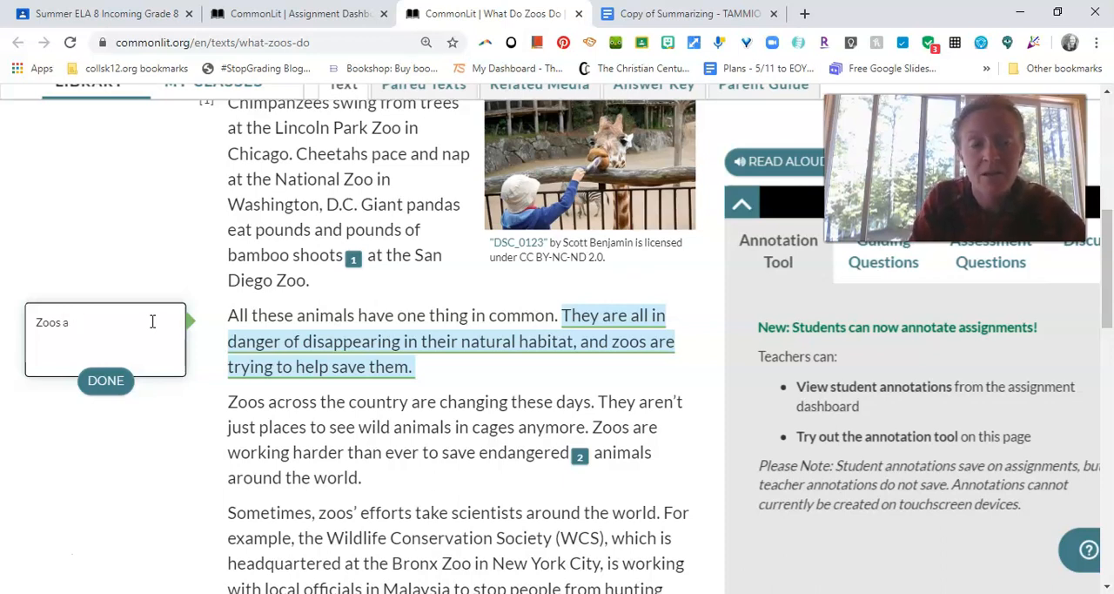
type("help to s")
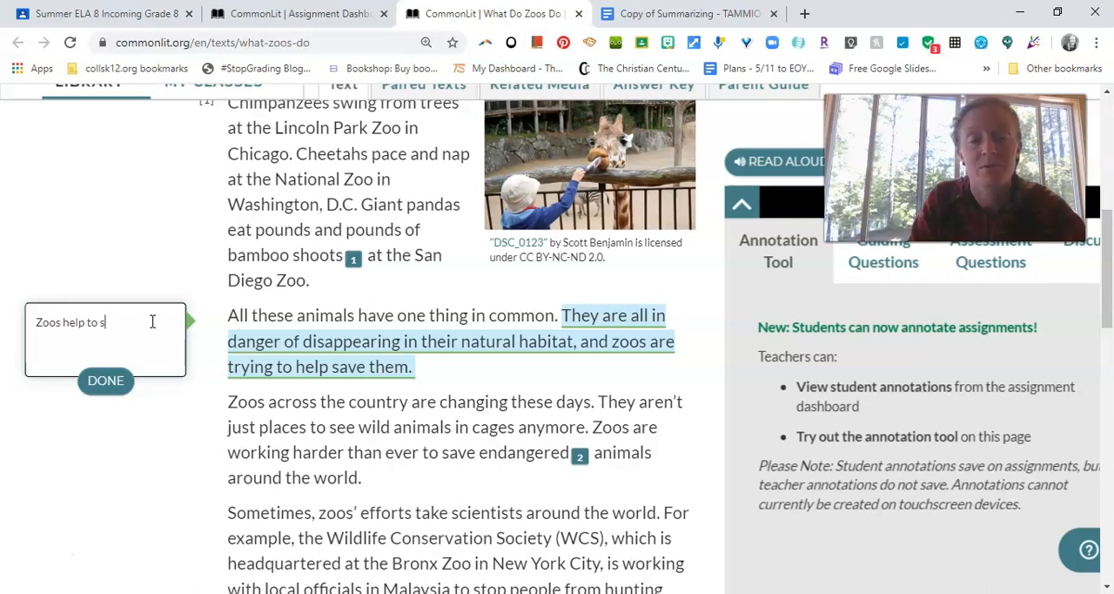
type("ave endangere")
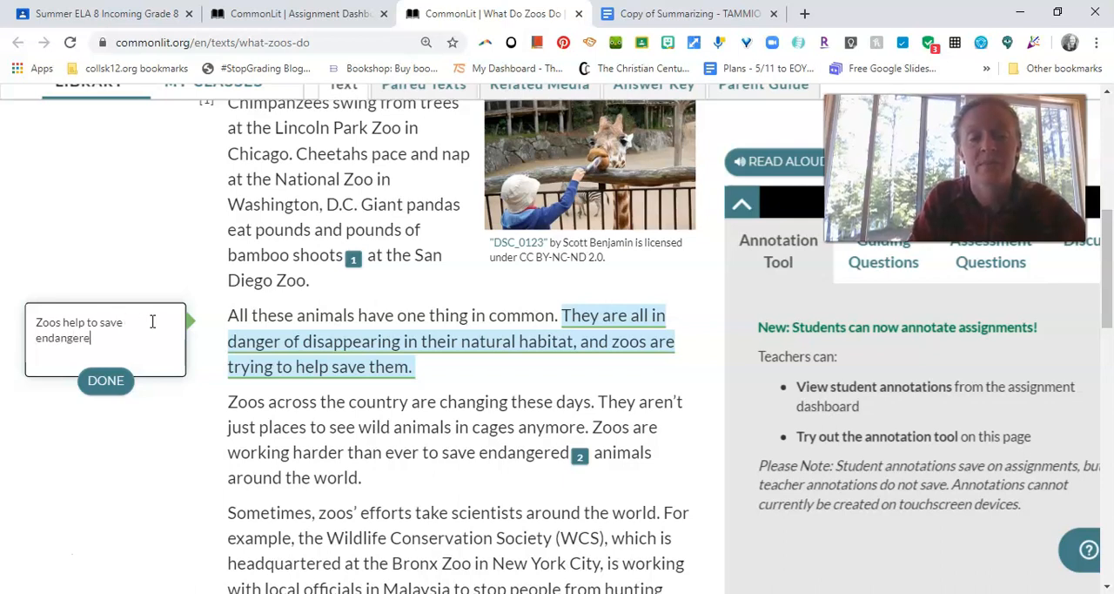
type("species from")
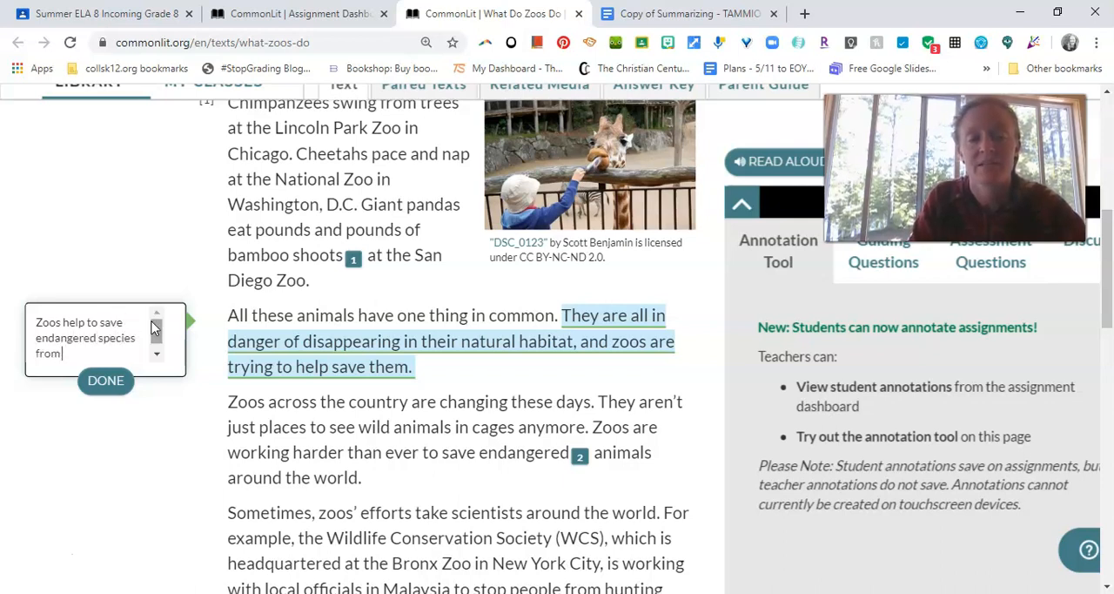
type("extinction.")
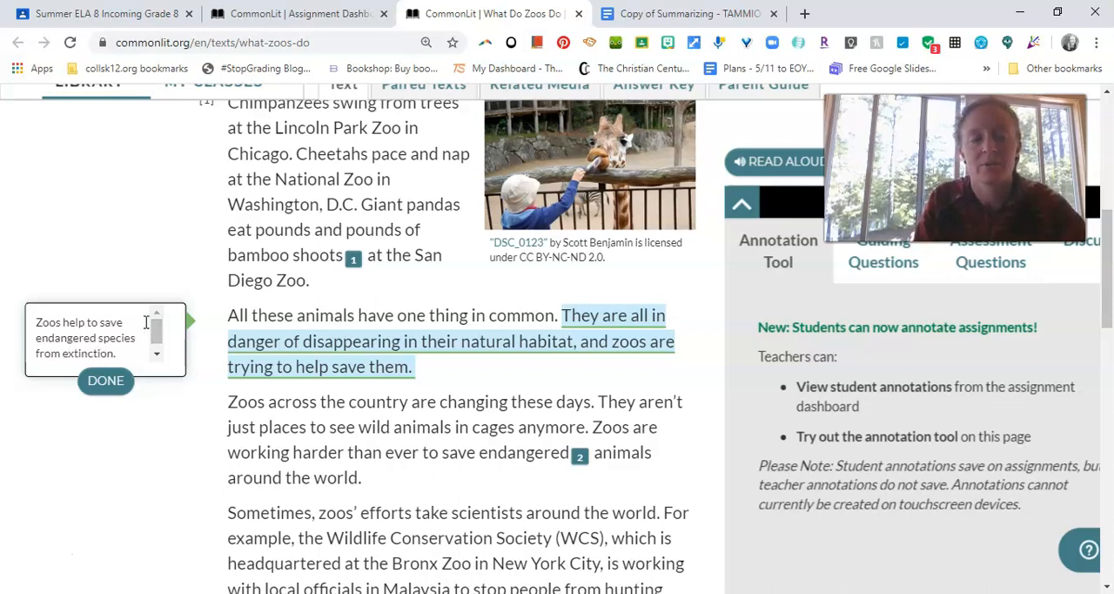
right_click(88, 340)
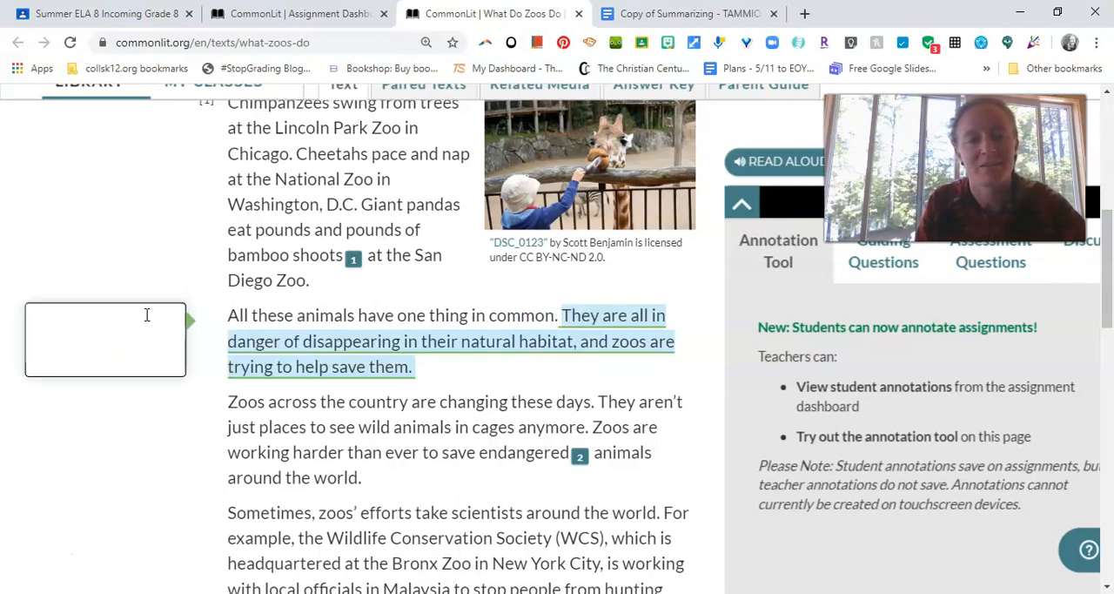
right_click(104, 340)
type("Zoos help to save endangered species from extinction.")
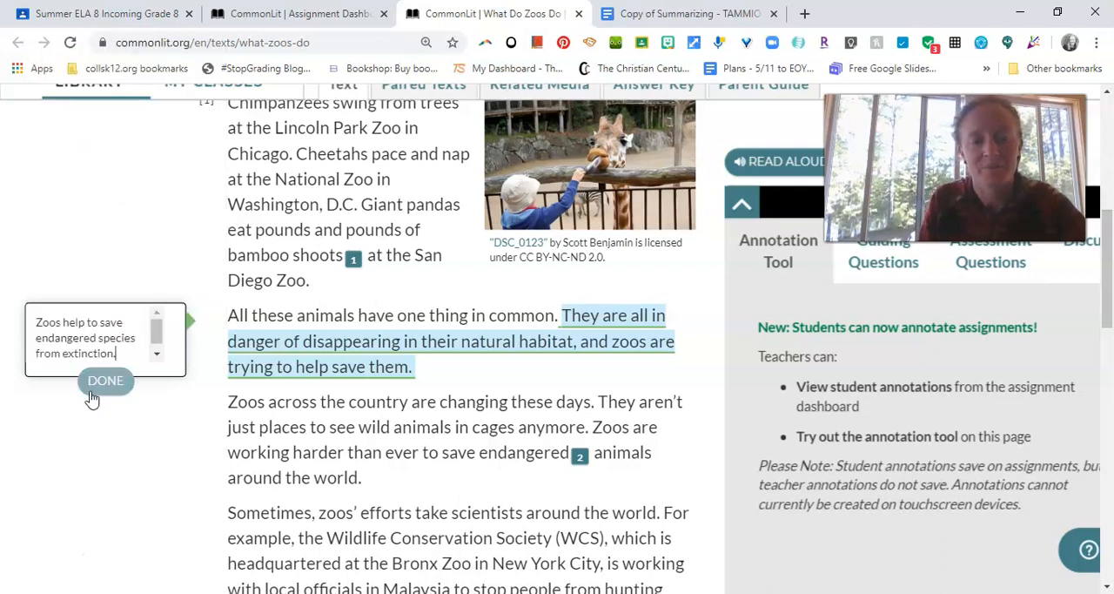
left_click(105, 380)
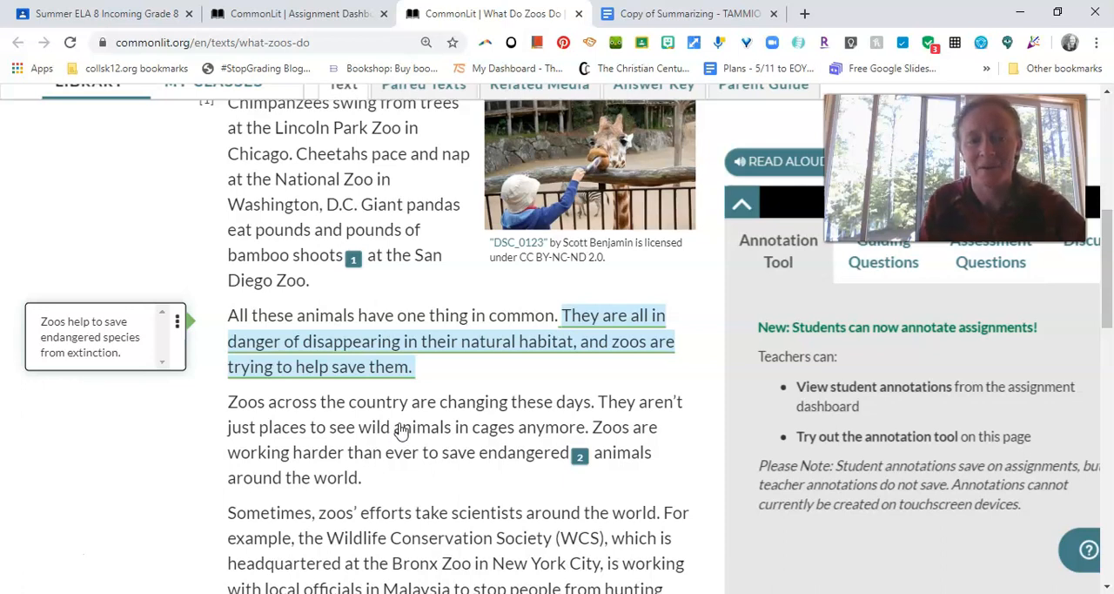
scroll("down", 3)
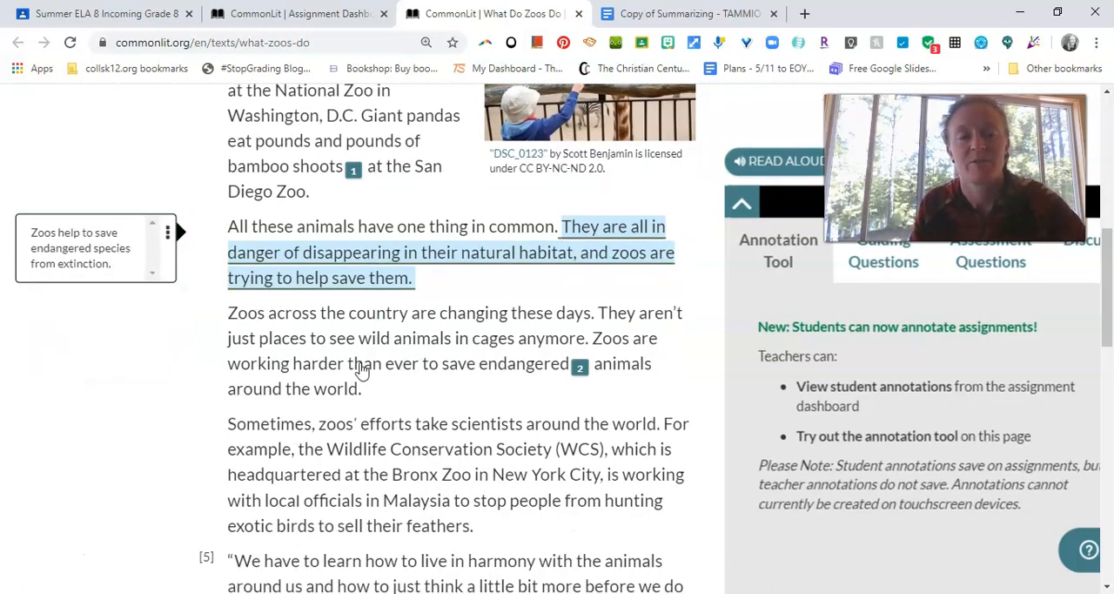
scroll("down", 3)
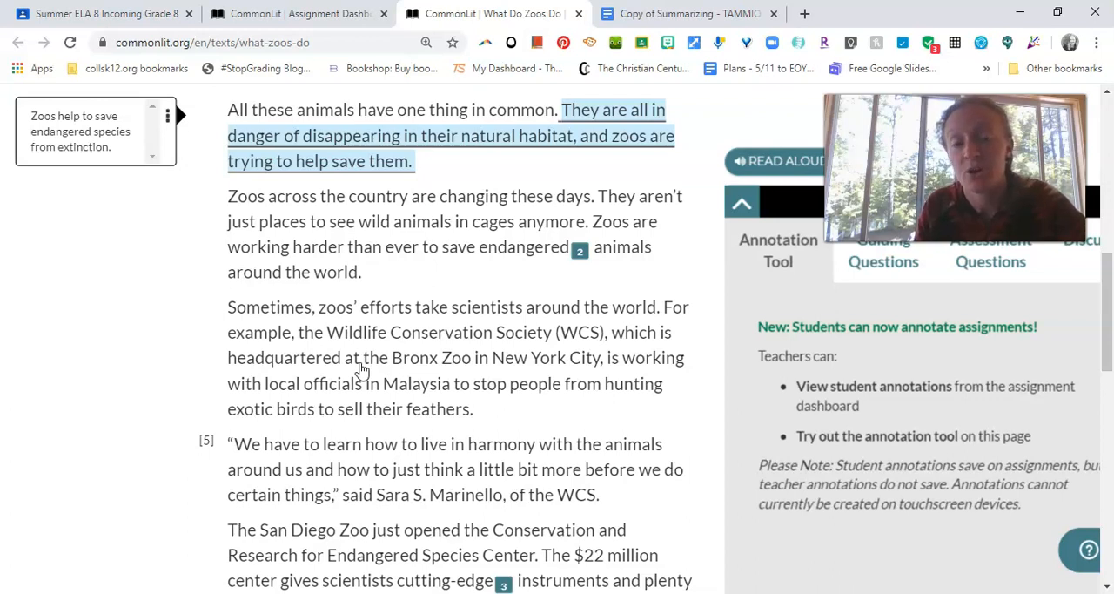
mouse_move(414, 287)
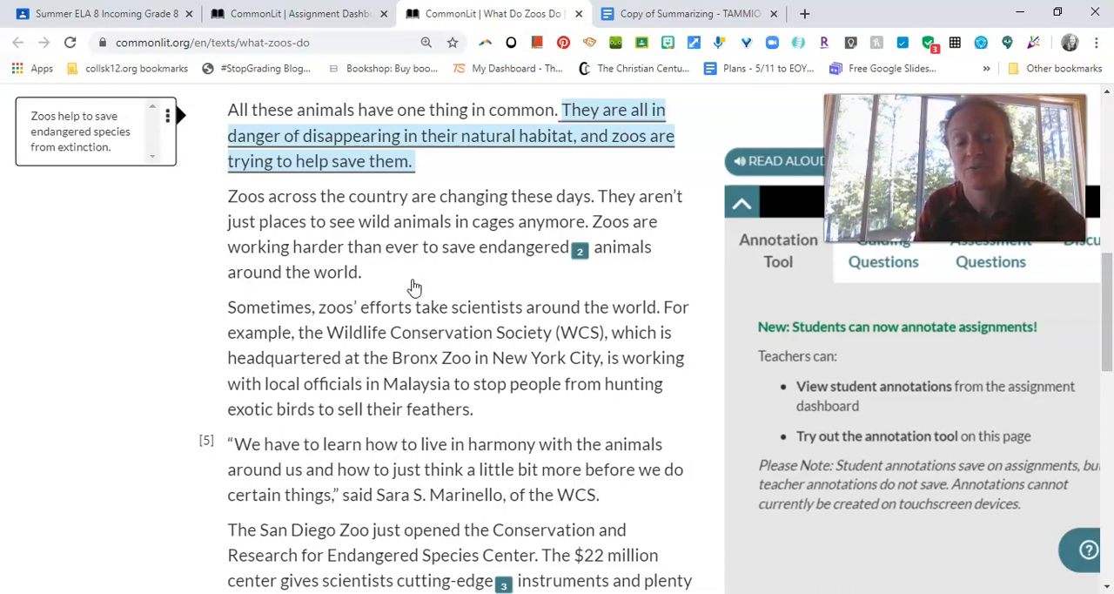
mouse_move(216, 206)
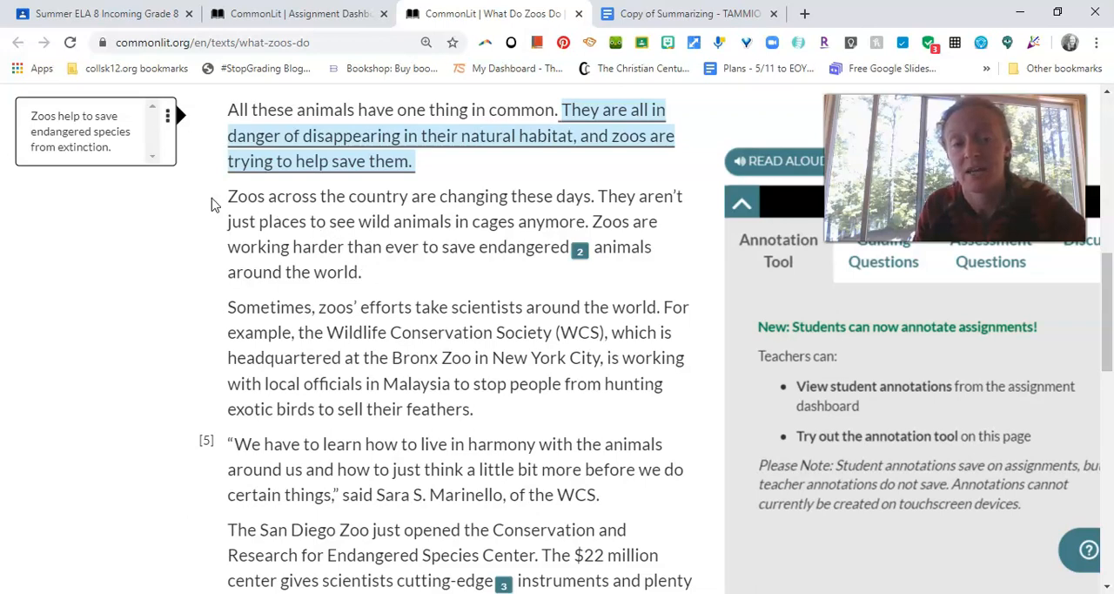
mouse_move(317, 276)
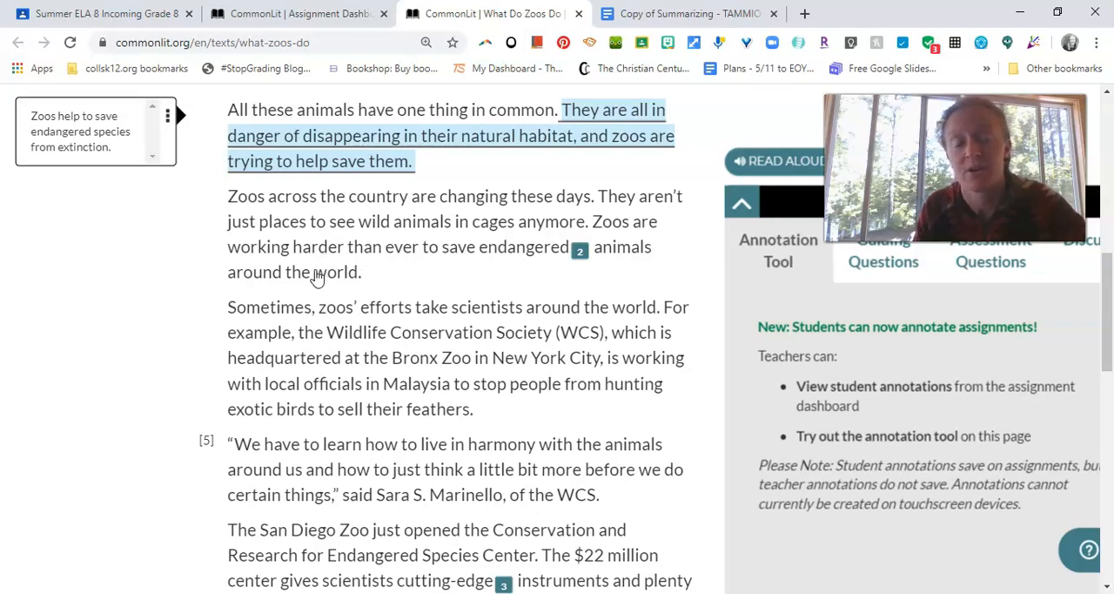
scroll("down", 3)
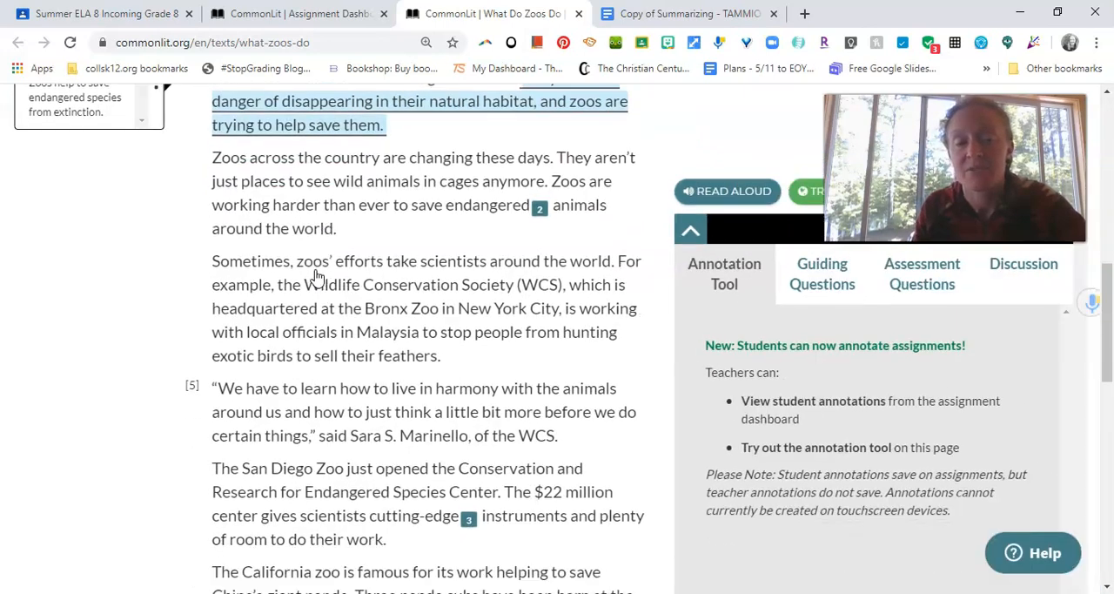
scroll("down", 3)
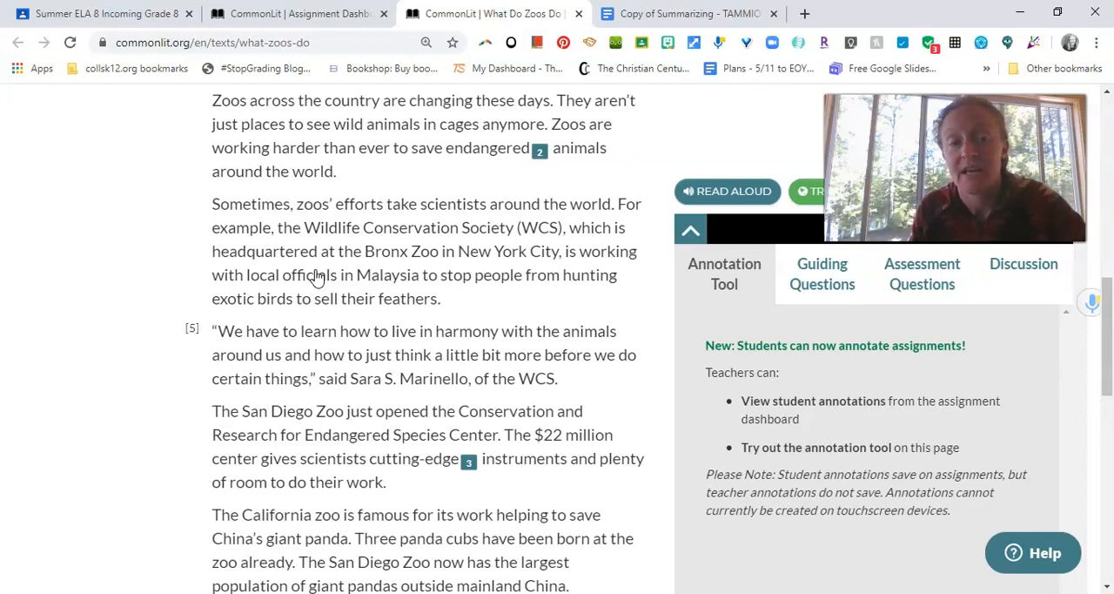
mouse_move(487, 324)
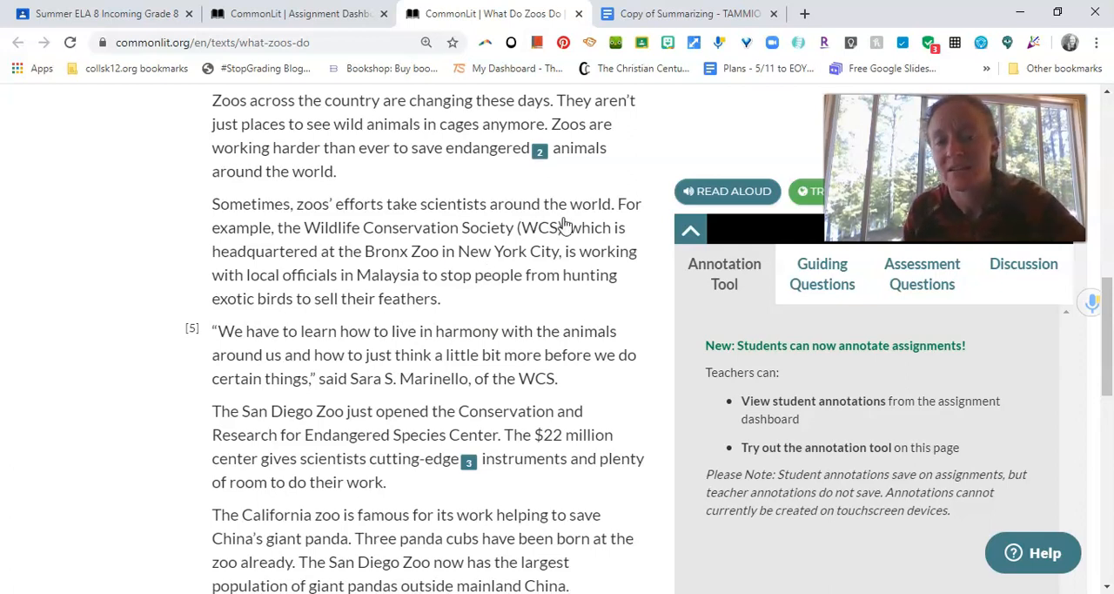
mouse_move(469, 235)
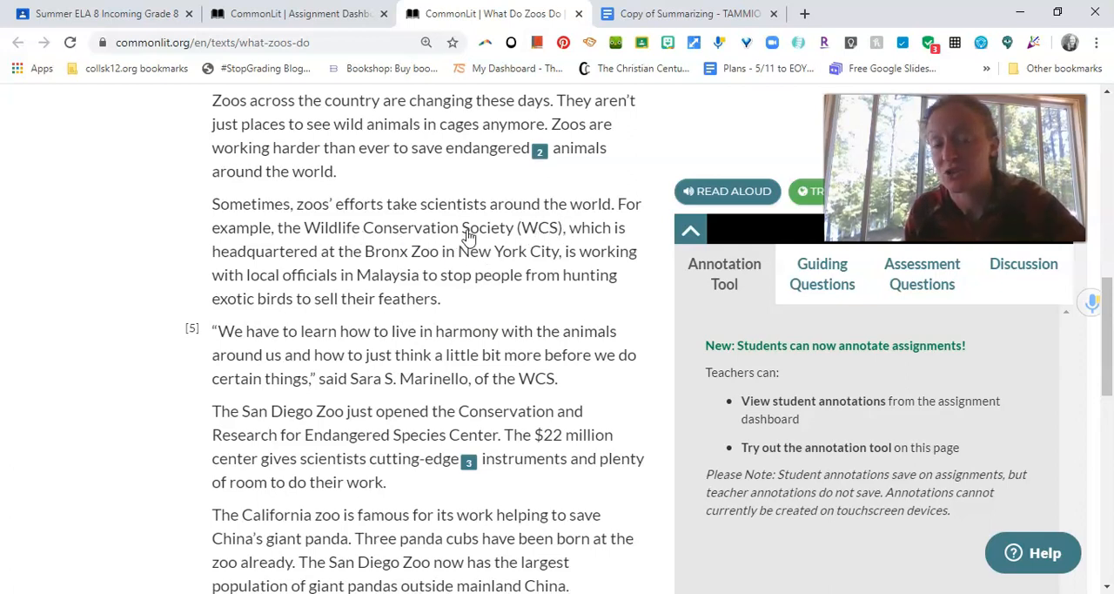
mouse_move(376, 277)
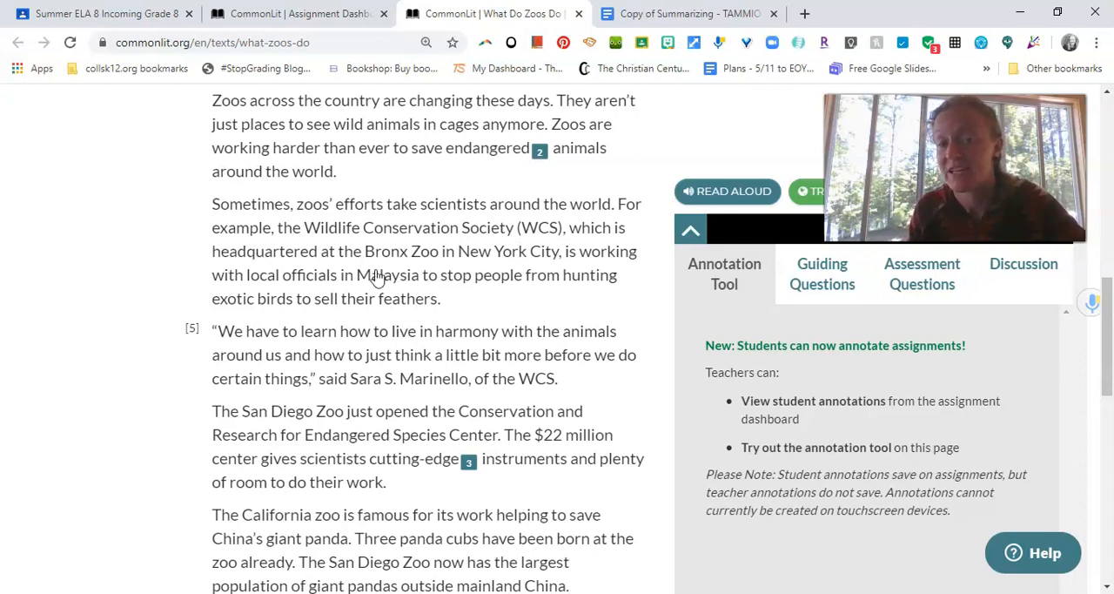
mouse_move(453, 306)
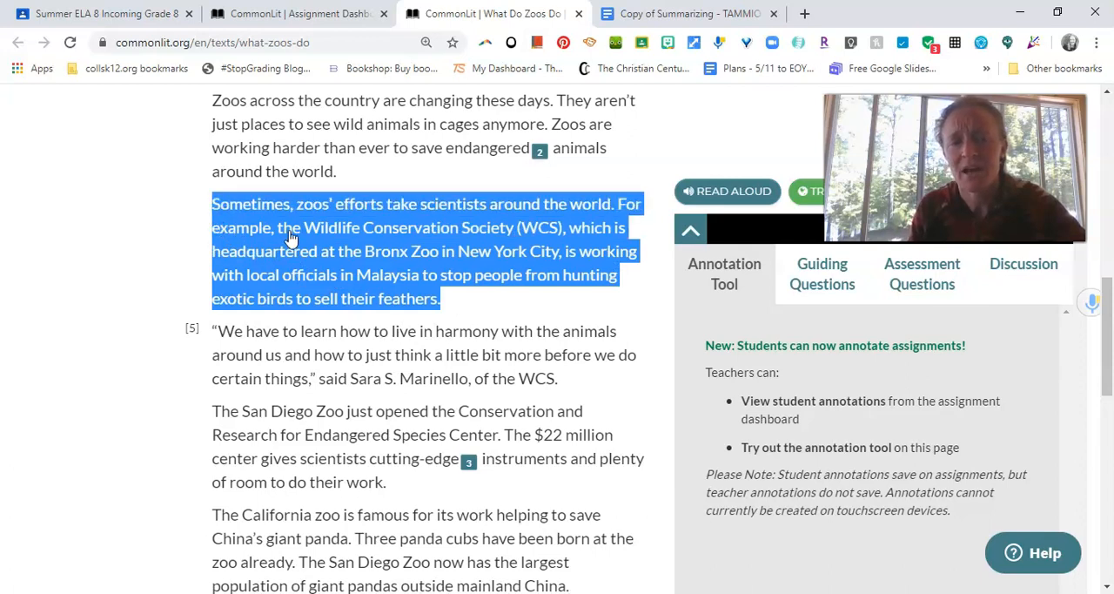
mouse_move(255, 265)
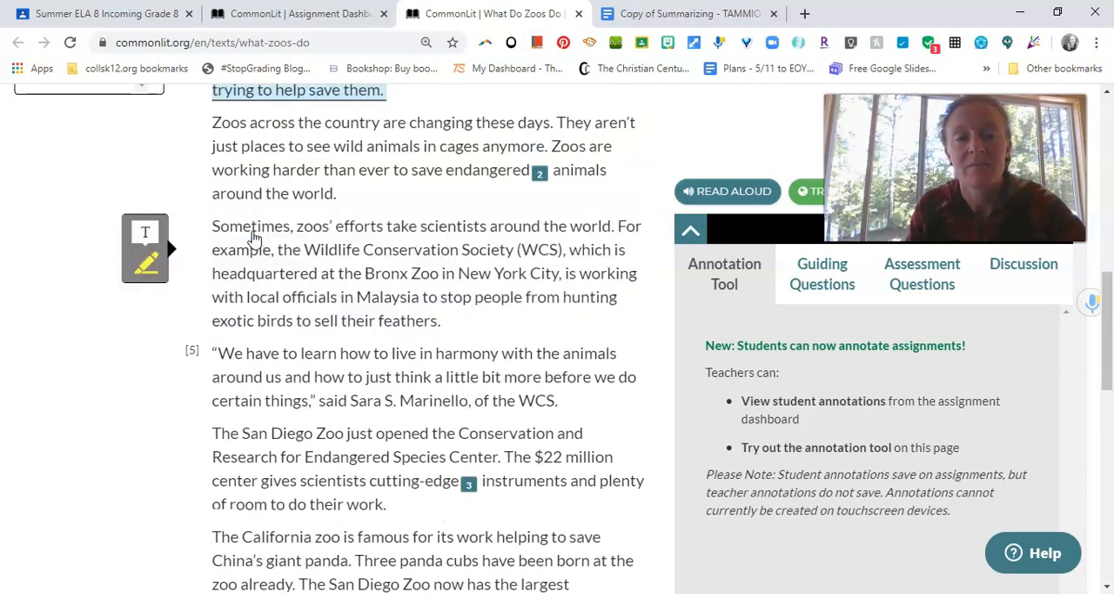
Highlight the Wildlife Conservation Society paragraph and draft a note on zoos promoting communication between scientists and national leaders.
left_click_drag(212, 227, 442, 320)
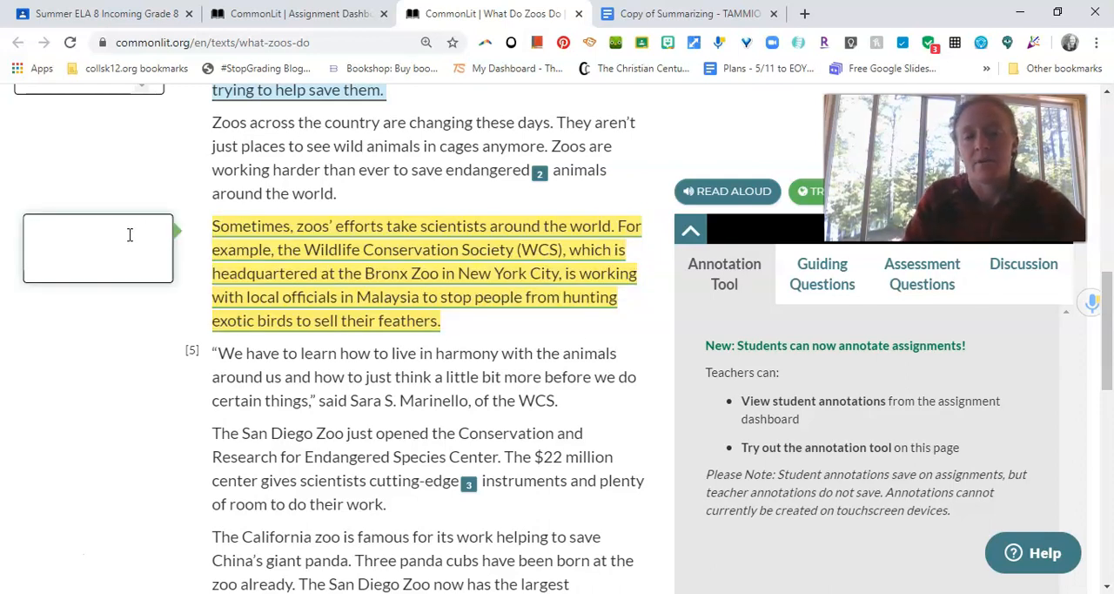
type("Zoos")
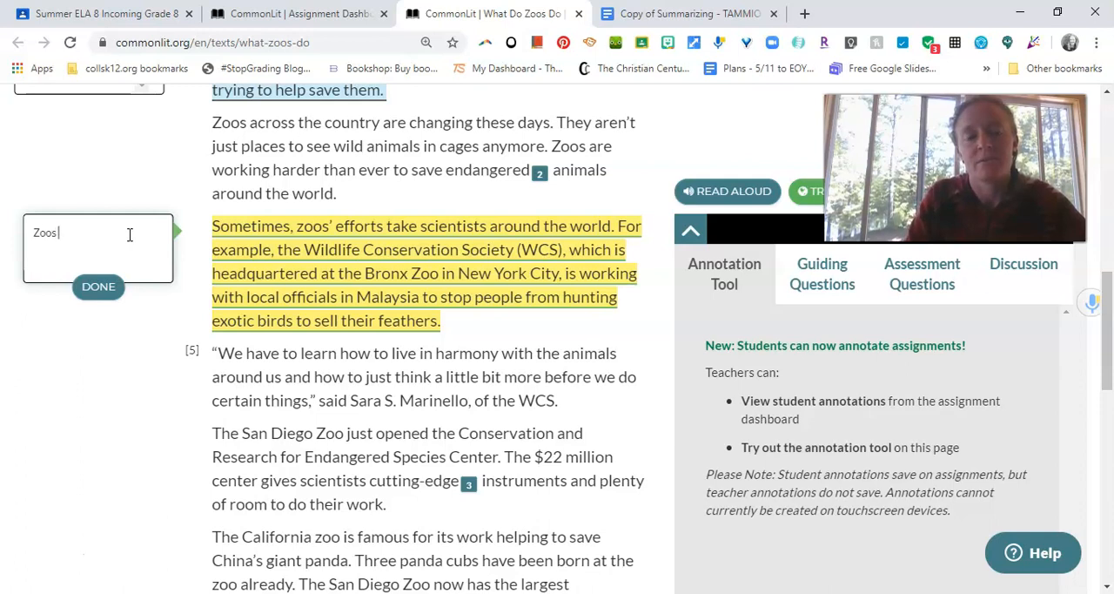
type("work")
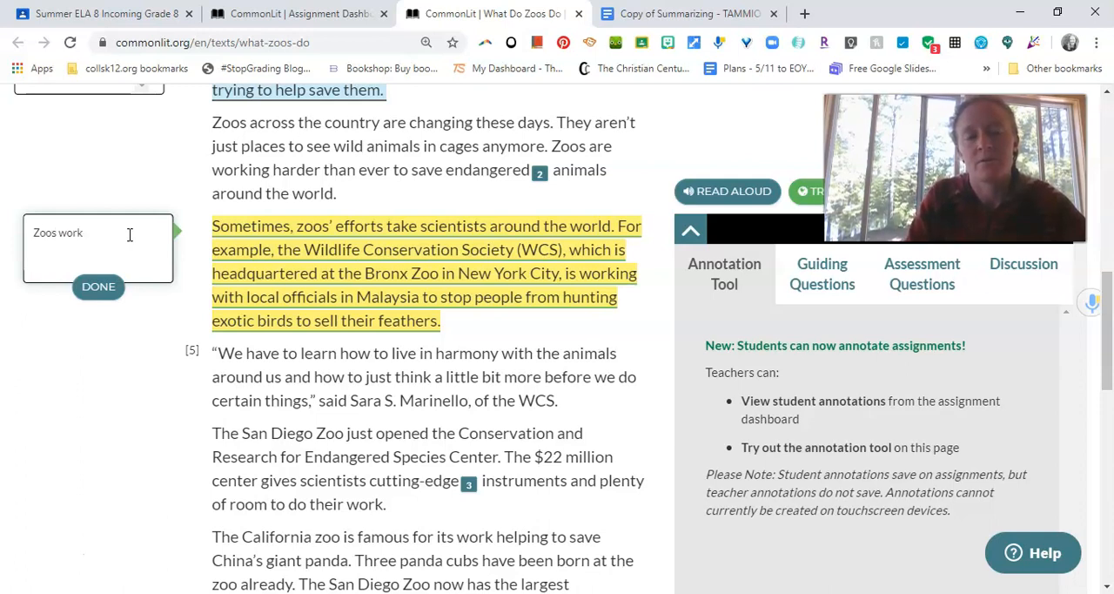
type("promote communication")
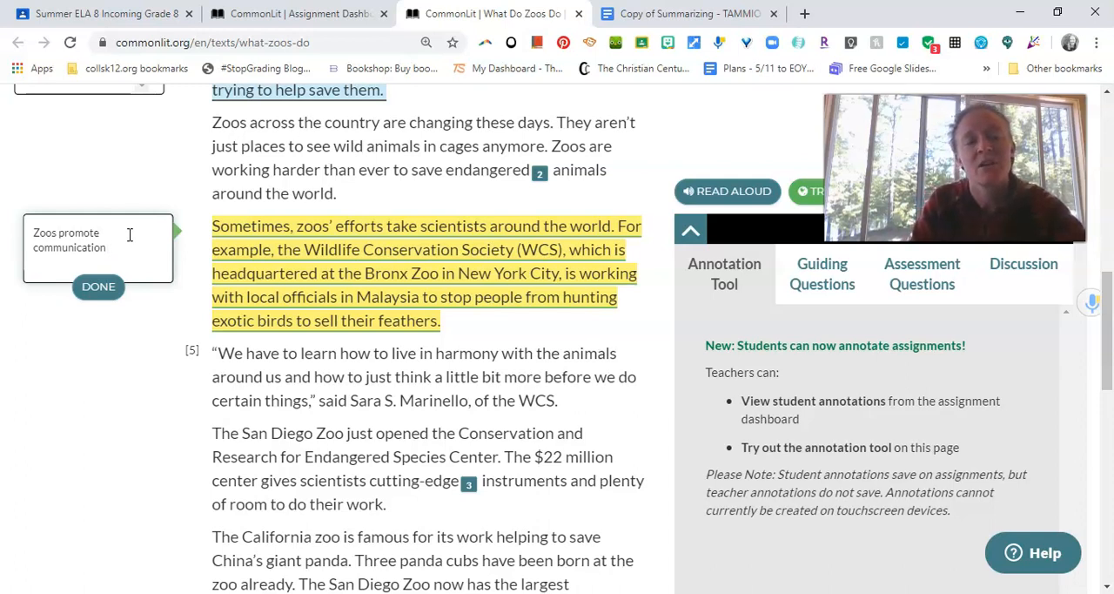
type("between scient")
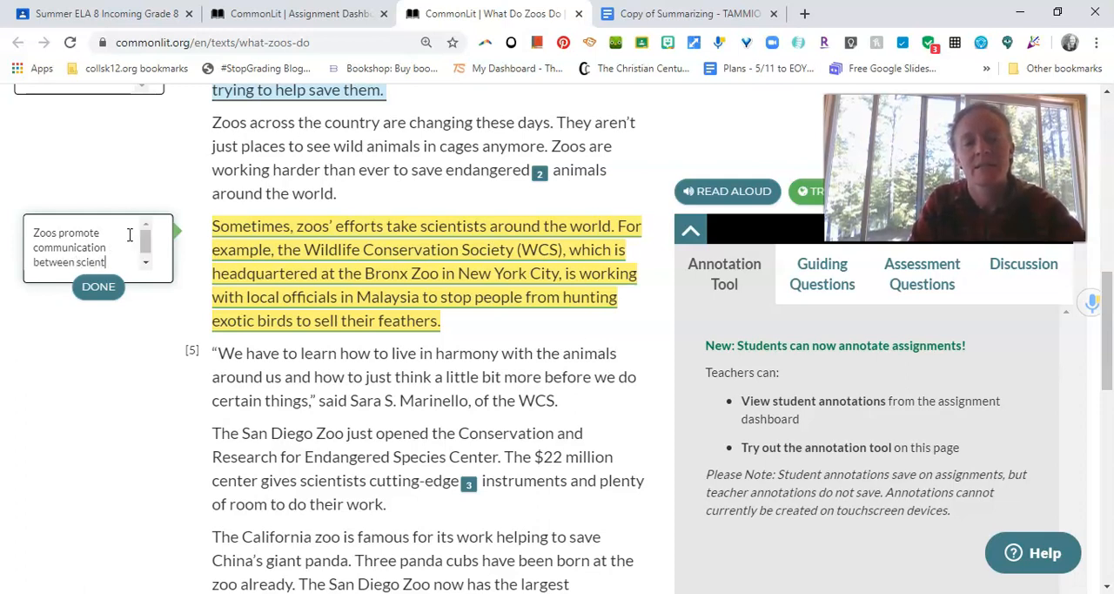
type("ists and")
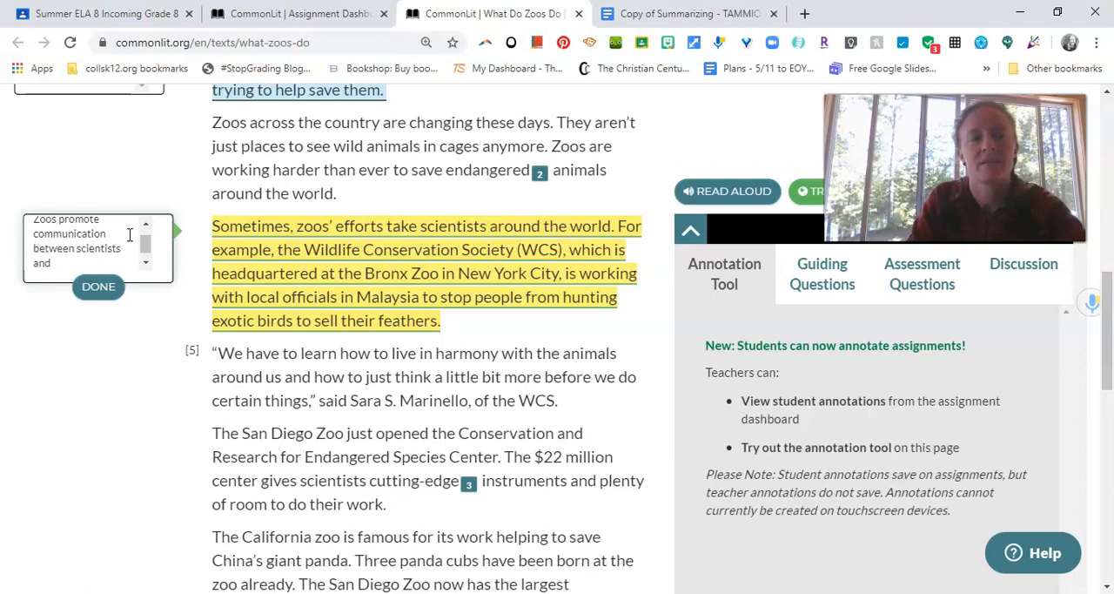
type("national")
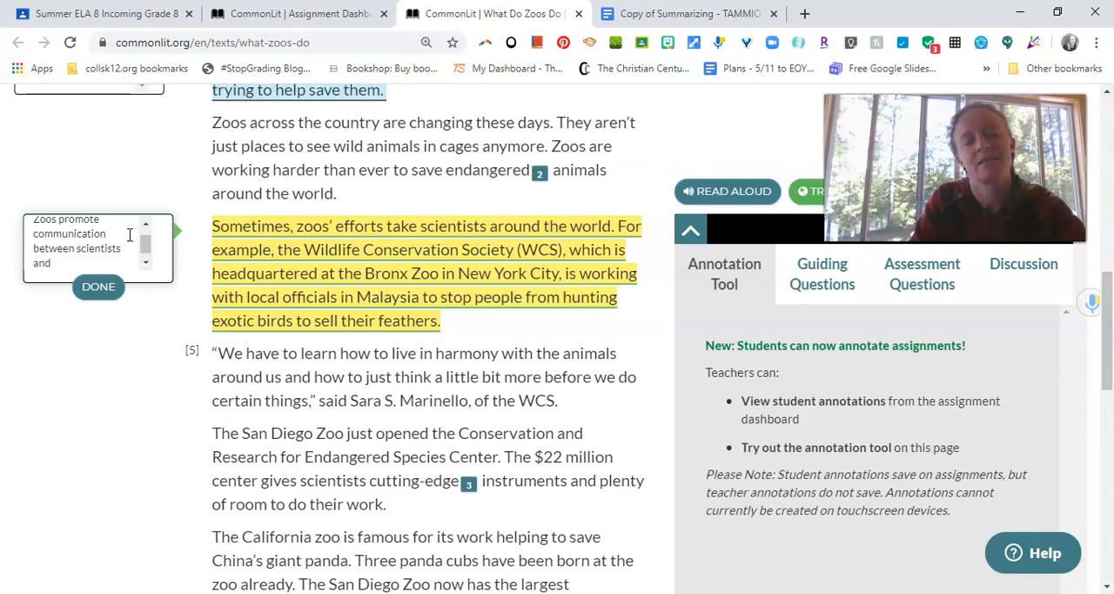
type("nat")
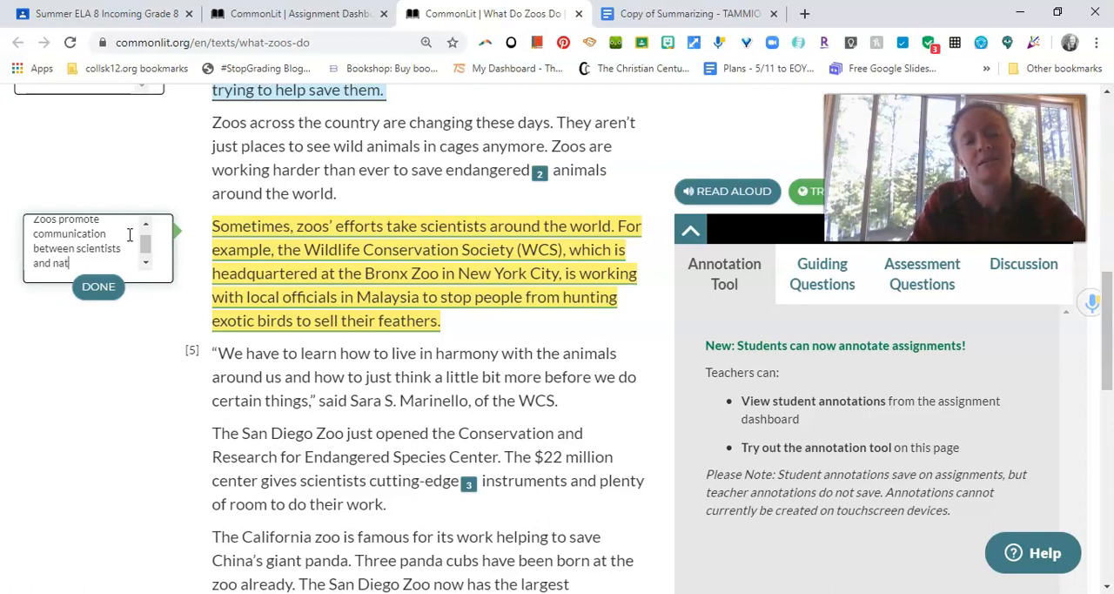
type("ional leaders to promote")
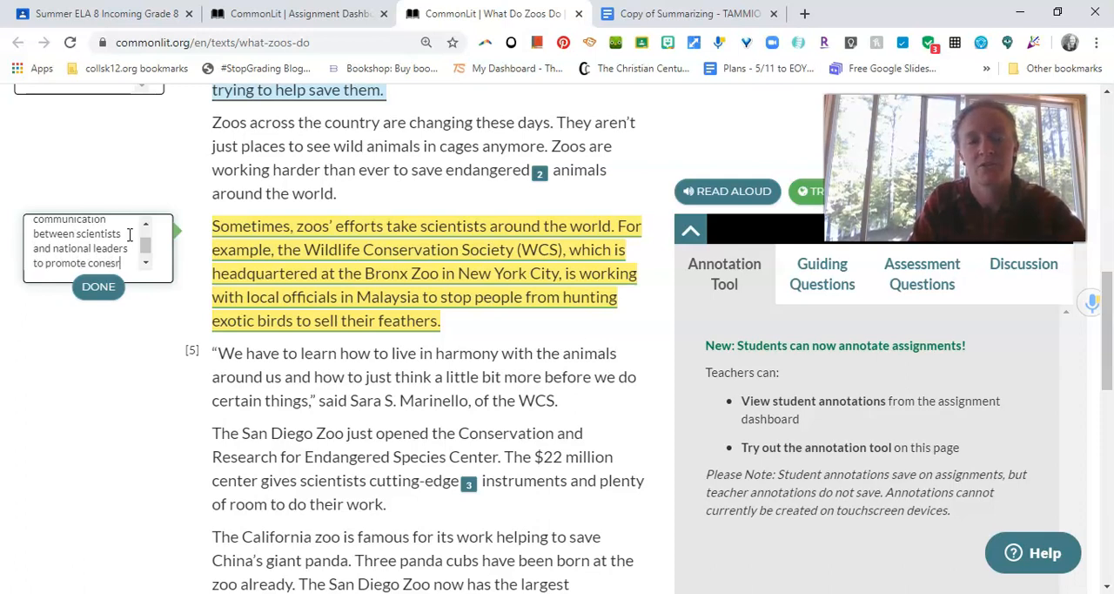
type("conservation of")
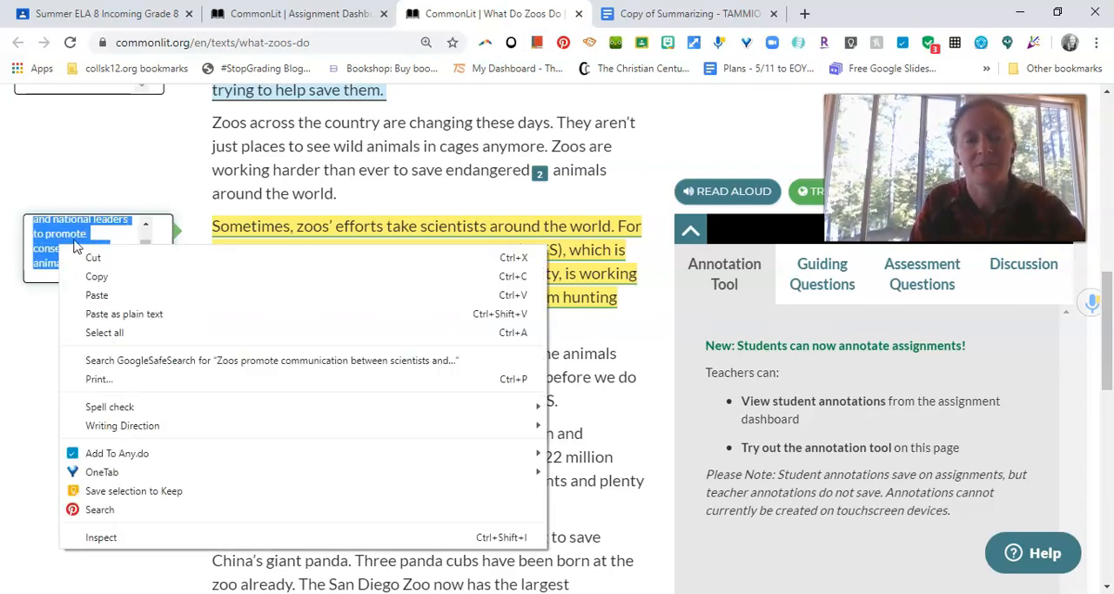
Redo the note's ending as 'and national leaders to promote conservation of animals.' and save it.
left_click(87, 296)
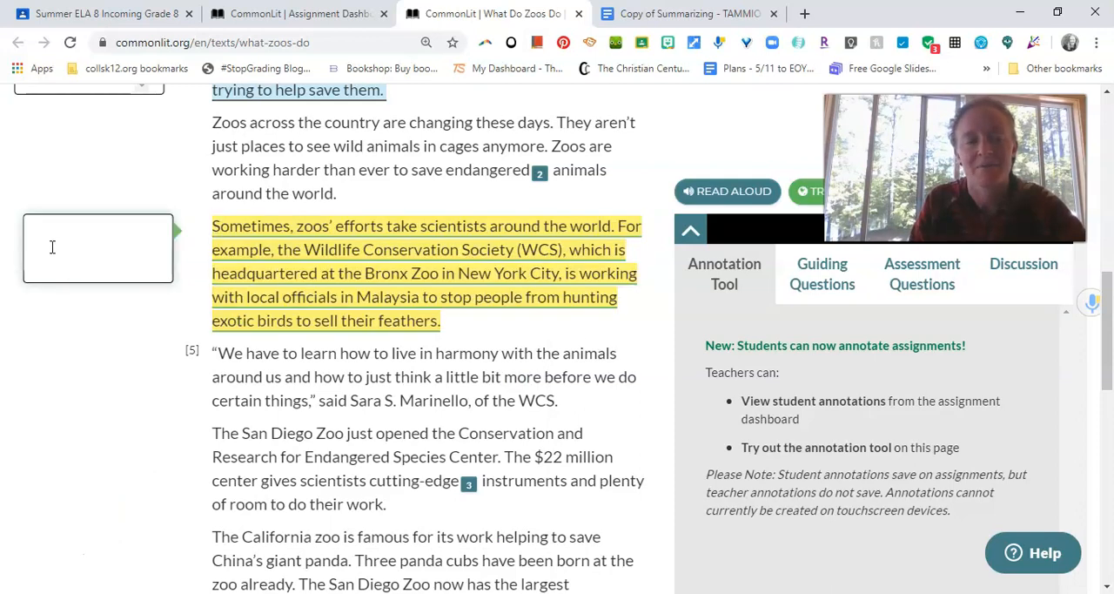
type("and national leaders to promote conservation of animals.")
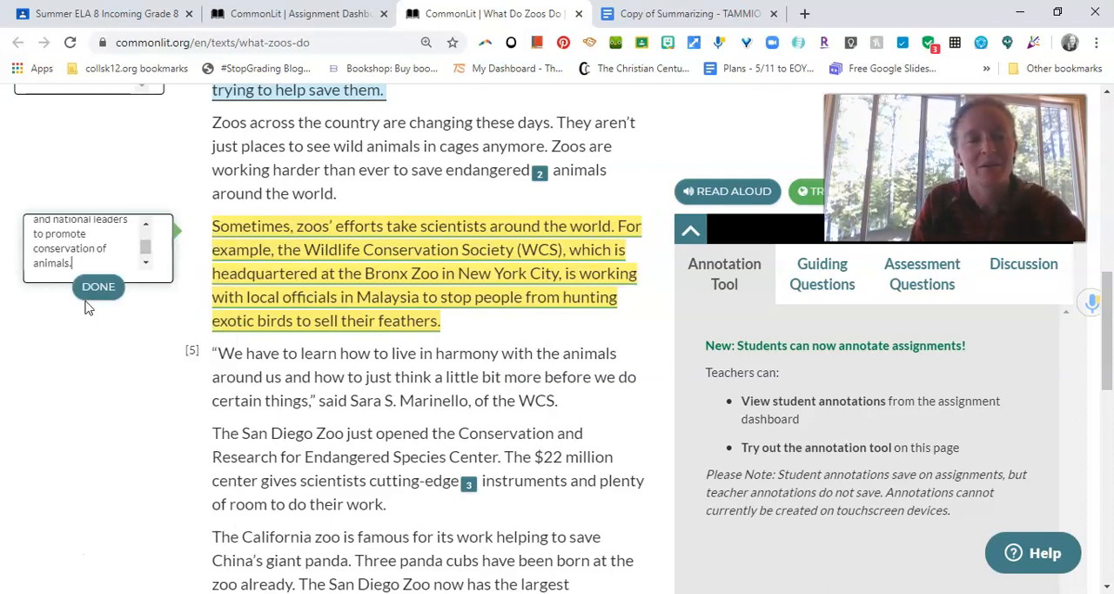
left_click(98, 286)
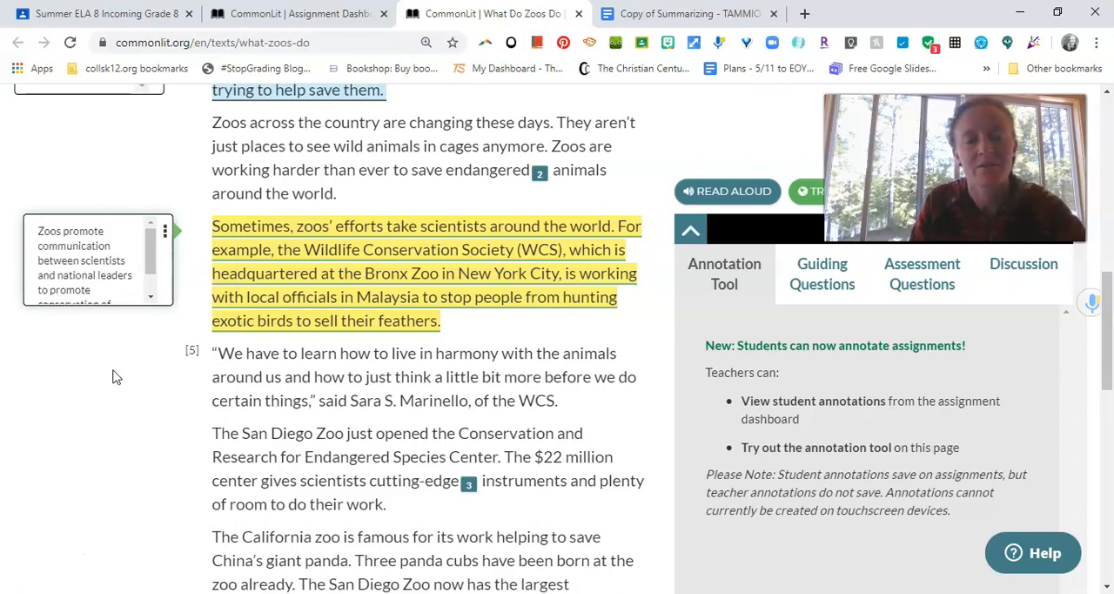
scroll("down", 3)
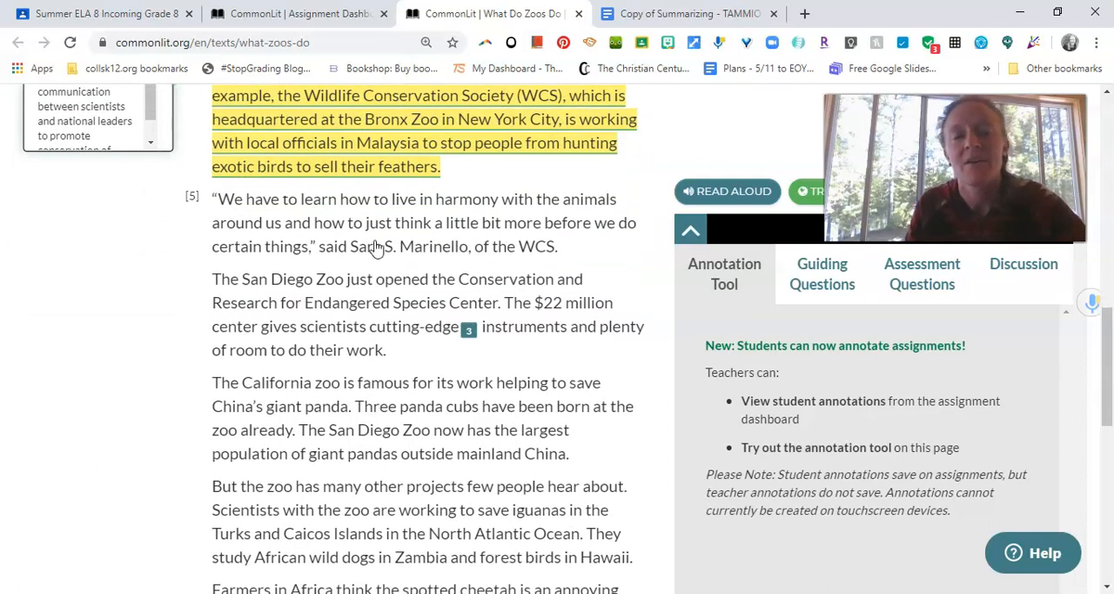
scroll("down", 3)
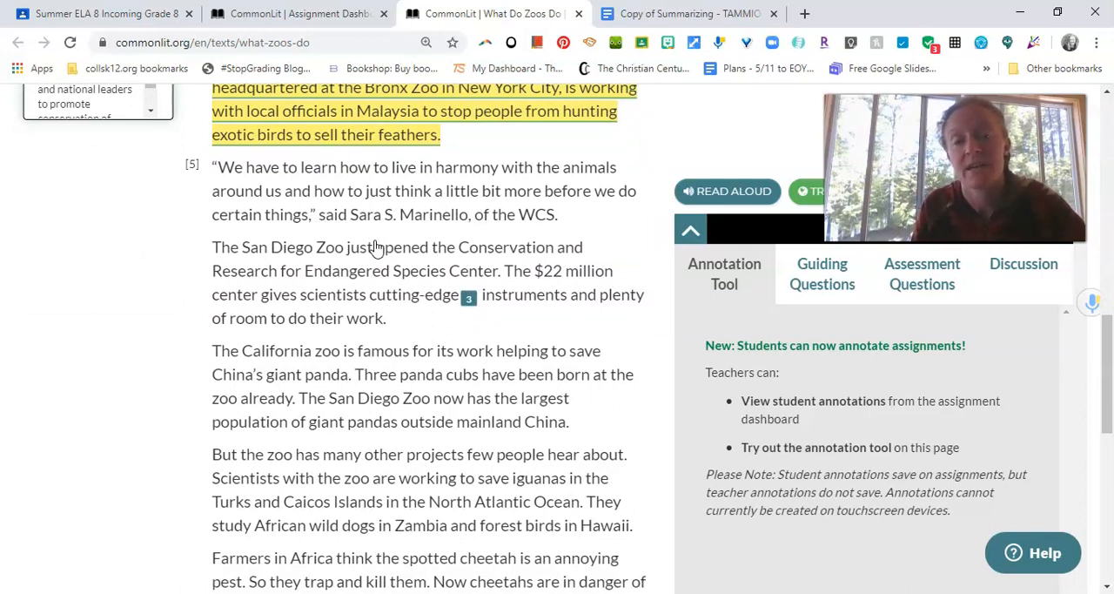
scroll("down", 3)
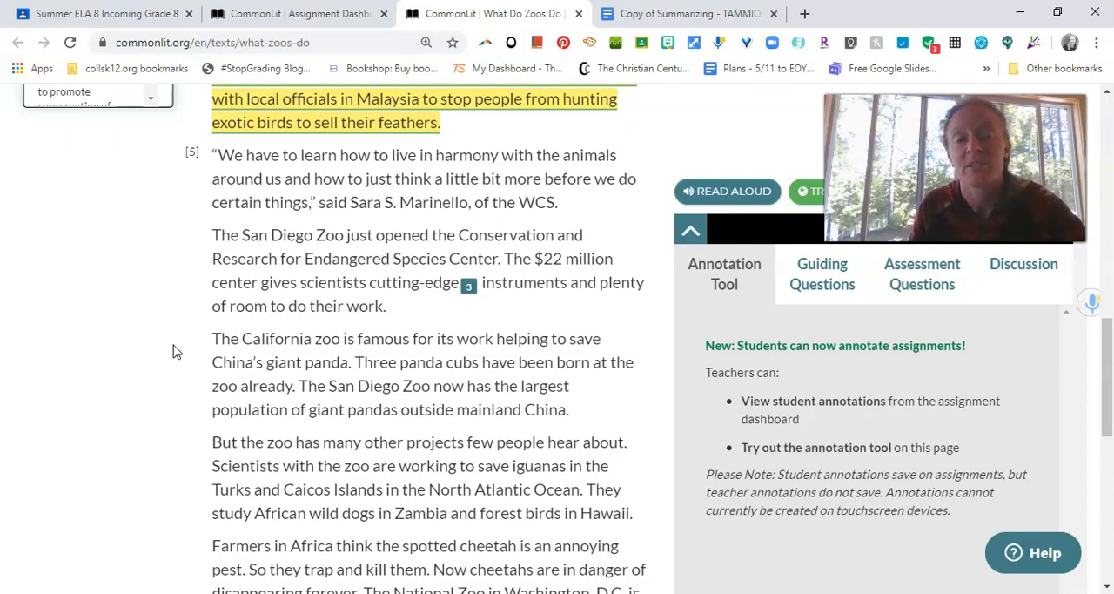
scroll("down", 3)
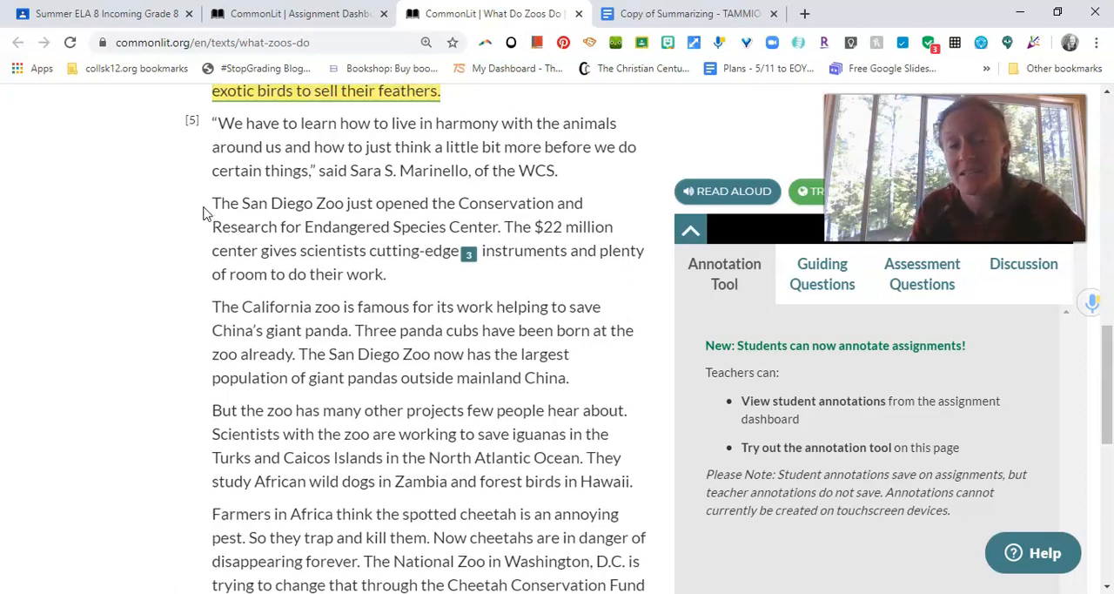
scroll("up", 3)
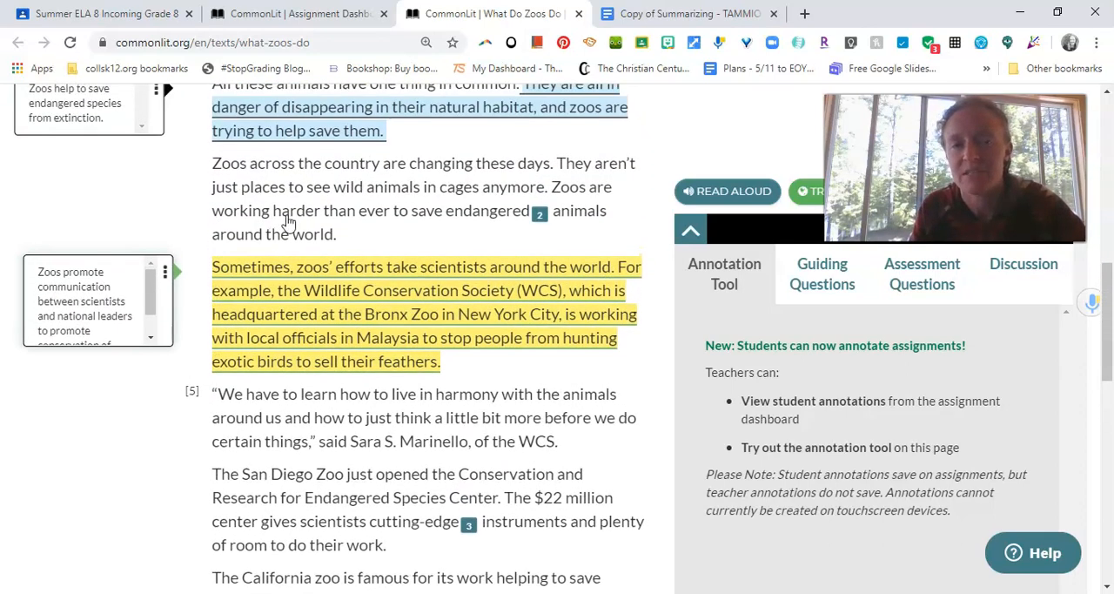
scroll("up", 3)
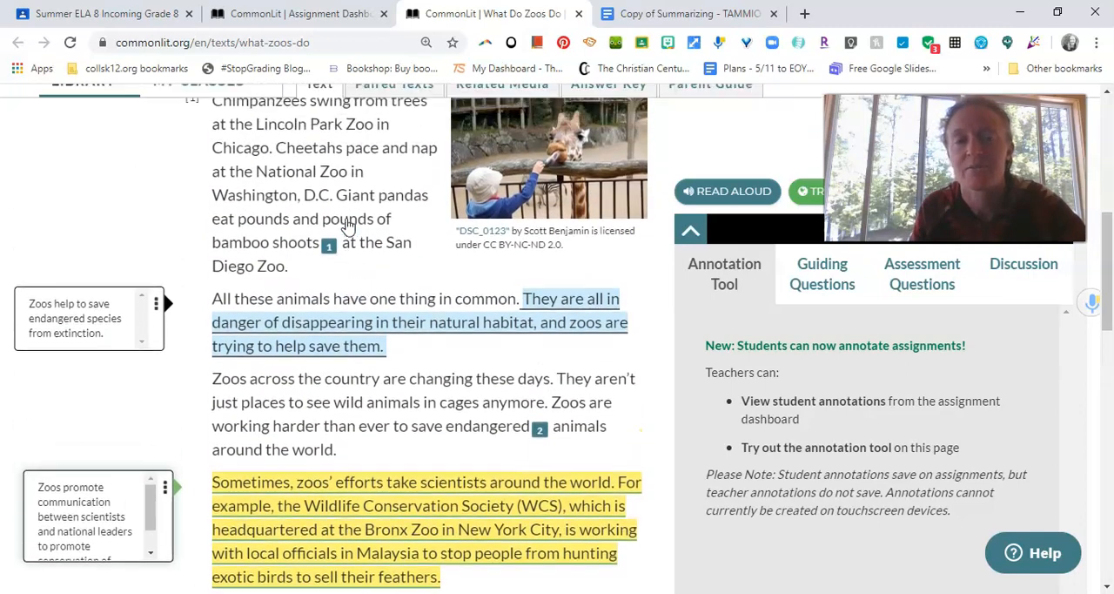
scroll("down", 3)
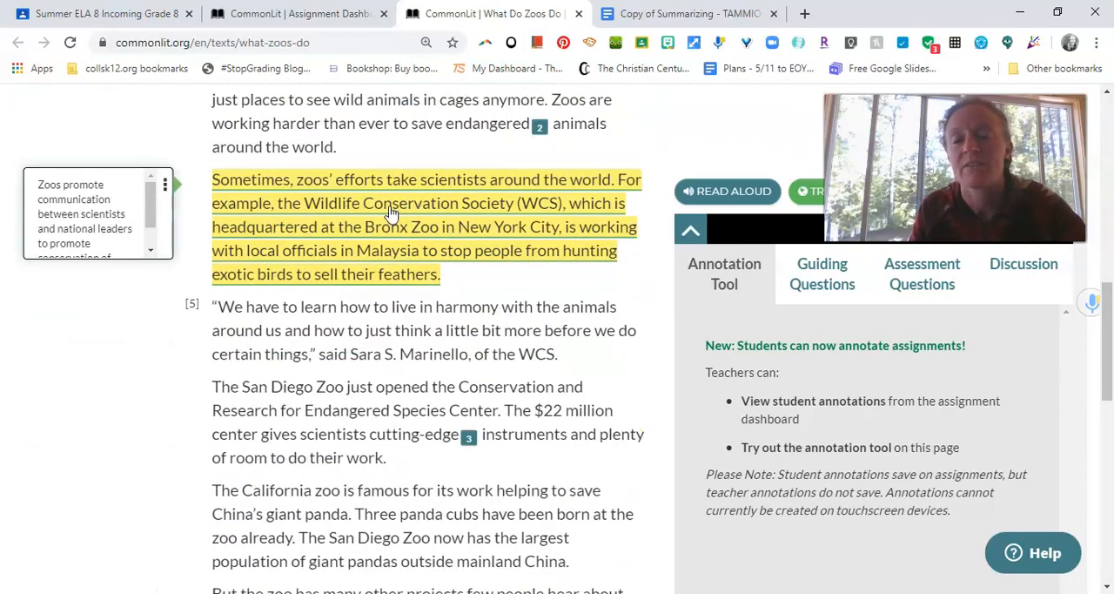
scroll("down", 3)
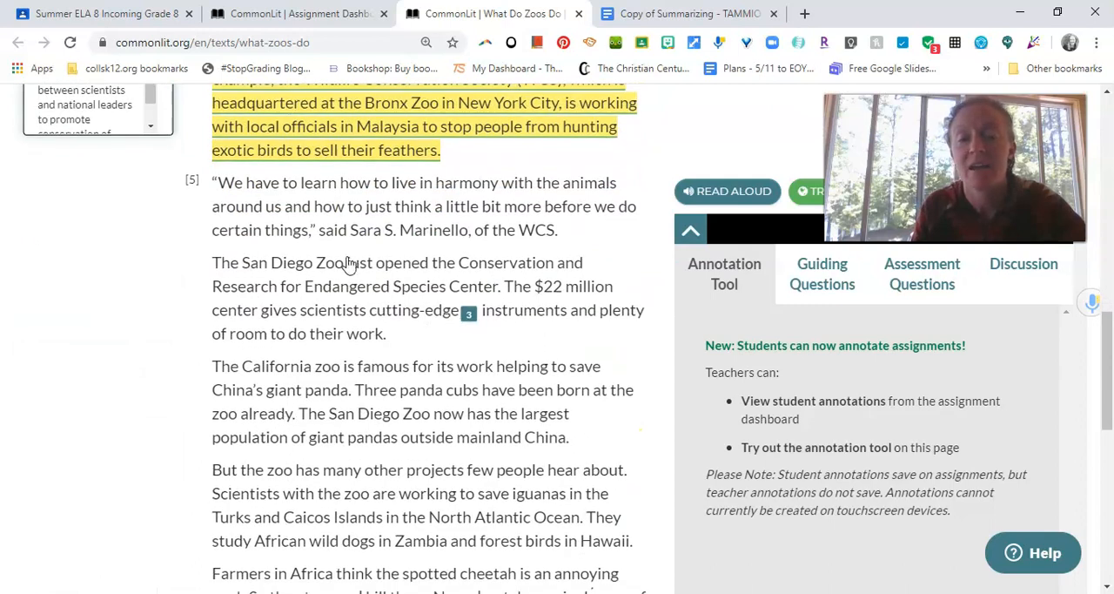
mouse_move(417, 294)
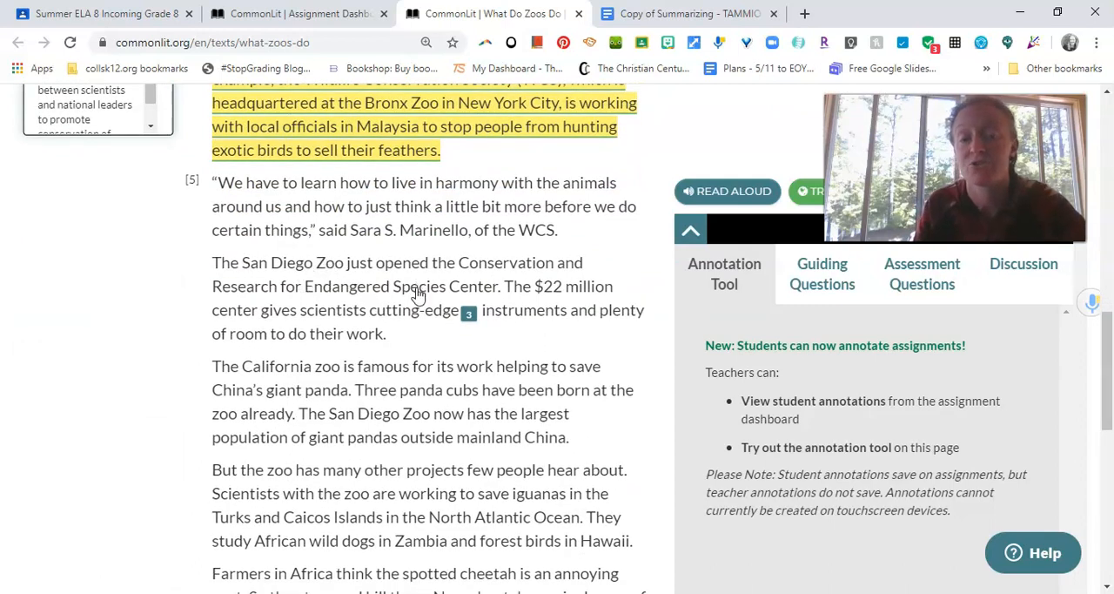
mouse_move(557, 338)
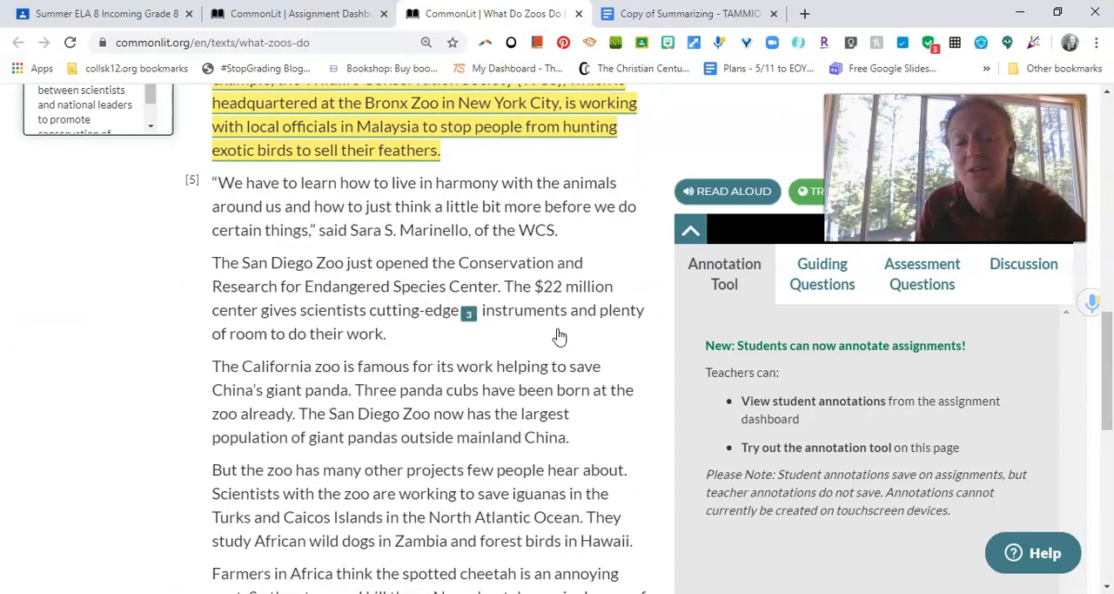
mouse_move(282, 315)
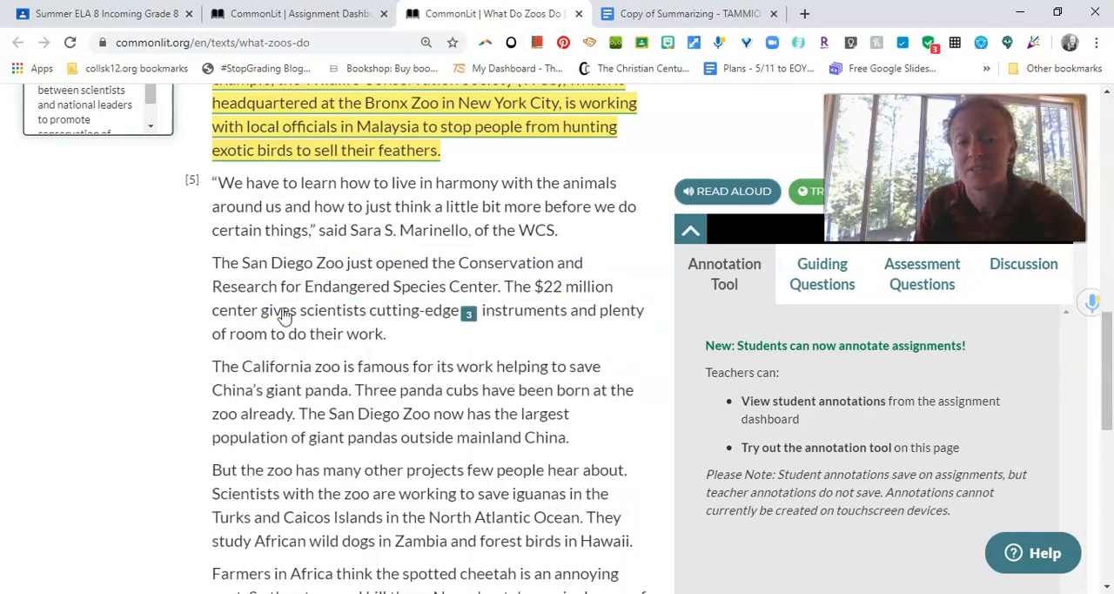
Highlight the San Diego Zoo paragraph and write 'Zoos support and fund research on animal conservation and care.'.
left_click_drag(213, 261, 387, 332)
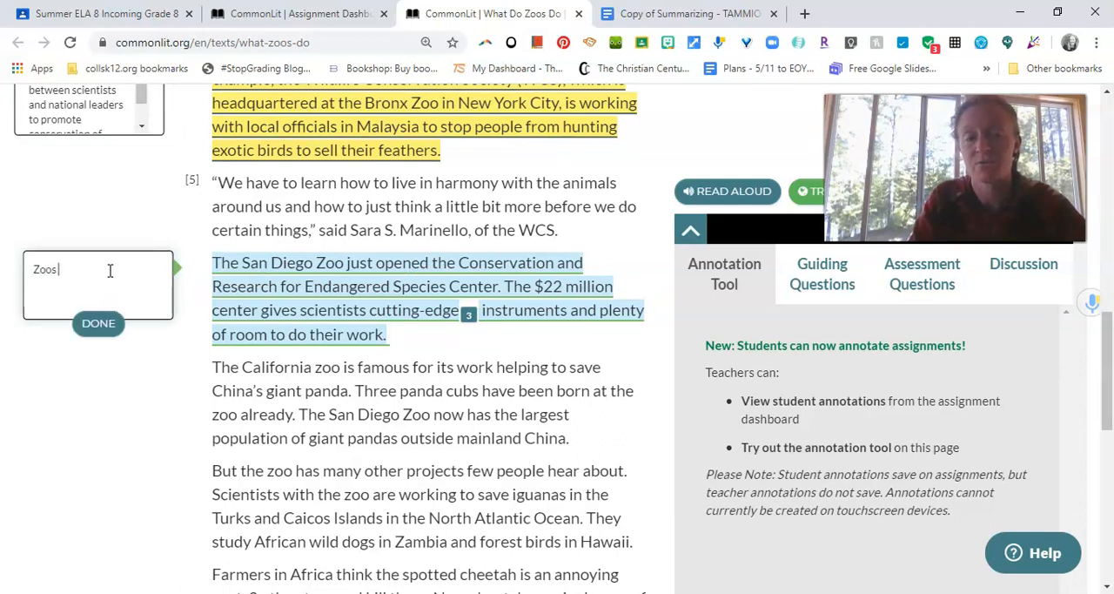
type("support re")
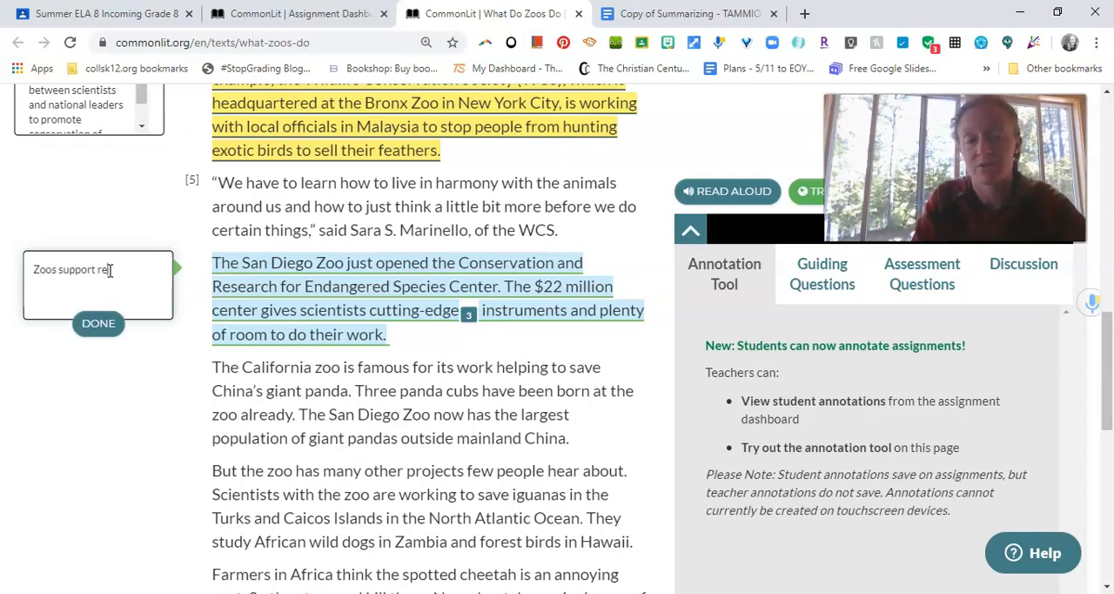
type("and fund resear")
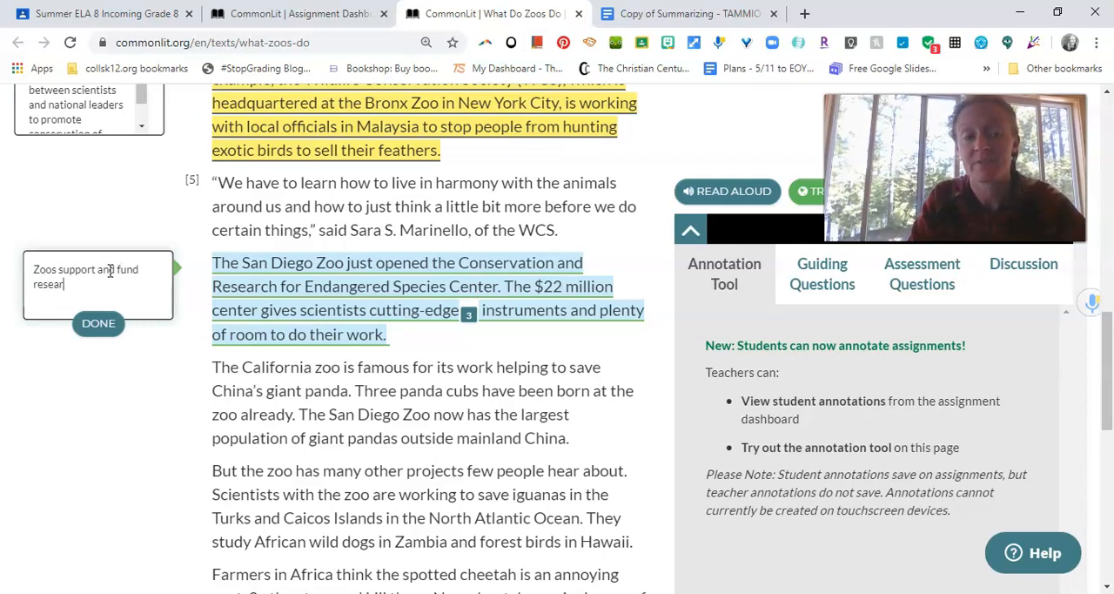
type("ch on")
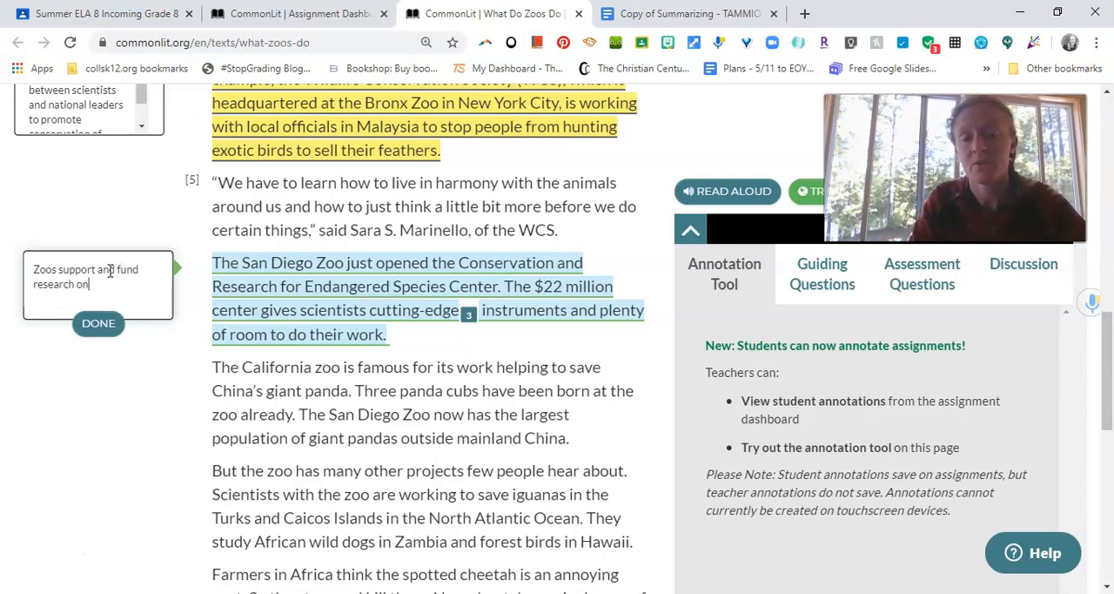
type("animal")
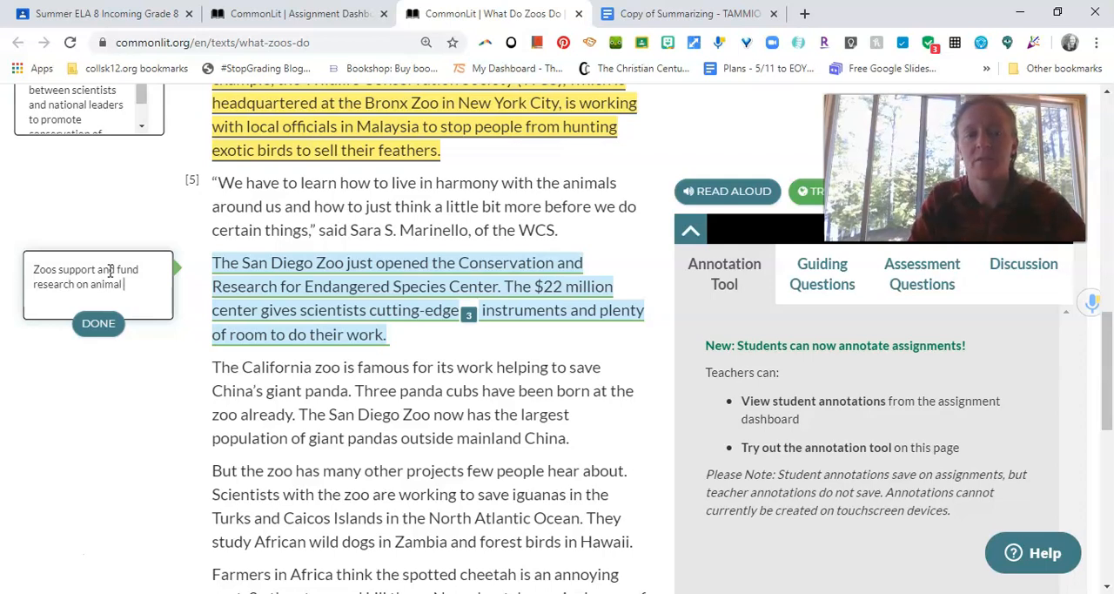
type("conservation and care.")
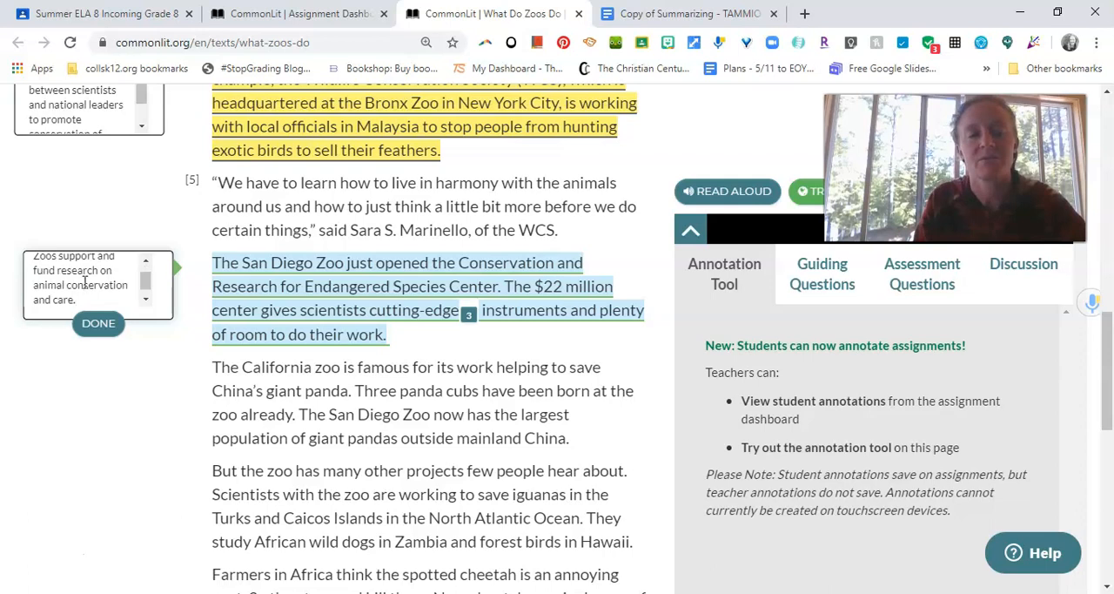
Copy the summary sentence and paste it back into the empty note.
right_click(78, 287)
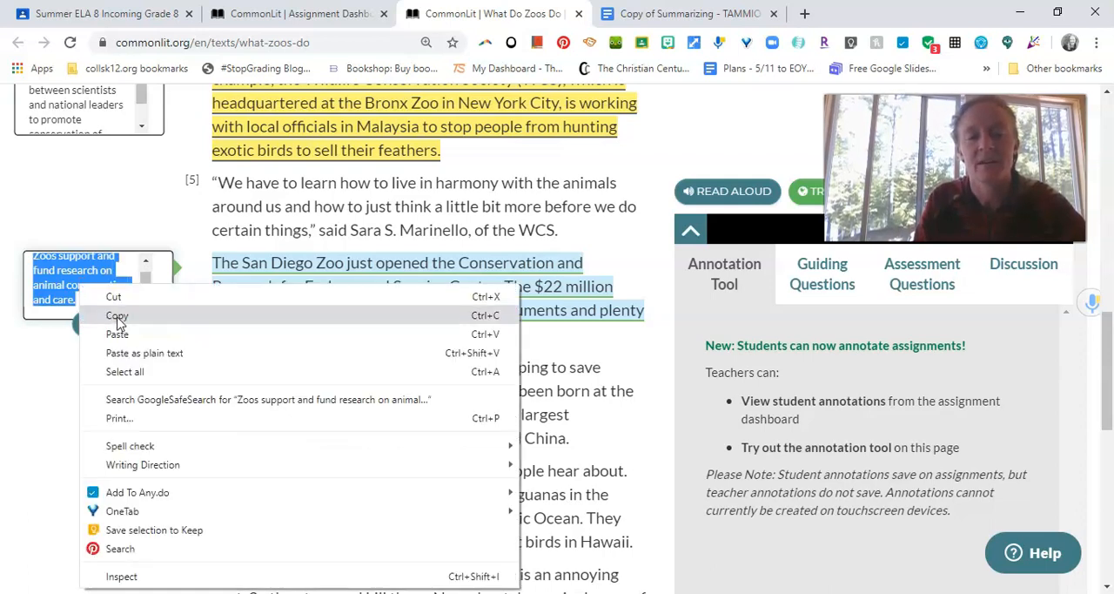
left_click(119, 315)
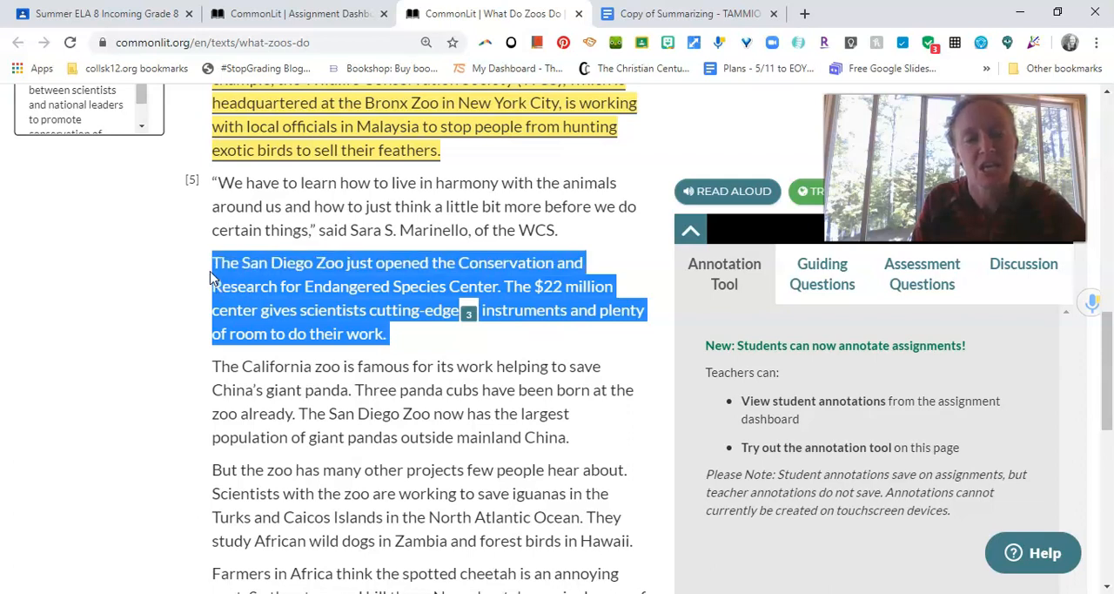
mouse_move(414, 340)
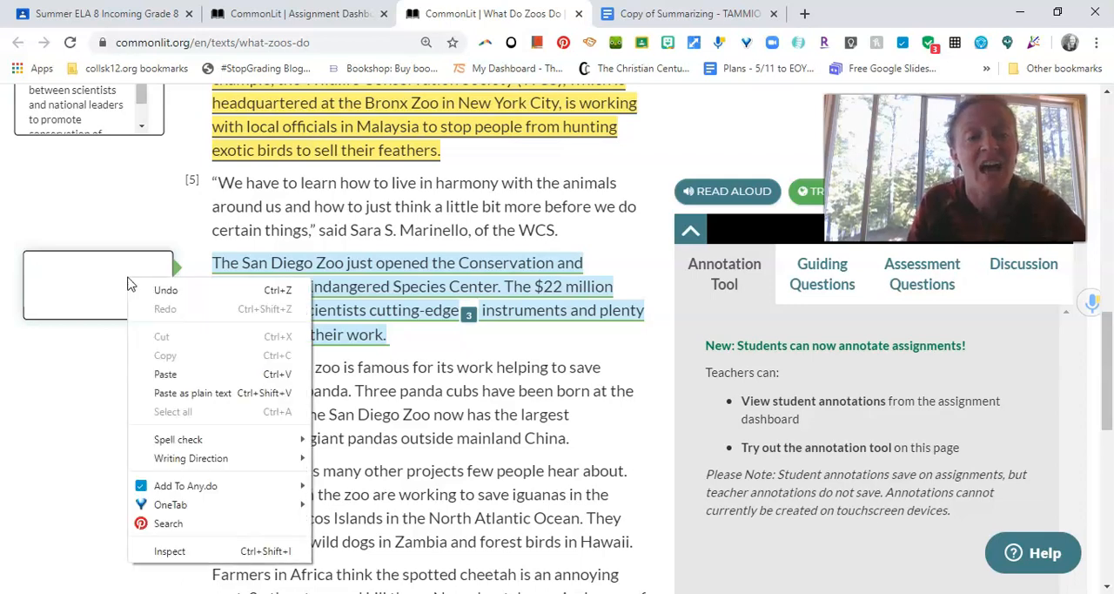
mouse_move(166, 373)
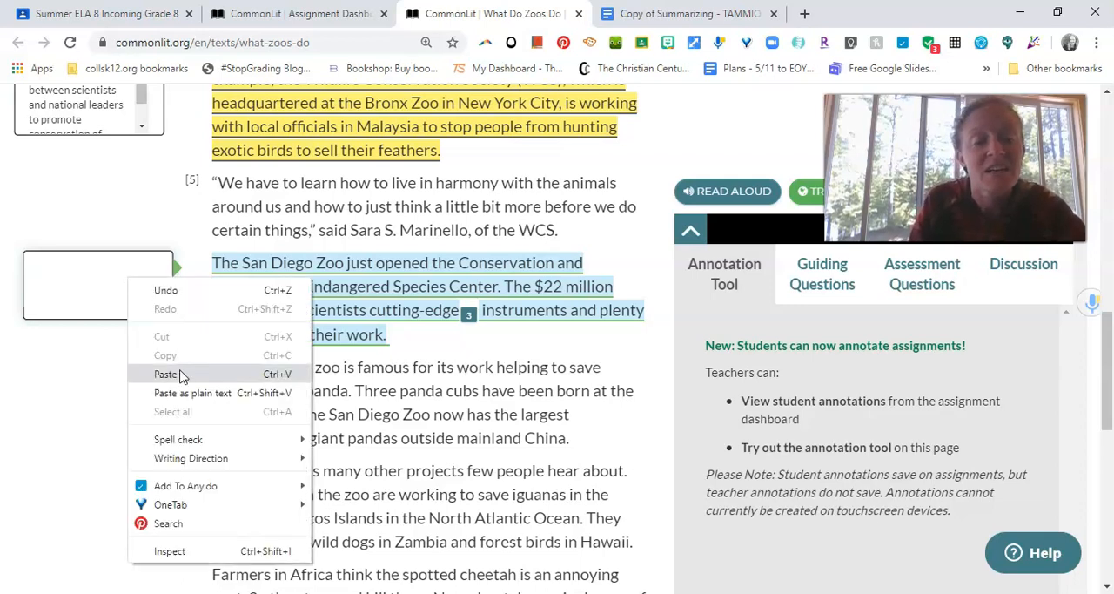
left_click(165, 373)
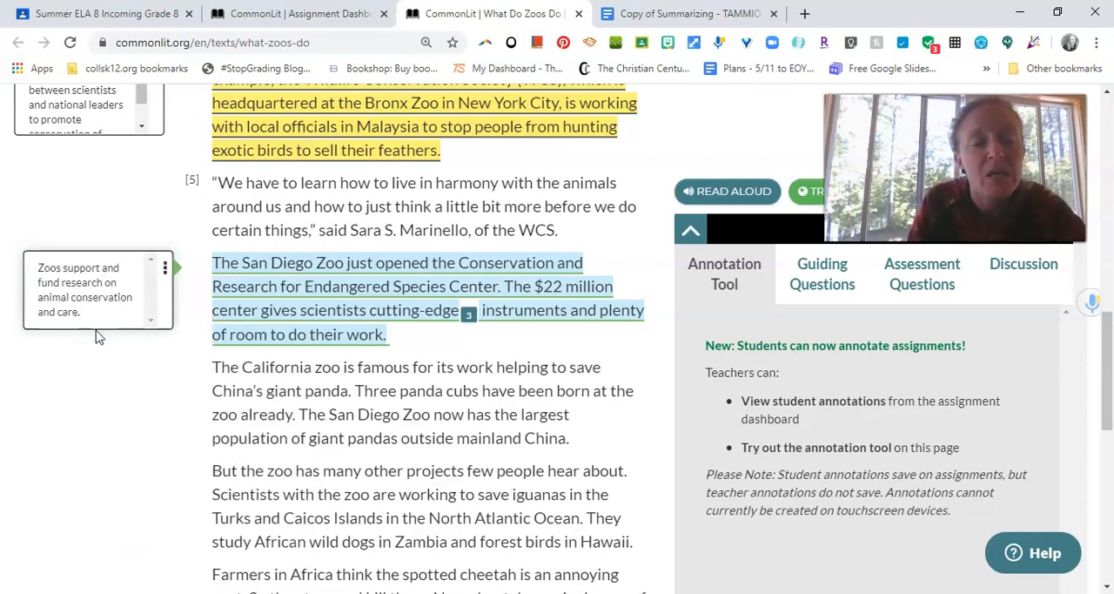
scroll("down", 3)
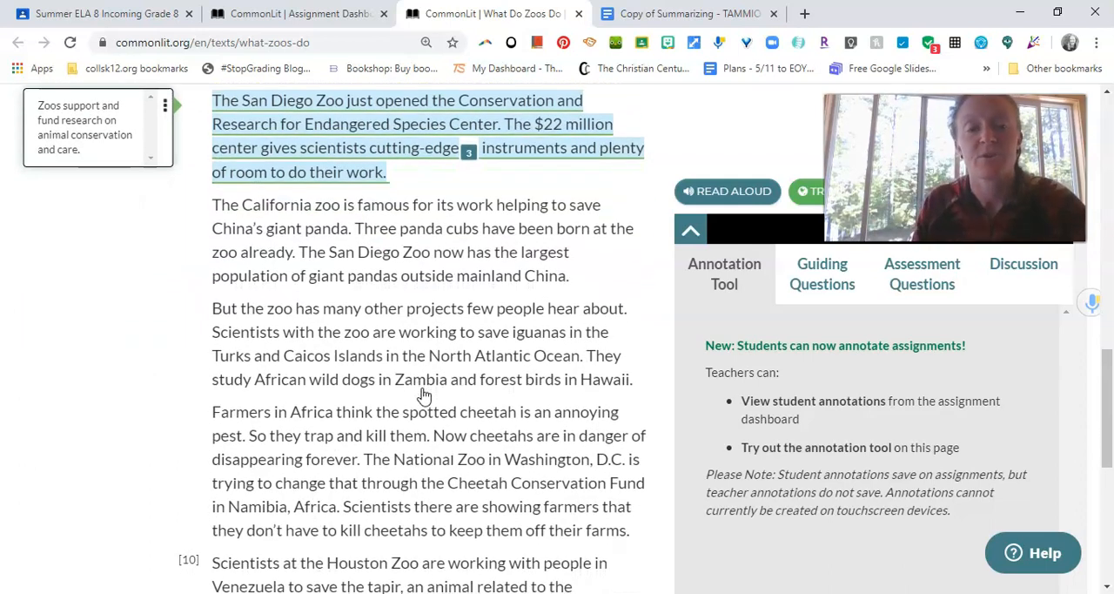
mouse_move(387, 300)
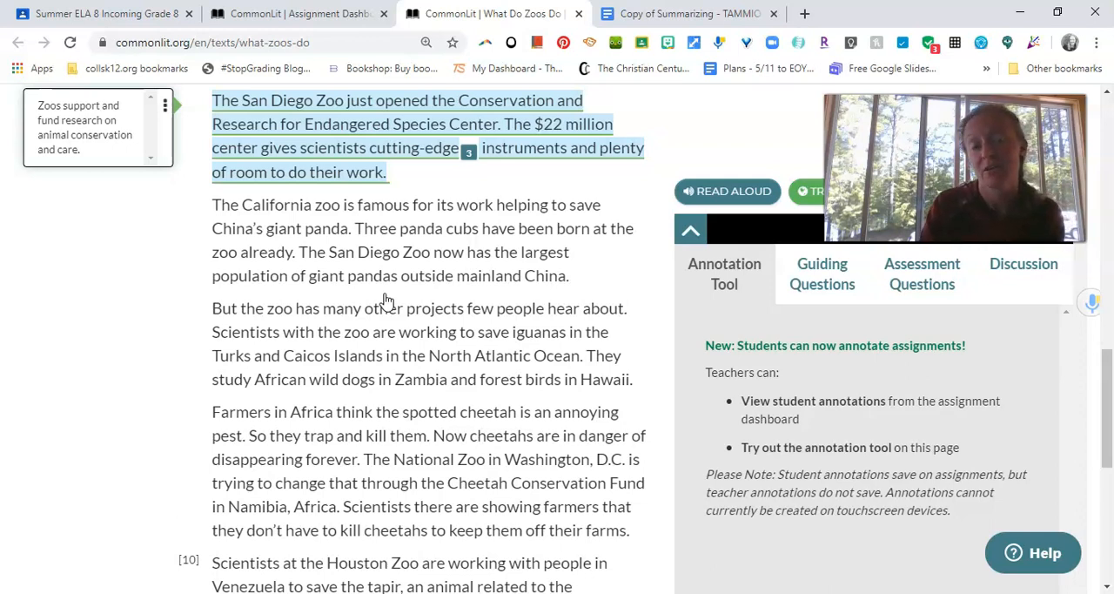
mouse_move(196, 390)
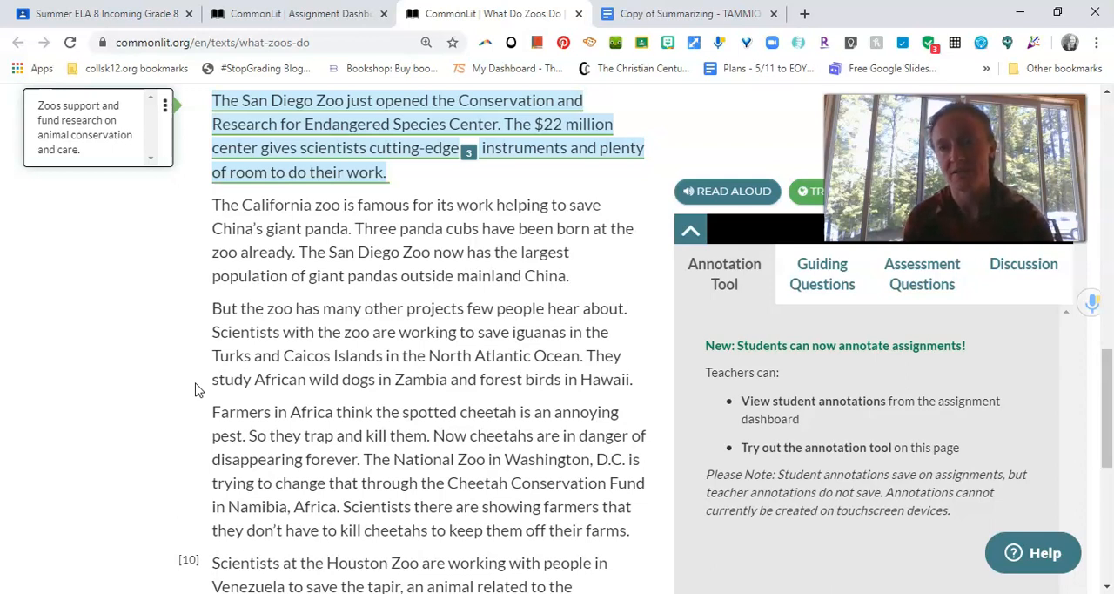
mouse_move(387, 355)
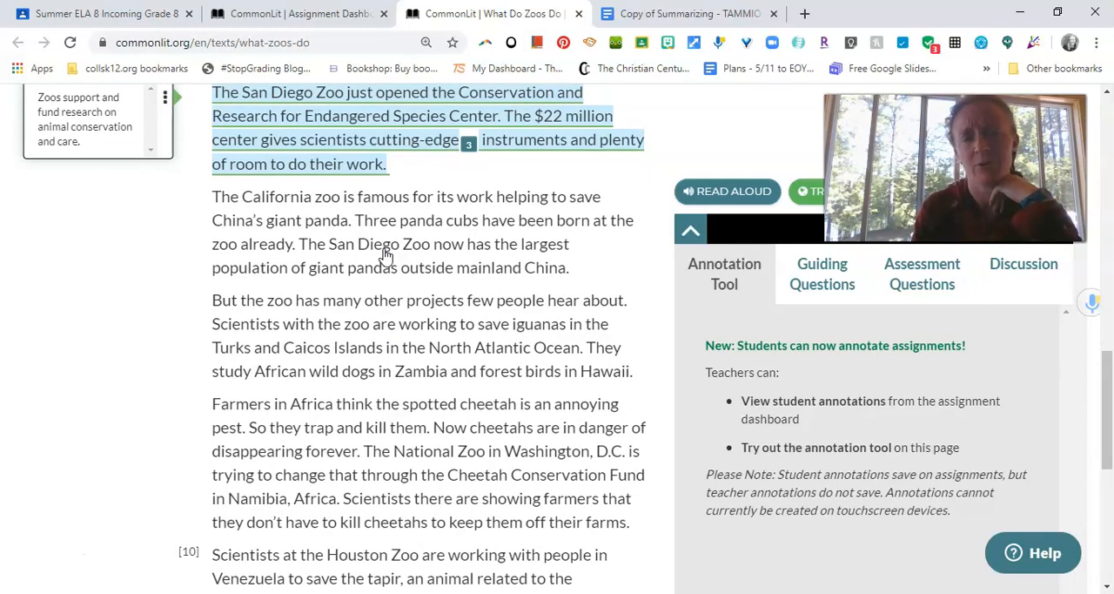
scroll("down", 3)
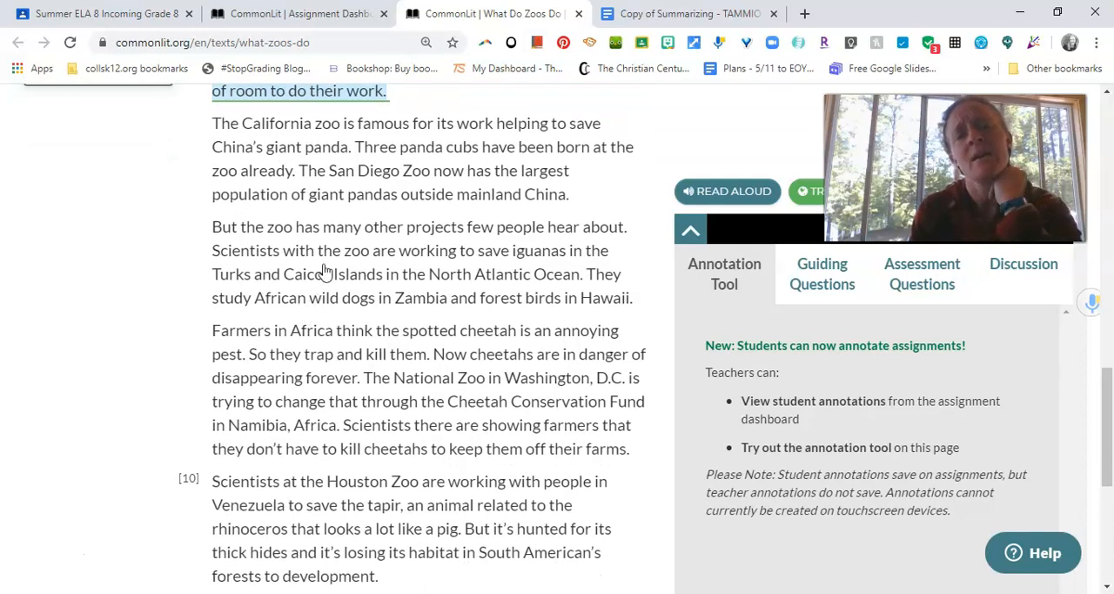
mouse_move(305, 265)
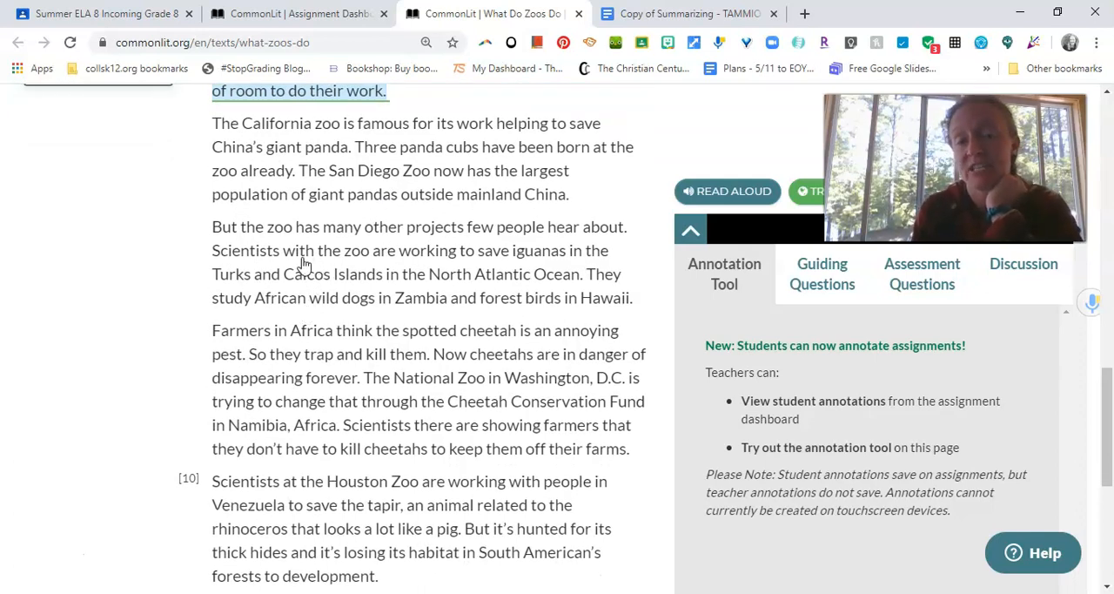
scroll("down", 3)
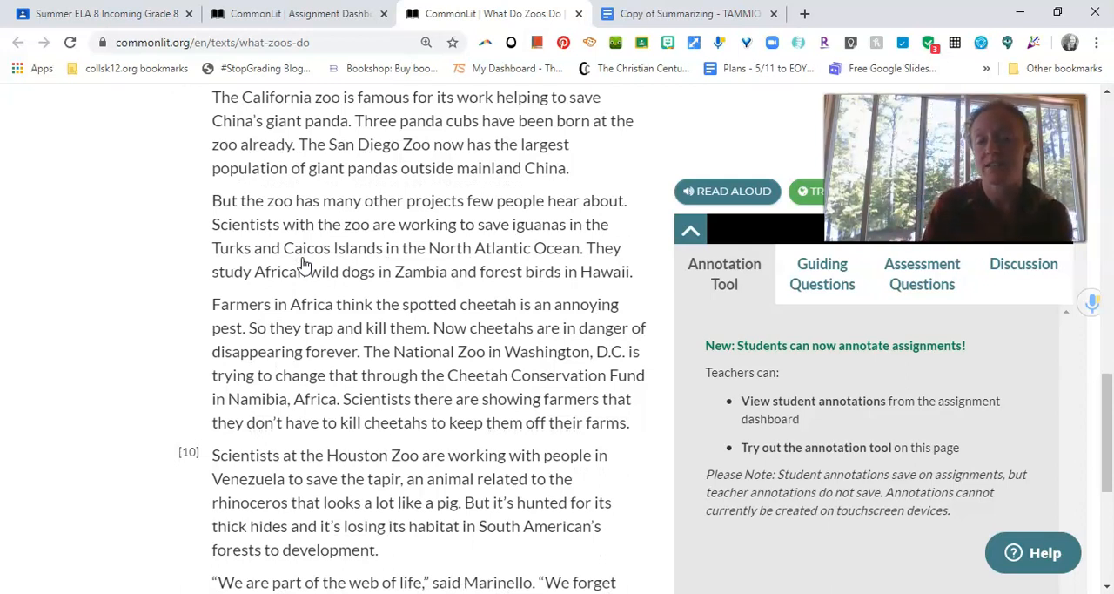
mouse_move(114, 366)
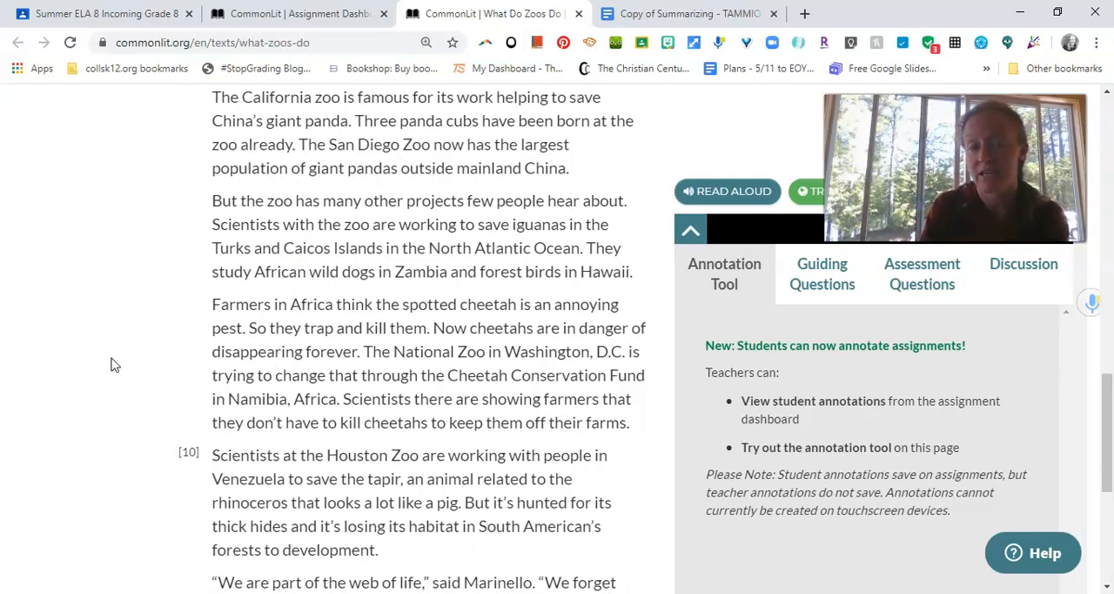
scroll("down", 3)
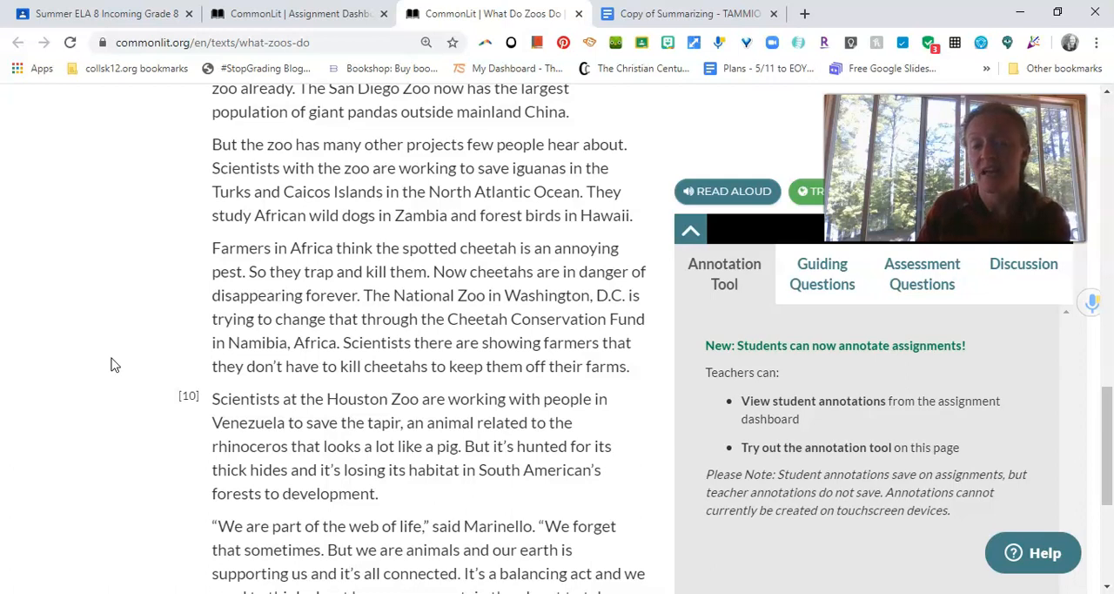
scroll("down", 3)
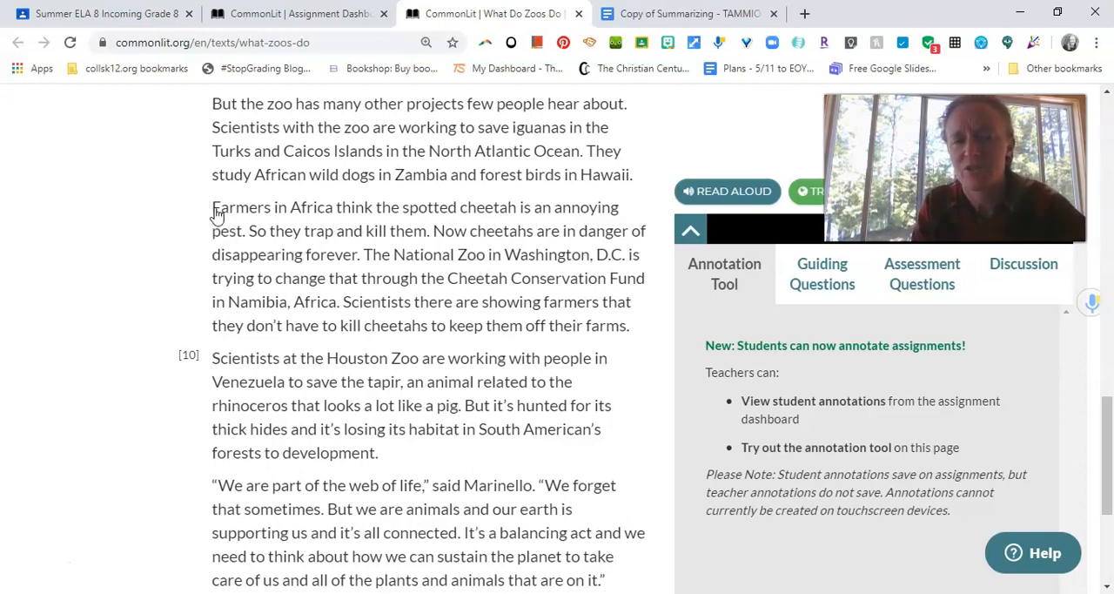
Select the whole cheetah paragraph in the CommonLit article for annotation.
left_click_drag(251, 254, 224, 279)
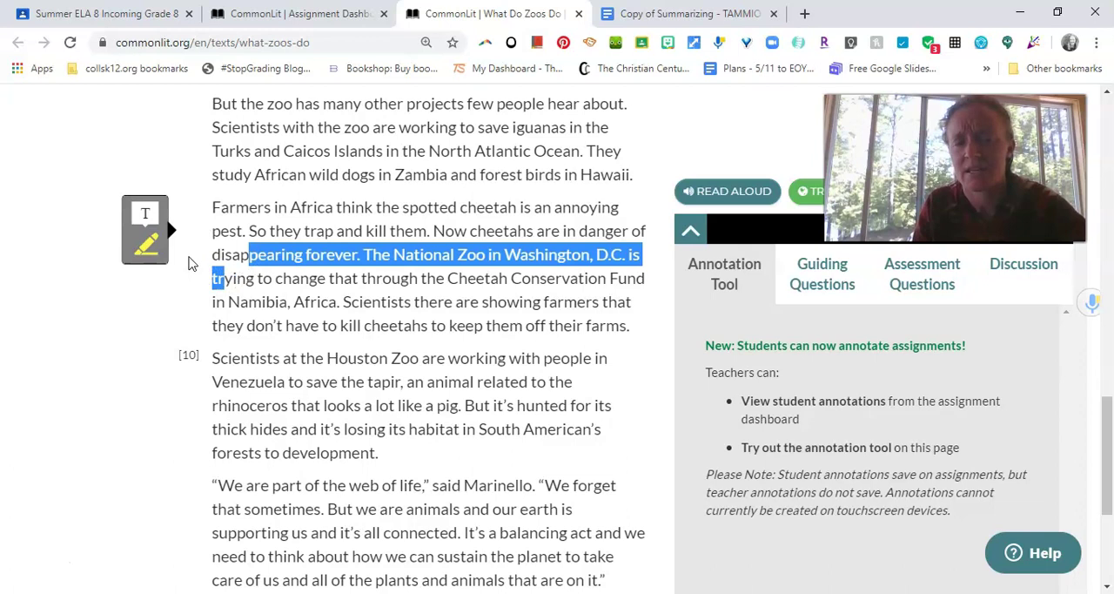
left_click(218, 218)
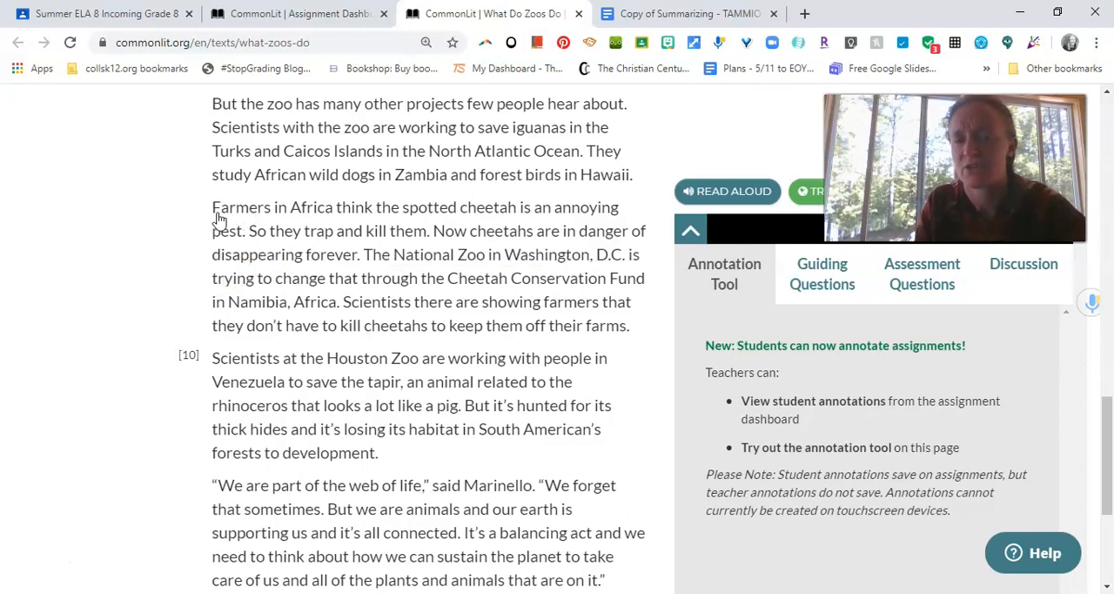
mouse_move(178, 225)
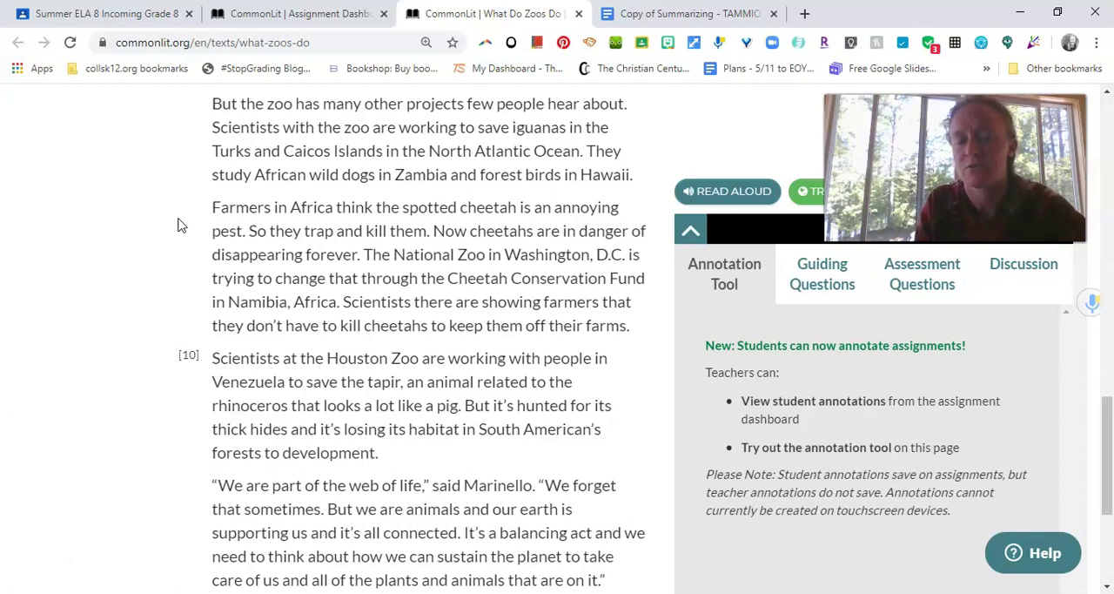
mouse_move(192, 216)
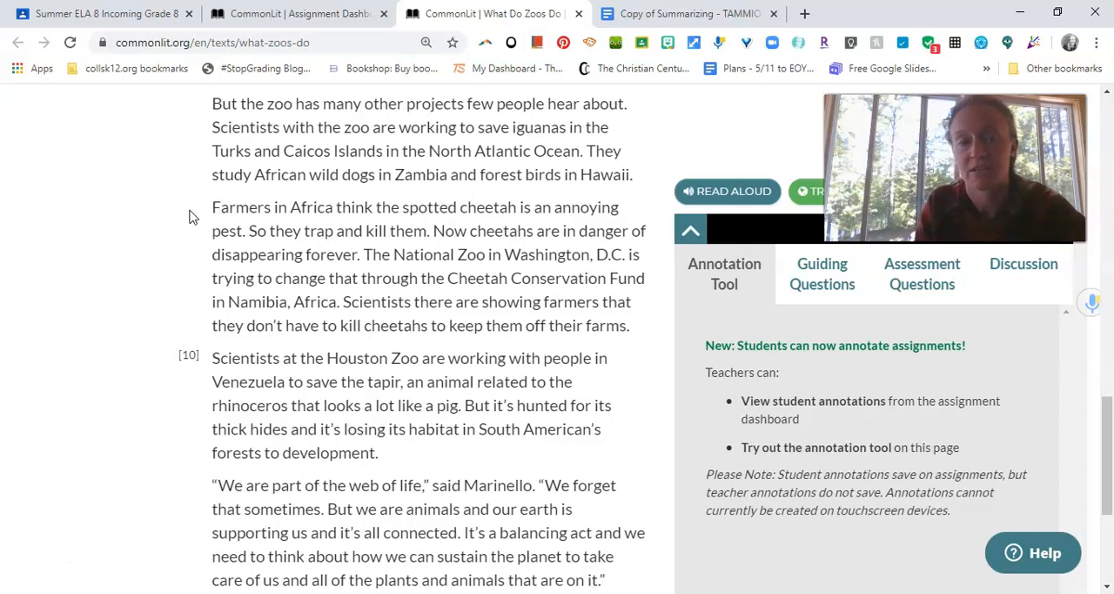
mouse_move(219, 216)
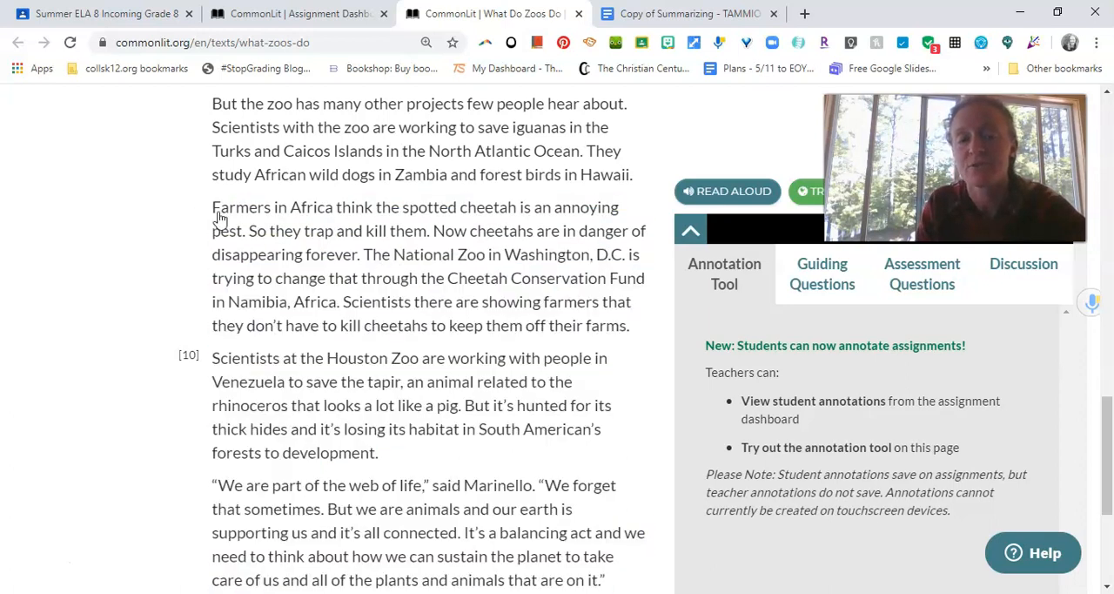
left_click_drag(212, 207, 629, 324)
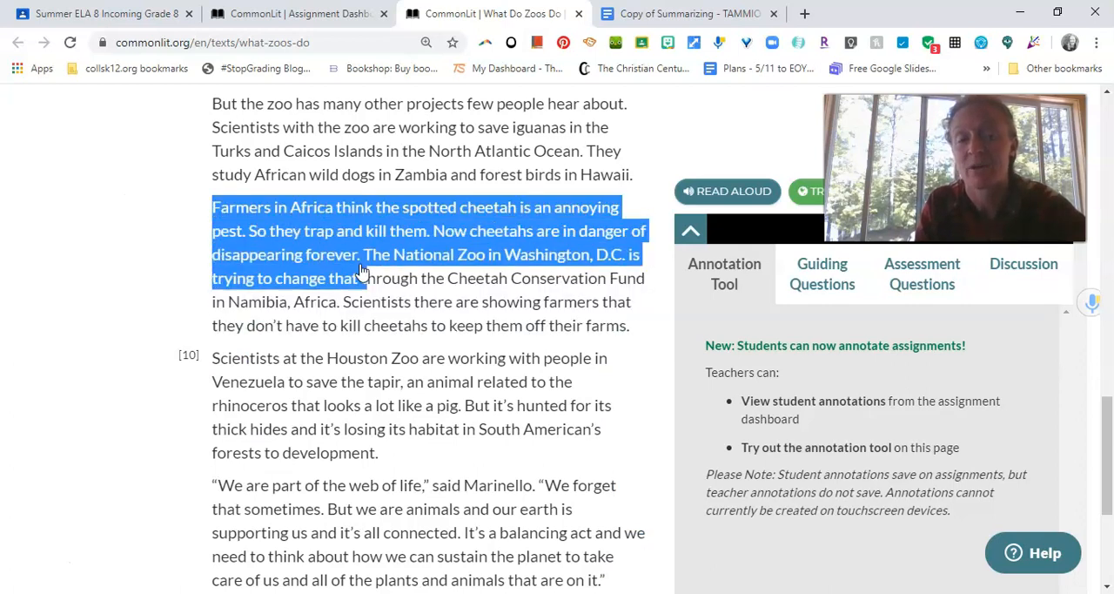
left_click_drag(357, 270, 619, 324)
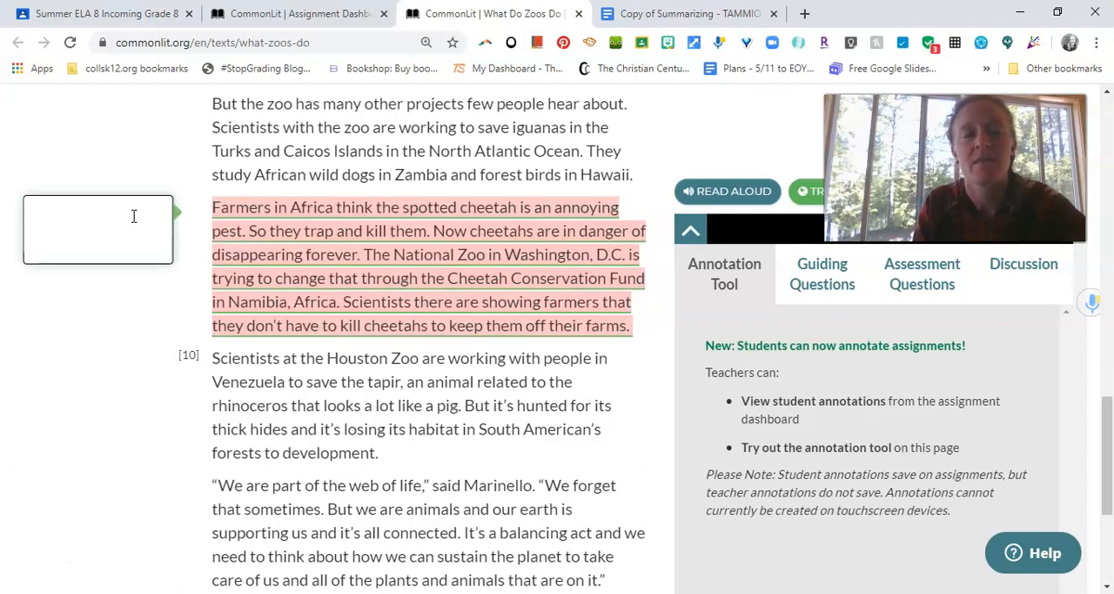
Add the note 'Zoos promote education about animal welfare and conservation.' to the cheetah paragraph.
type("Zo")
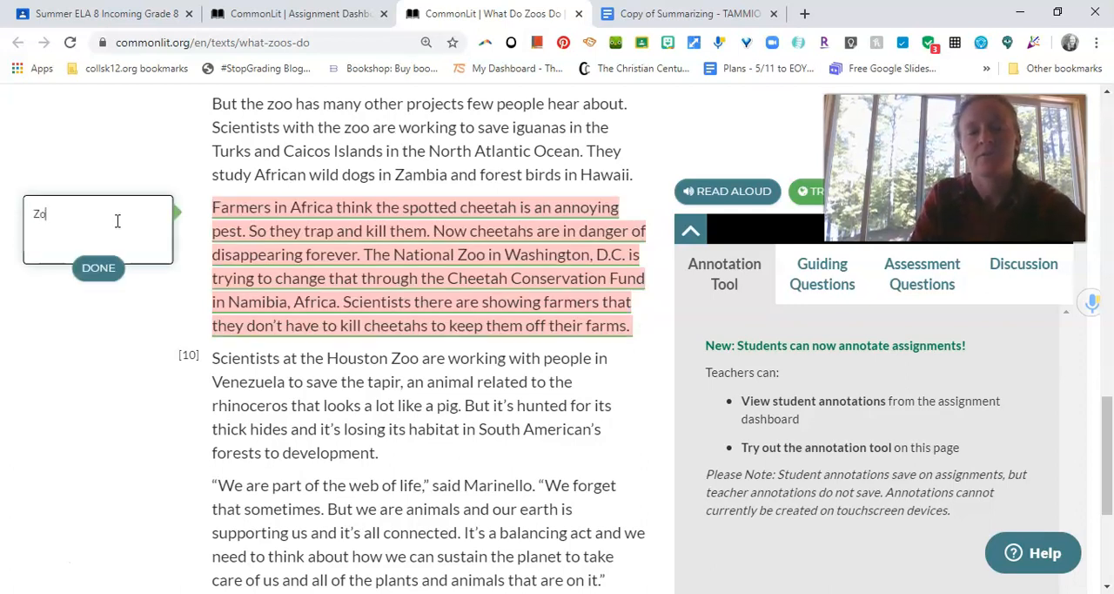
type("Zoos promote education about animal welfare and conservation.")
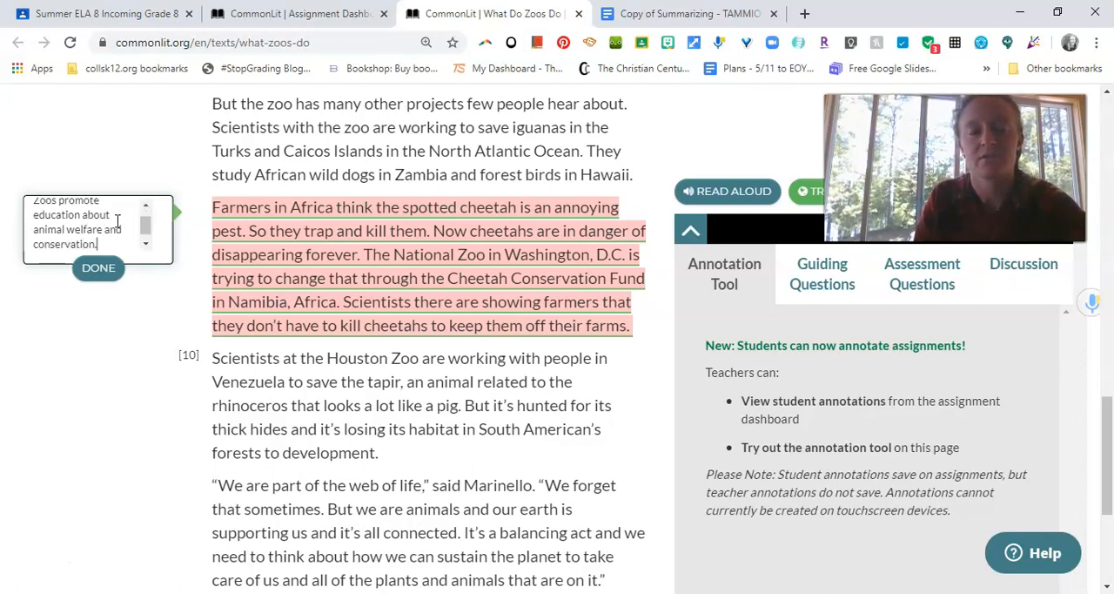
right_click(73, 218)
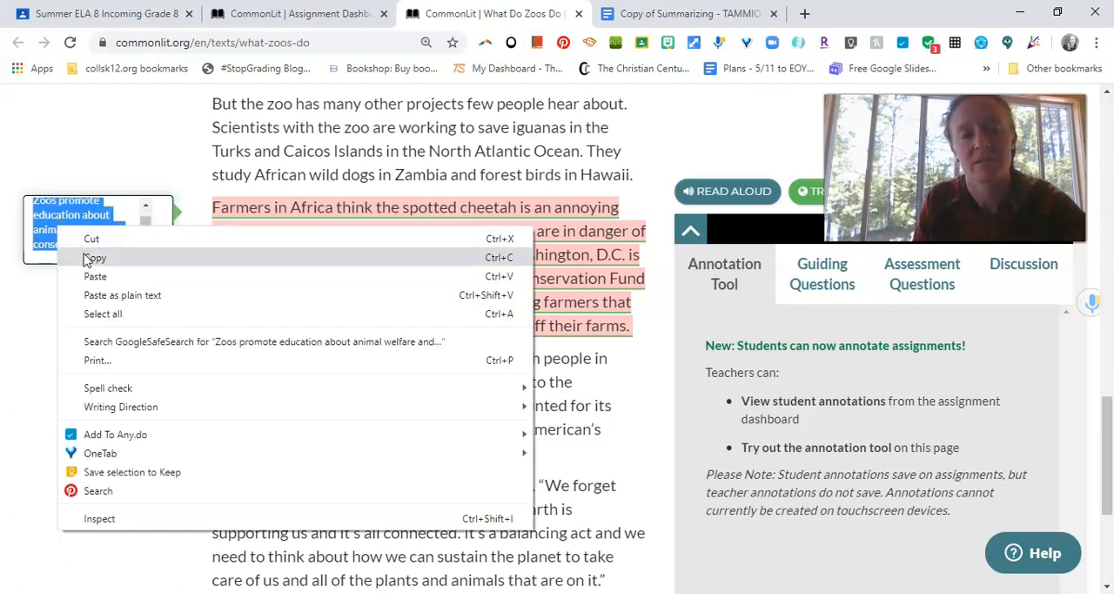
left_click(94, 258)
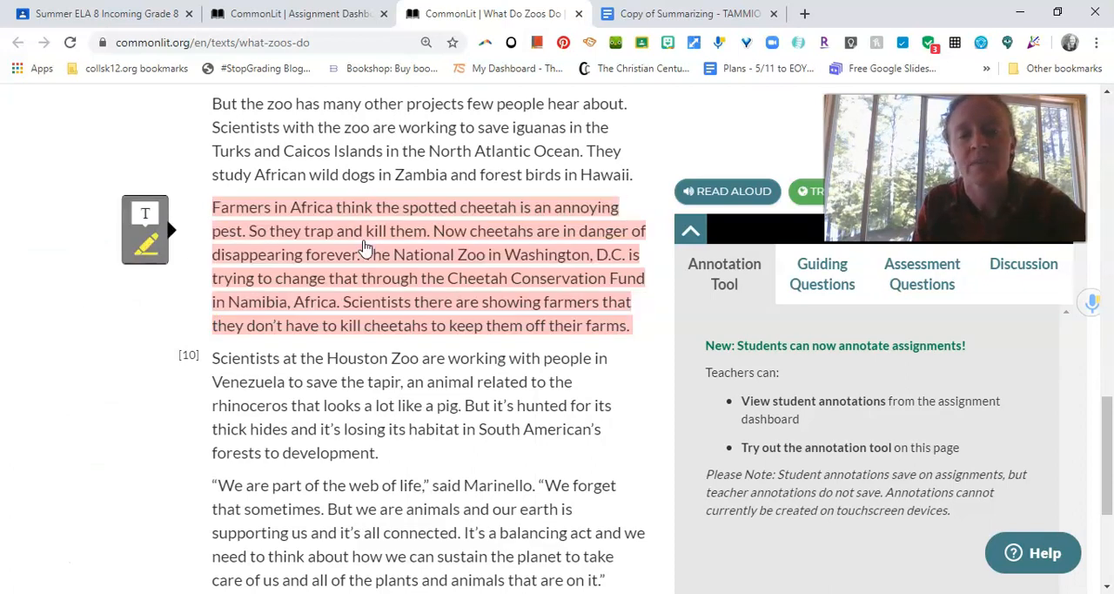
left_click(146, 212)
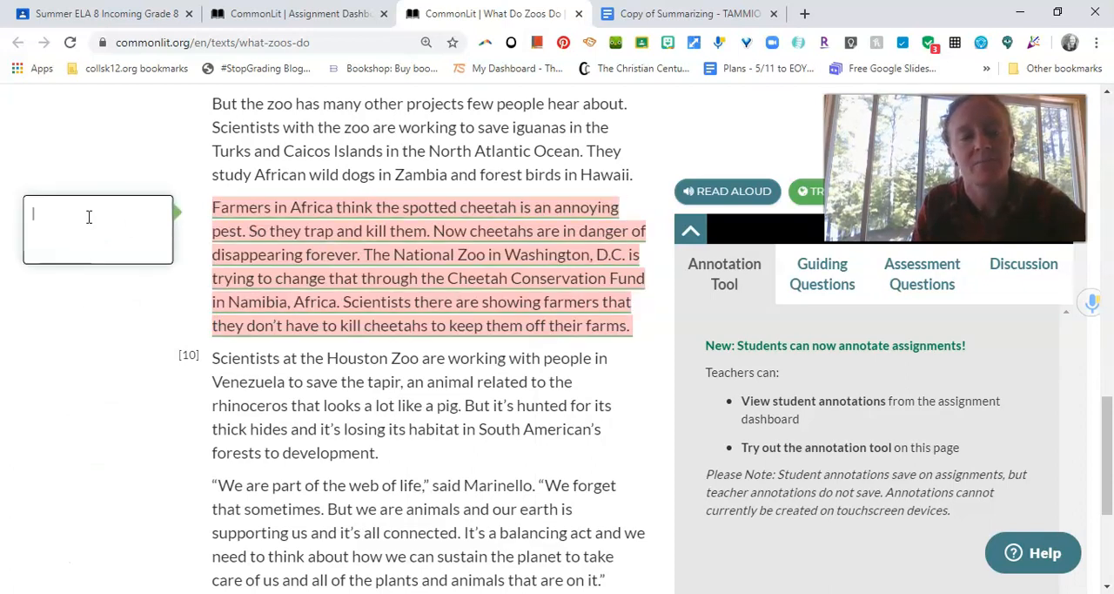
type("Zoos promote education about animal welfare and conservation.")
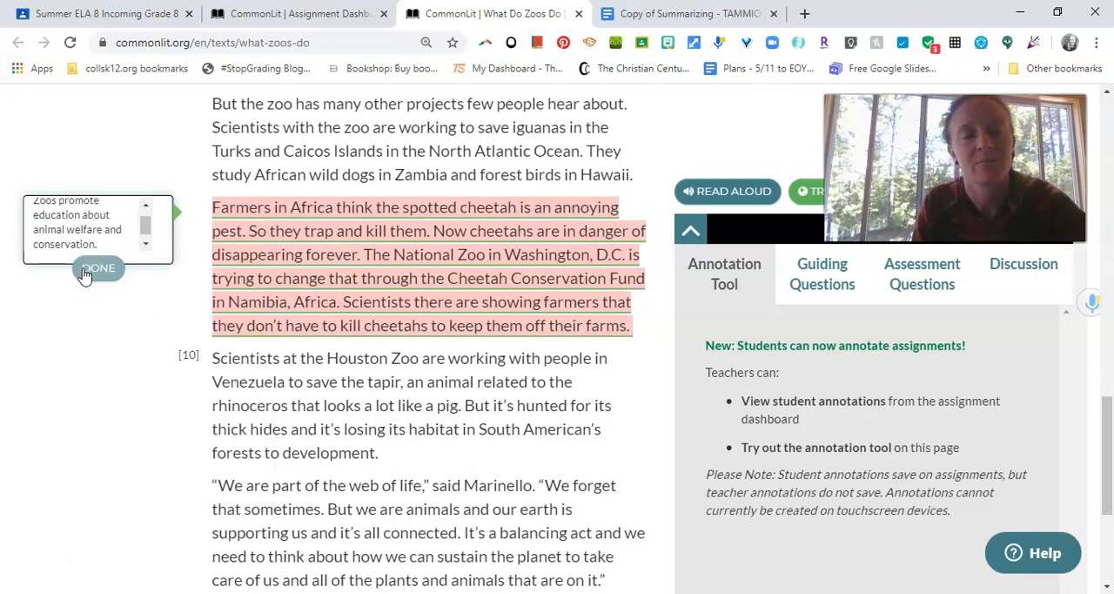
scroll("down", 3)
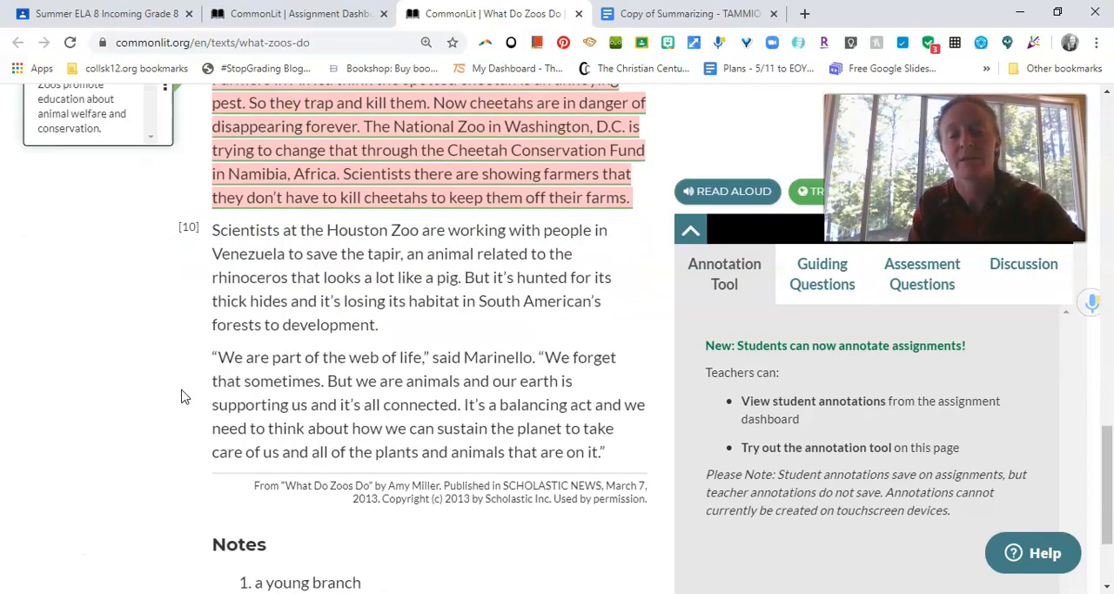
scroll("down", 3)
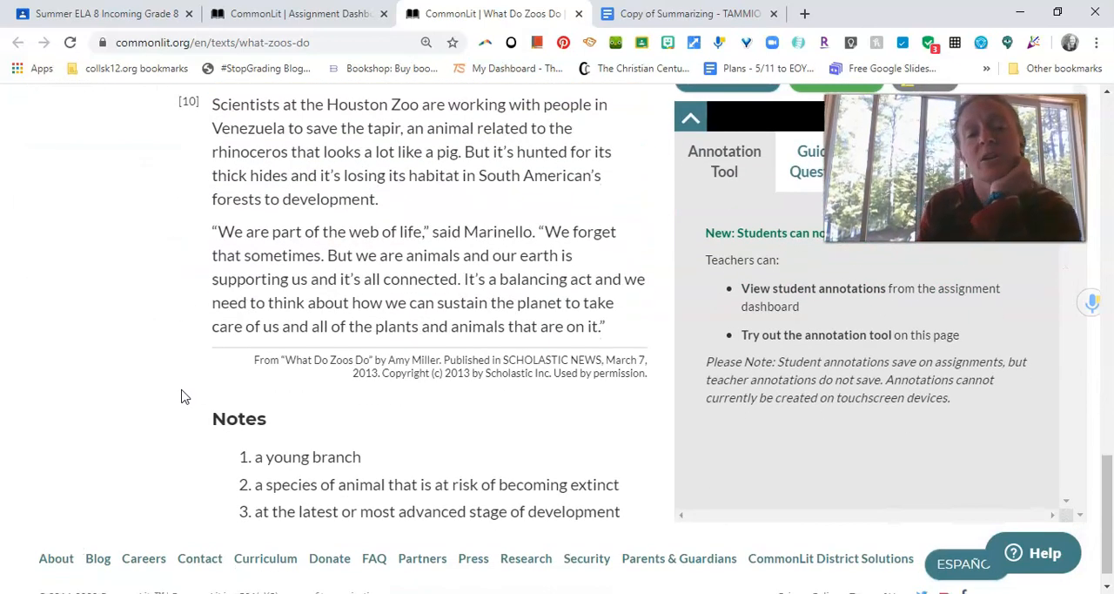
mouse_move(365, 312)
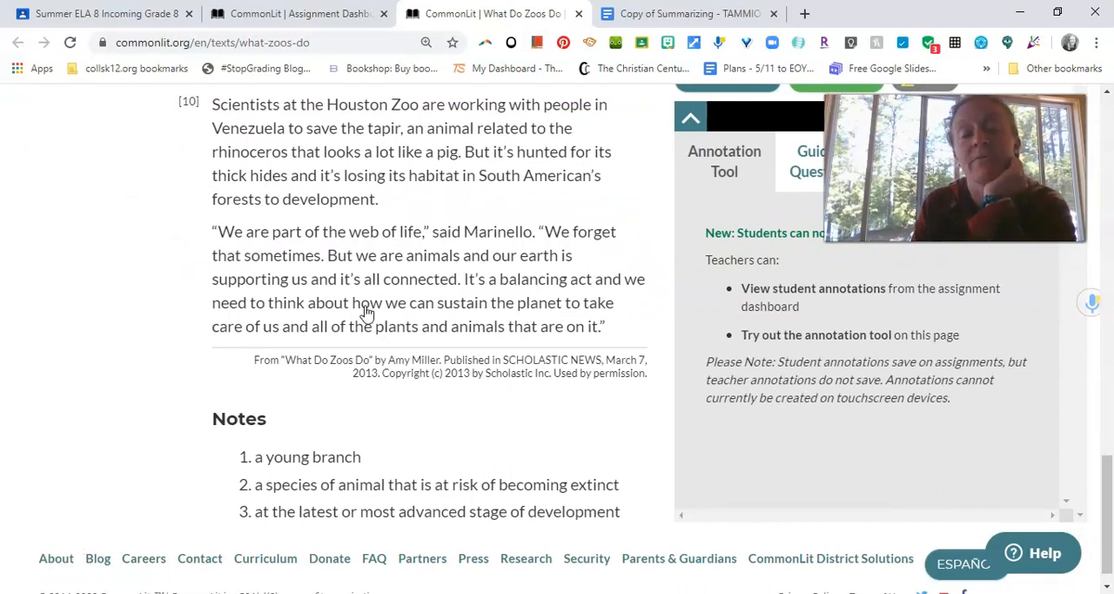
mouse_move(414, 289)
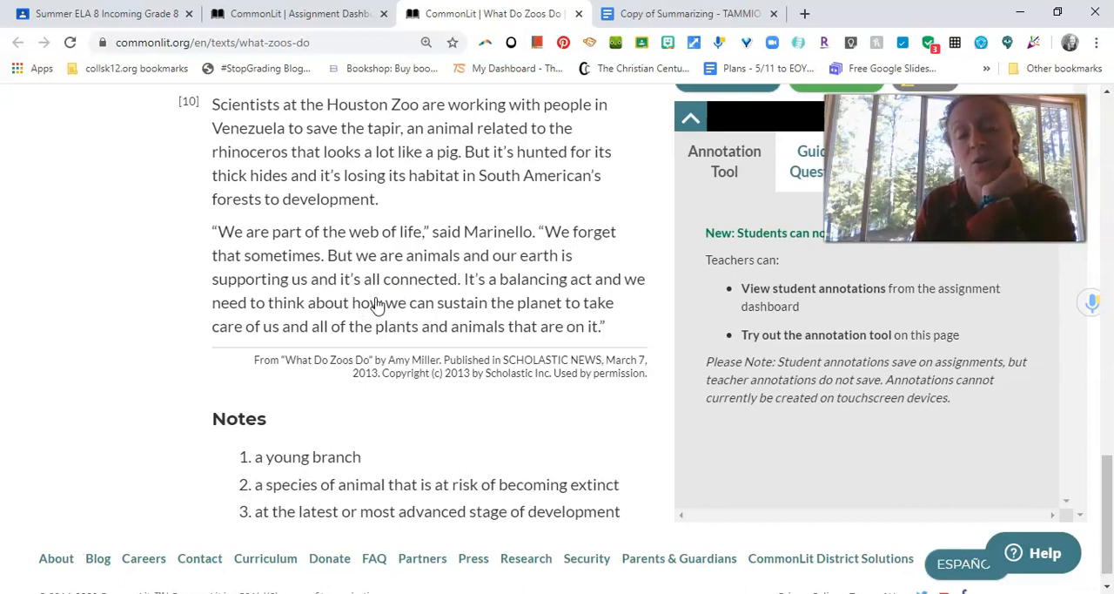
mouse_move(397, 299)
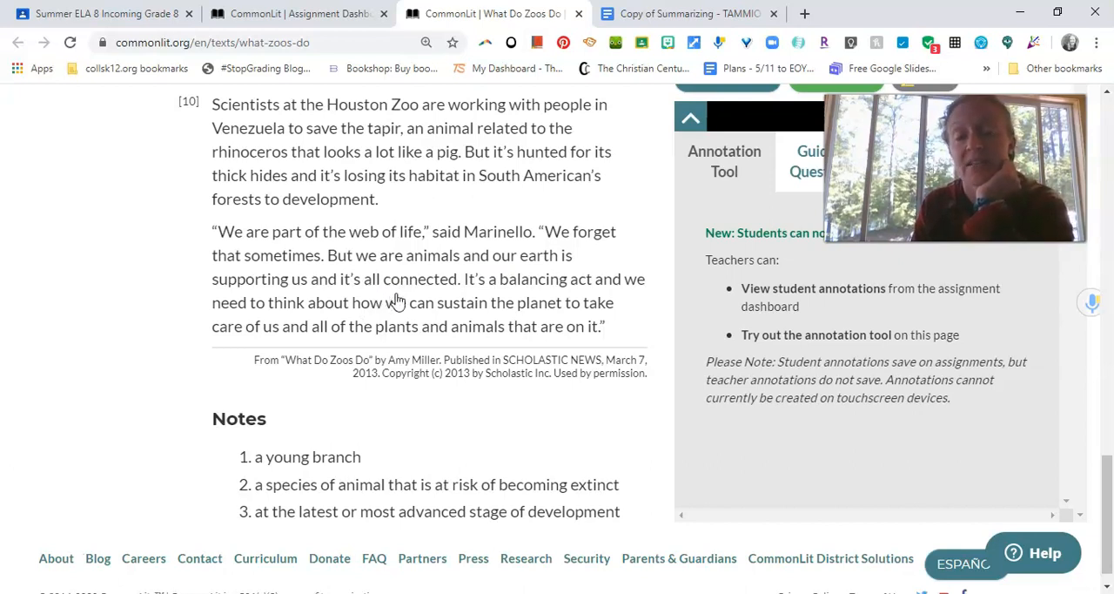
mouse_move(404, 336)
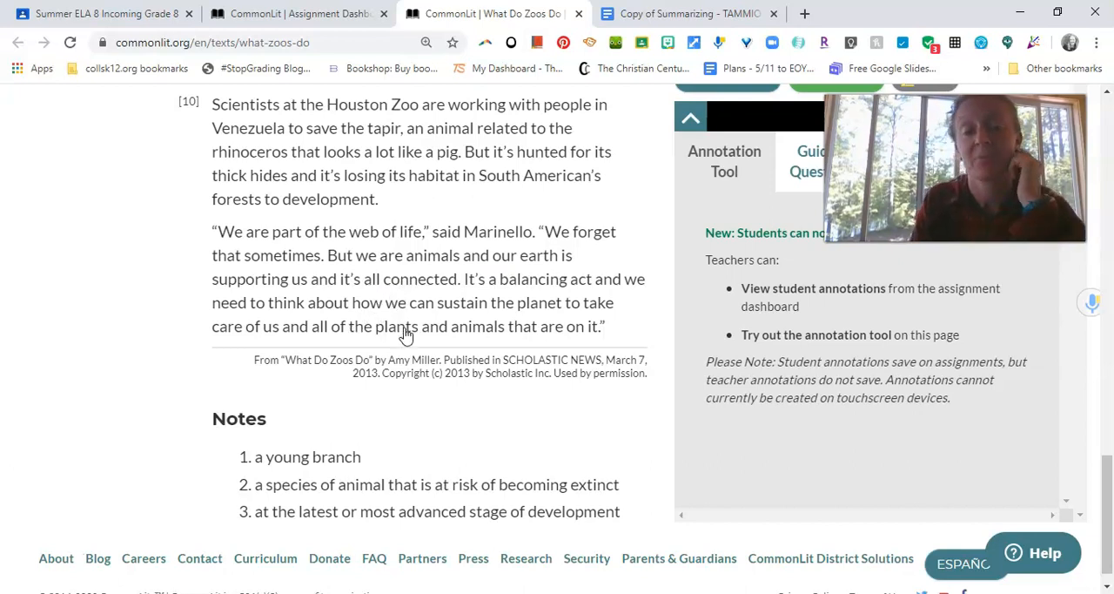
mouse_move(426, 345)
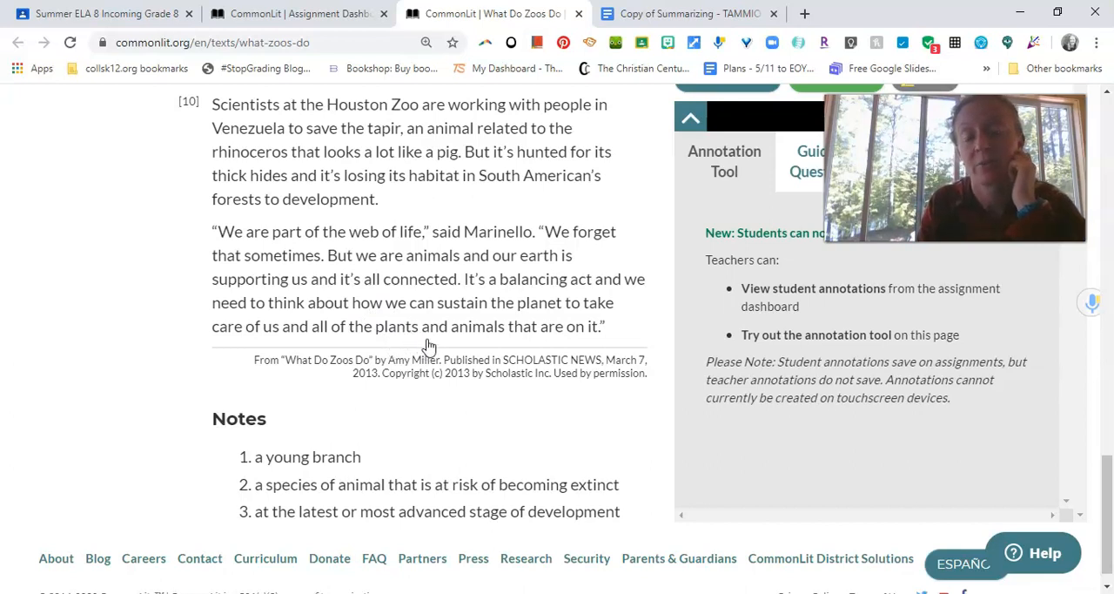
Select Marinello's closing quote paragraph and highlight it green.
left_click_drag(213, 279, 602, 326)
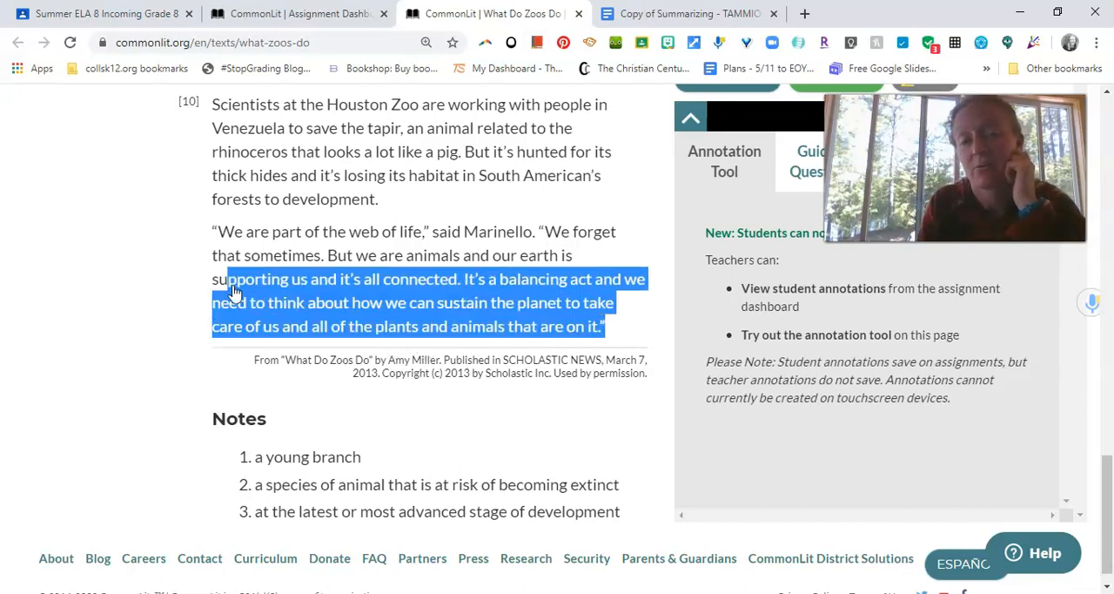
left_click_drag(230, 288, 223, 231)
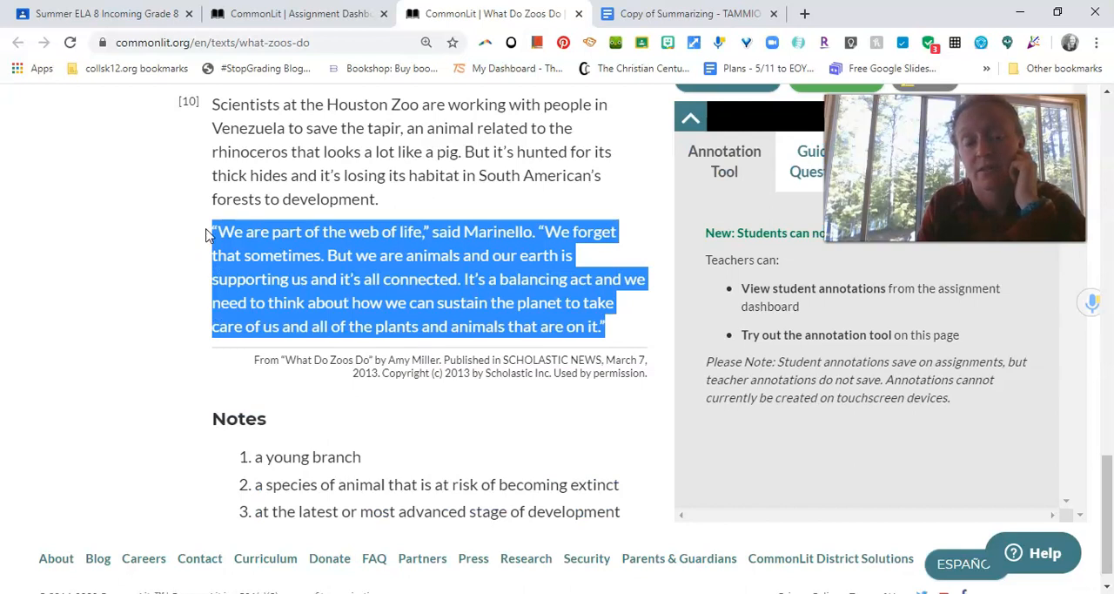
mouse_move(270, 271)
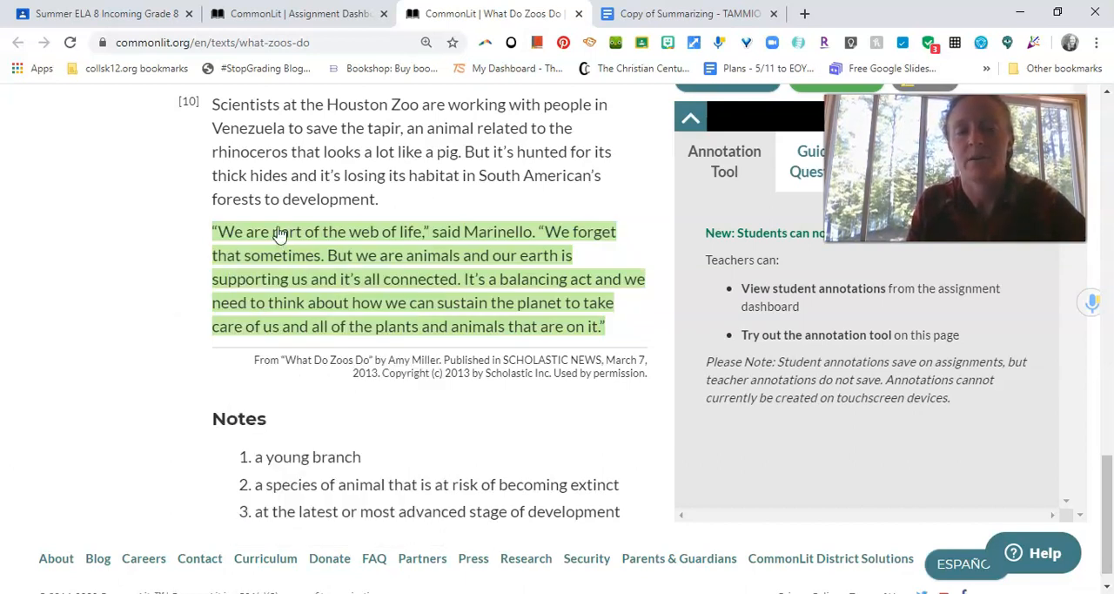
mouse_move(477, 286)
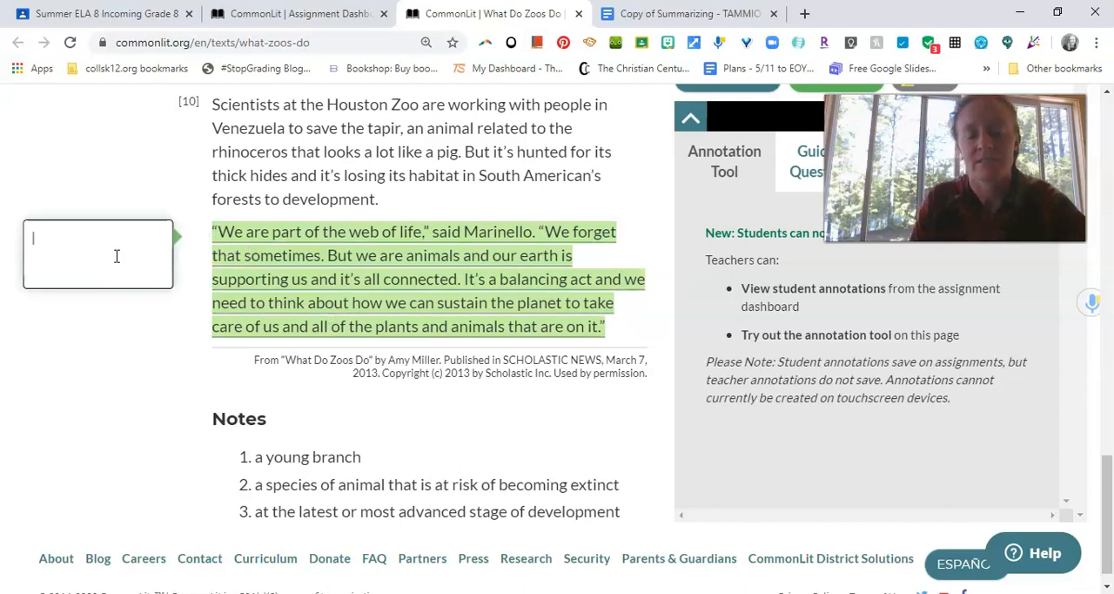
Add the note that zoos remind us we are all part of the circle of life and must take care of each other.
type("Zoos remind")
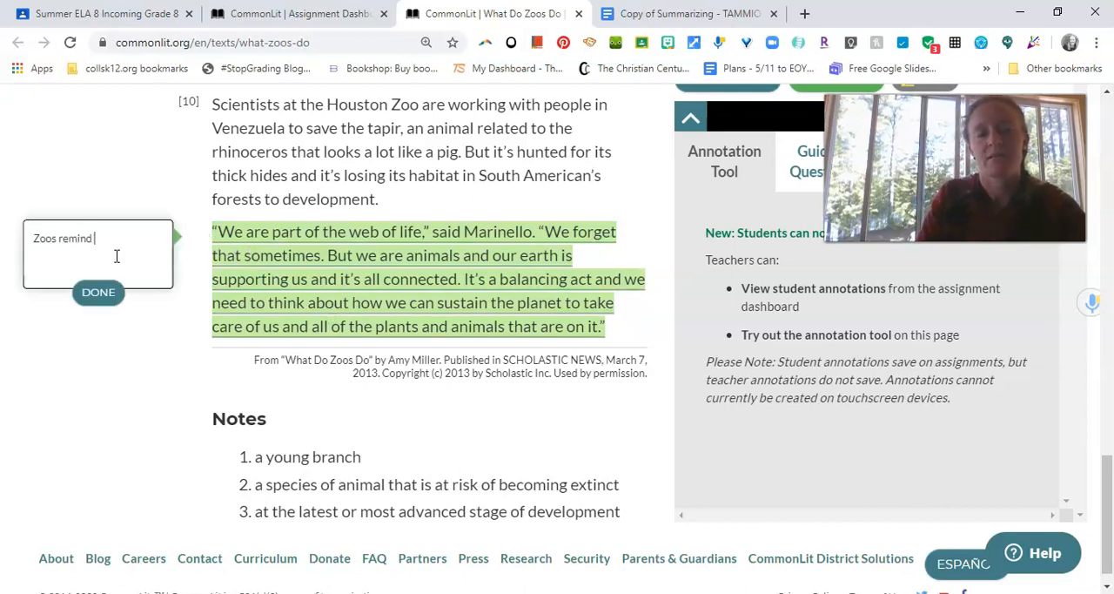
type("us that we are all part of the")
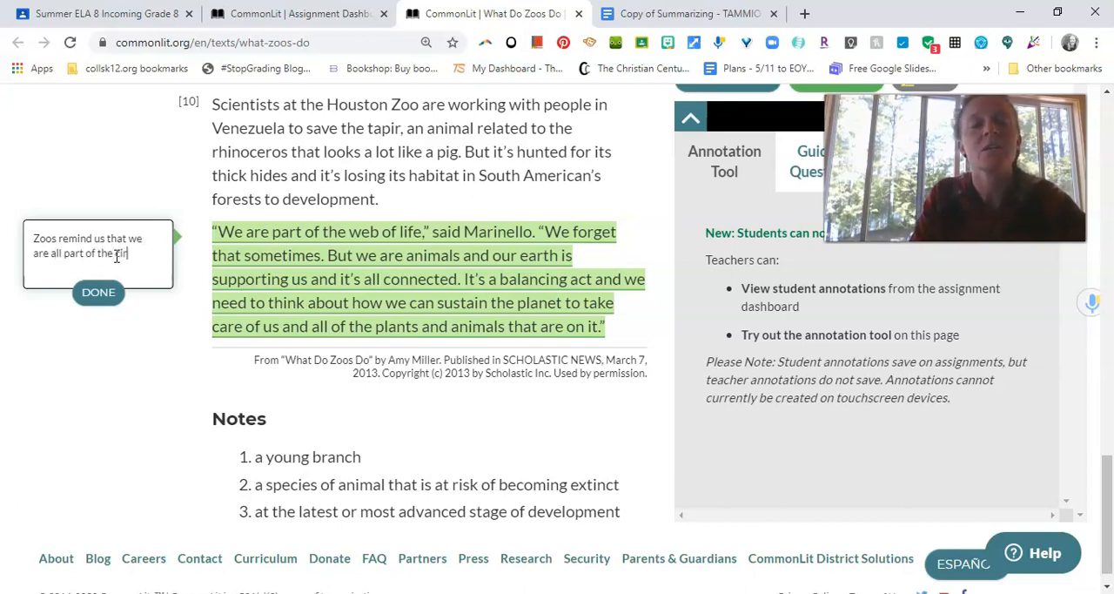
type("circle of life and mus")
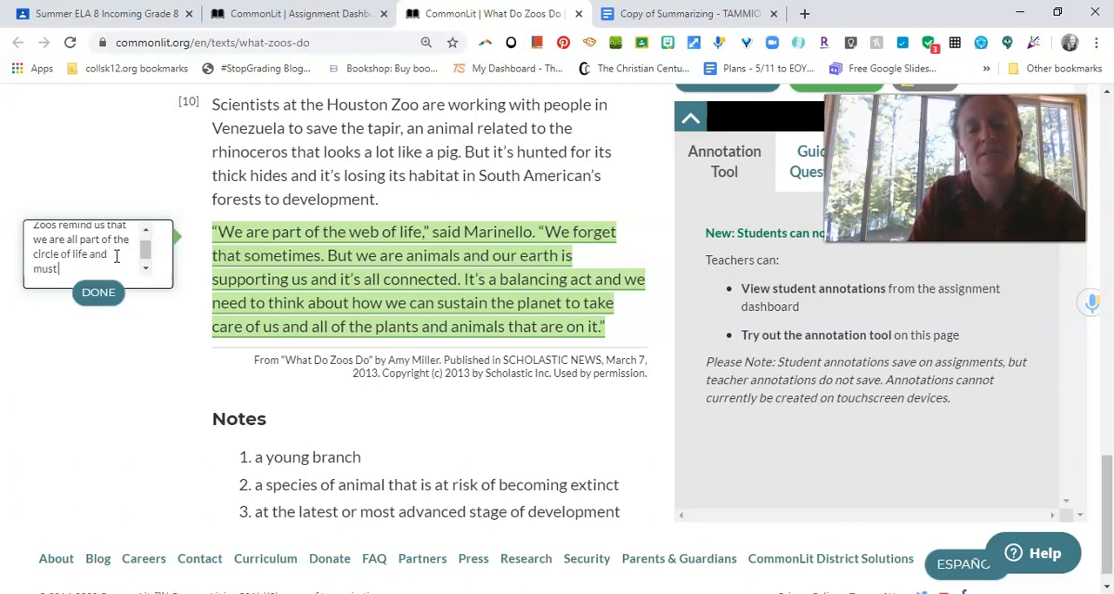
type("take care of each oth")
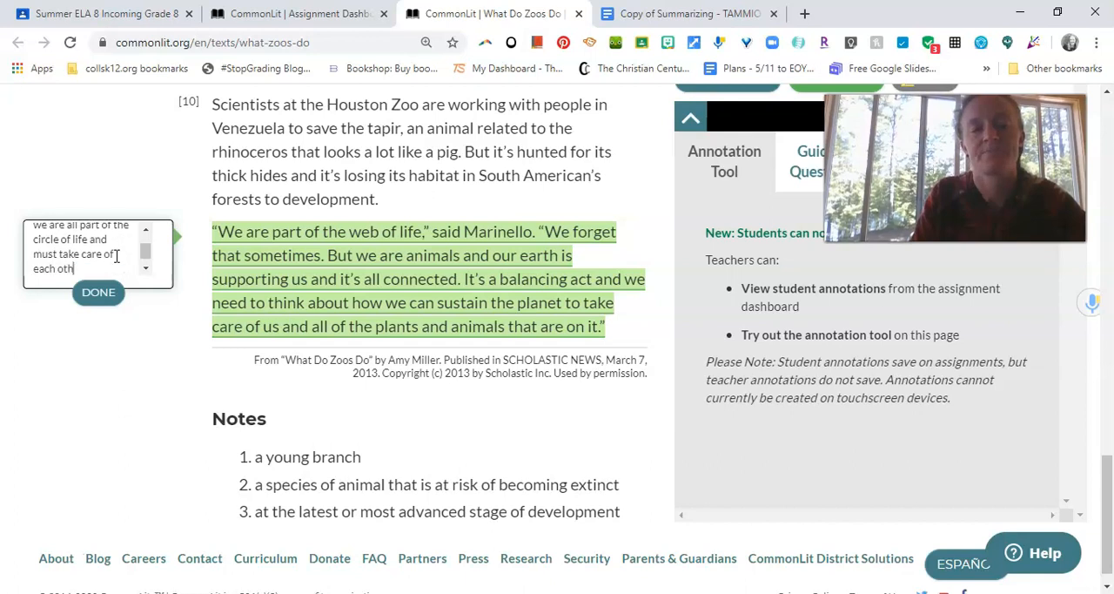
right_click(69, 248)
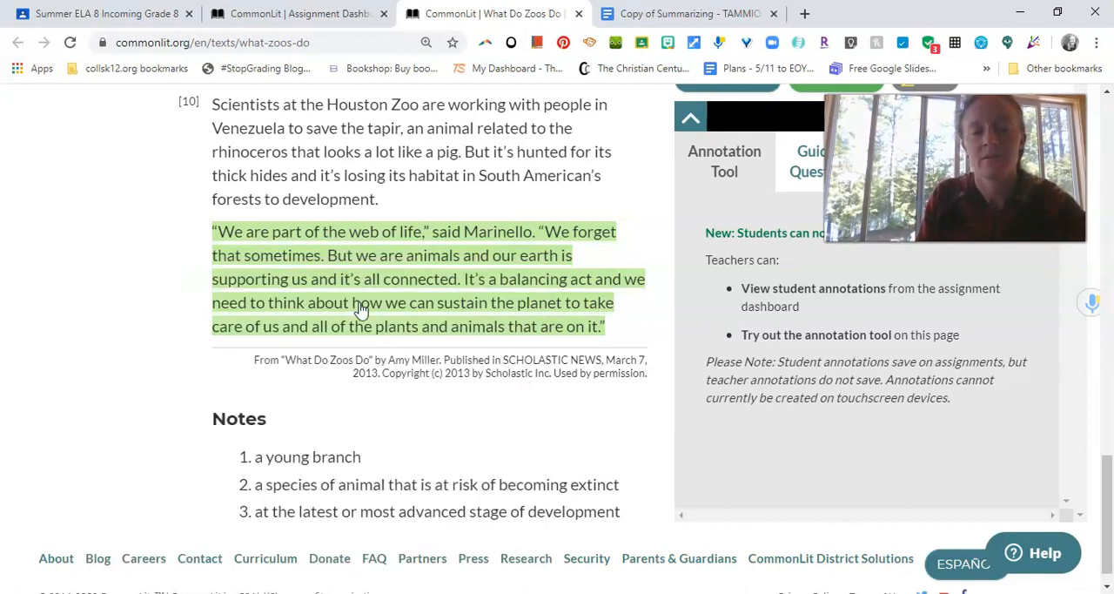
mouse_move(514, 312)
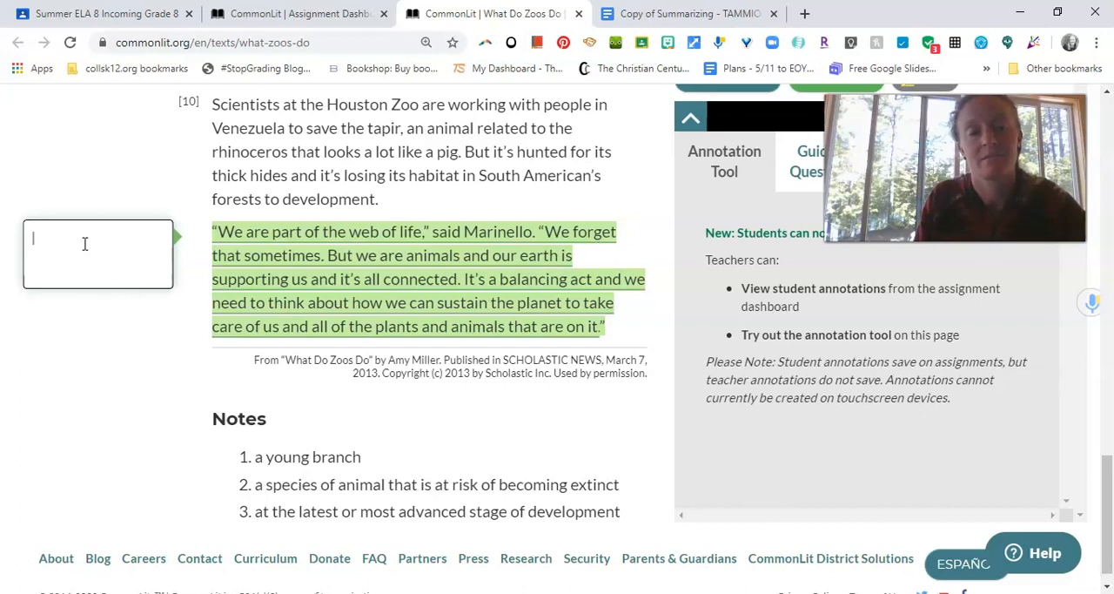
type("we are all part of the circle of life and must take care of each other.")
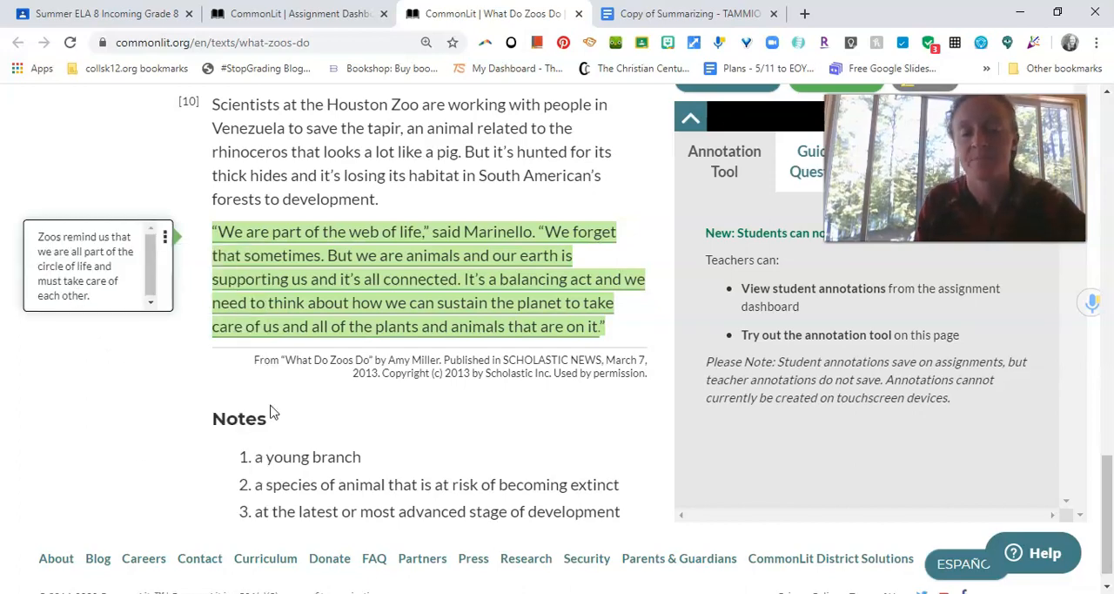
Review the article's annotations, then switch to the Copy of Summarizing - TAMMIO document.
scroll("up", 3)
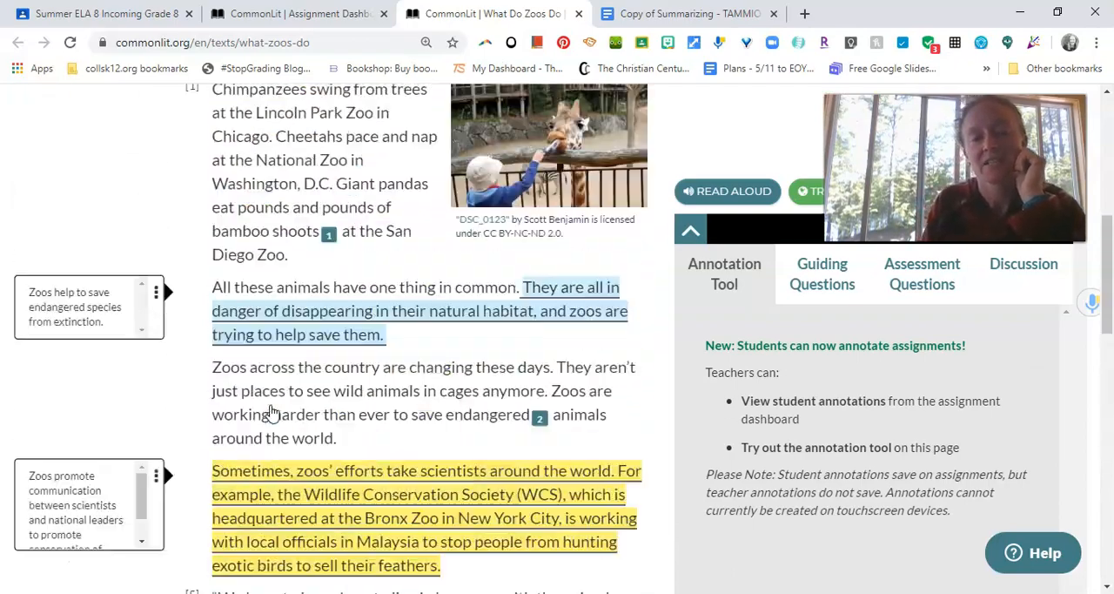
scroll("down", 3)
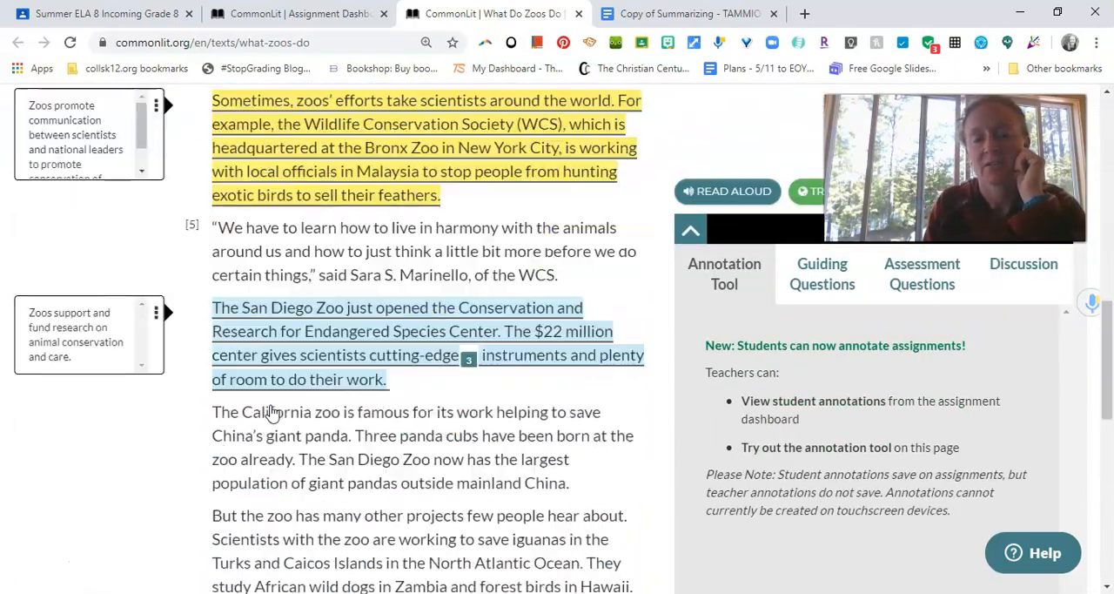
scroll("down", 3)
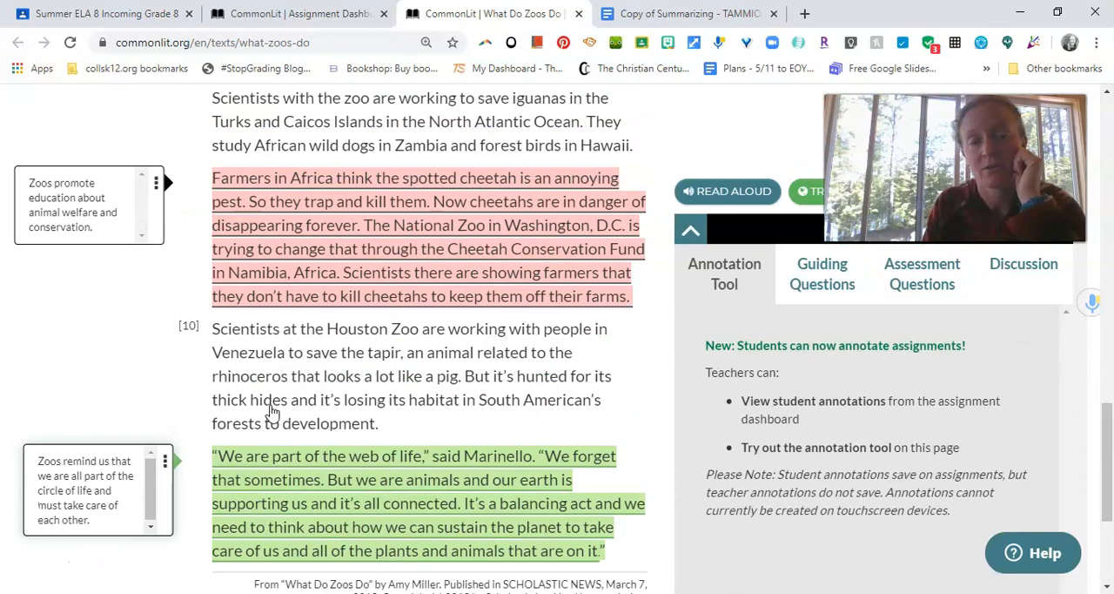
scroll("up", 3)
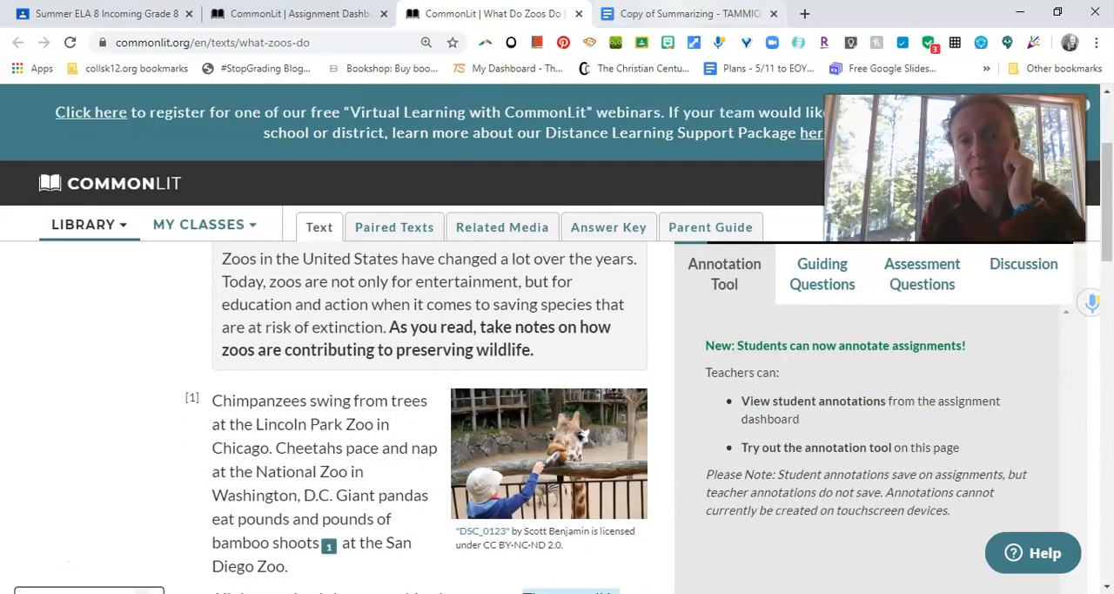
left_click(686, 14)
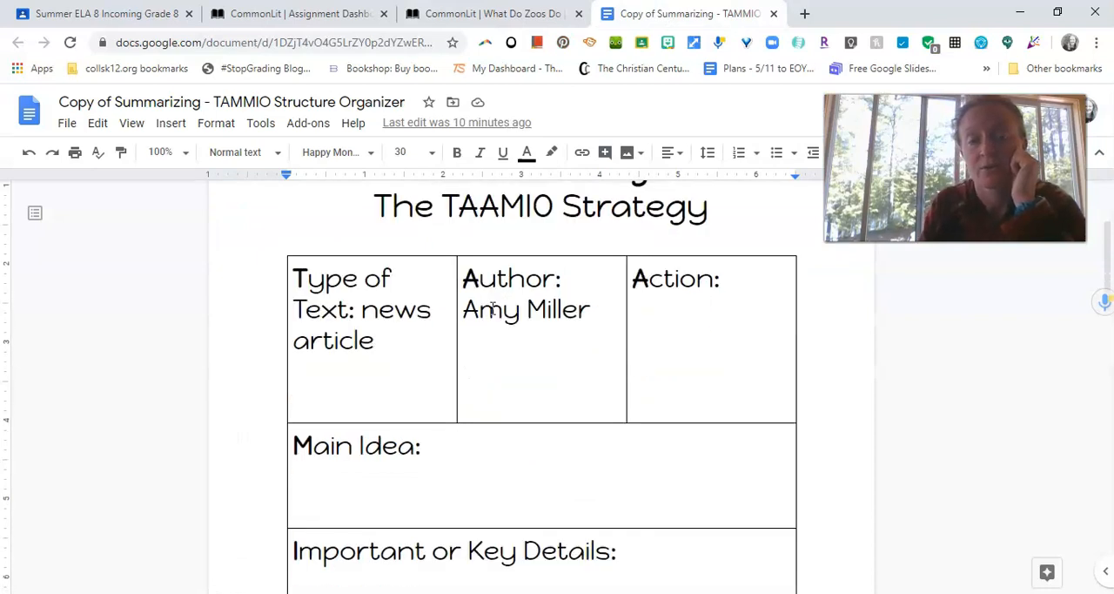
Enter 'informs' in the organizer's Action box and move down to the Main Idea row.
left_click(655, 315)
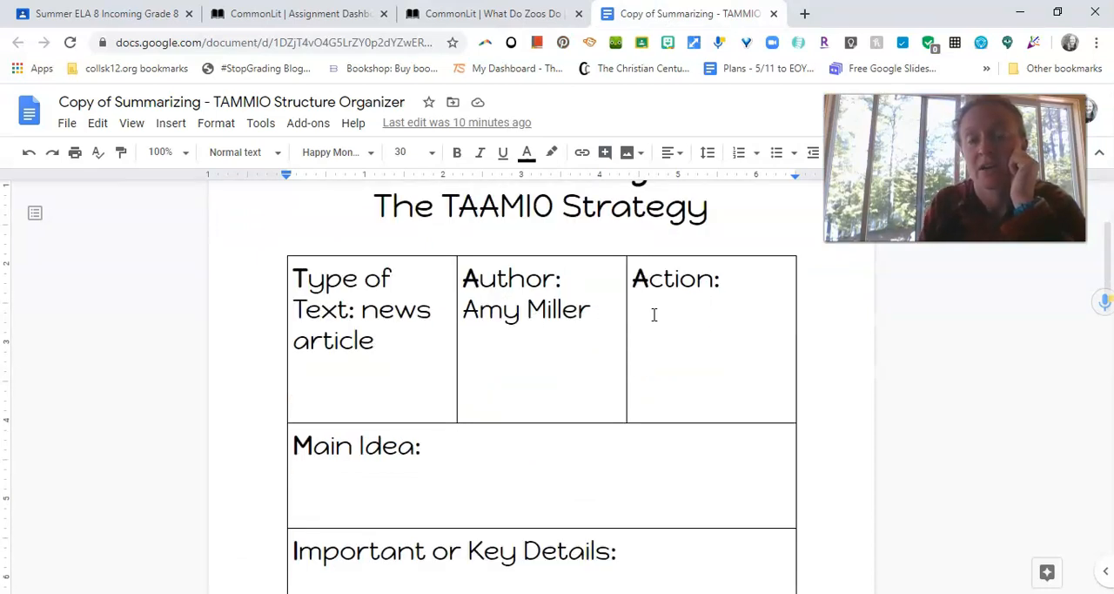
left_click(722, 278)
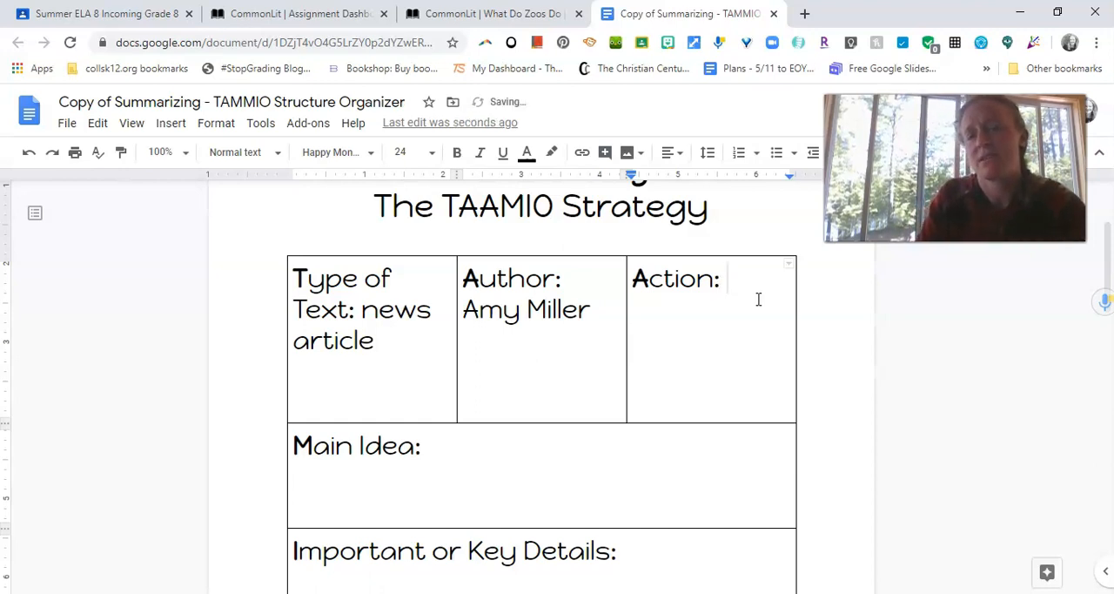
type("informs")
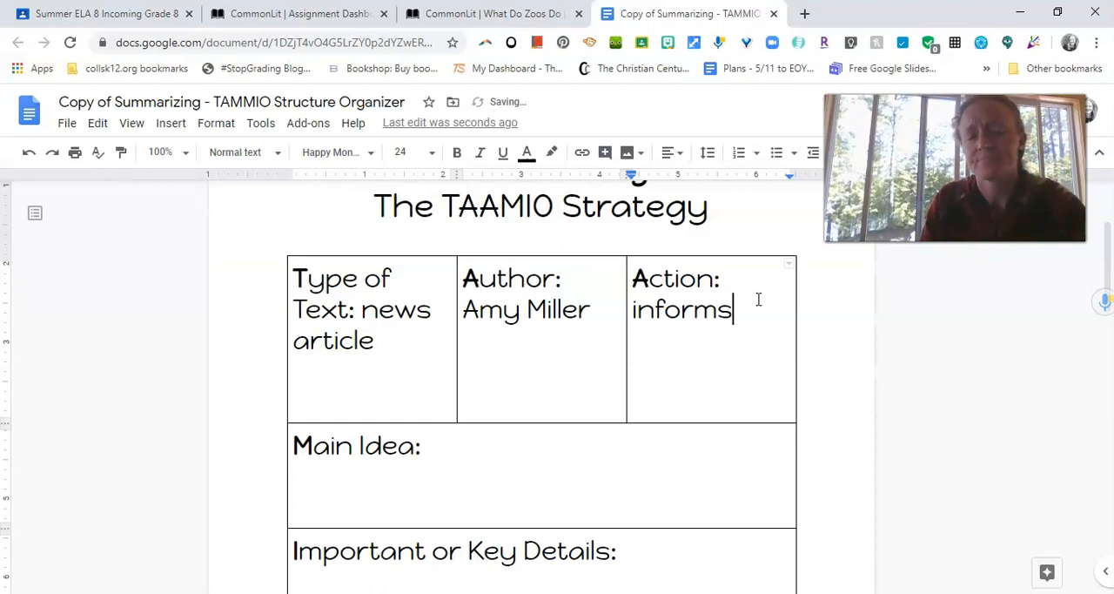
scroll("down", 3)
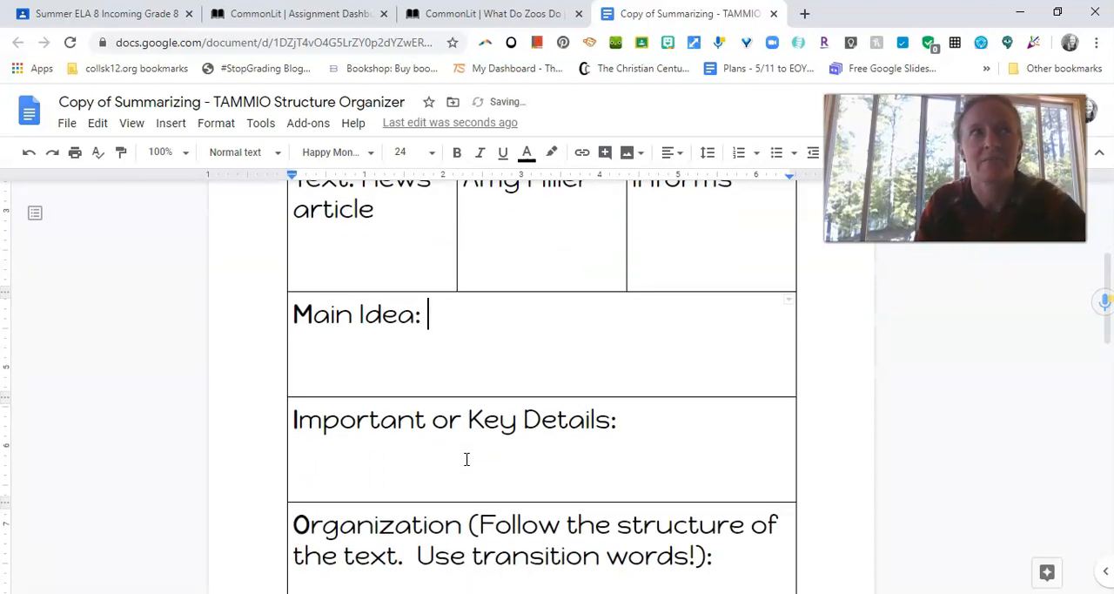
mouse_move(599, 87)
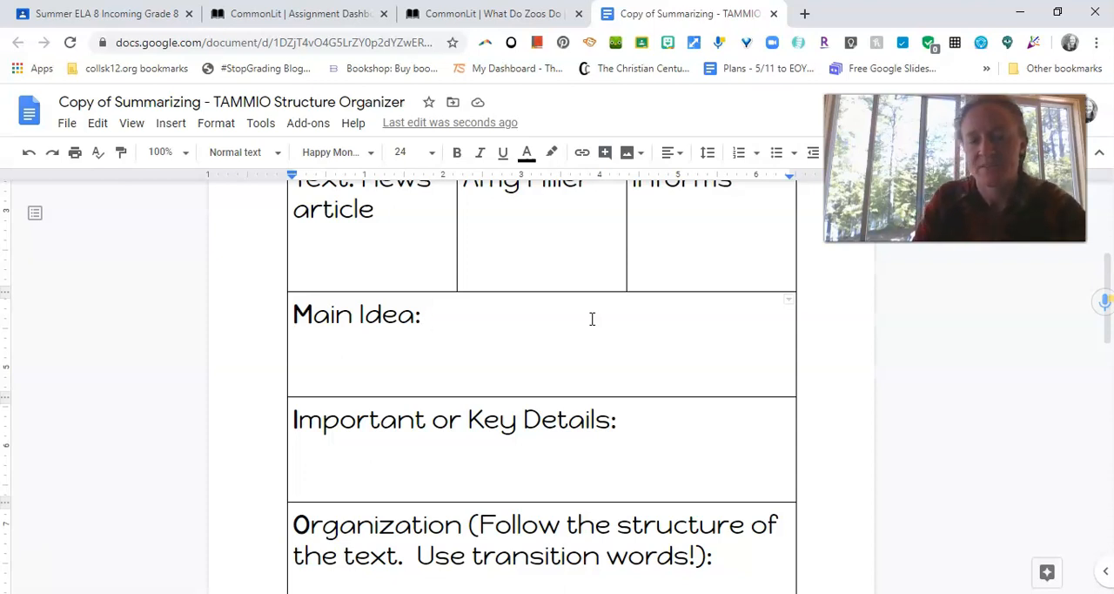
Enter 'zoos are involved in more than just entertainment.' in the Main Idea box.
type("zoos are inv")
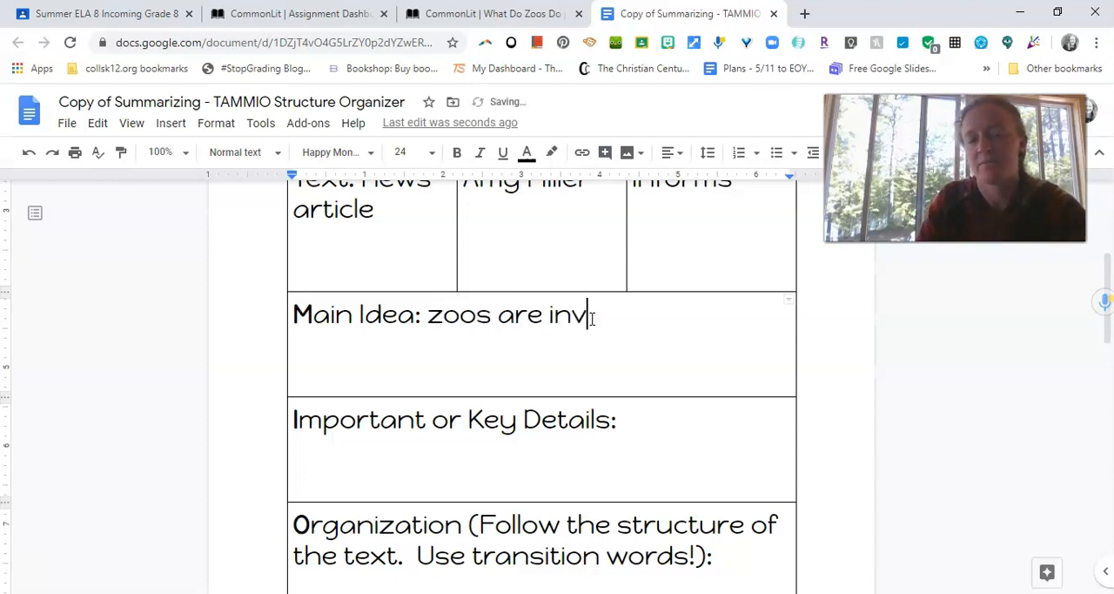
type("olved in more than")
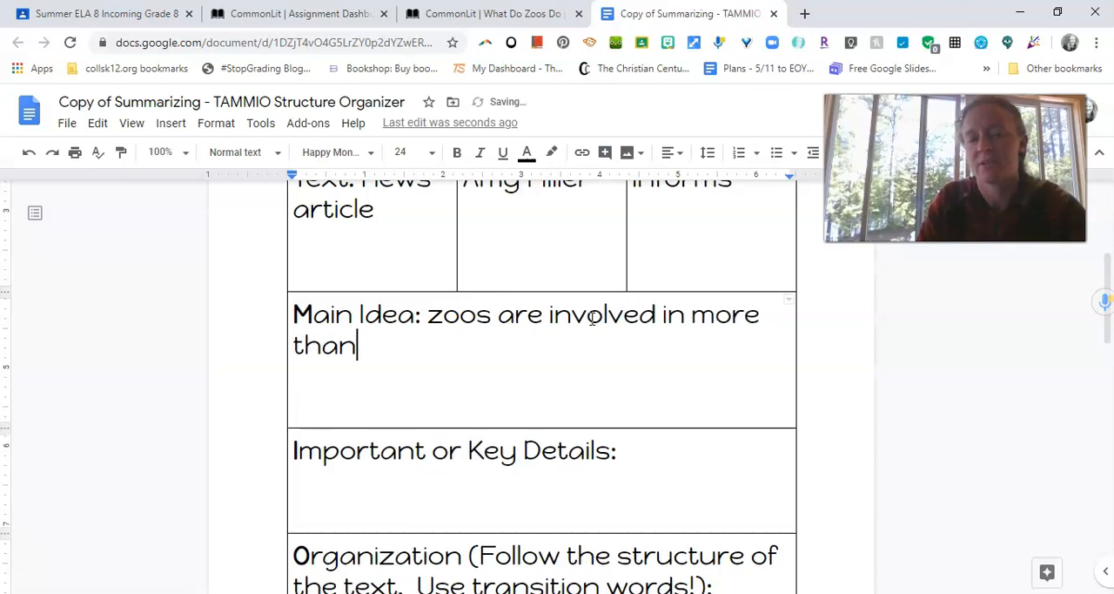
type("just entertainm")
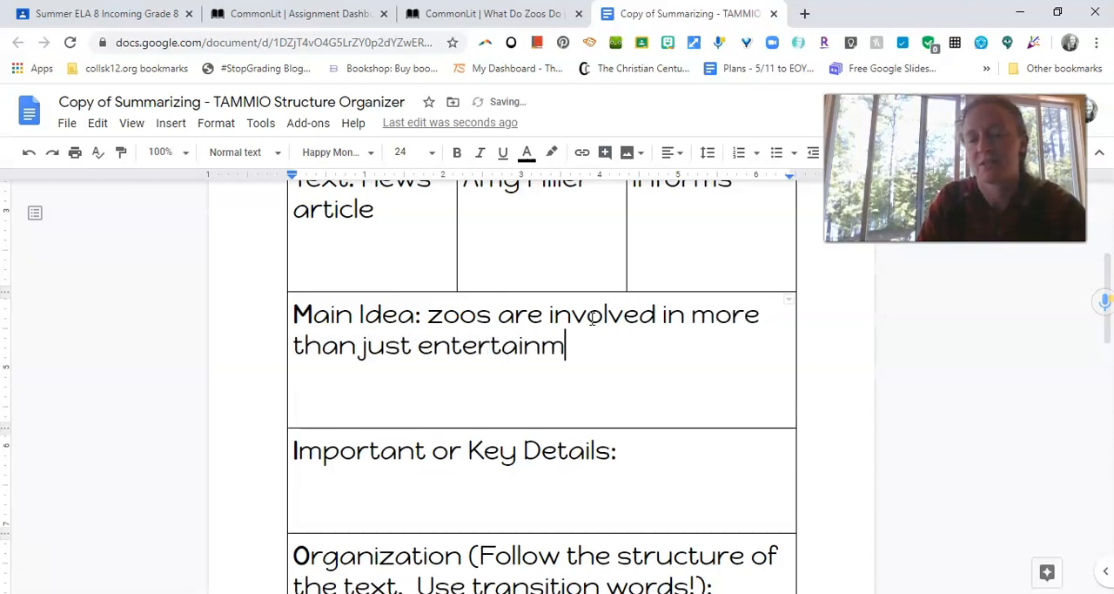
type("ent.")
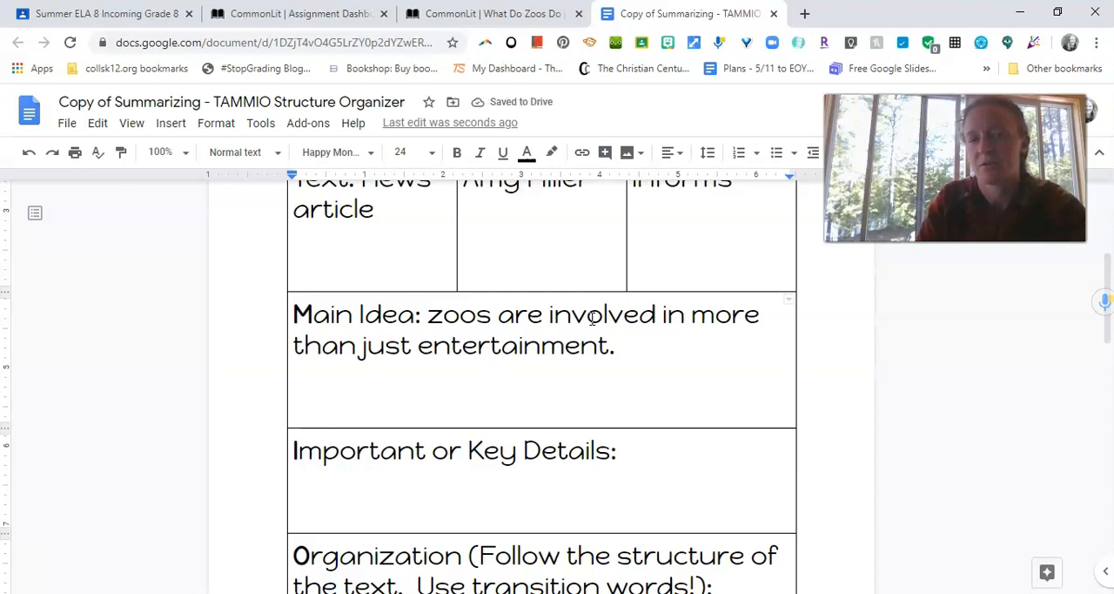
left_click(616, 345)
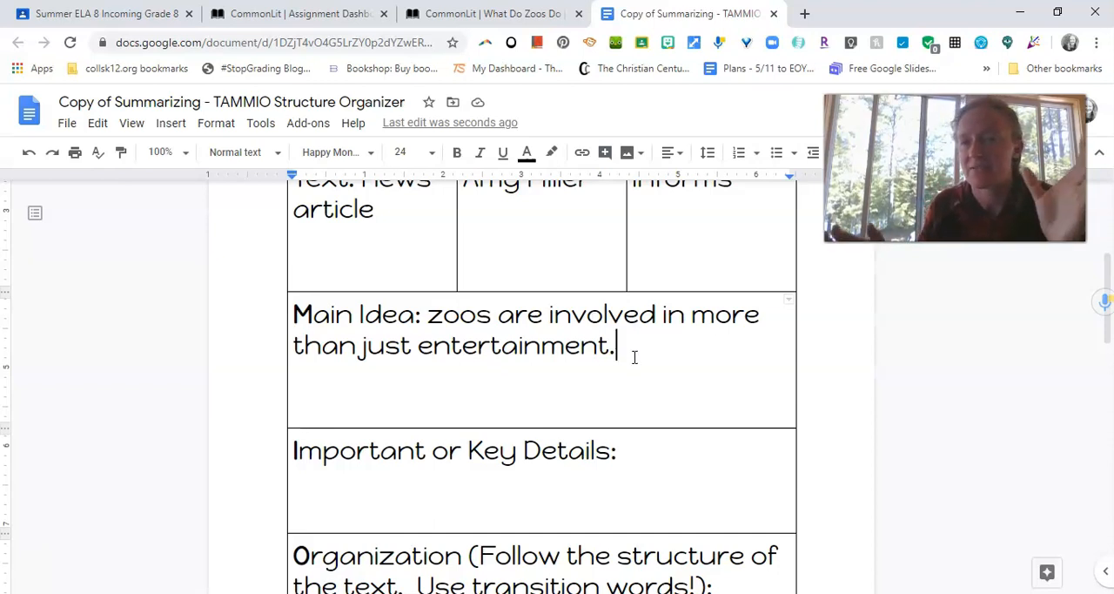
scroll("down", 3)
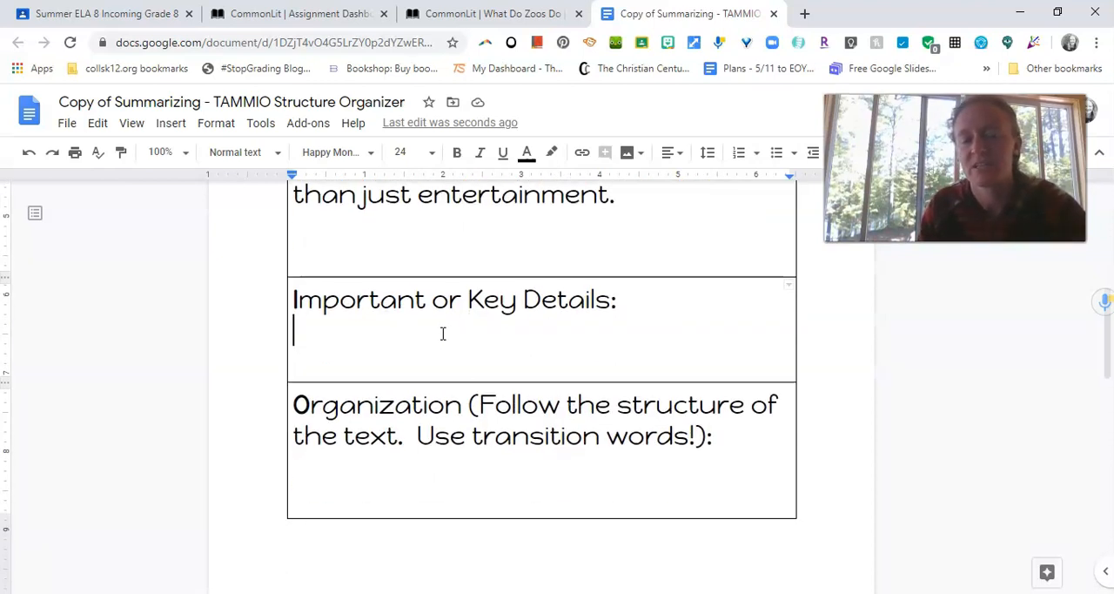
Check the article's annotations and add the bullet '- Zoos help save endangered species from extinction'.
left_click(487, 14)
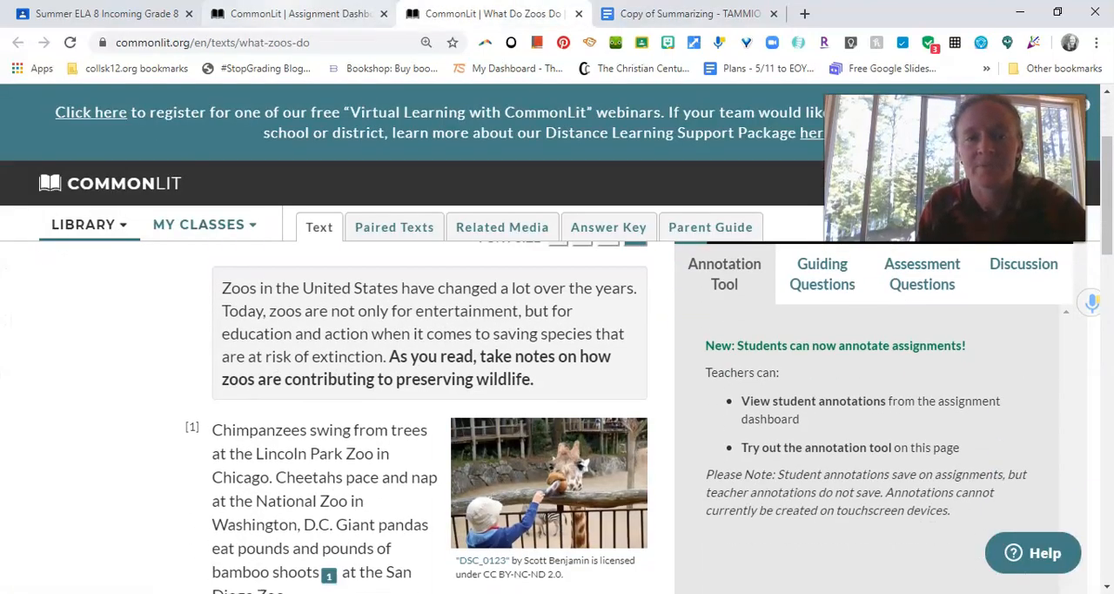
scroll("up", 3)
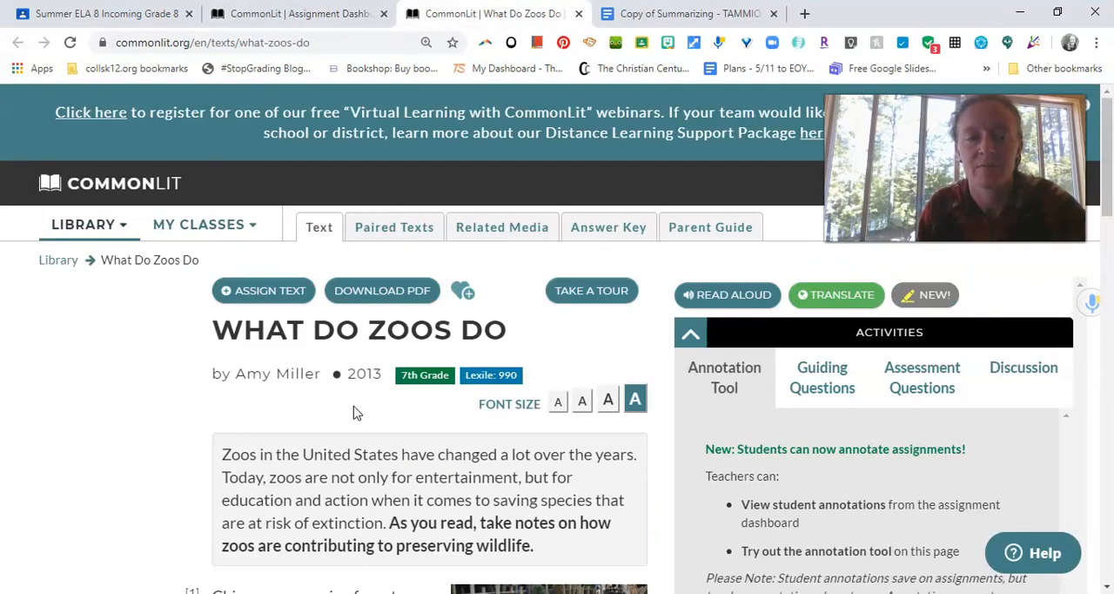
scroll("down", 3)
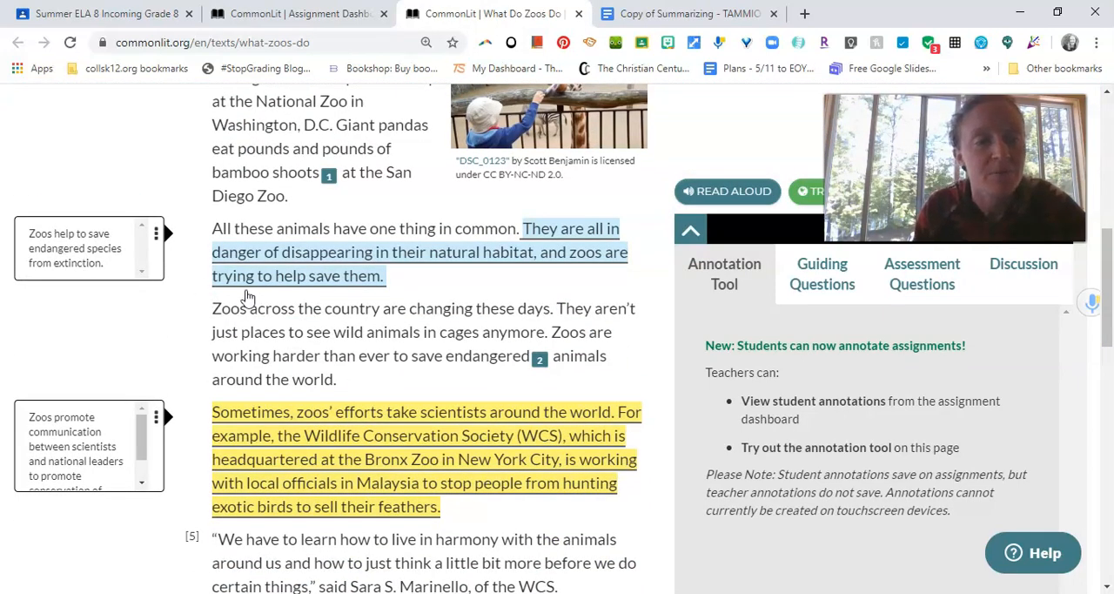
left_click(683, 14)
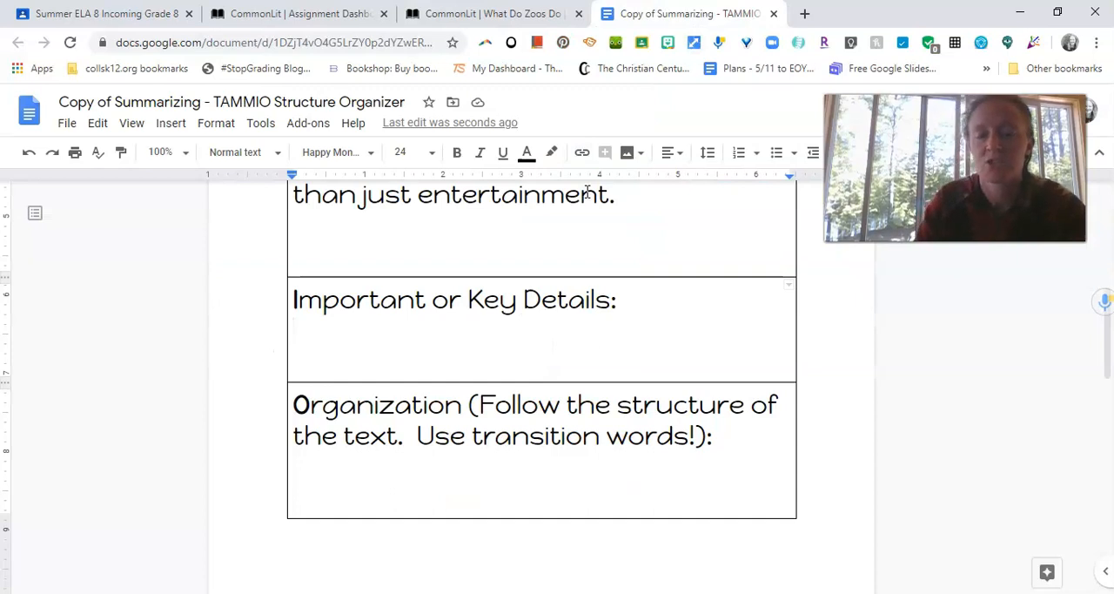
type("- Zoos hel")
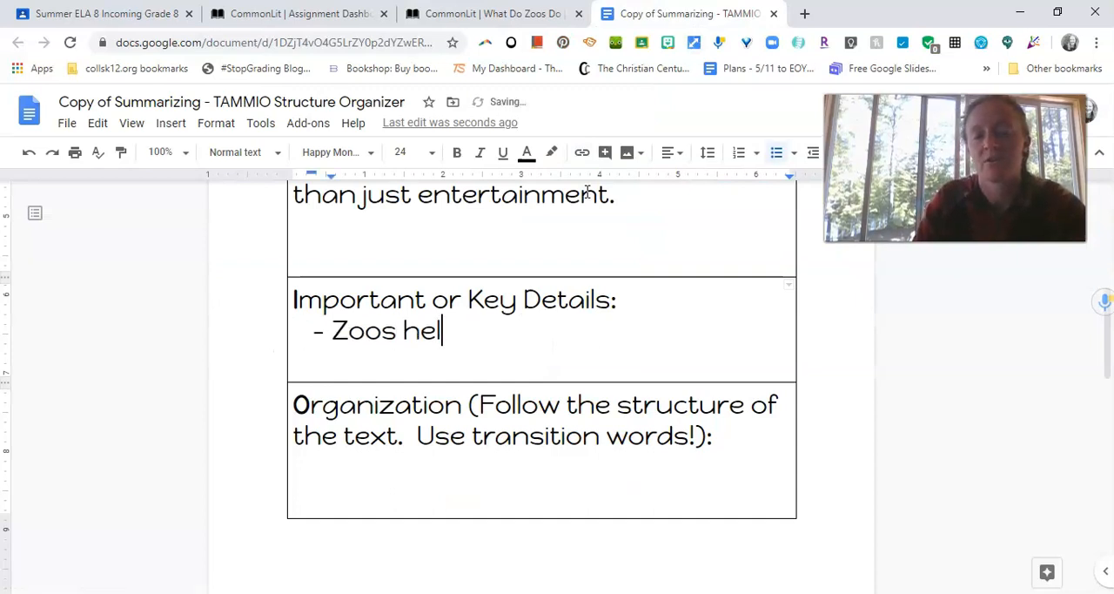
type("p save endangered s")
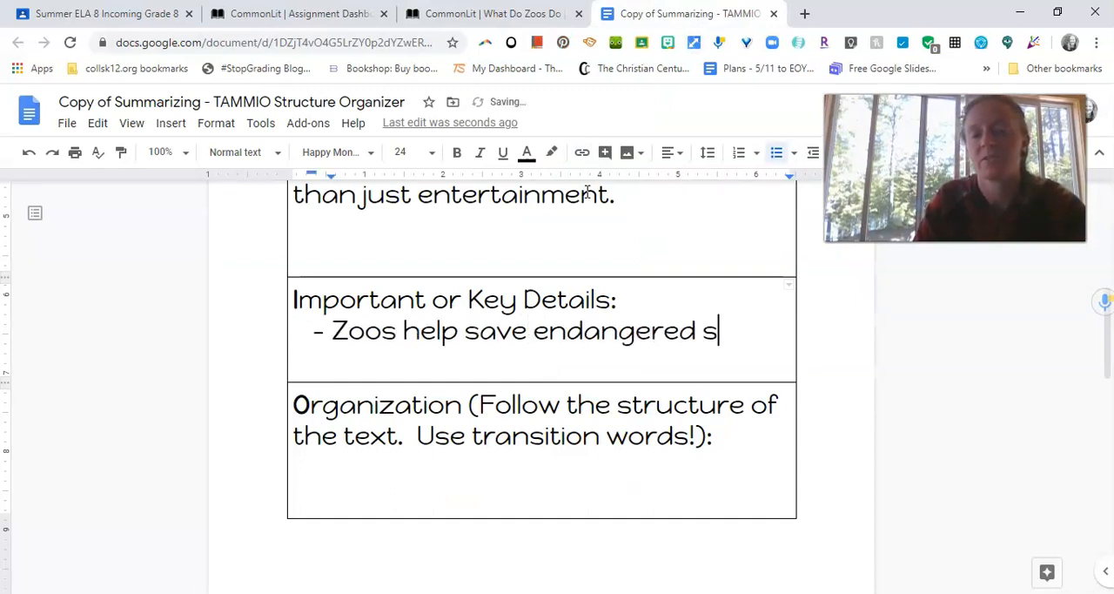
type("pecies from extinction")
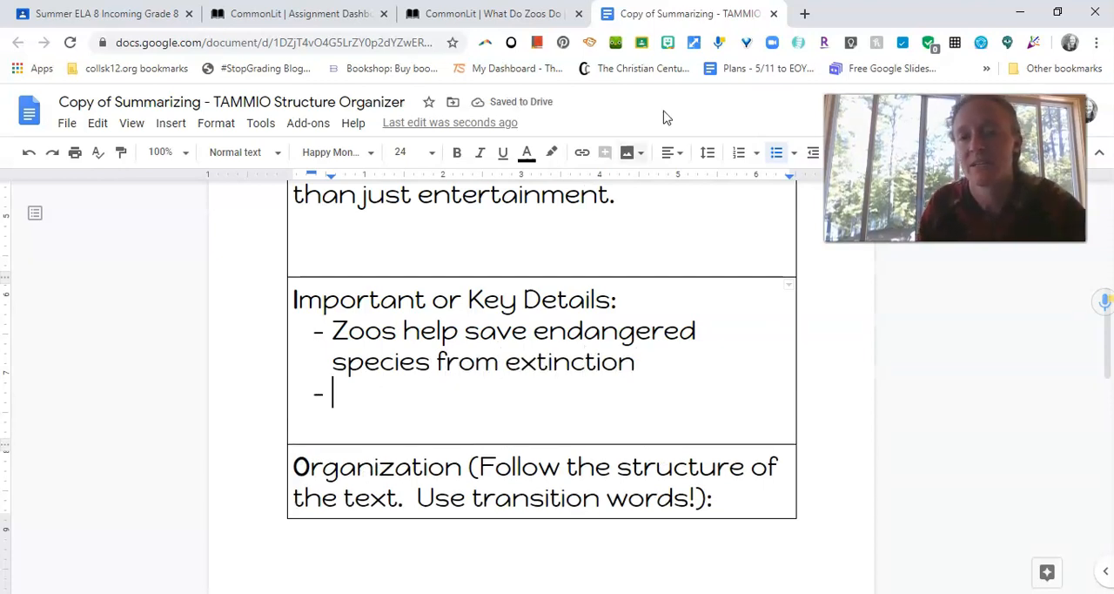
Add bullets on communication about animal health and funding research, checking the article between each.
left_click(488, 14)
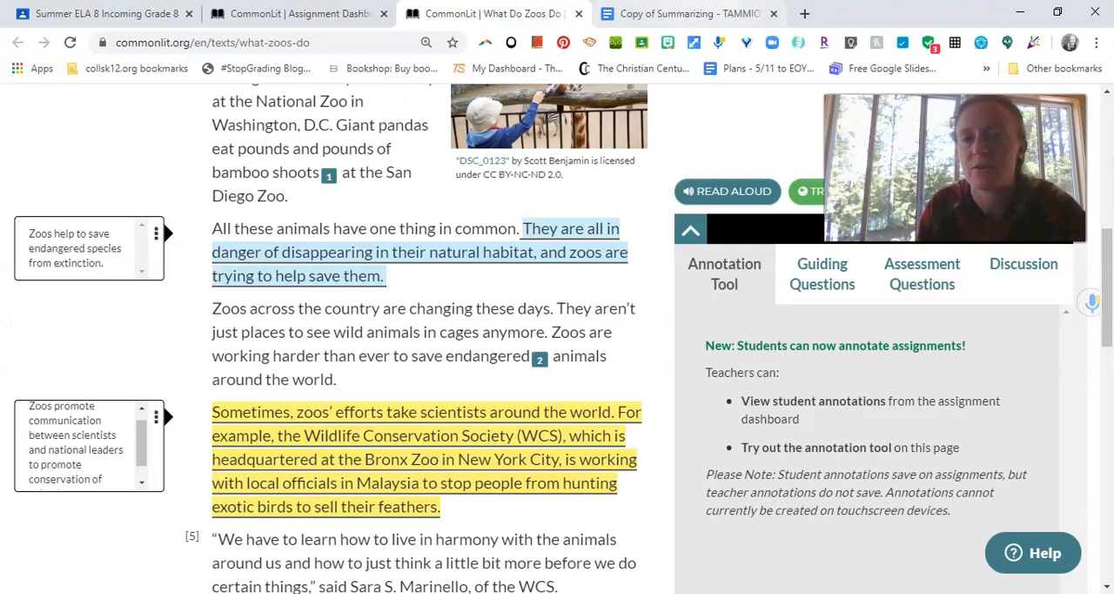
left_click(686, 13)
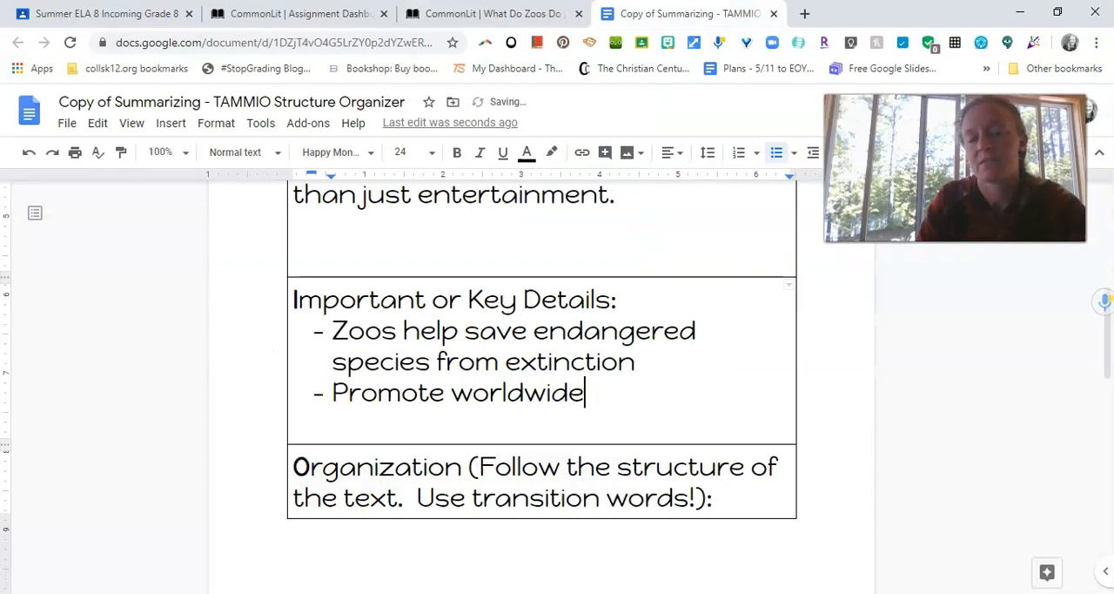
type("communication about n")
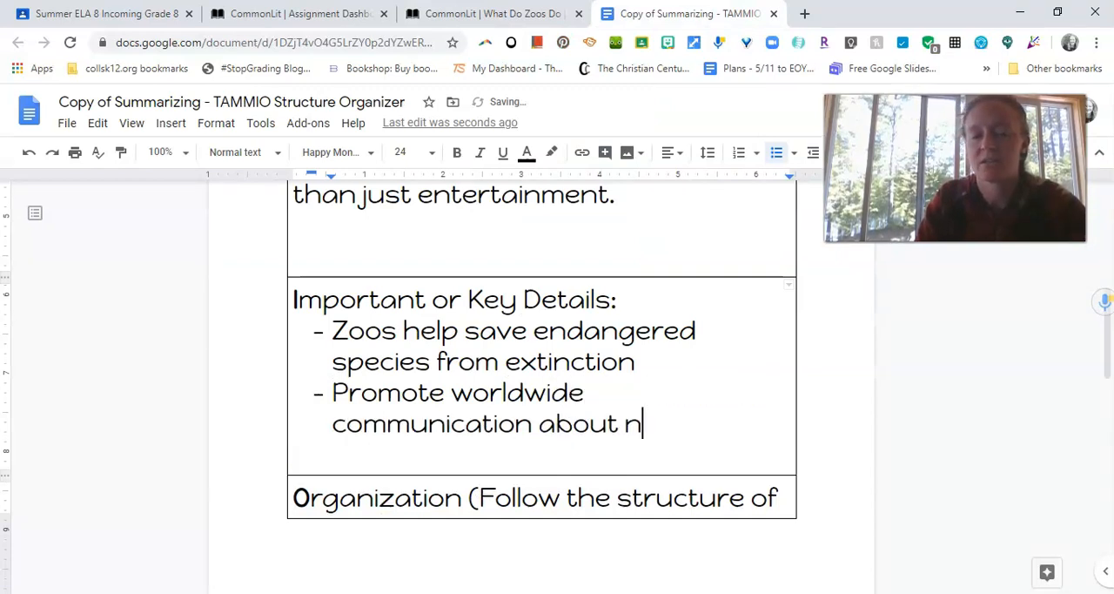
type("a")
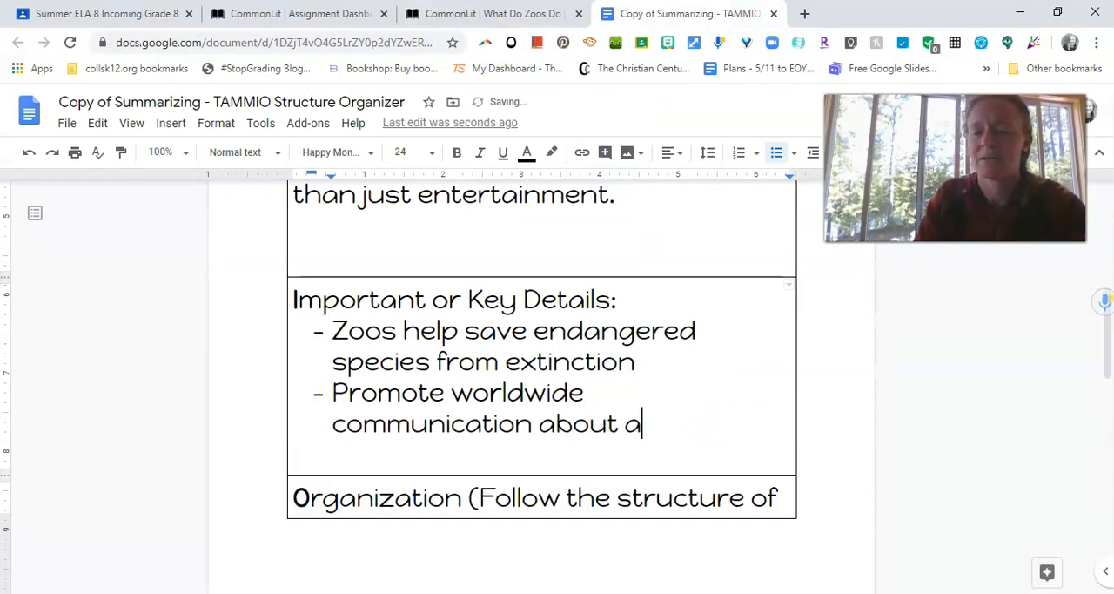
type("nimal health")
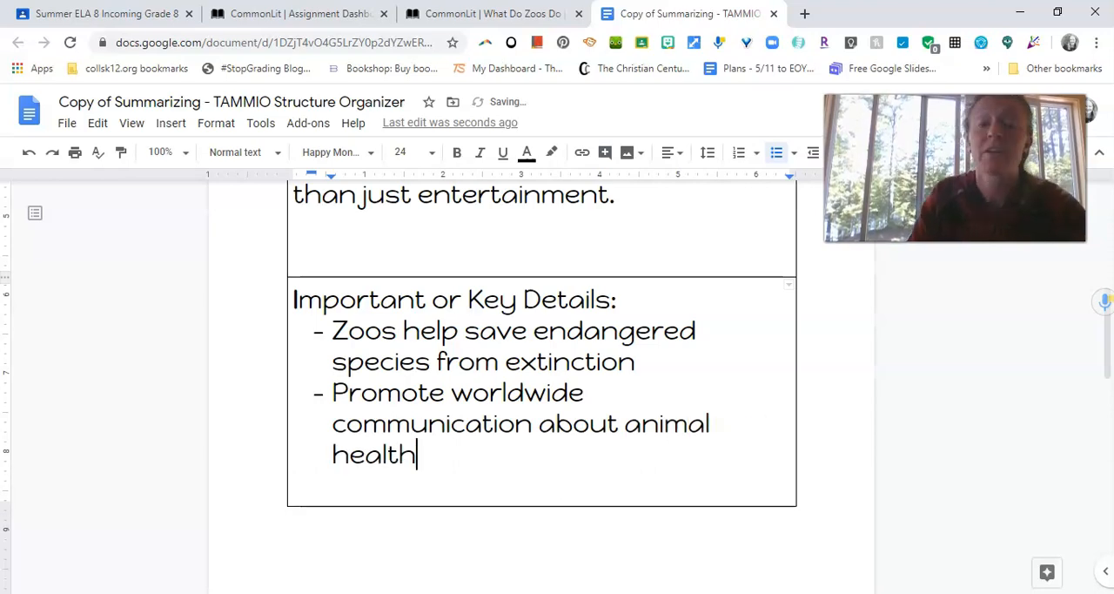
left_click(487, 14)
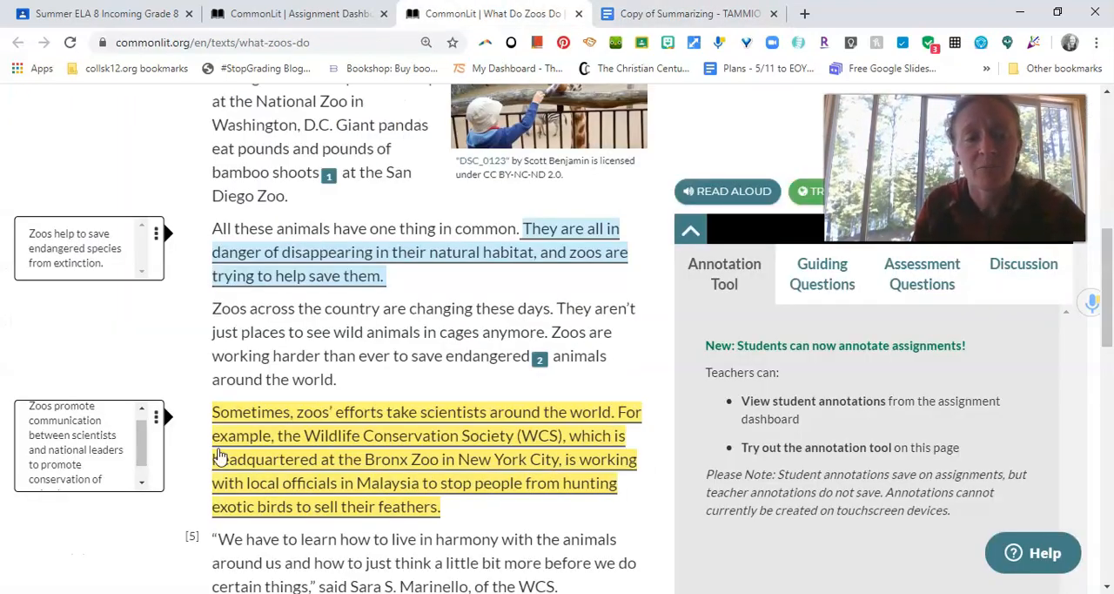
scroll("down", 3)
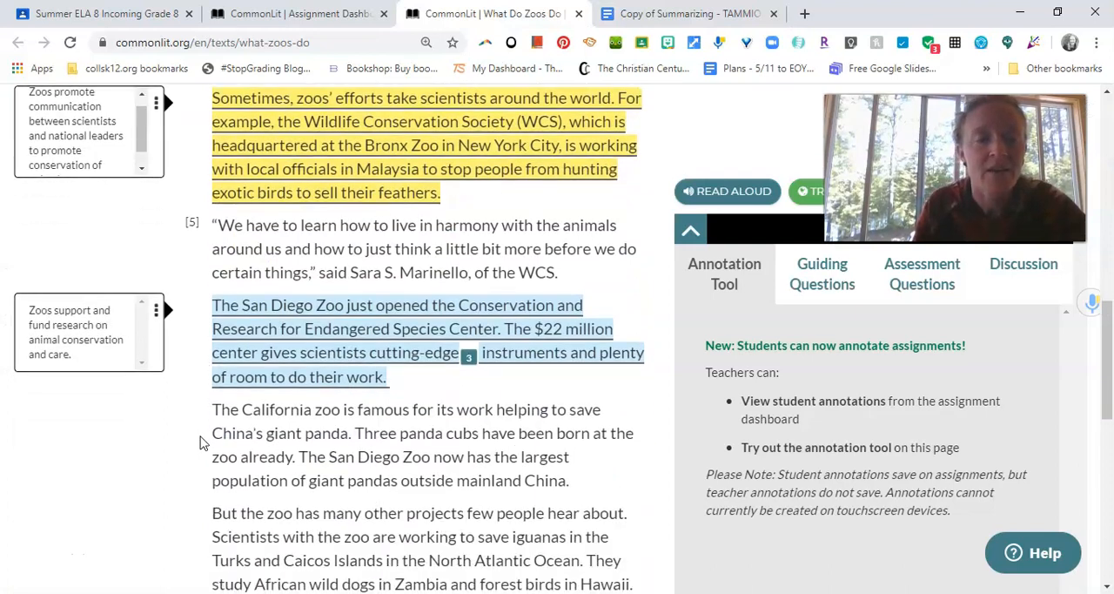
left_click(685, 14)
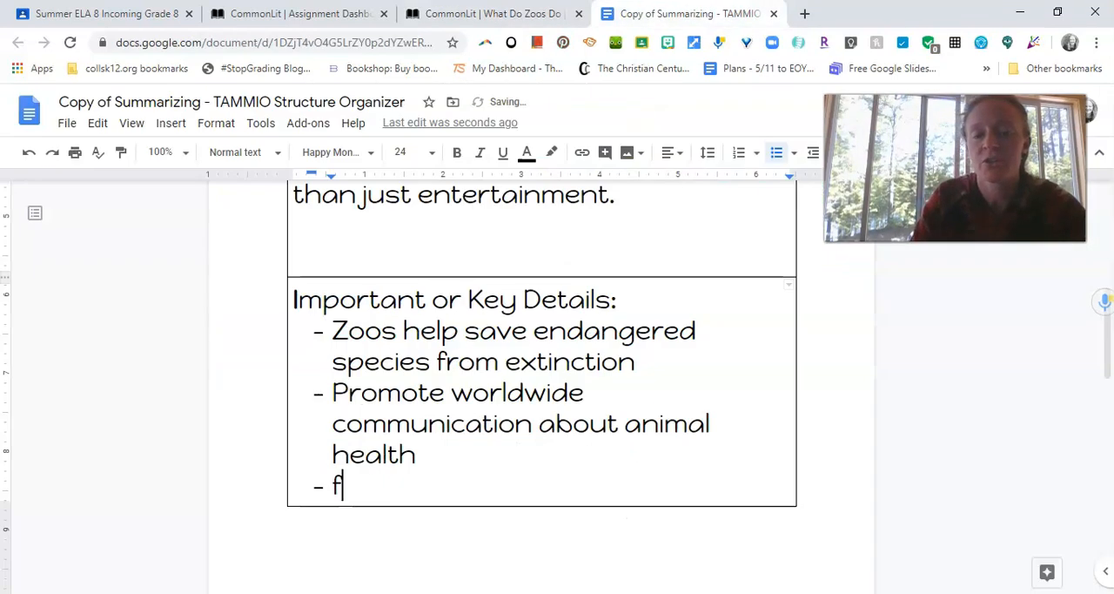
type("und research")
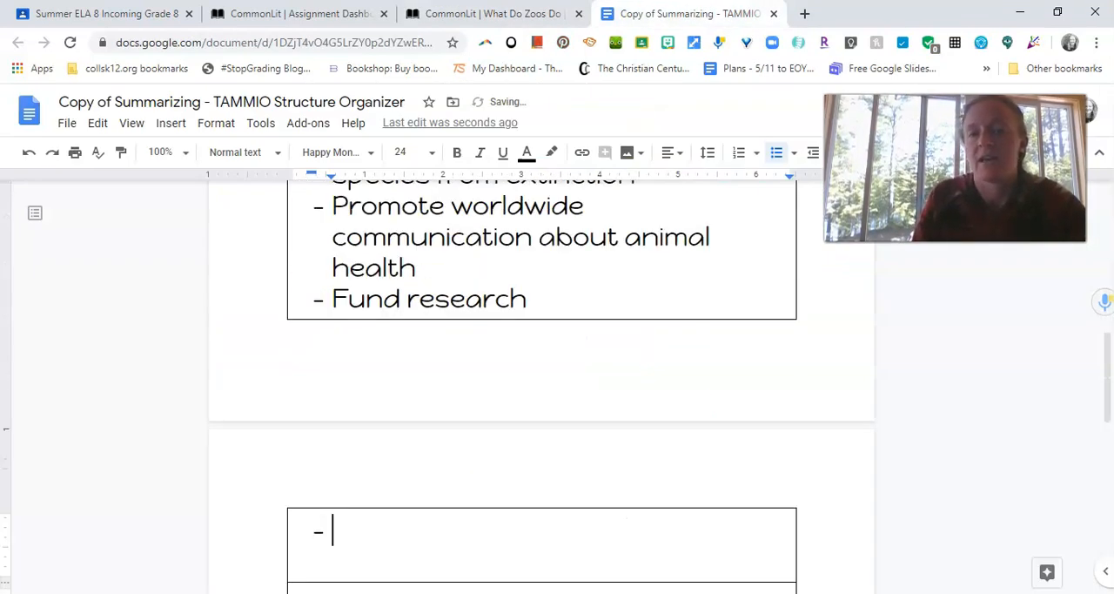
Add the bullet about promoting education about animal welfare and start a new bullet.
left_click(487, 13)
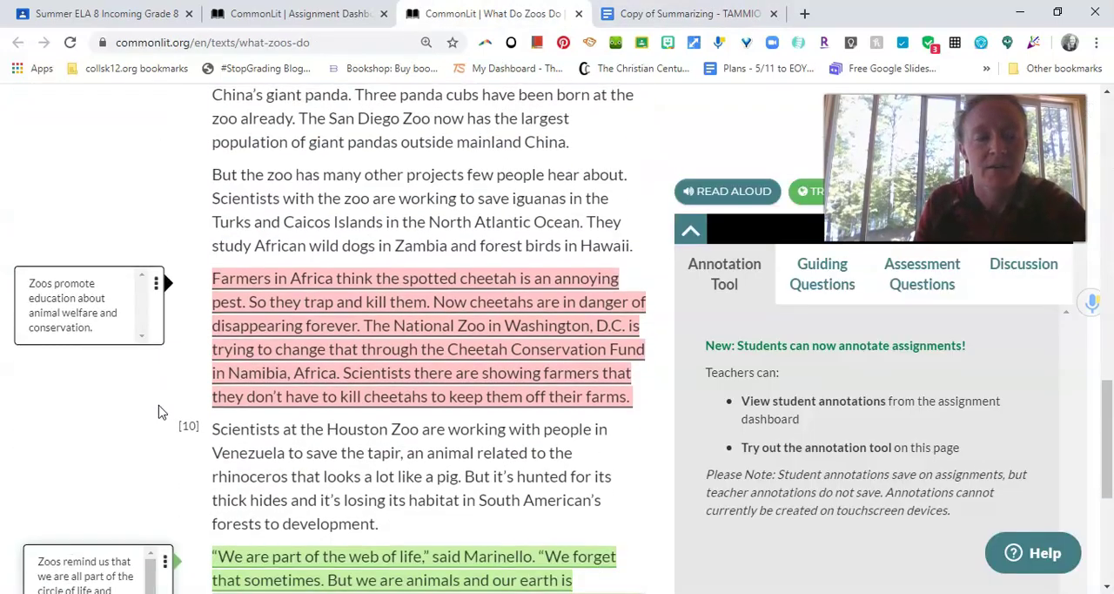
scroll("down", 3)
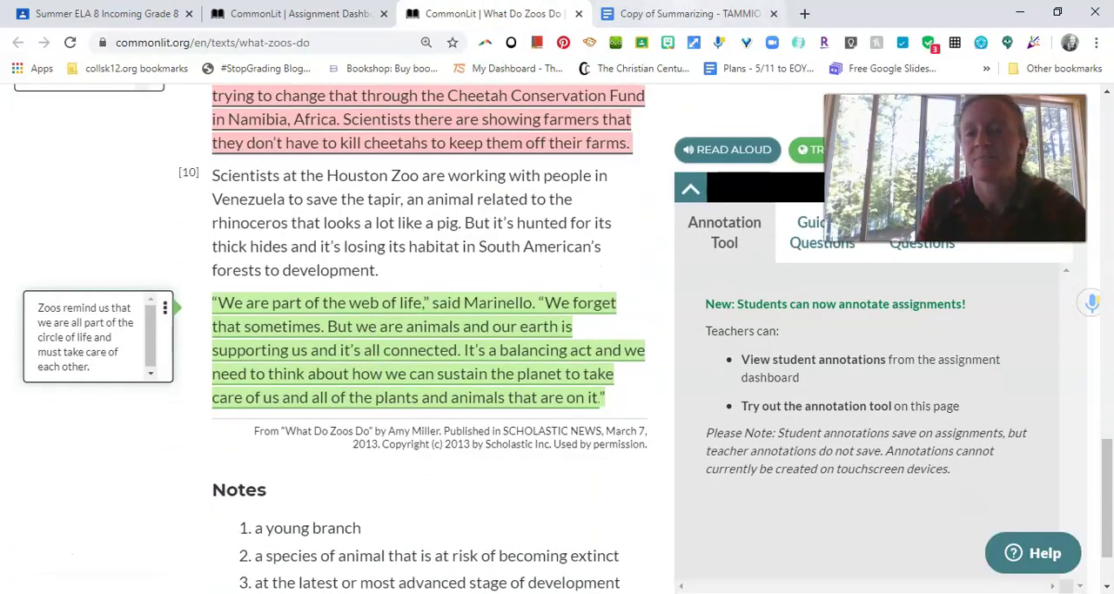
left_click(682, 14)
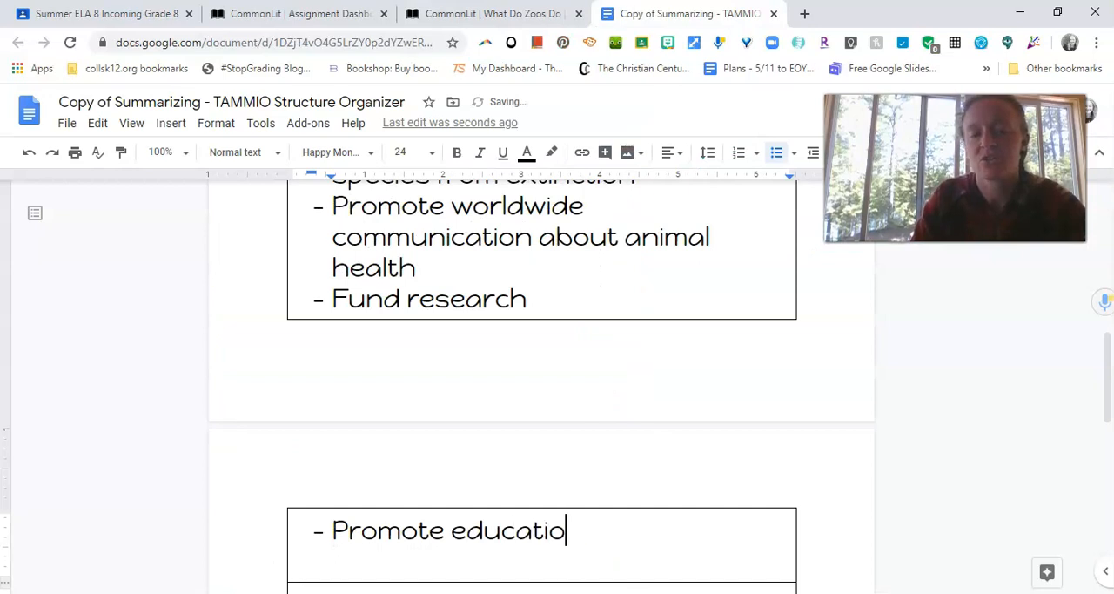
type("n about animal welfare")
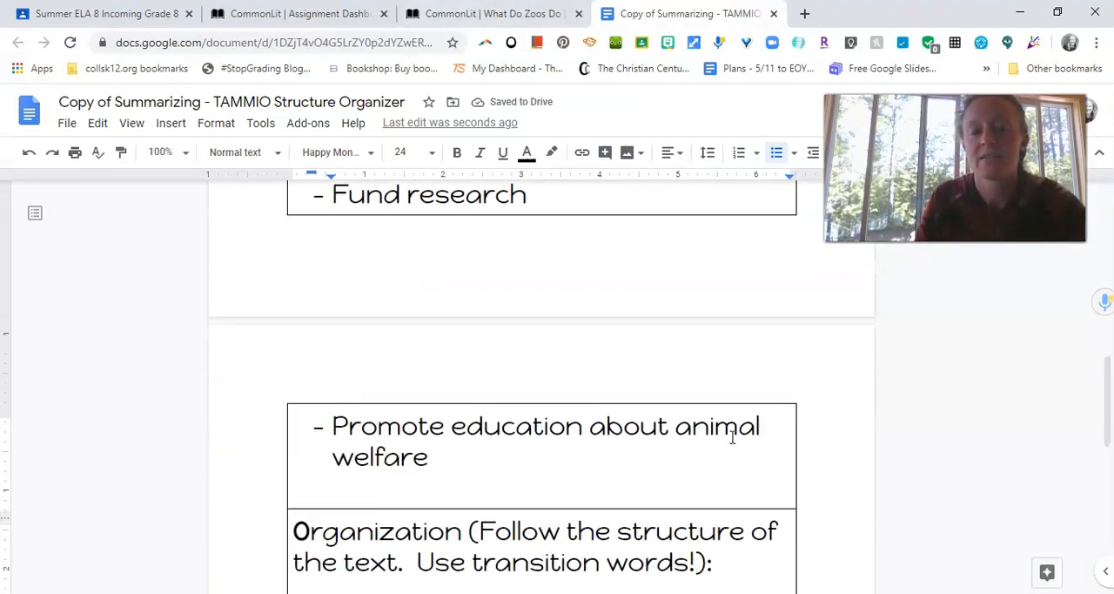
key("enter")
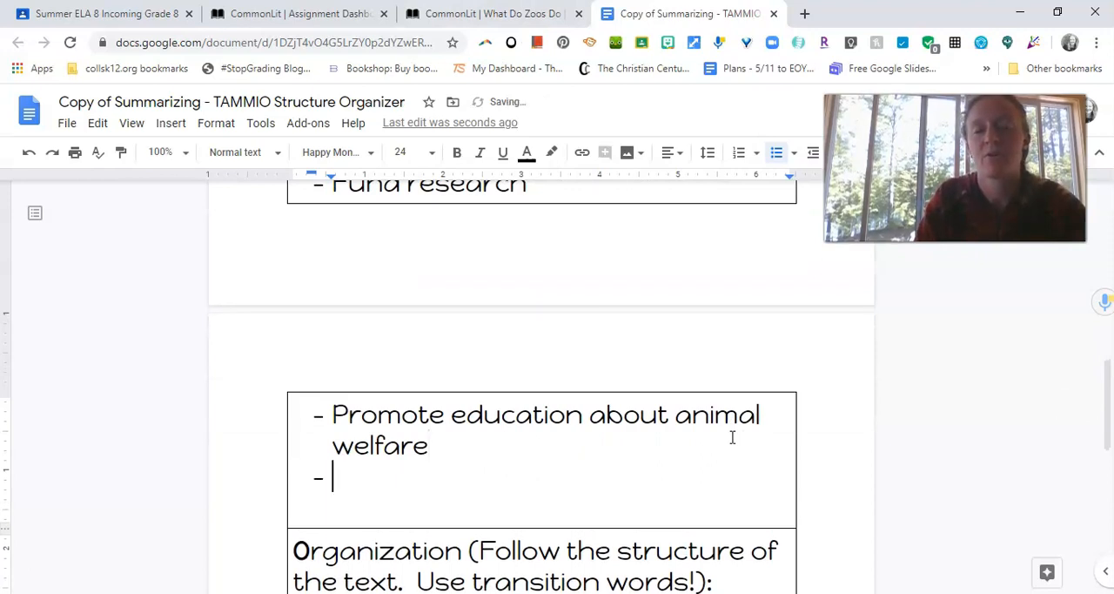
Add the bullet 'Circle of life--we are all connected and we have to take care of each other'.
type("Circle of li")
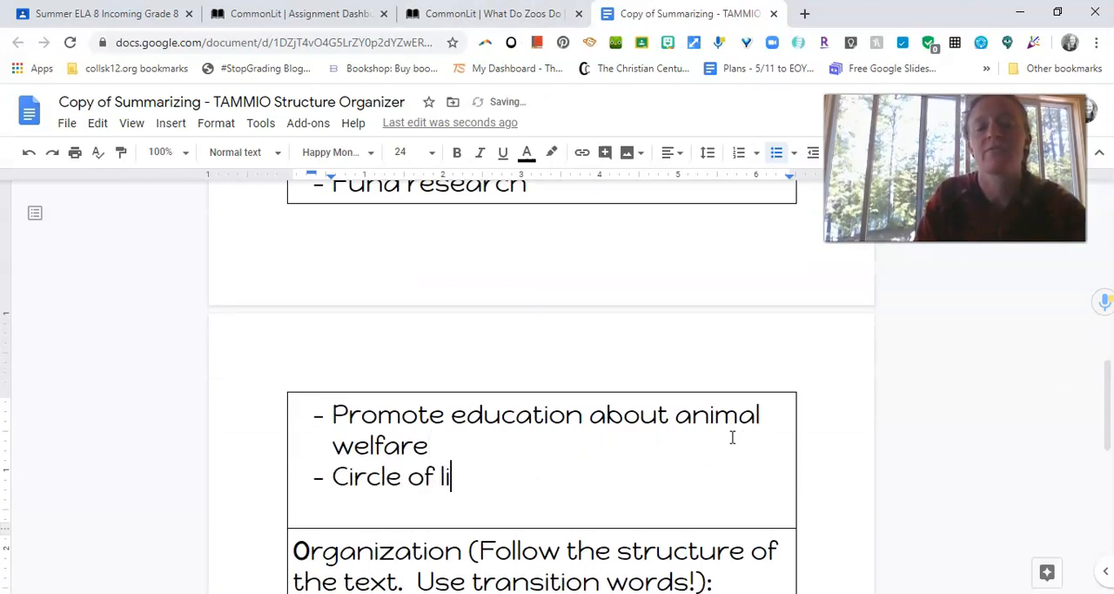
type("fe--we are all conn")
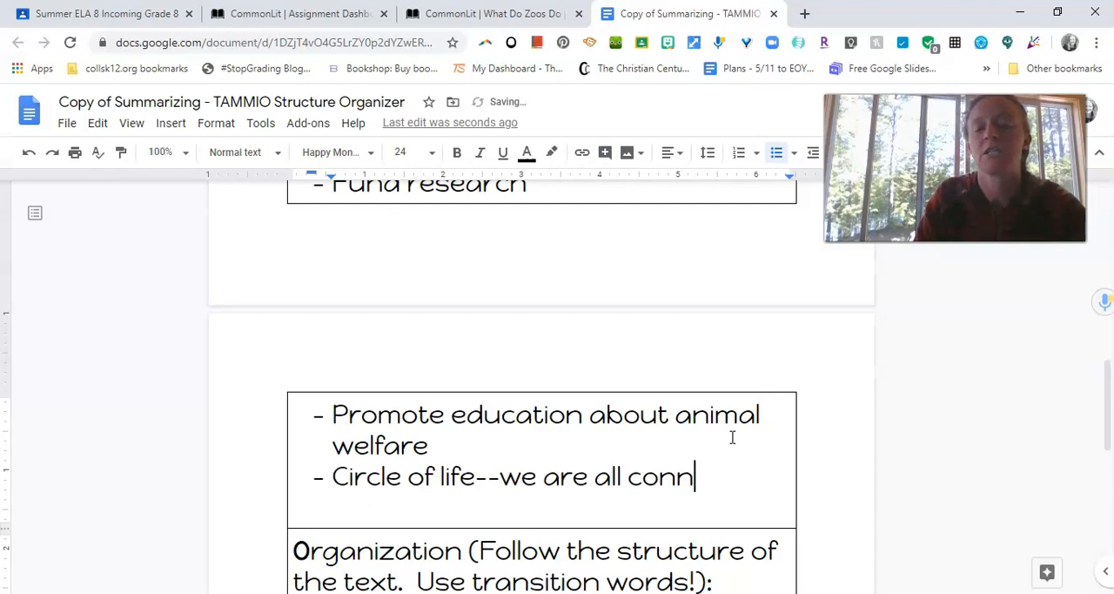
type("ected and we have t")
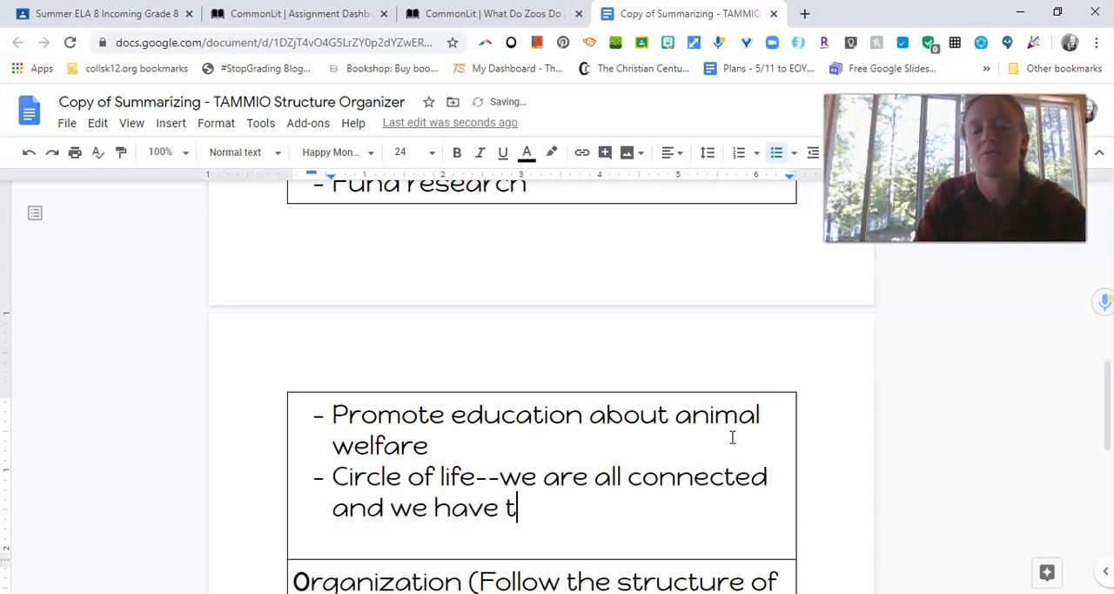
type("o take care of each oth")
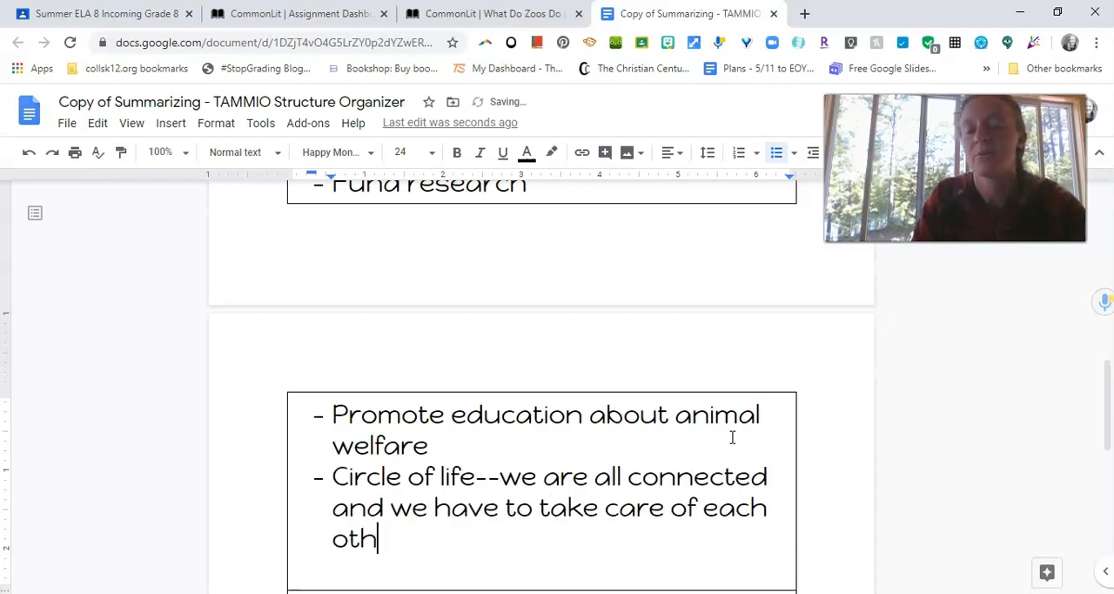
type("er")
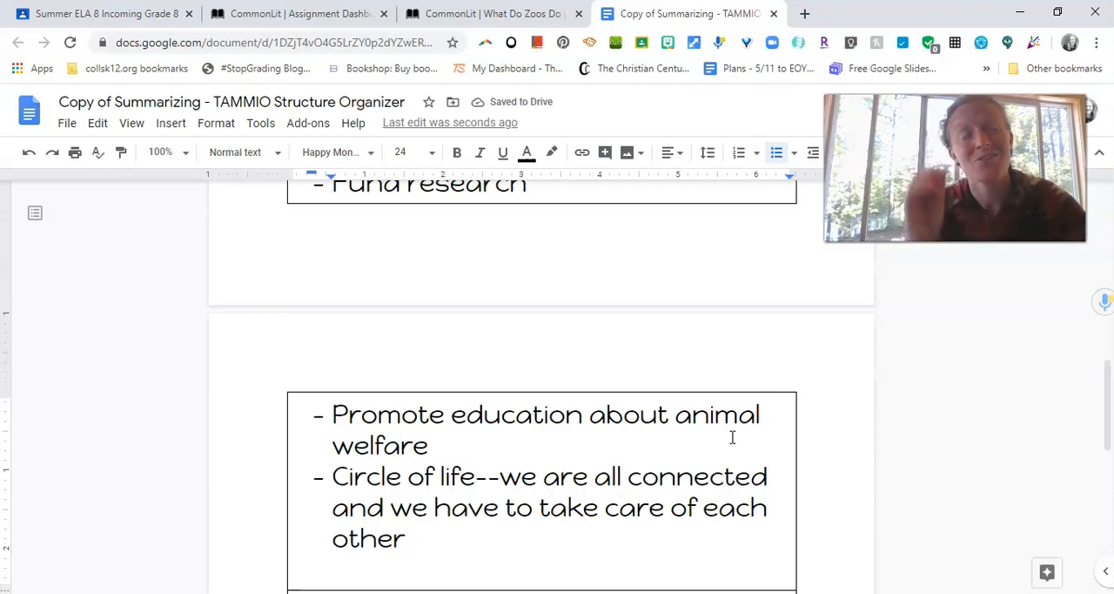
left_click(404, 538)
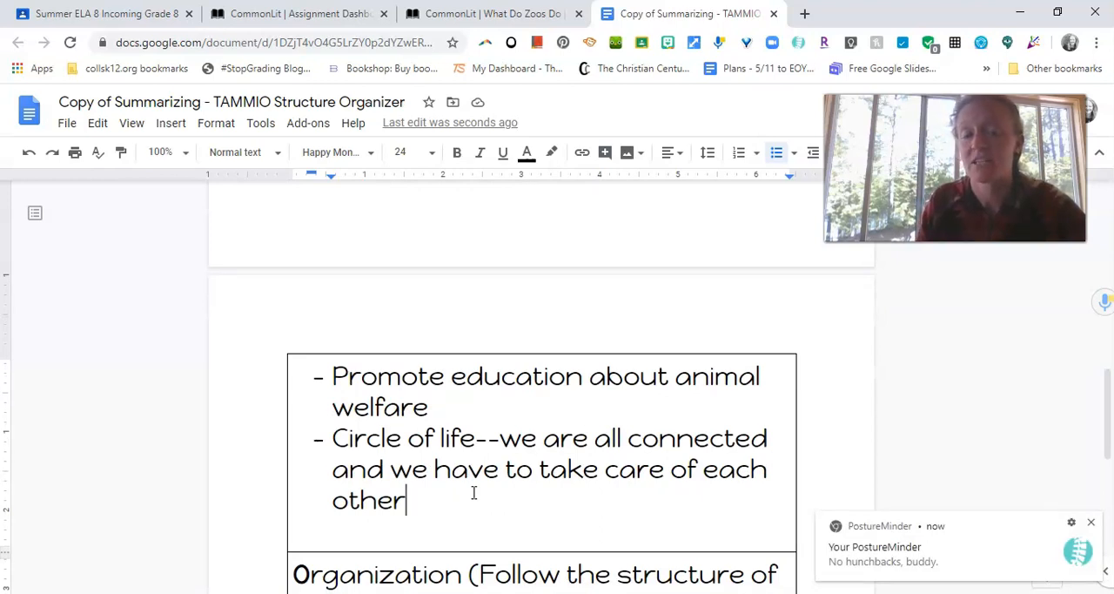
scroll("down", 3)
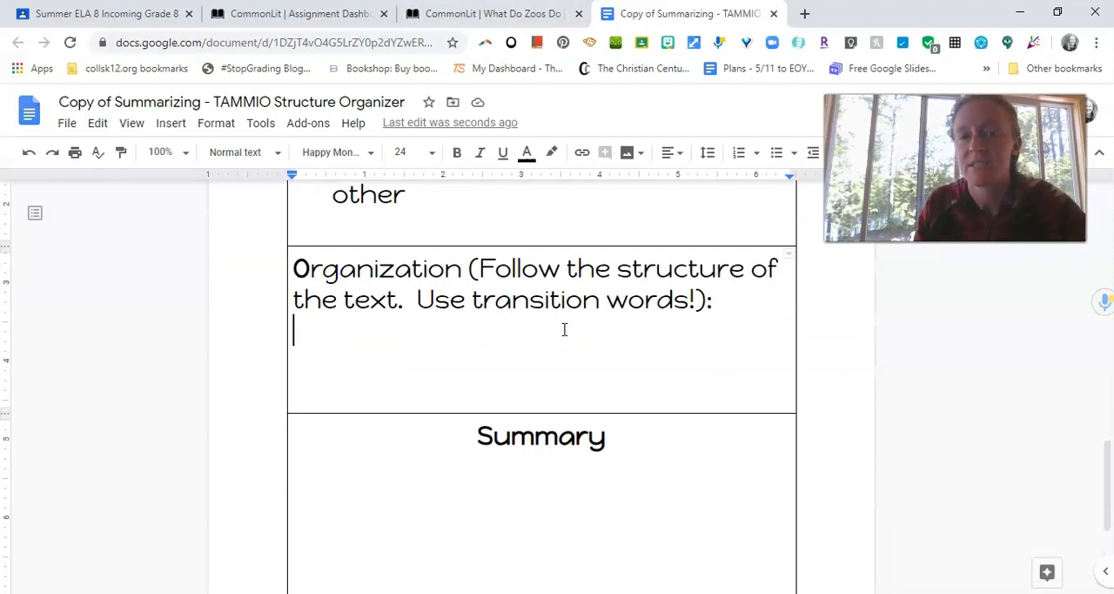
left_click(487, 14)
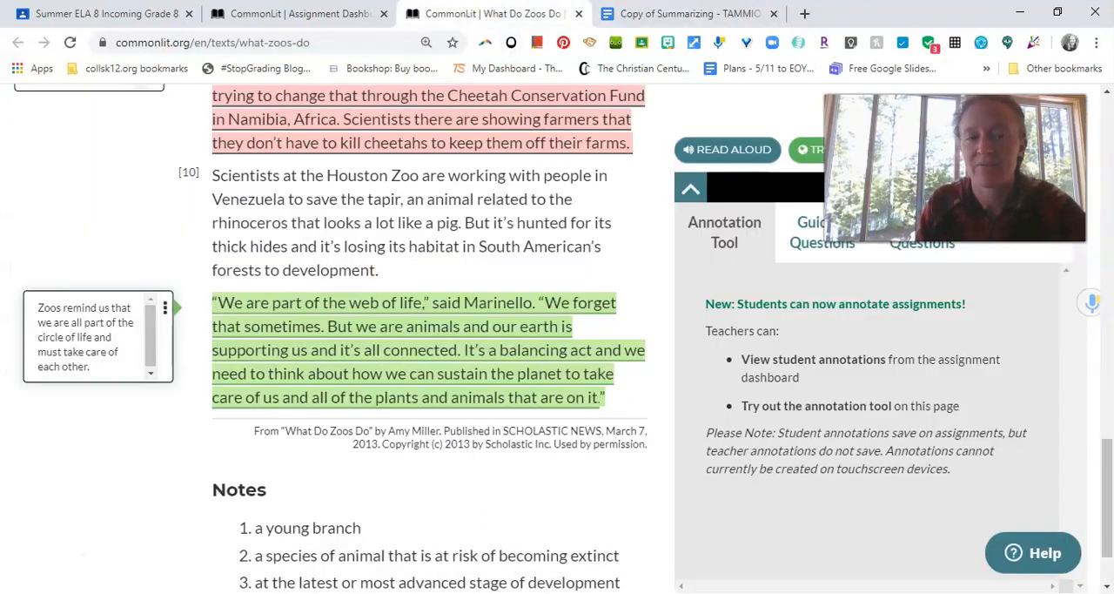
scroll("up", 3)
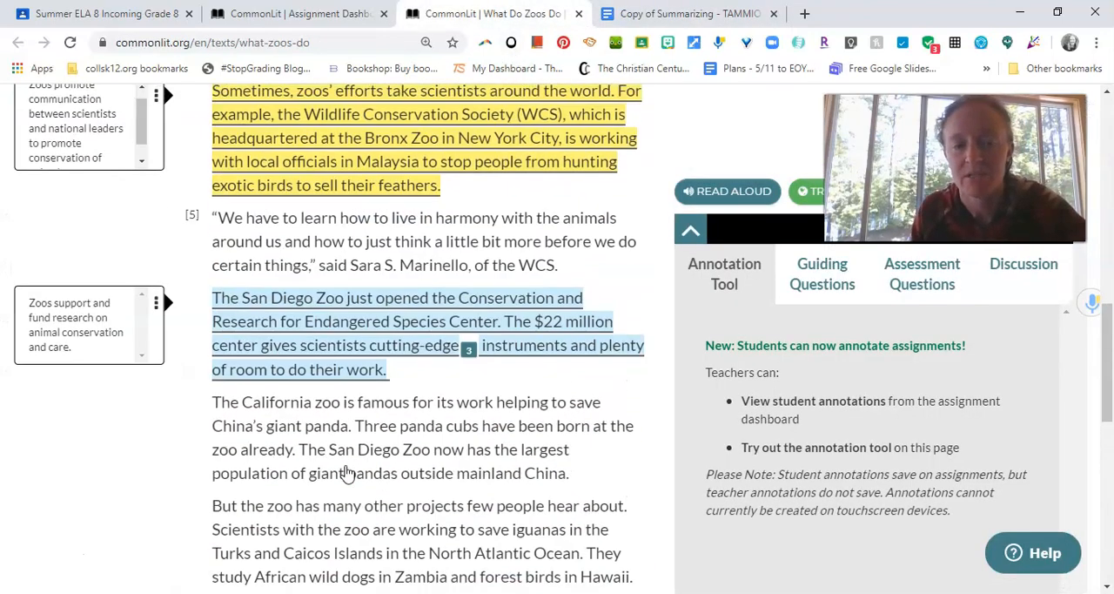
scroll("up", 3)
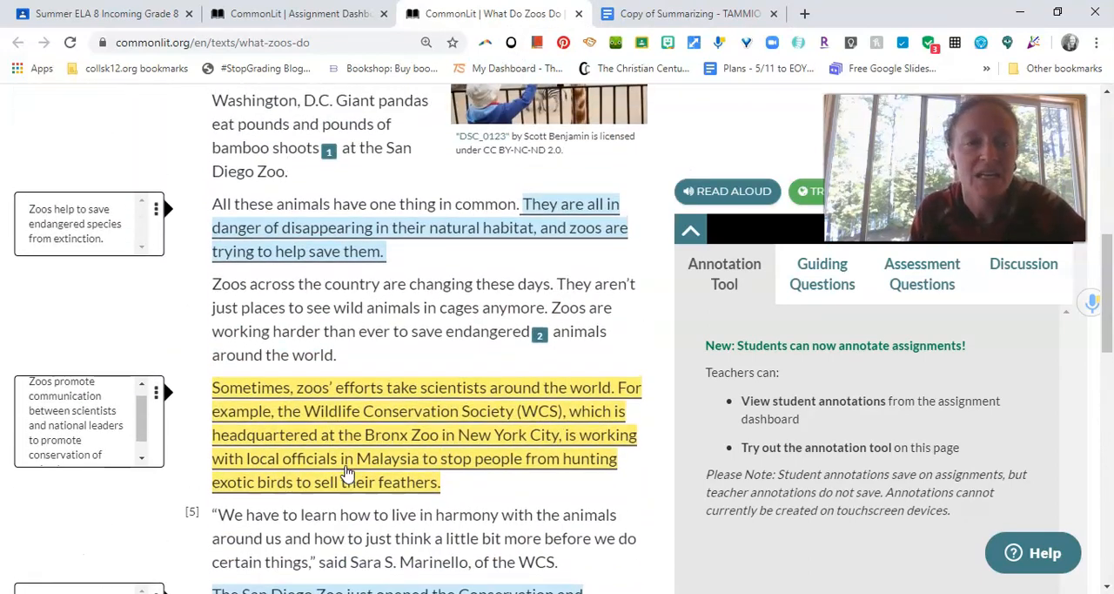
scroll("up", 3)
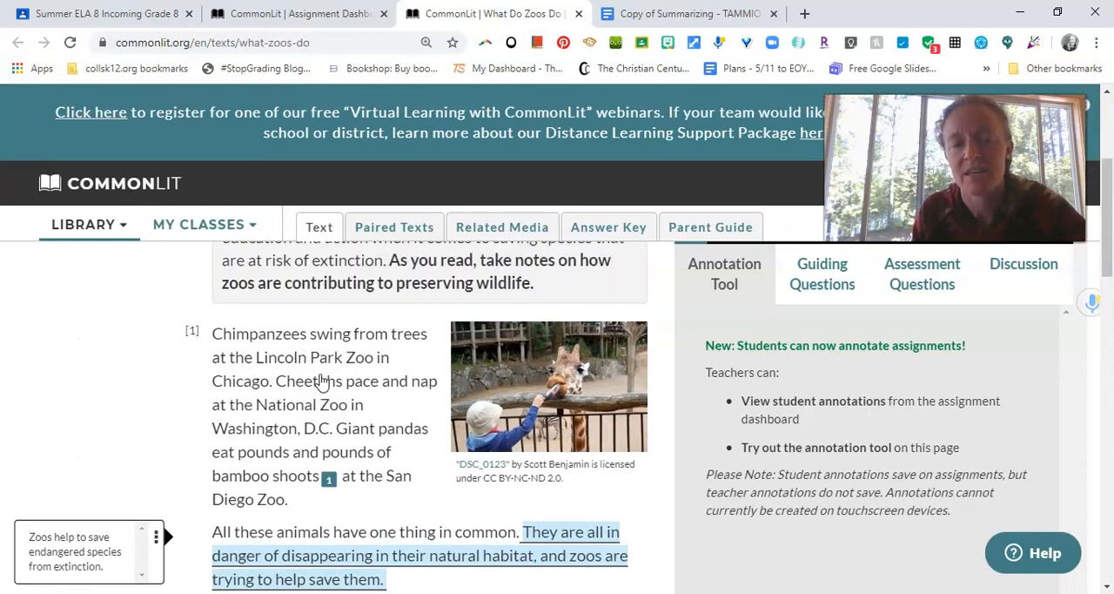
scroll("up", 3)
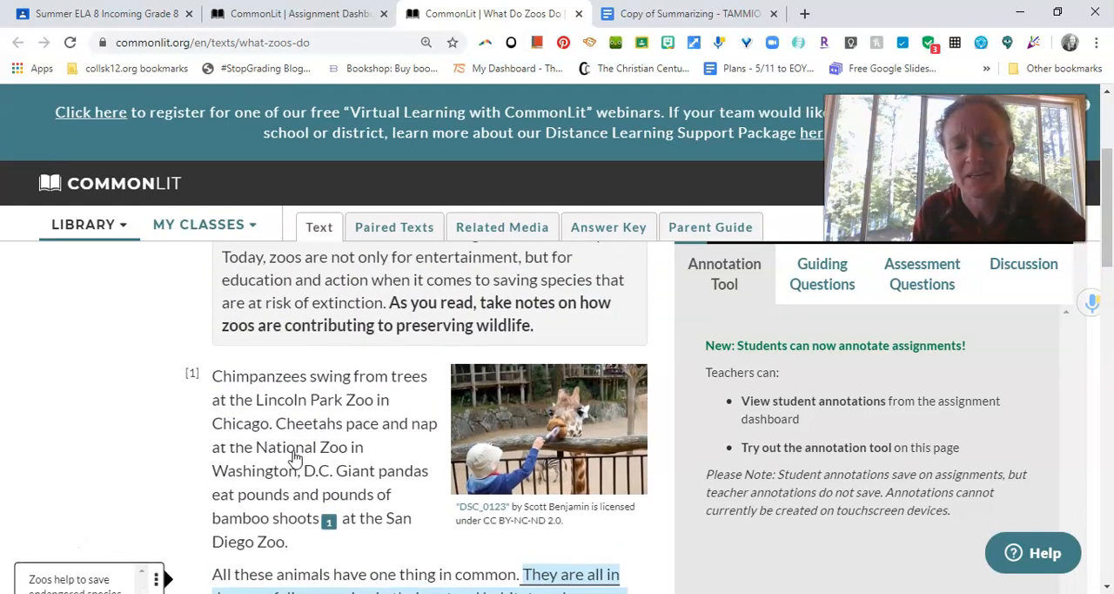
scroll("down", 3)
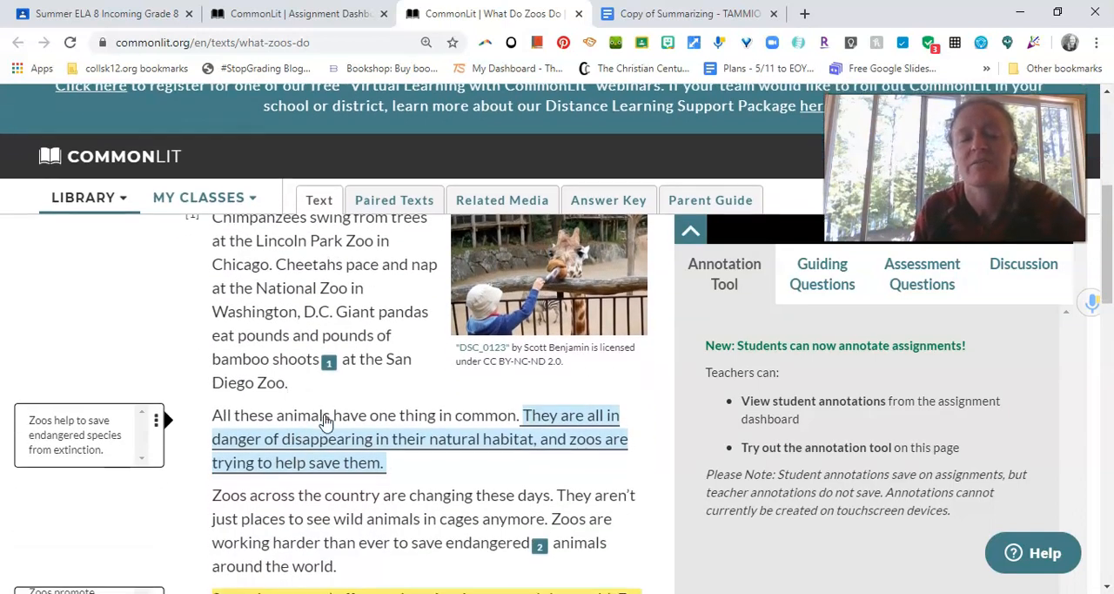
scroll("down", 3)
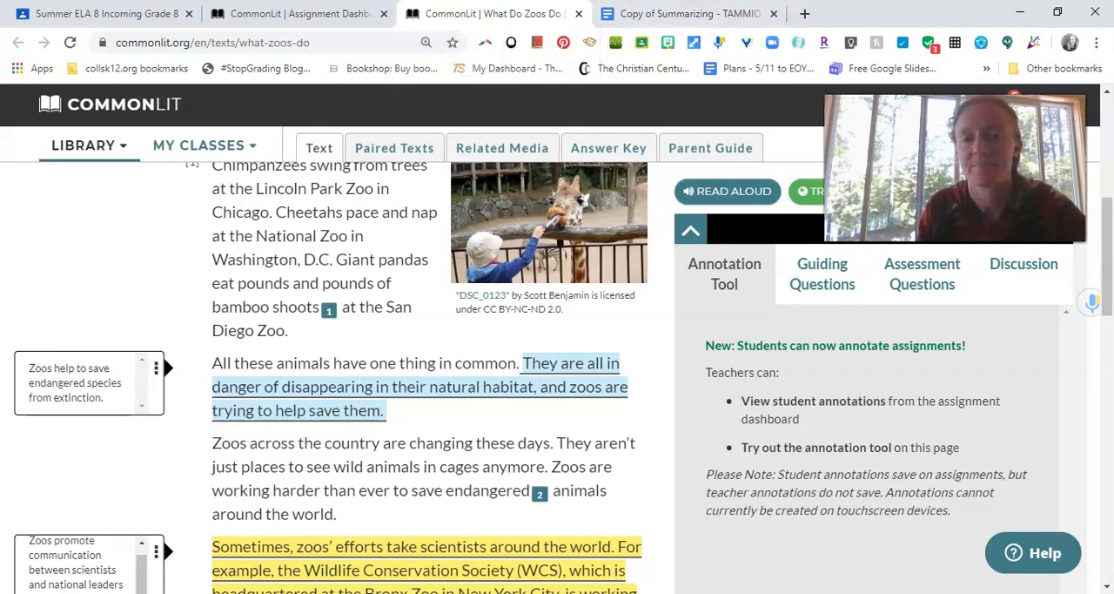
left_click(688, 14)
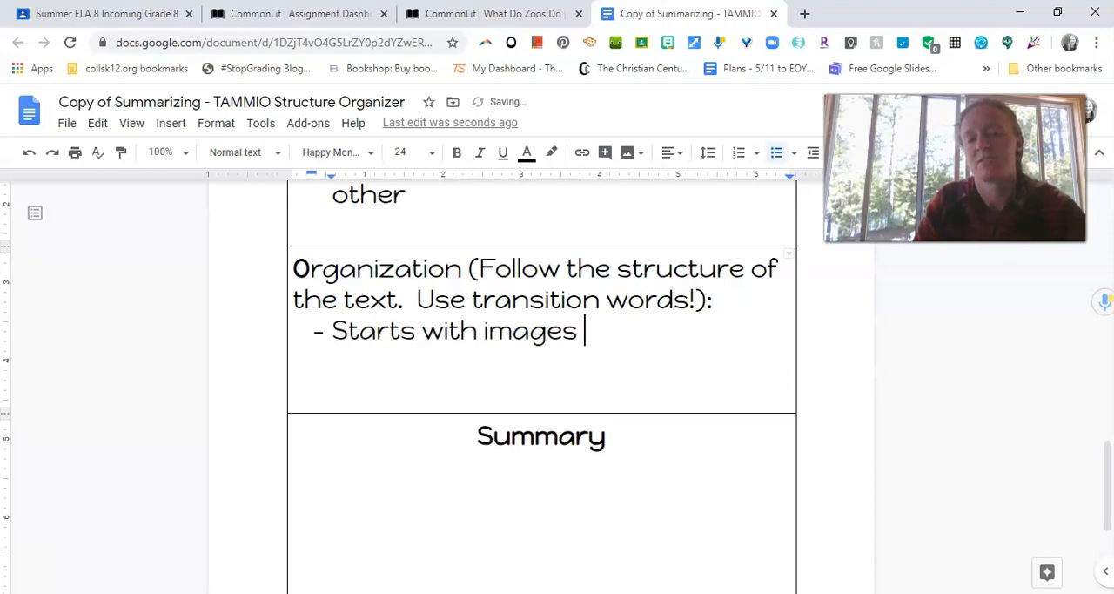
Add Organization bullets on images we typically associate with zoos and that zoos do a lot more.
type("that we")
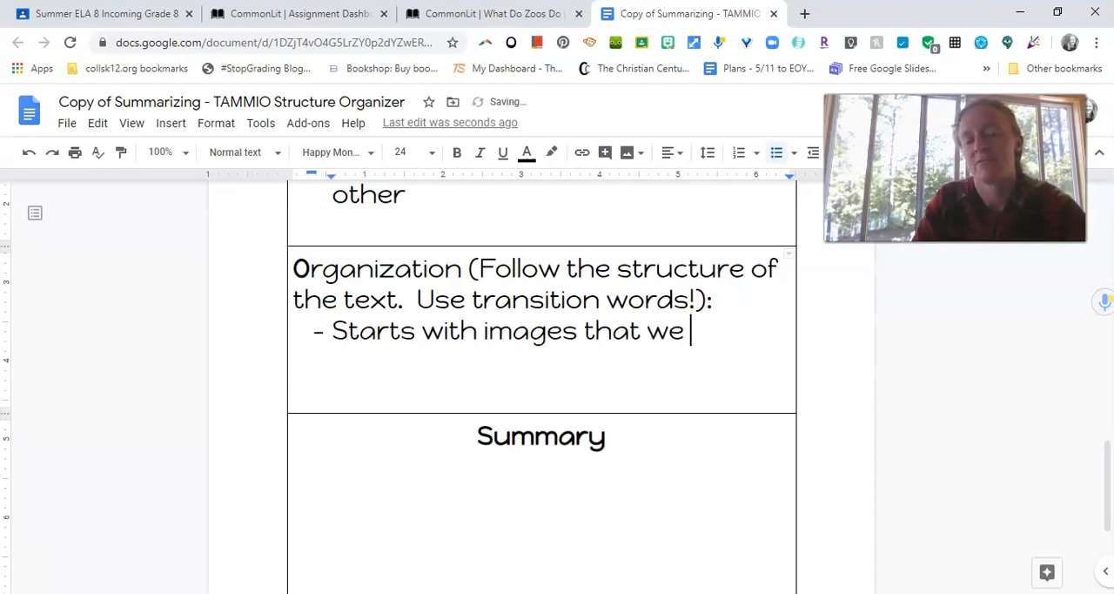
type("typically associate with zoos")
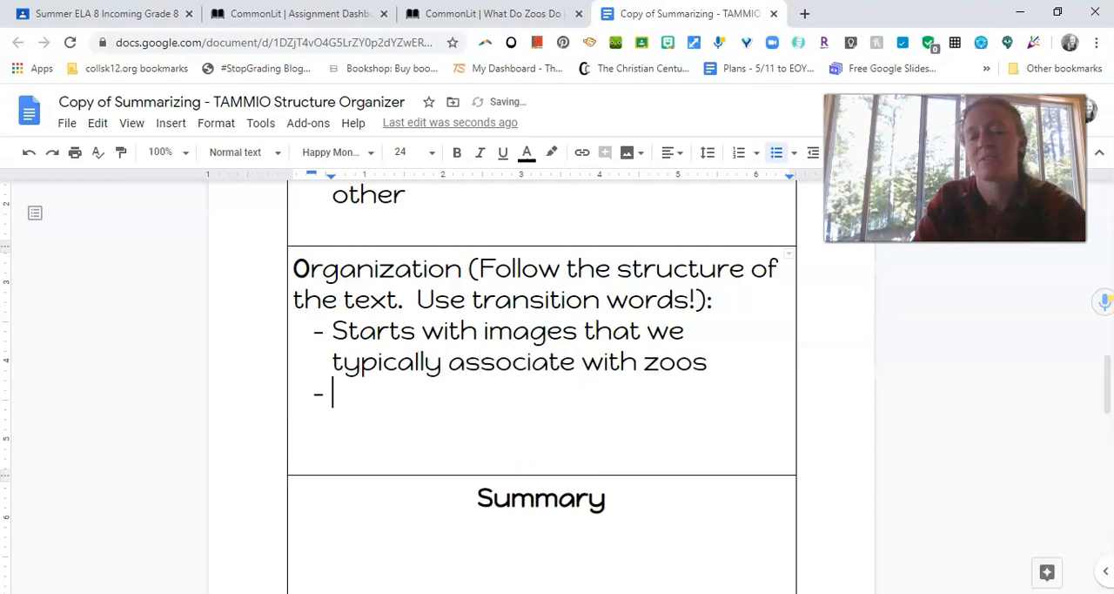
type("Explains t")
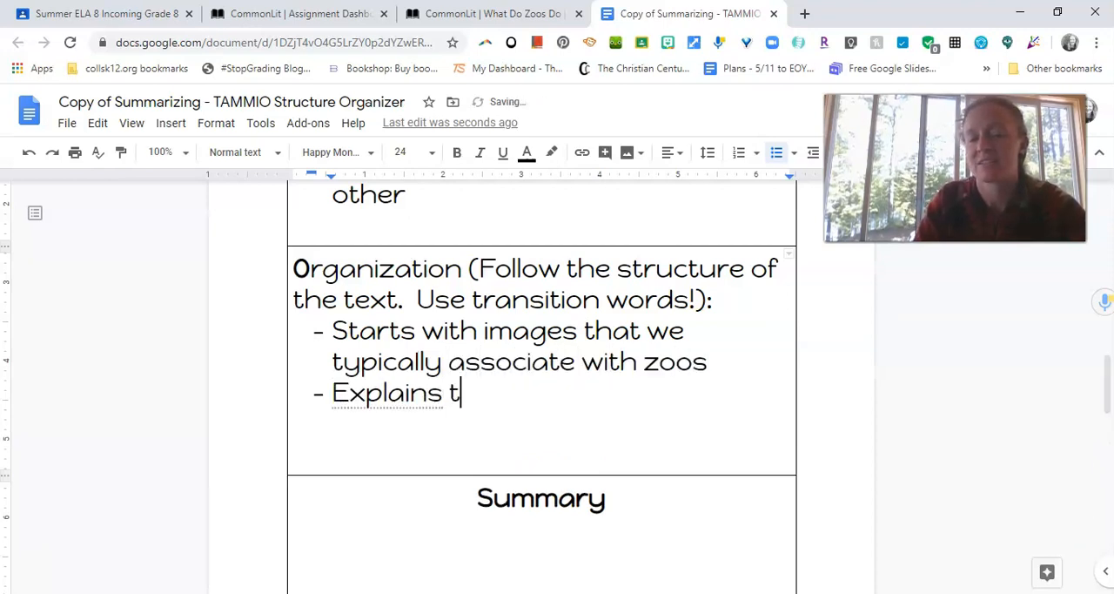
type("hat zoos do a lot more")
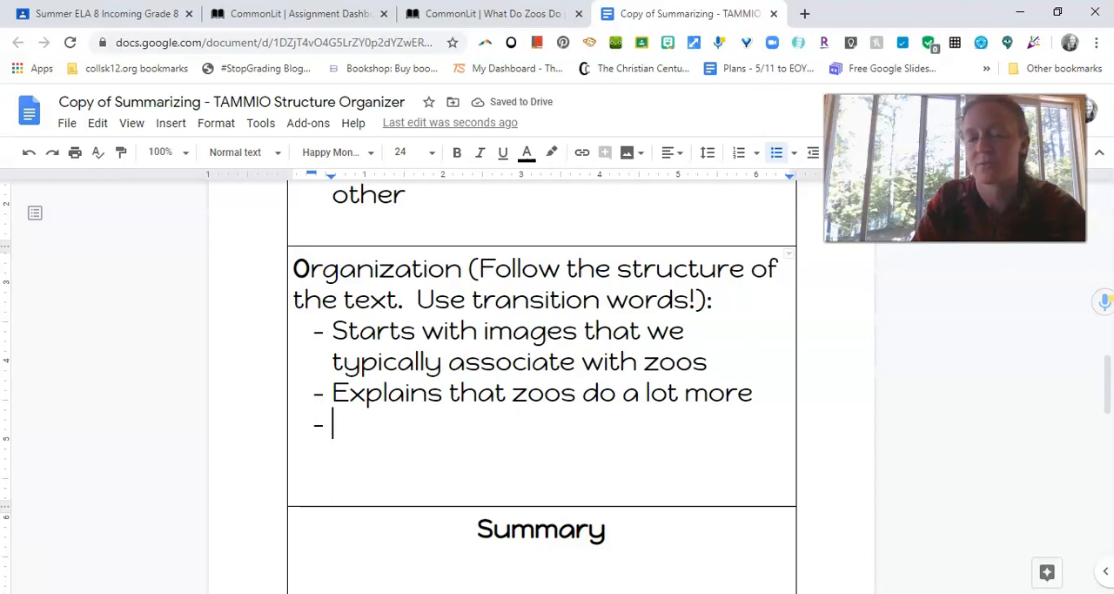
Add the bullet 'Gives examples of specific things zoos do (communication, funding, conservation, education)'.
type("Gives exampl")
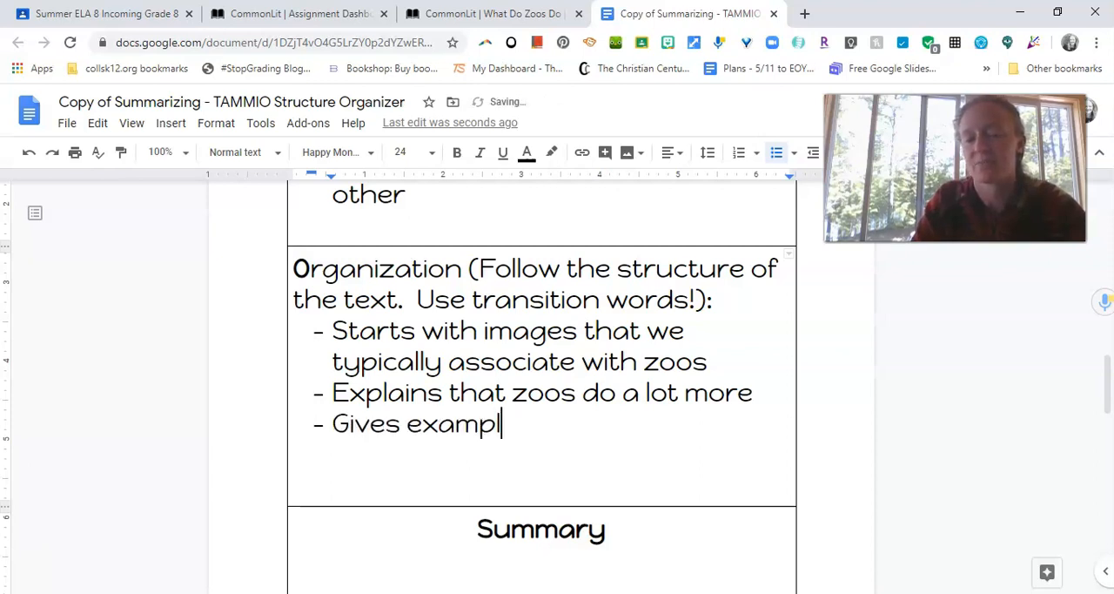
type("es of specific things")
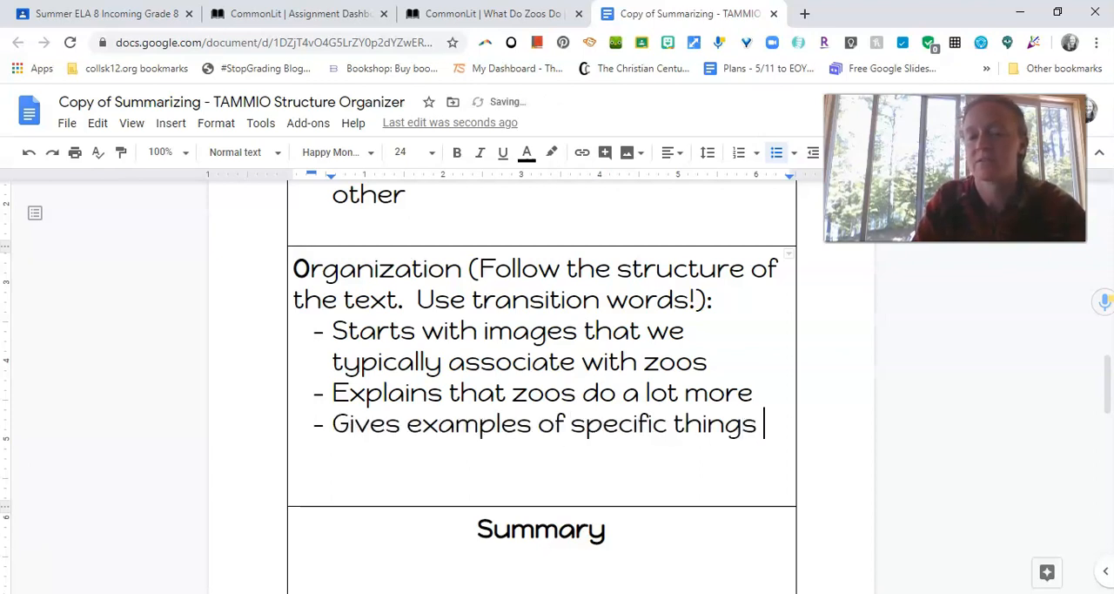
type("zoos do (")
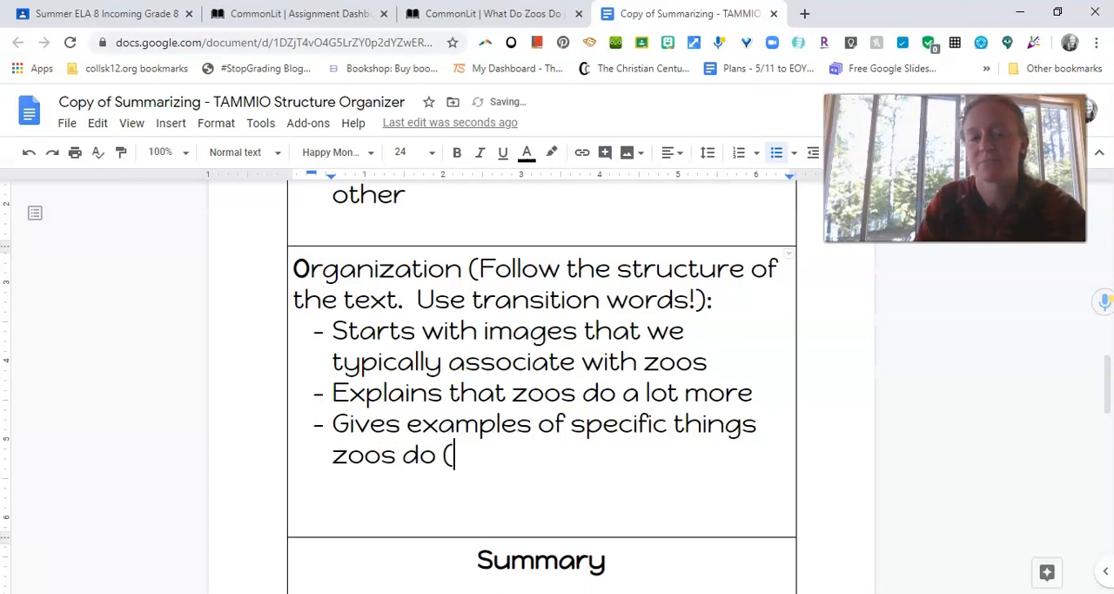
scroll("up", 3)
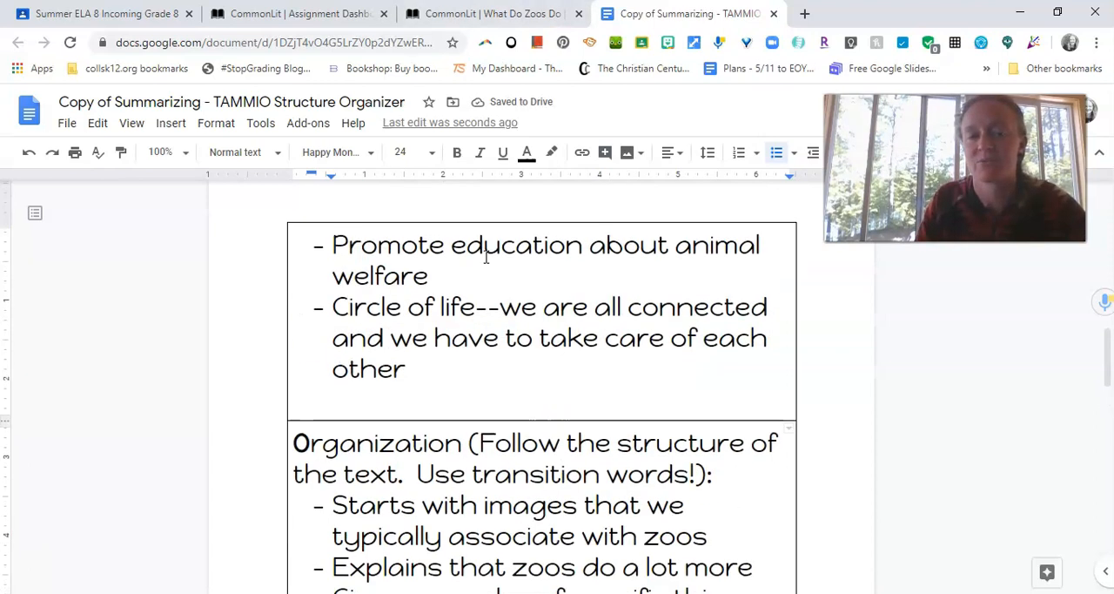
scroll("up", 3)
type("zoos do (communication, fu")
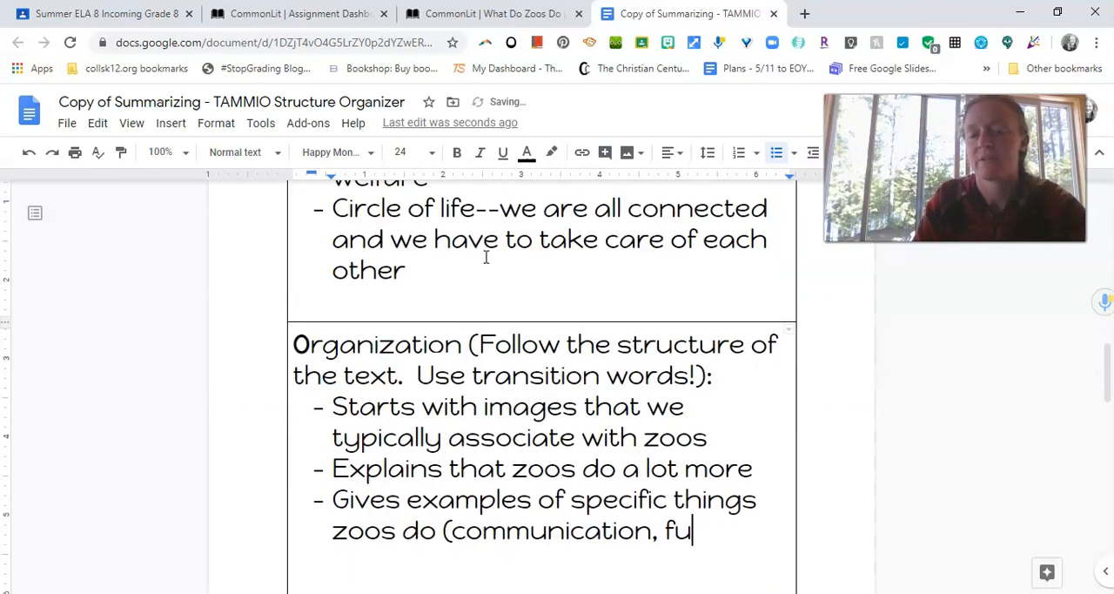
type("nding, convservation")
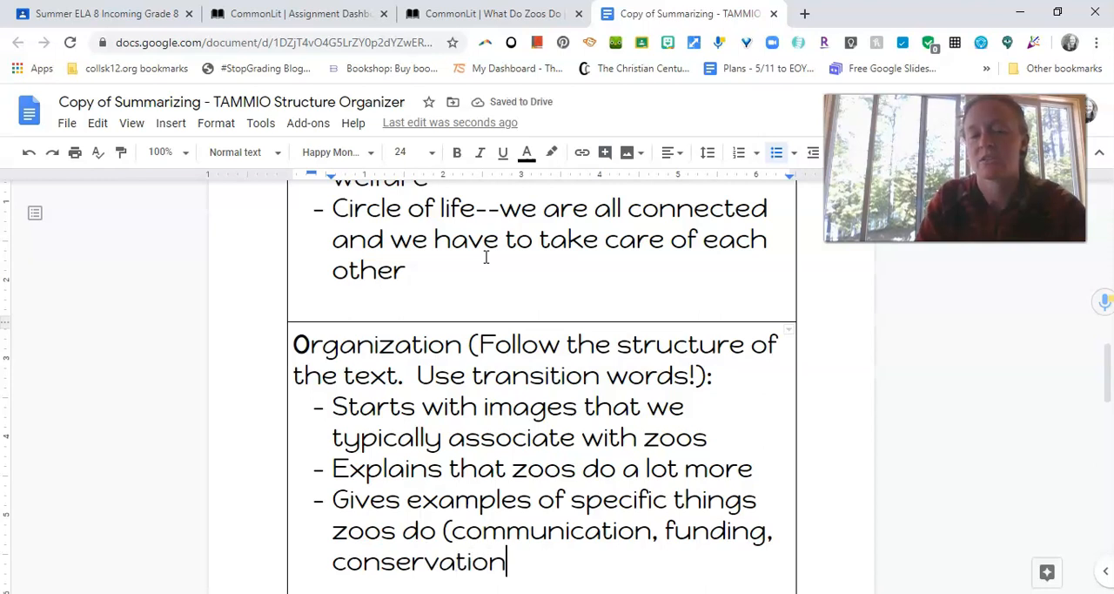
type(", education)")
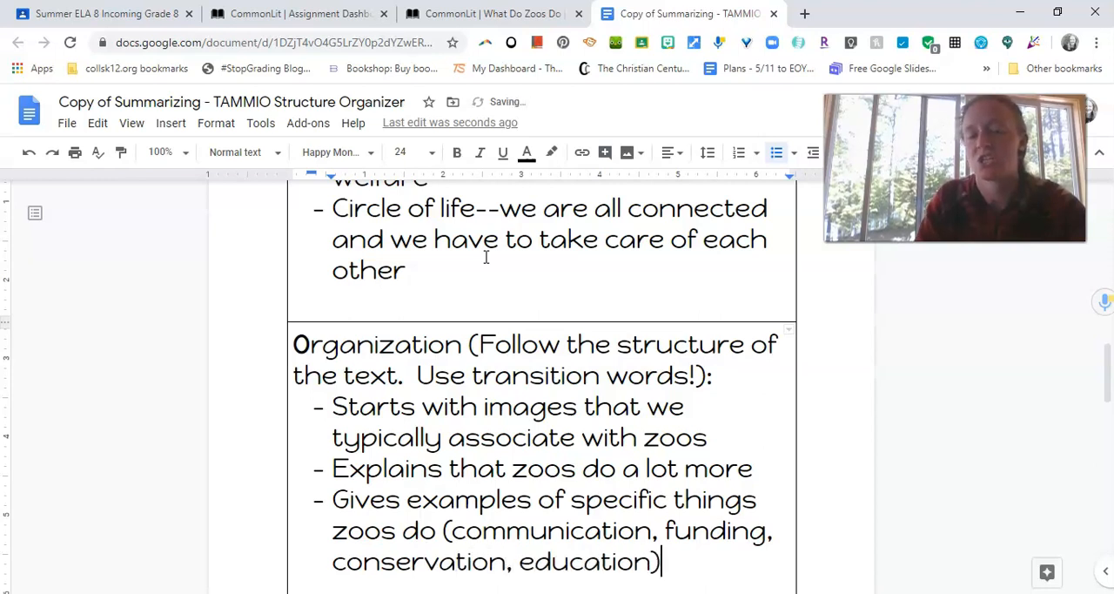
scroll("down", 3)
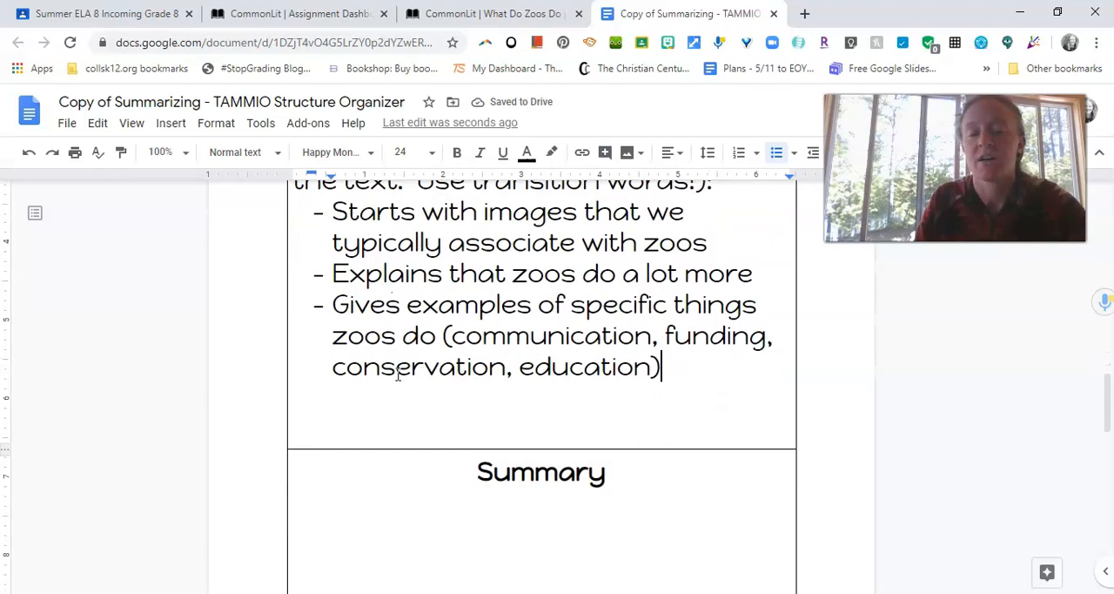
Reread the organizer from the top and scroll down to the empty Summary box.
scroll("up", 3)
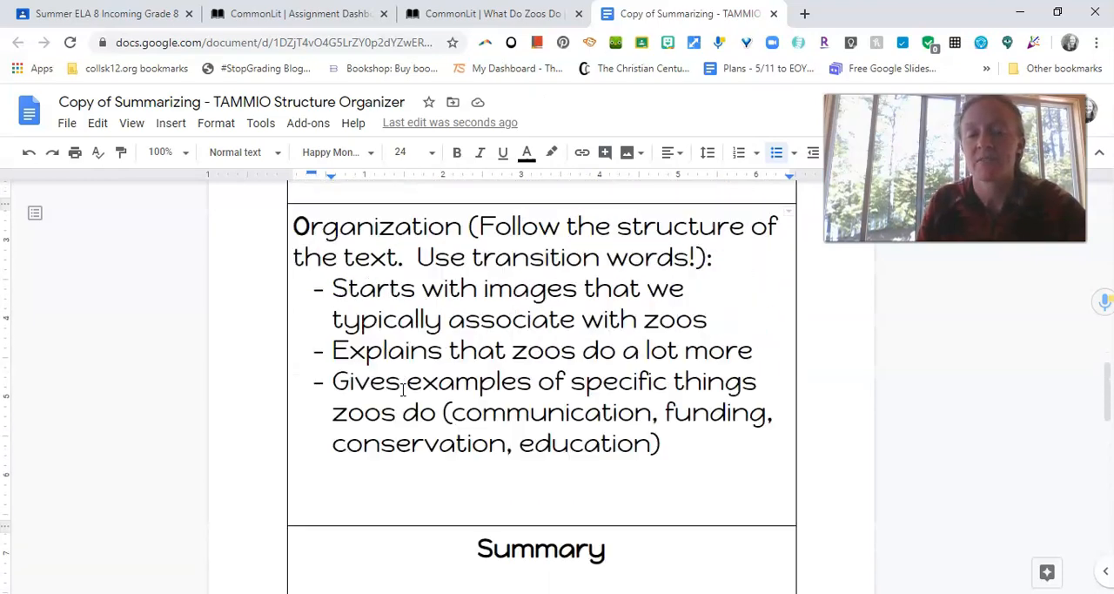
scroll("up", 3)
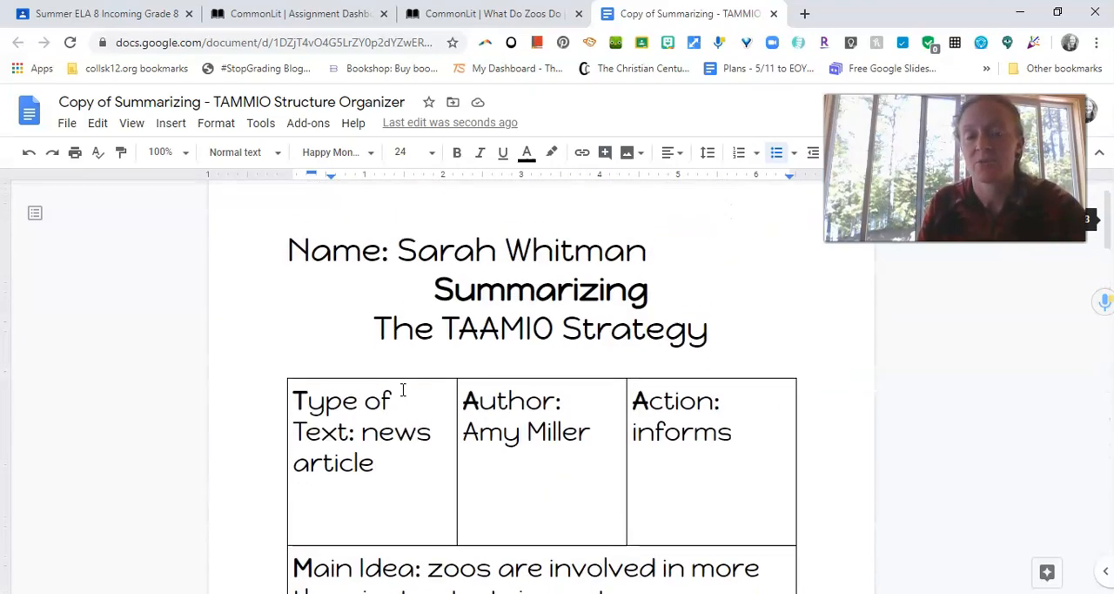
scroll("down", 3)
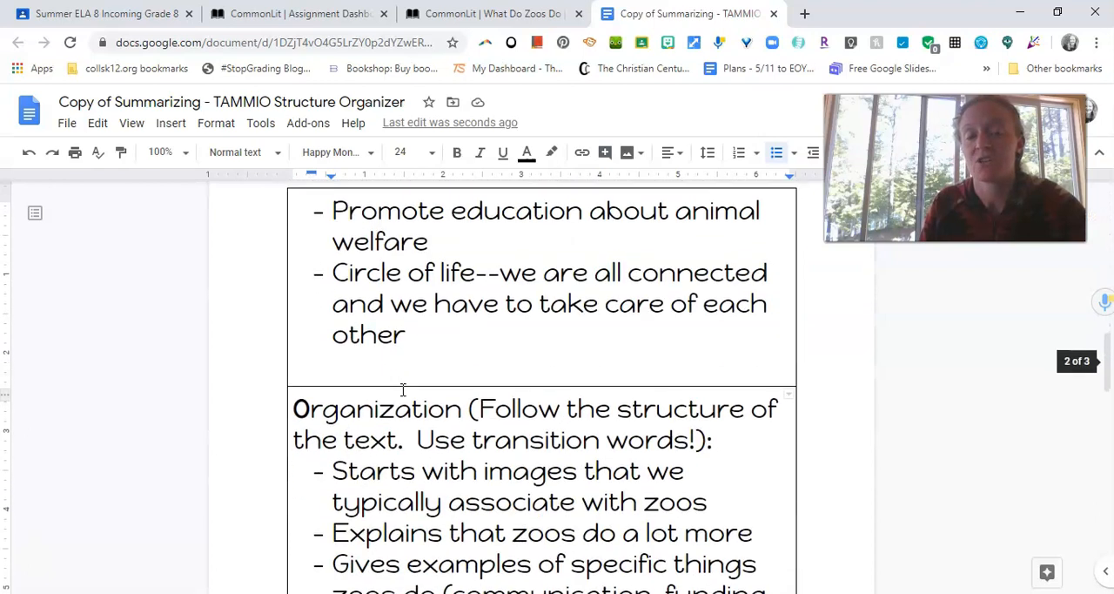
scroll("down", 3)
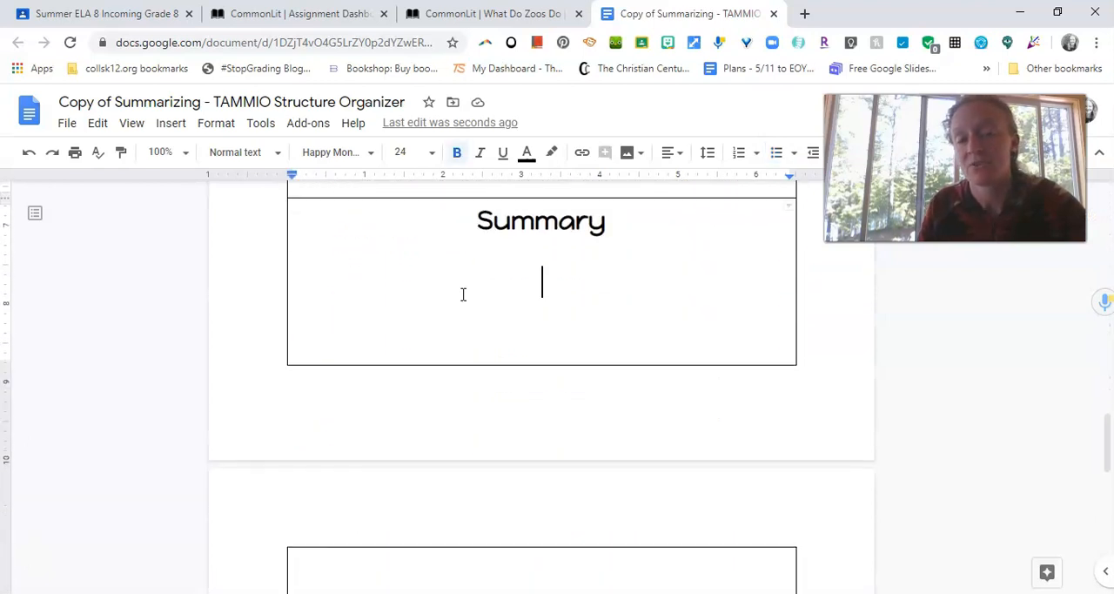
mouse_move(400, 293)
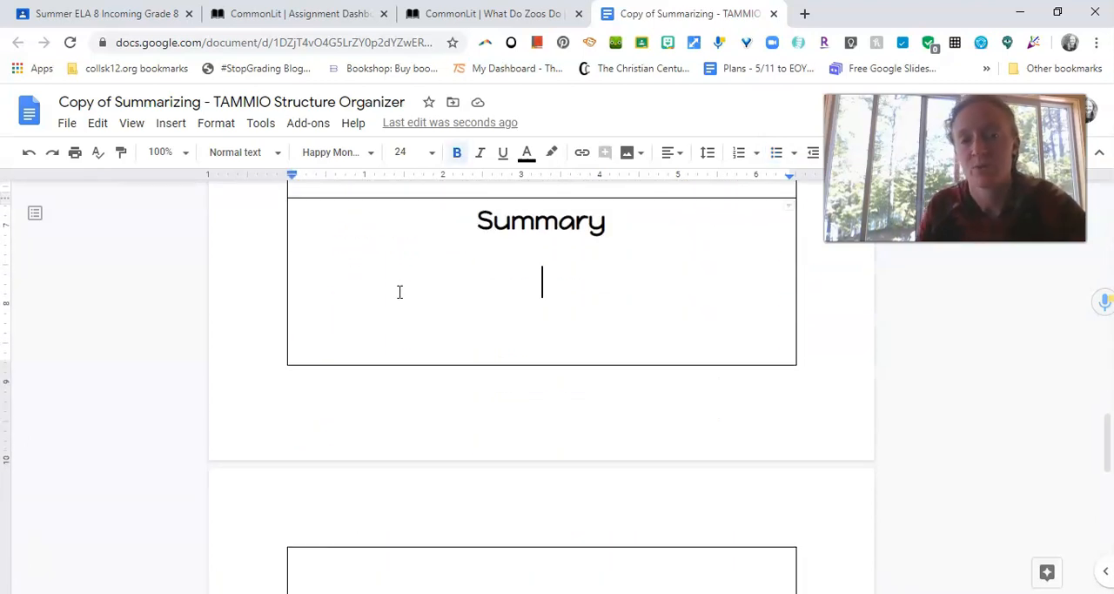
scroll("up", 3)
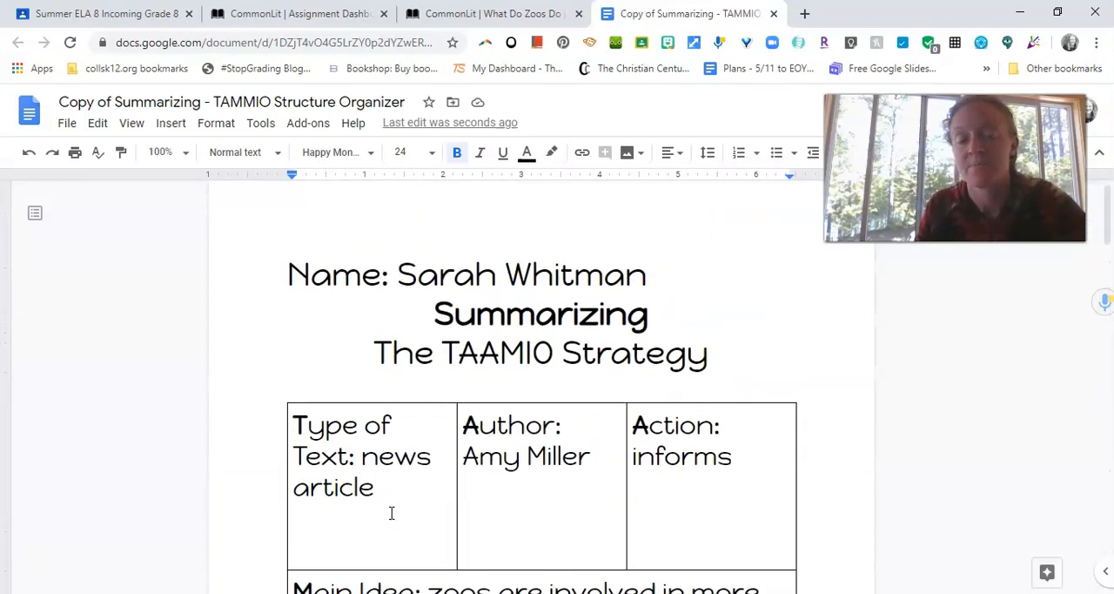
scroll("down", 3)
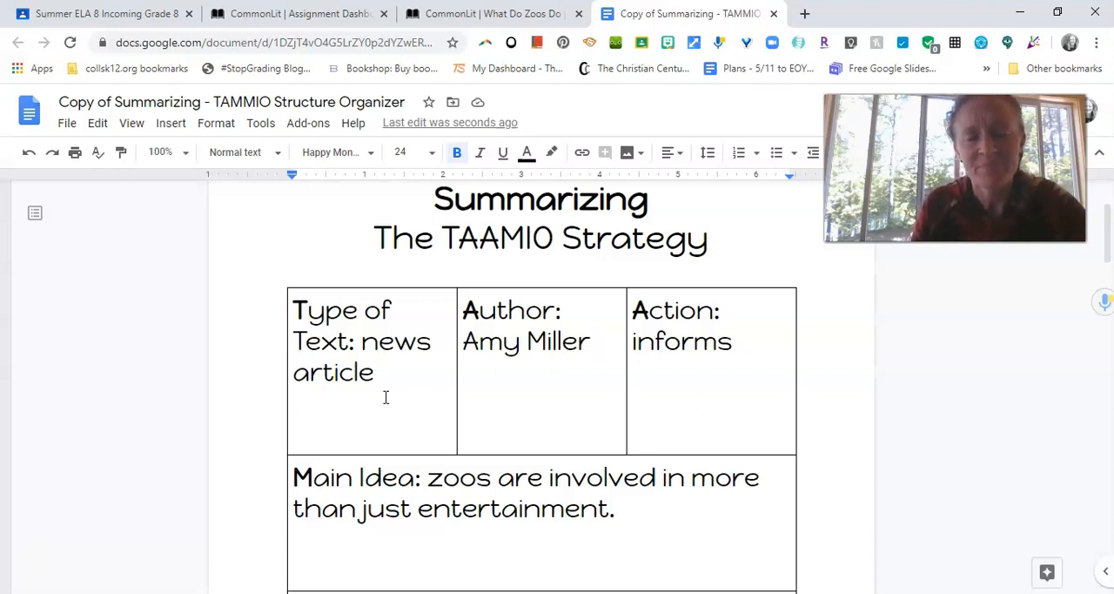
scroll("down", 3)
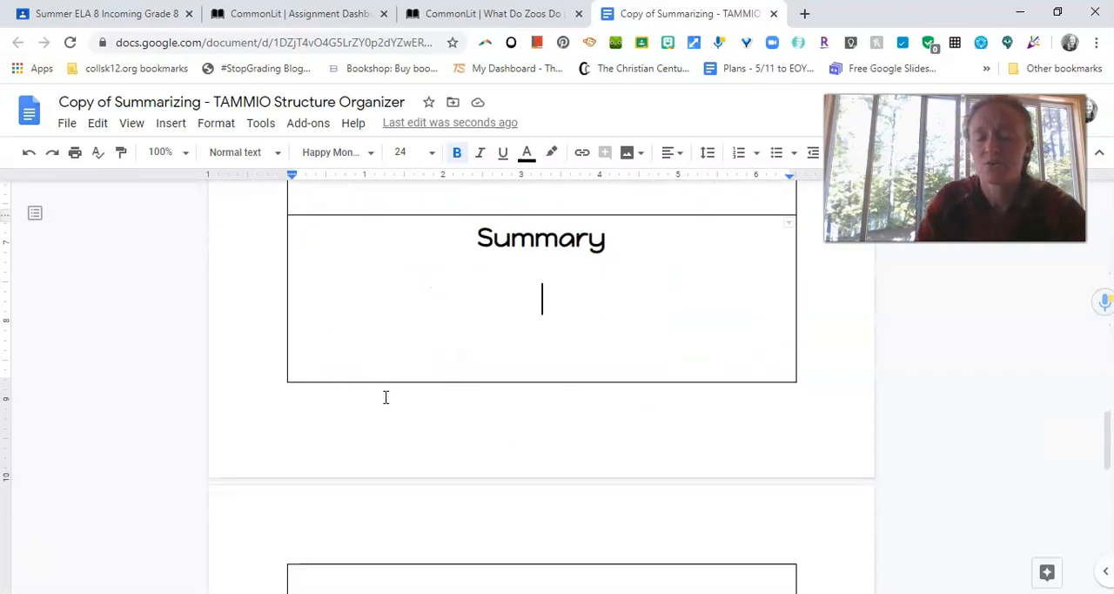
Begin the summary: 'In the news article "What Do Zoos Do?" by Amy Miller, the author informs the reader about'.
type("In the news ar")
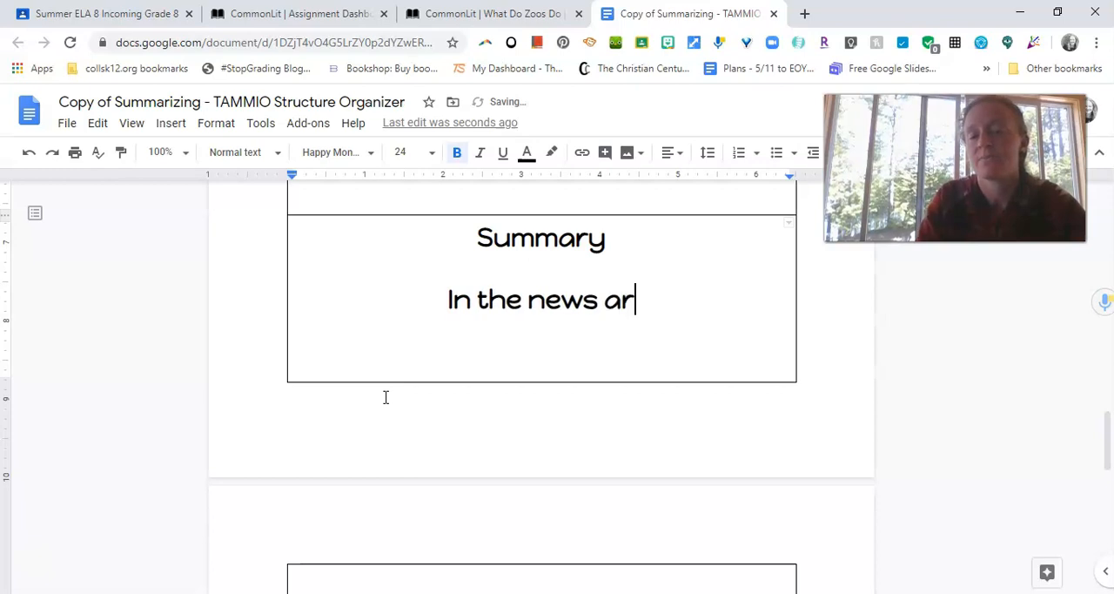
type("ticle \"What D")
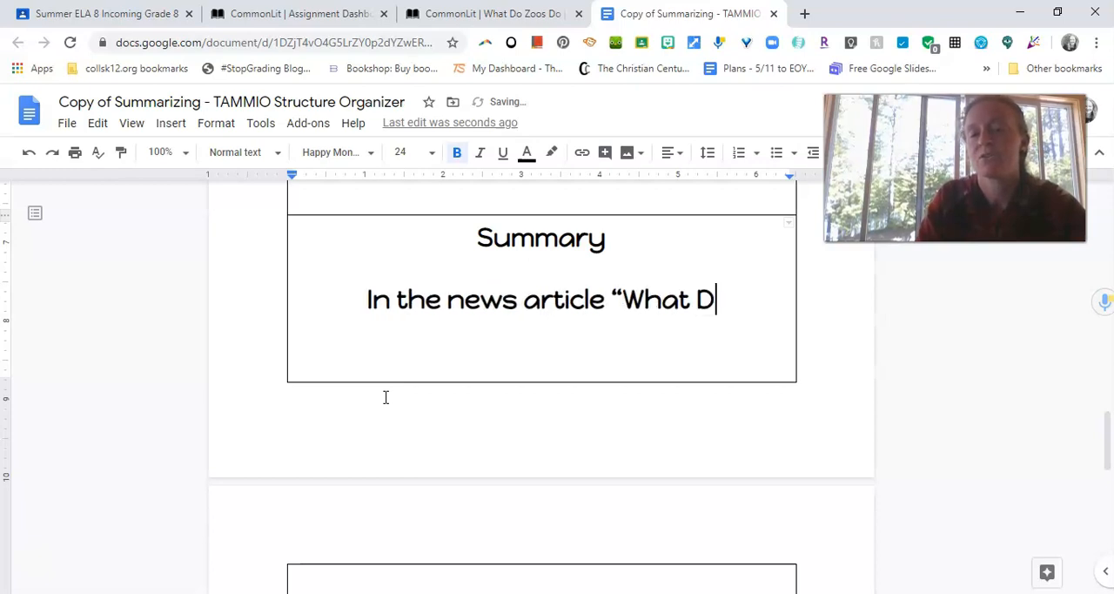
type("o Zoos do?\"")
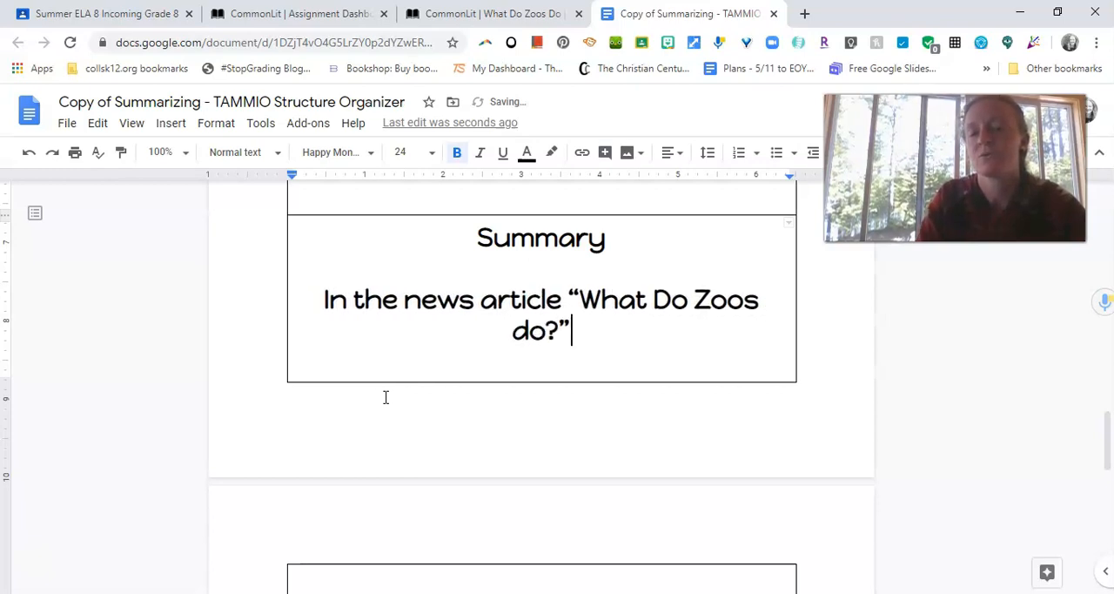
type("Do\"?\"")
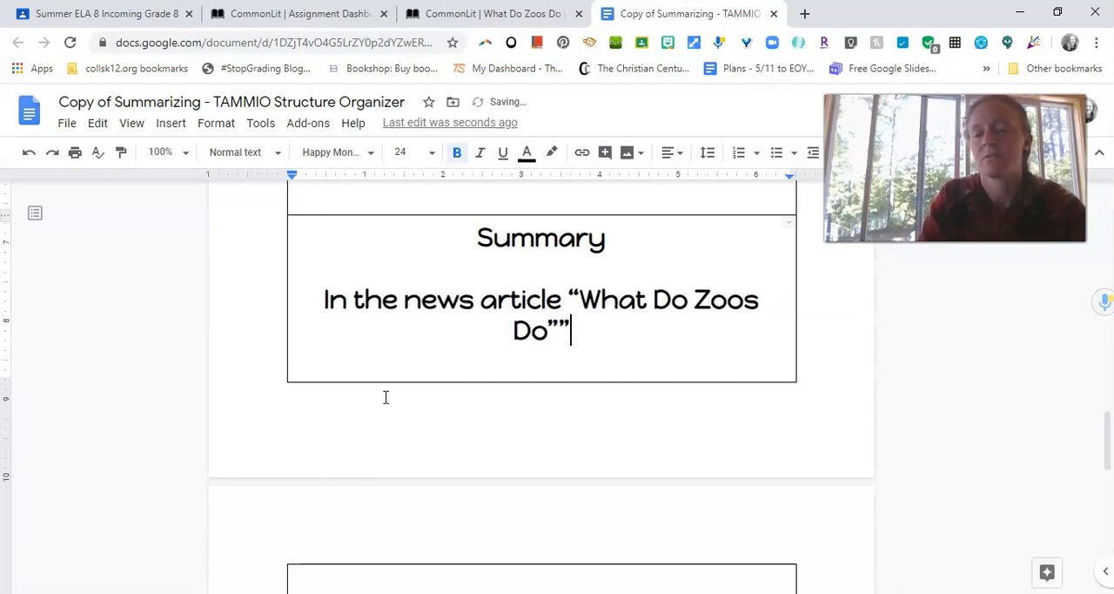
type("?\" by Amy")
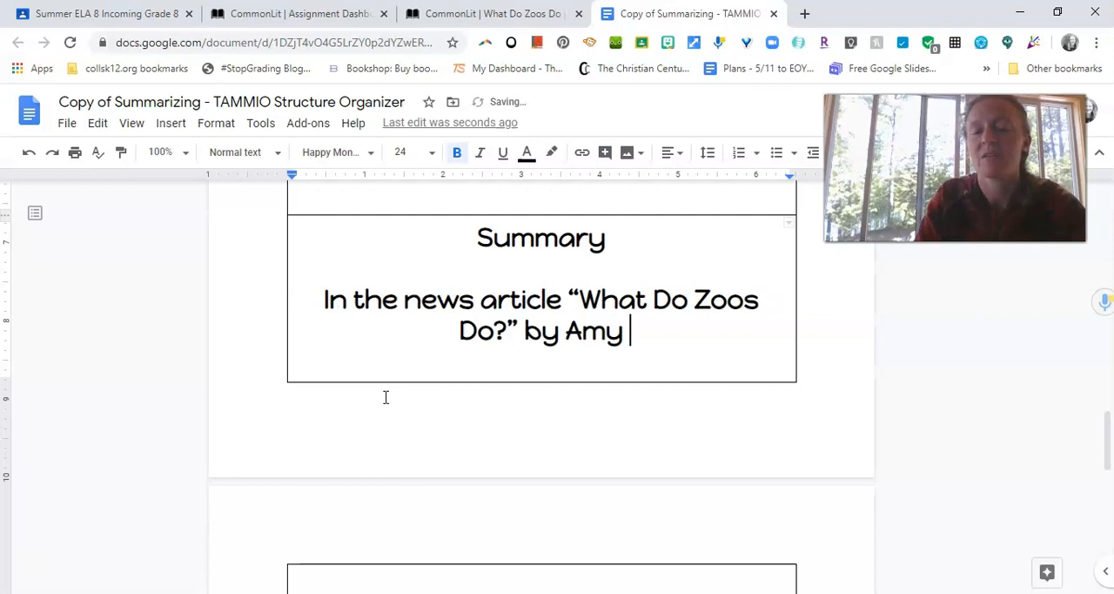
type("Miller,")
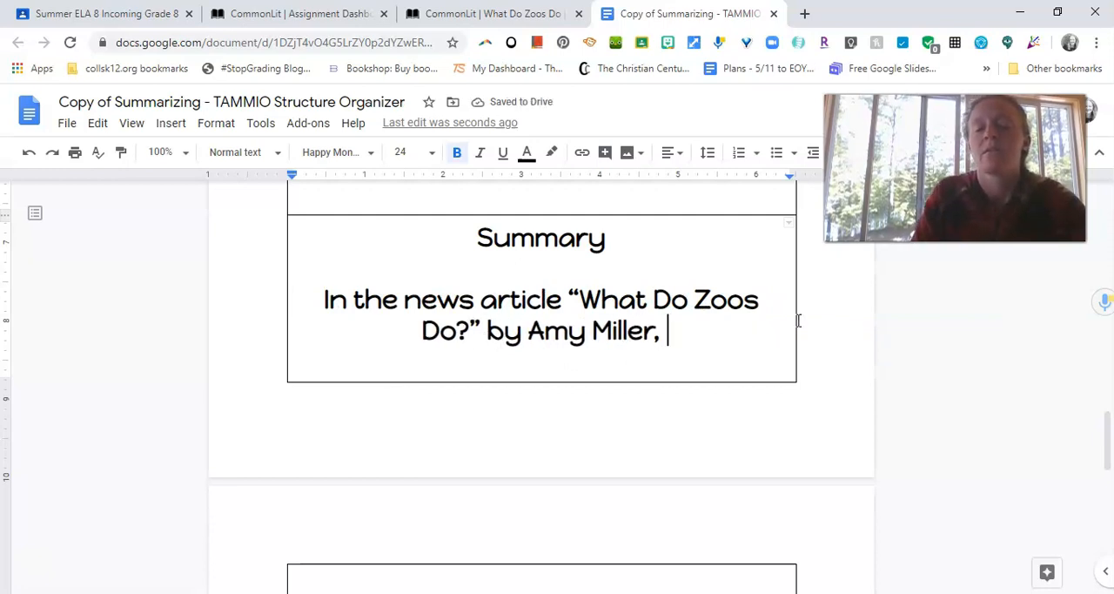
type("the author i")
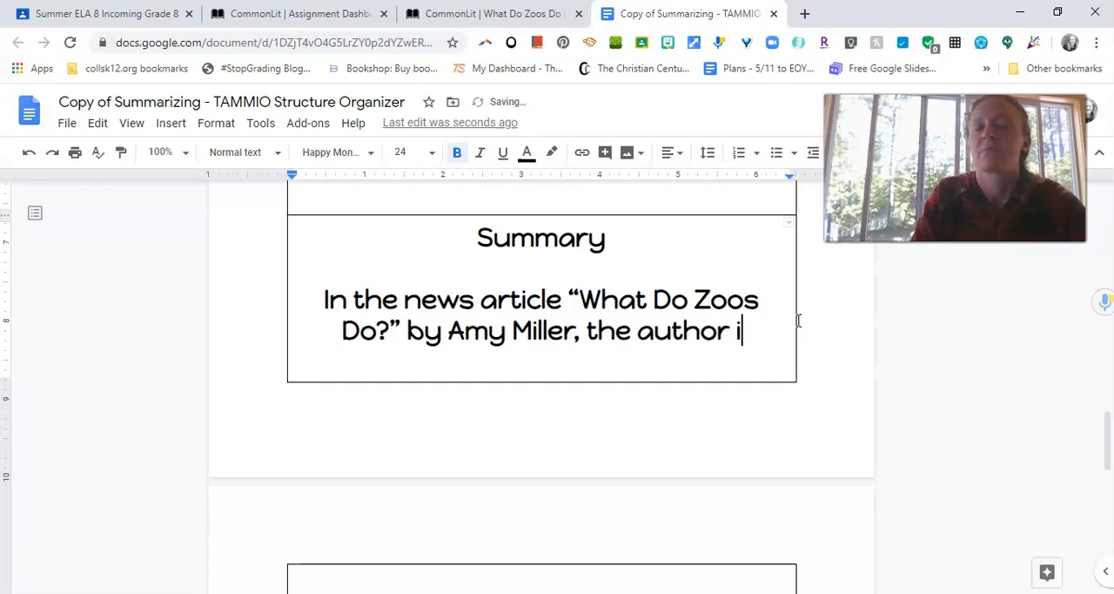
type("nforms the rea")
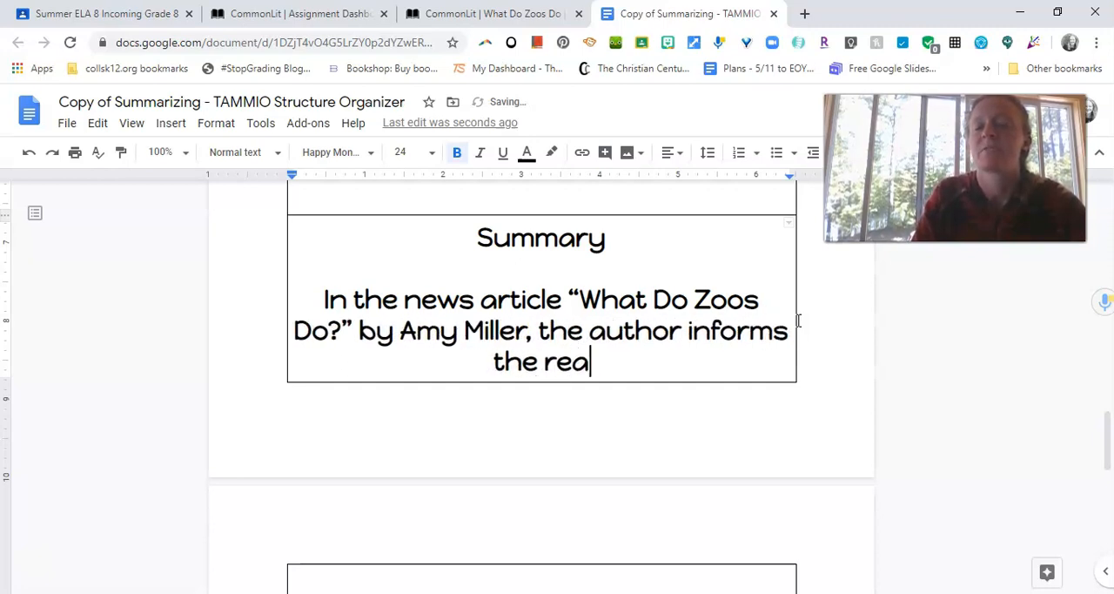
type("der about")
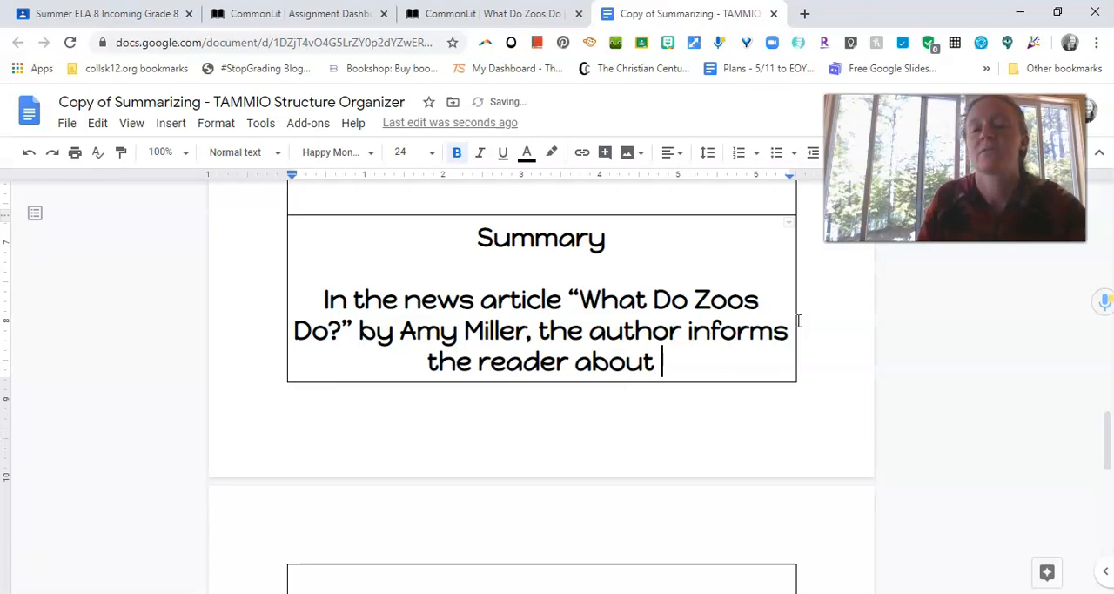
Finish the sentence with 'all the functions of zoos beyond simple entertainment.' and leave it unbolded.
scroll("down", 3)
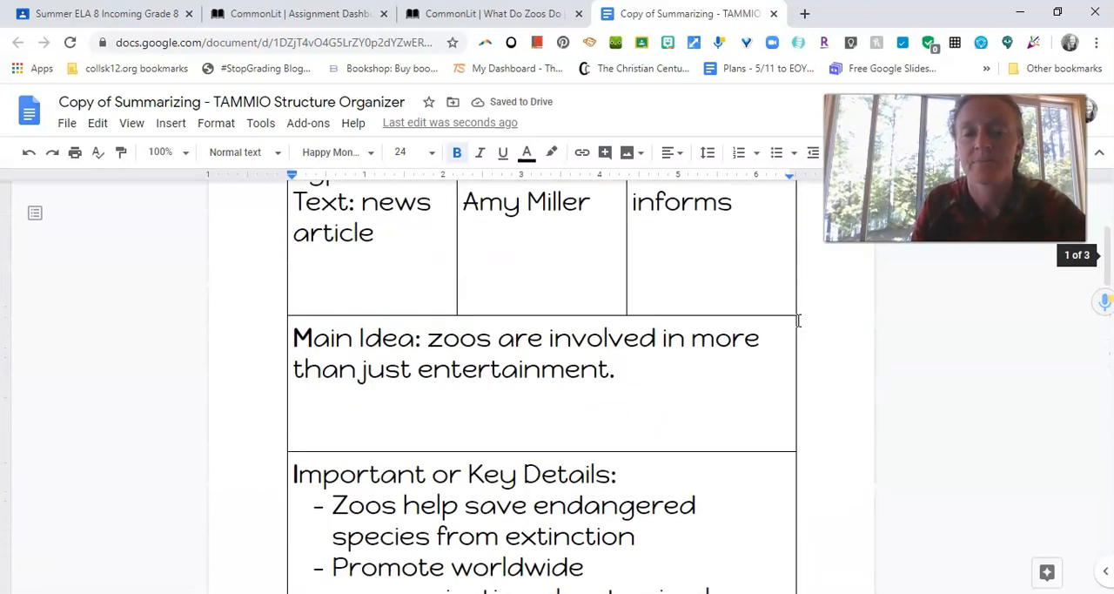
scroll("up", 3)
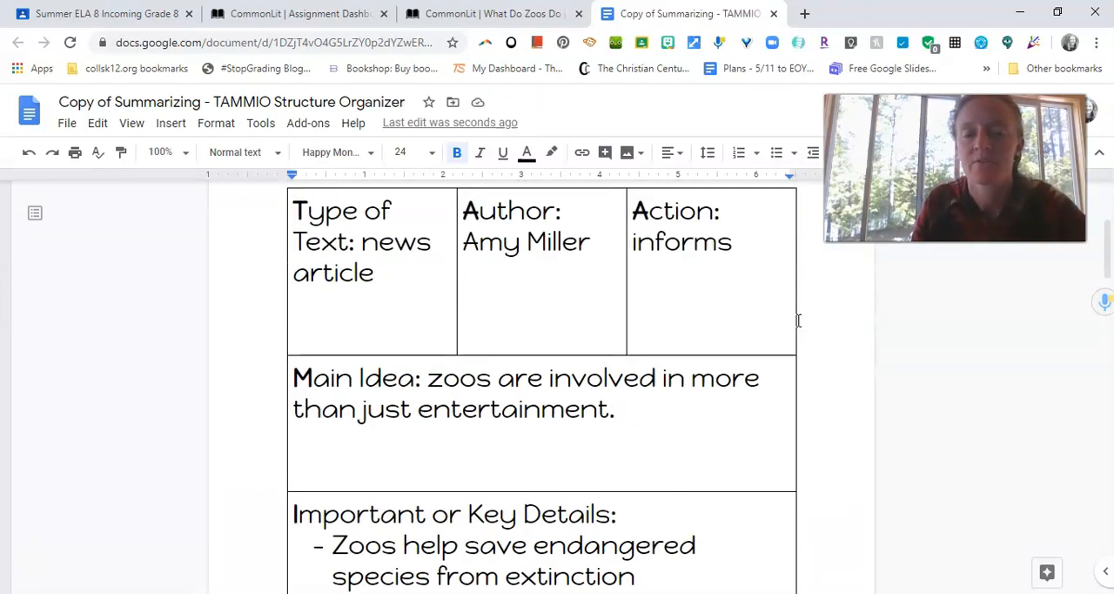
scroll("down", 3)
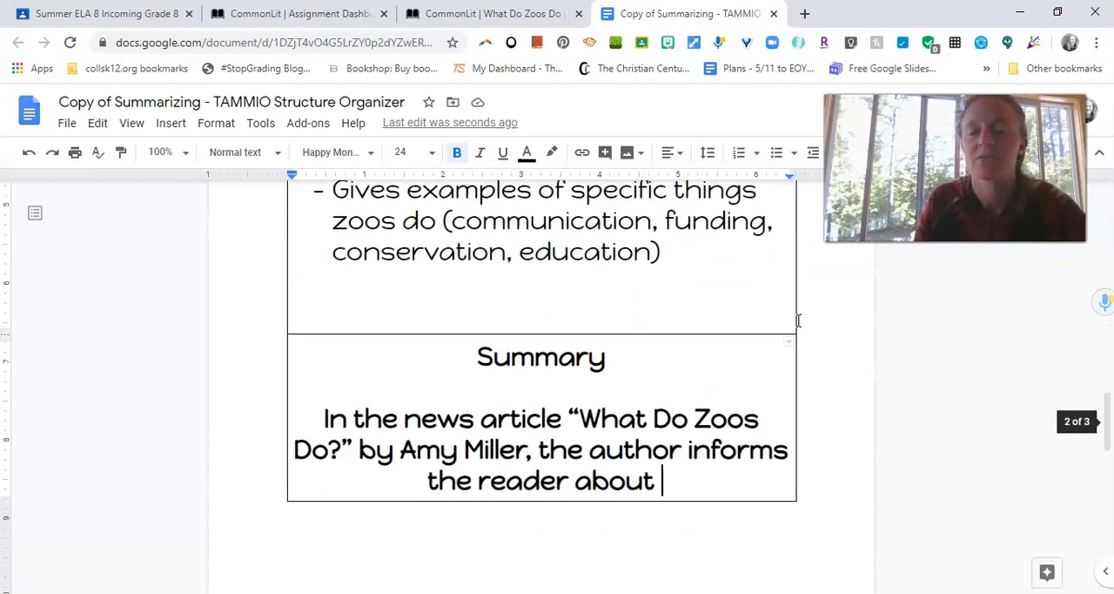
type("all the functions of")
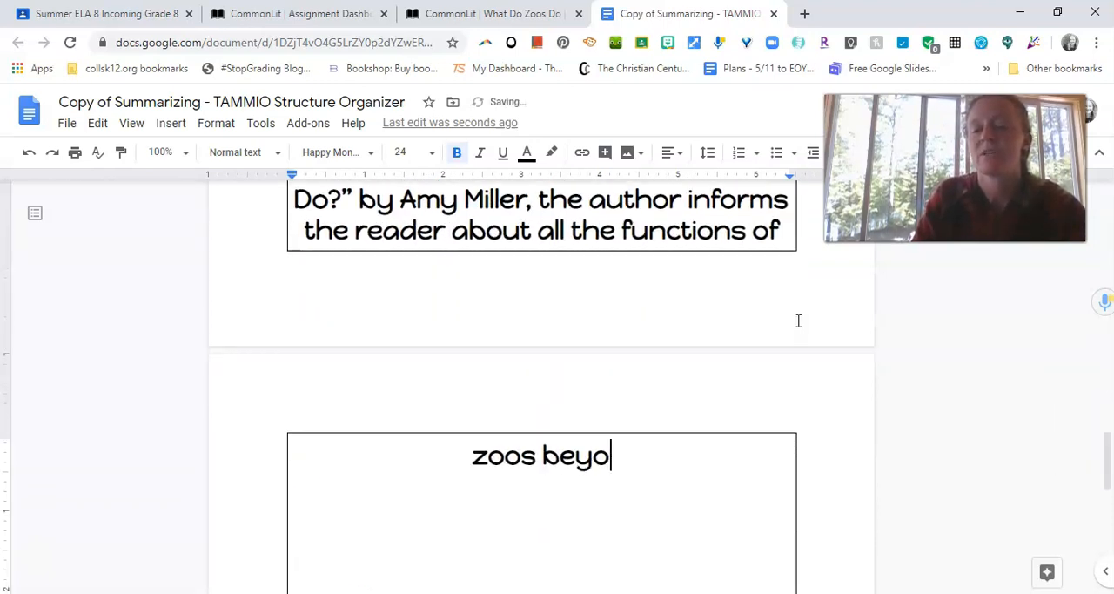
type("nd simpl")
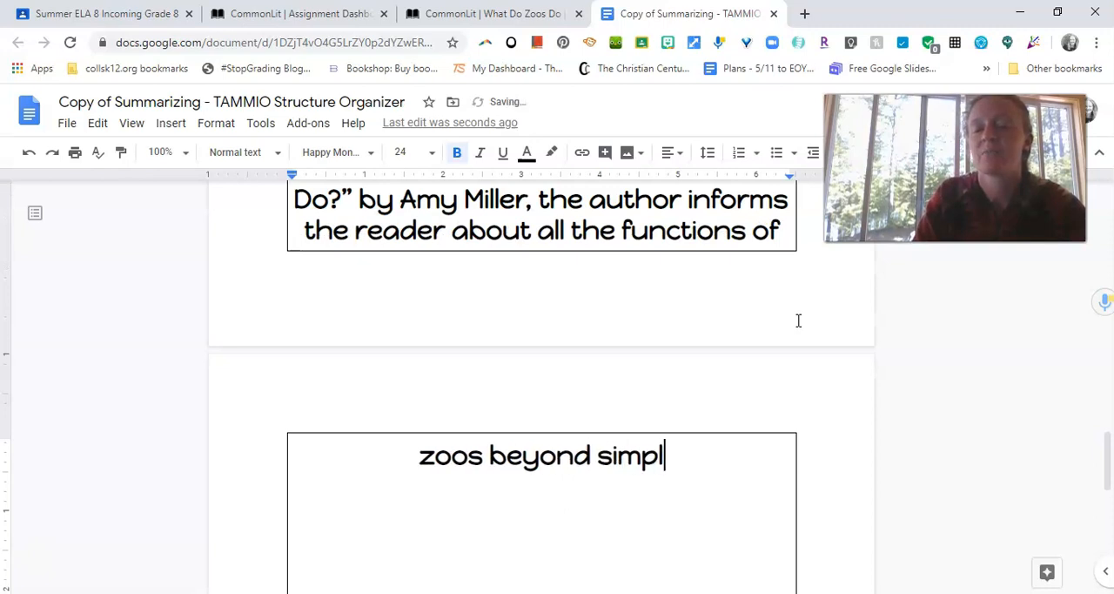
type("e entertainment.")
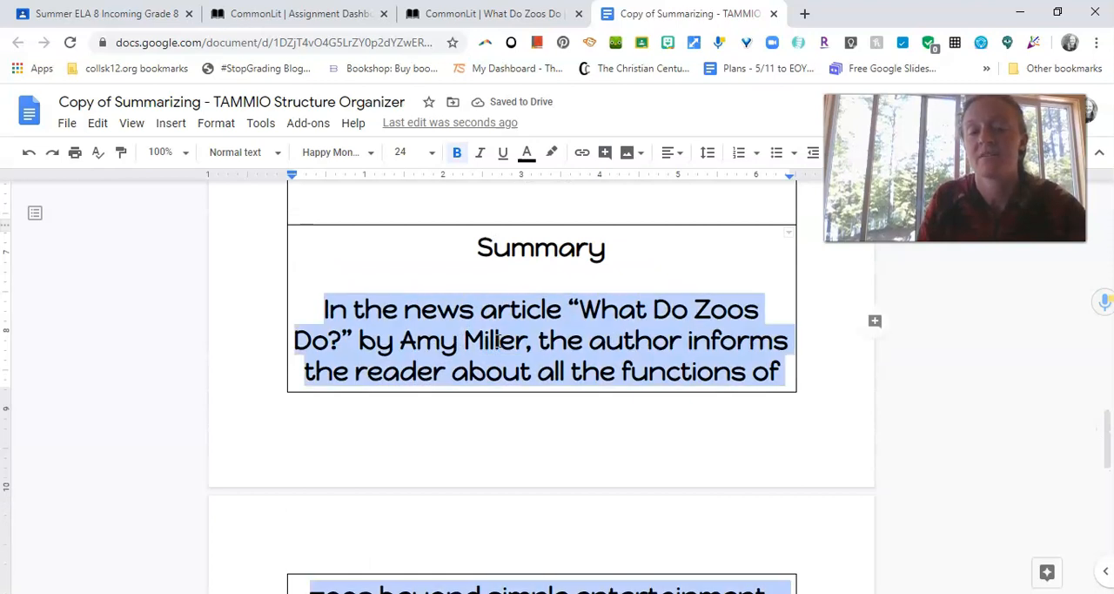
left_click(529, 339)
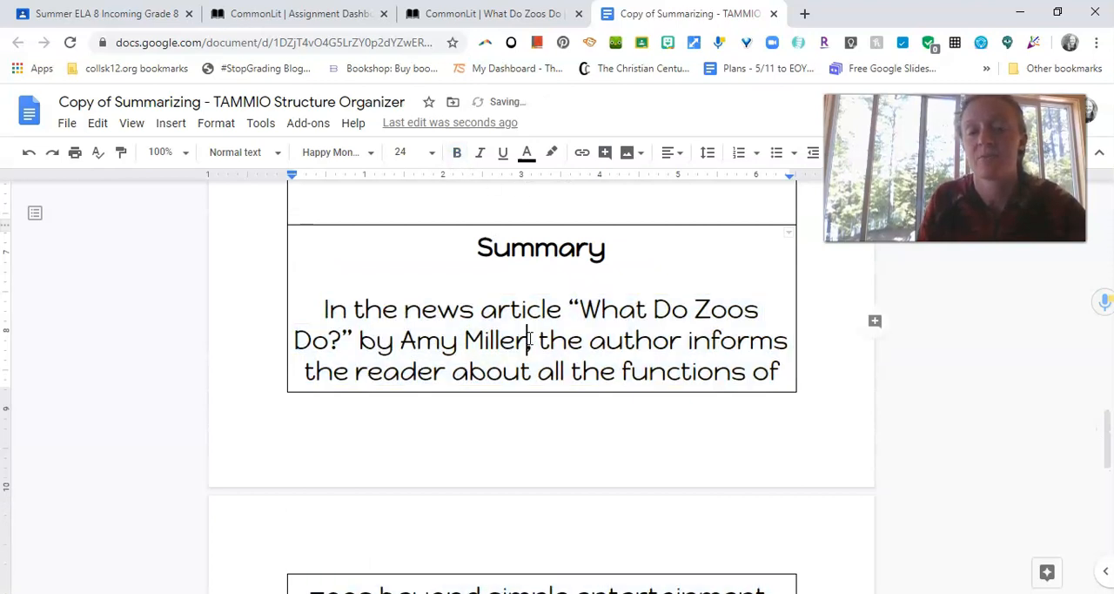
scroll("down", 3)
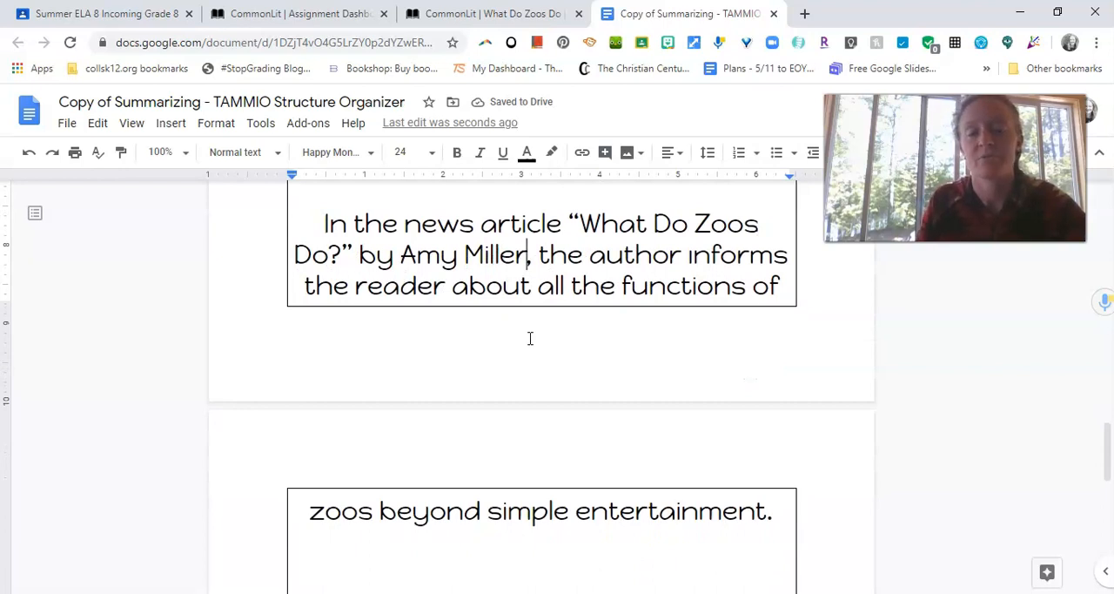
left_click(546, 512)
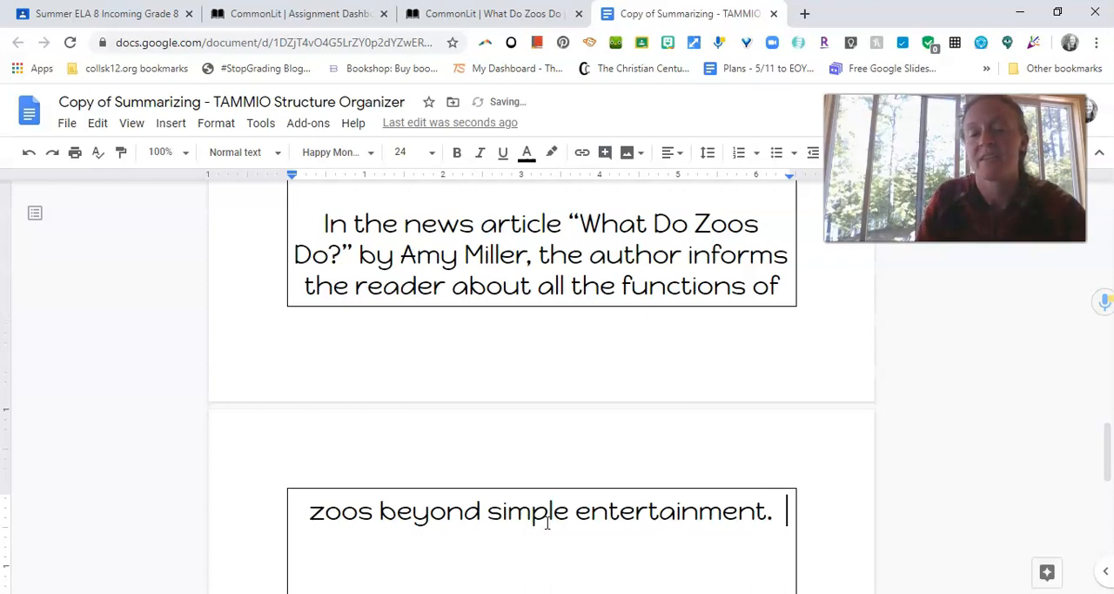
Write that the author begins with some typical images of a zoo and then explains that zoos actually do many other important things.
scroll("up", 3)
type(" The author")
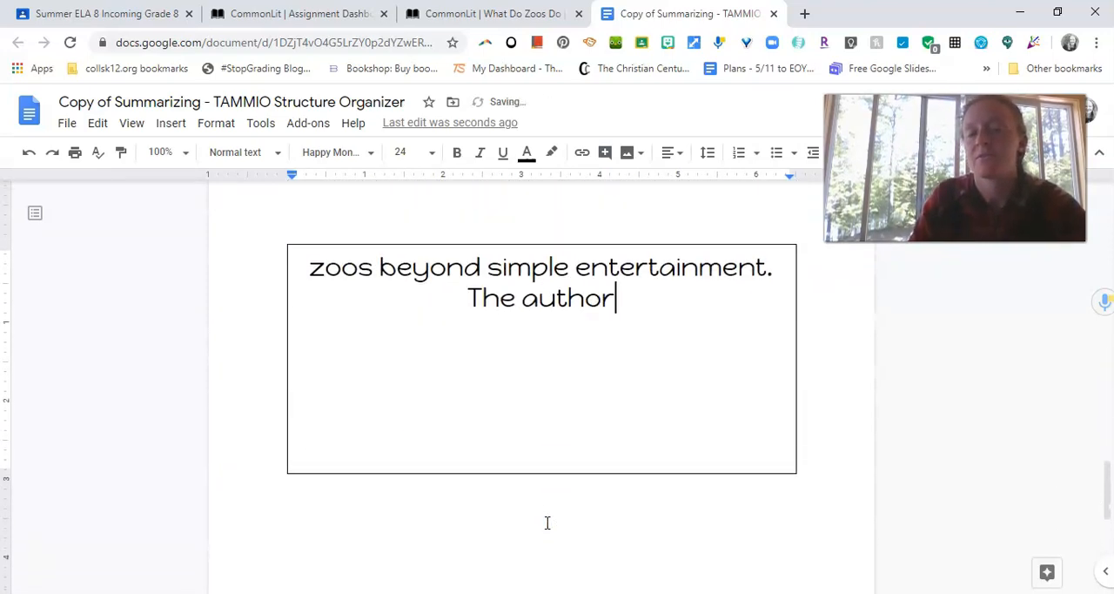
type("begins with")
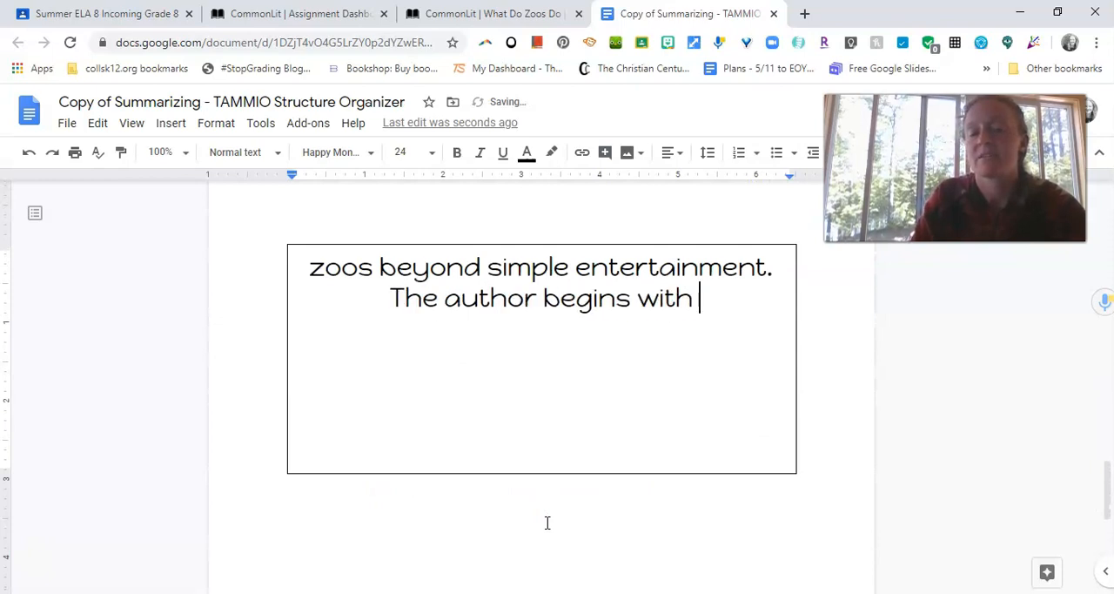
type("some")
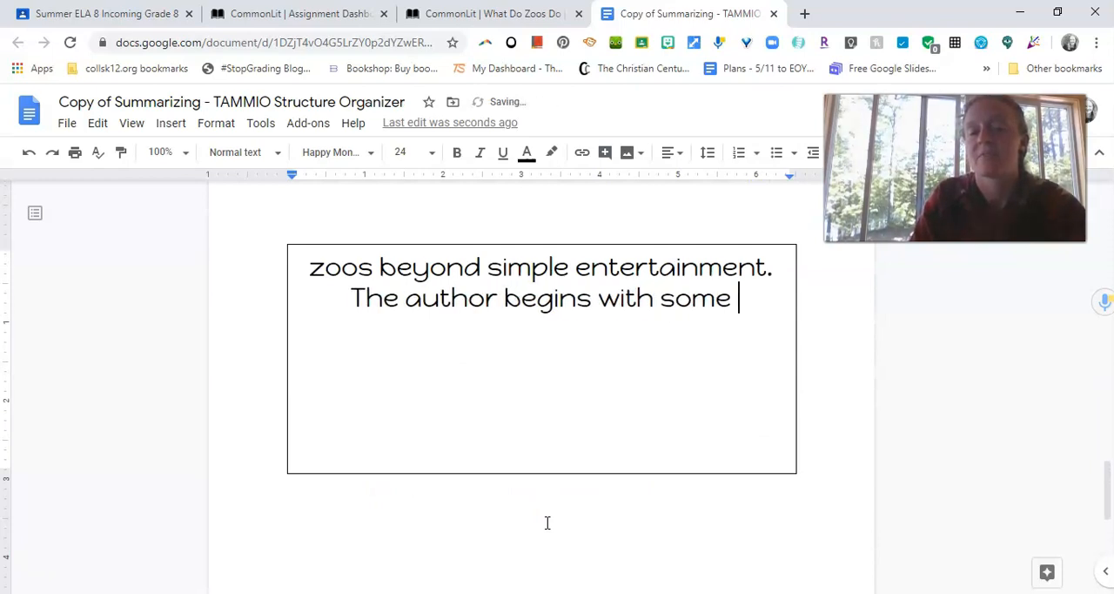
type("typical im")
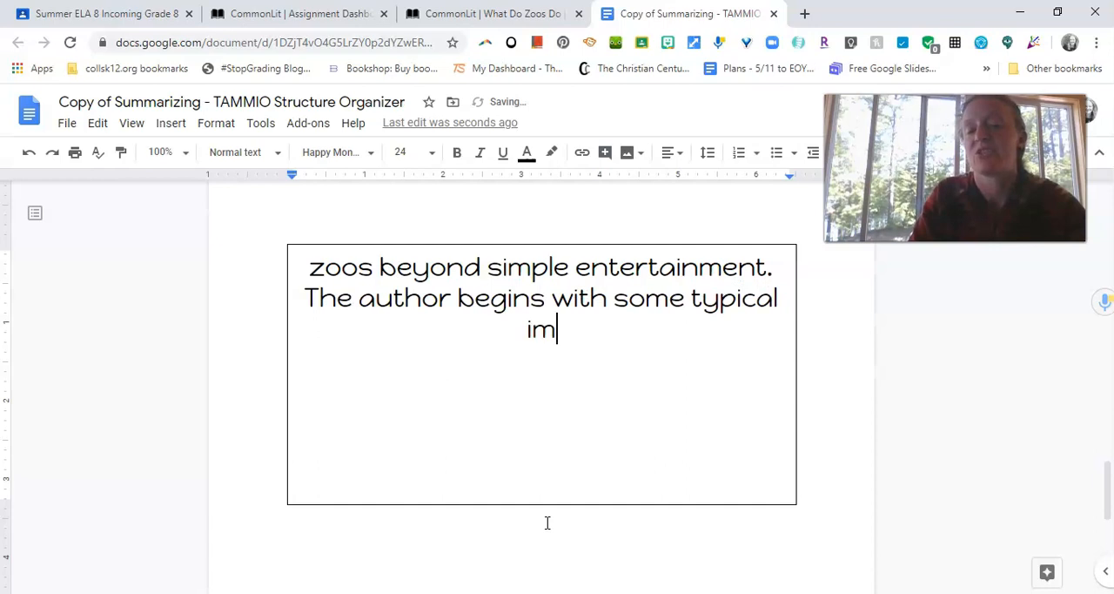
type("ages of a zoo")
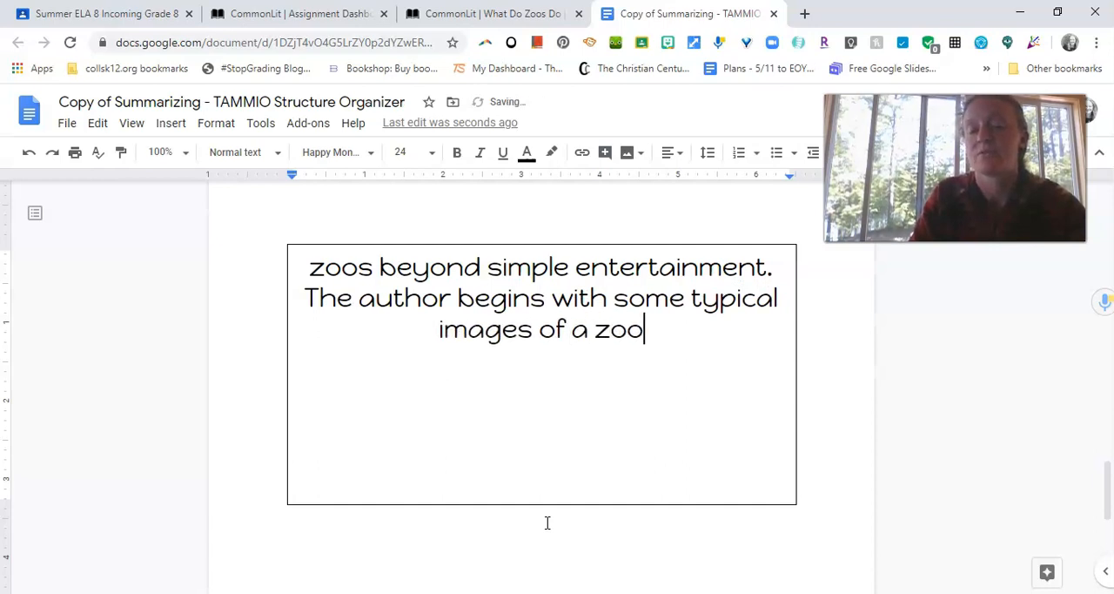
type(", and then explains")
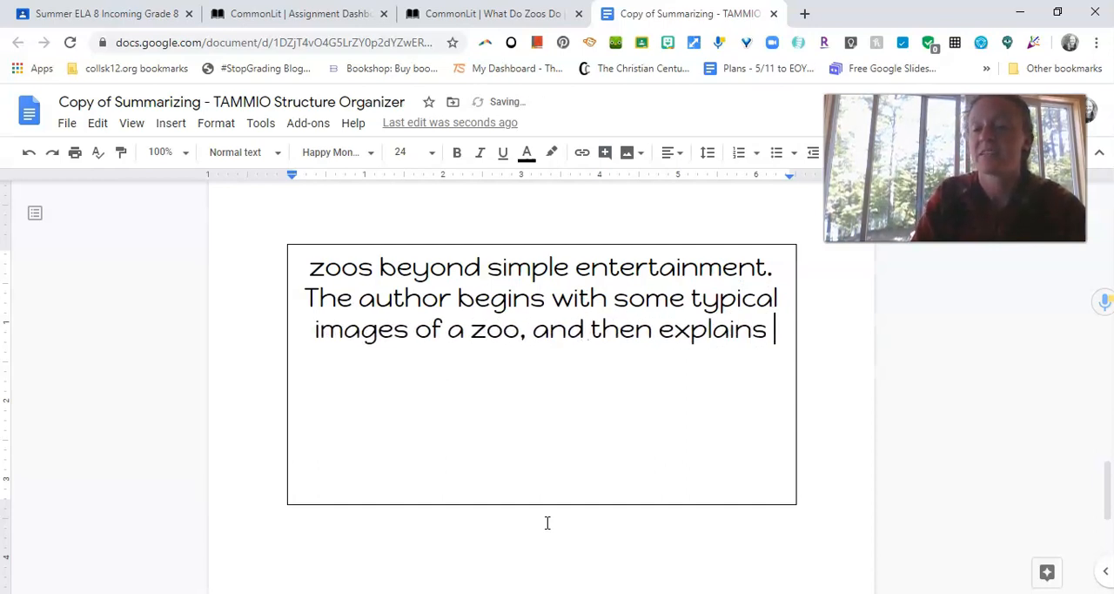
type("that zoos ac")
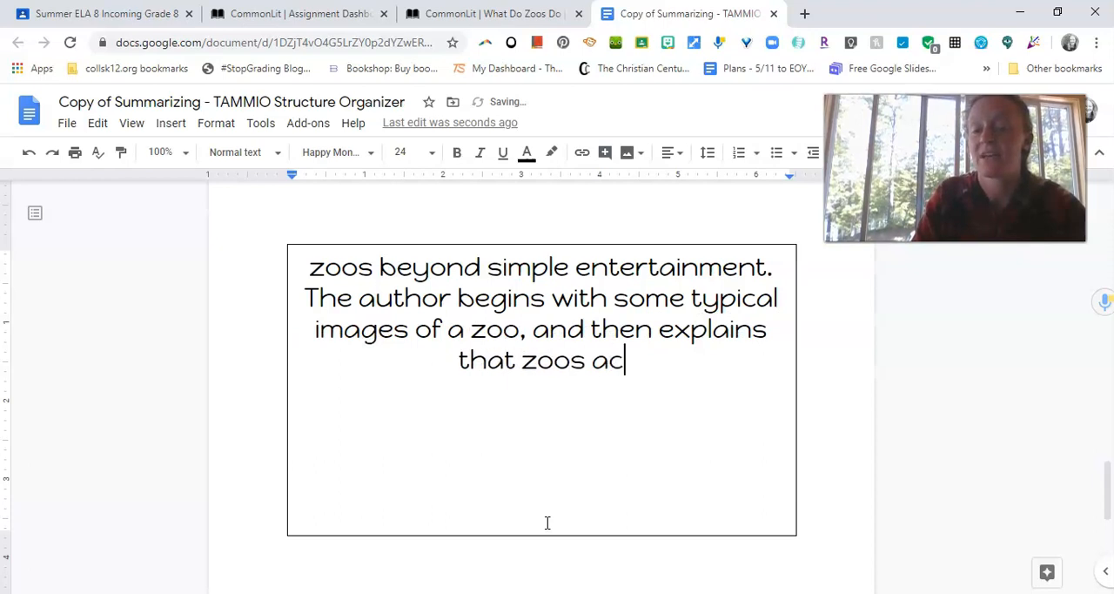
type("tually do man")
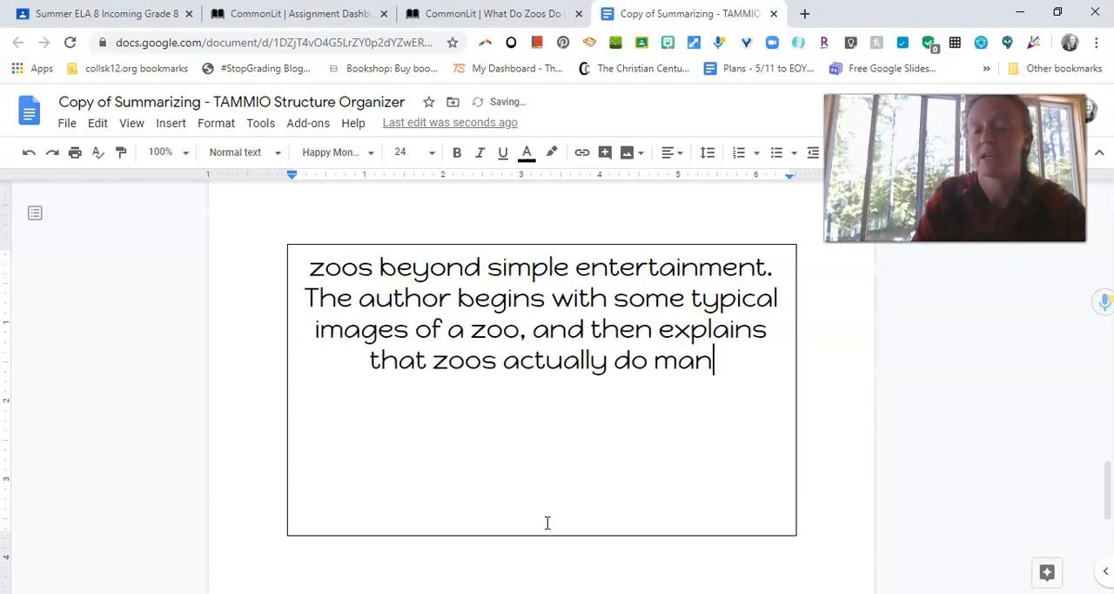
type("y oth")
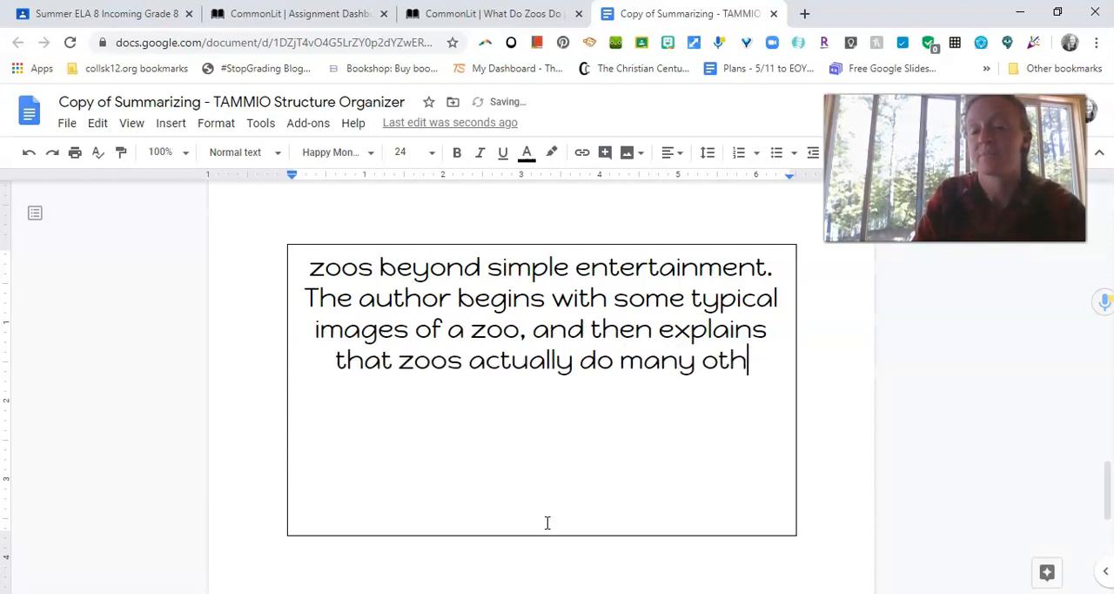
type("er important t")
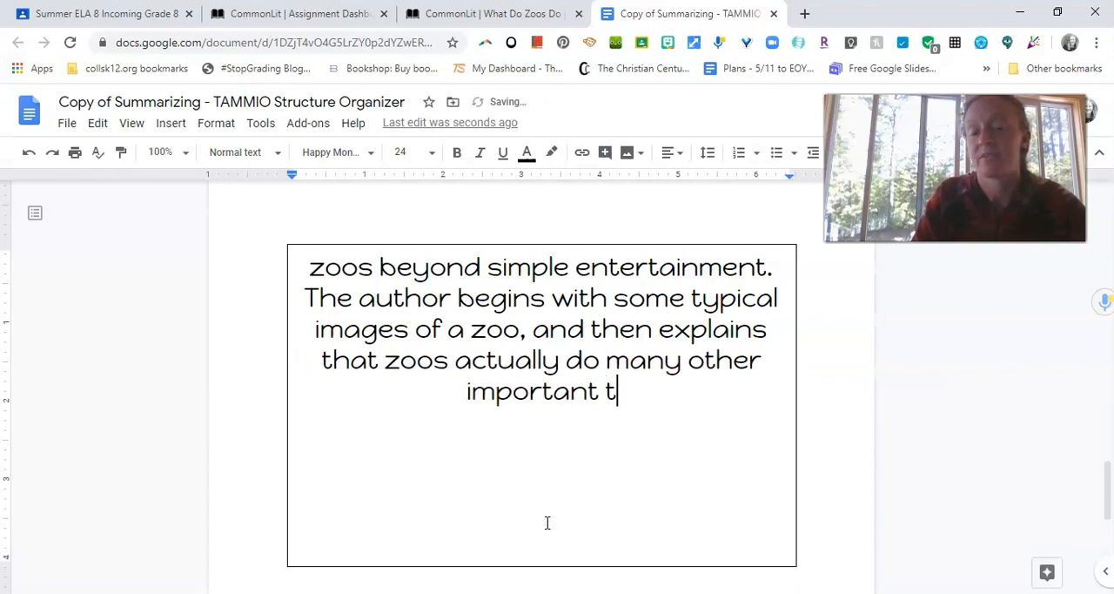
Revise to 'have many other important roles.' and continue with 'For example, zoos are involved in'.
key("Backspace")
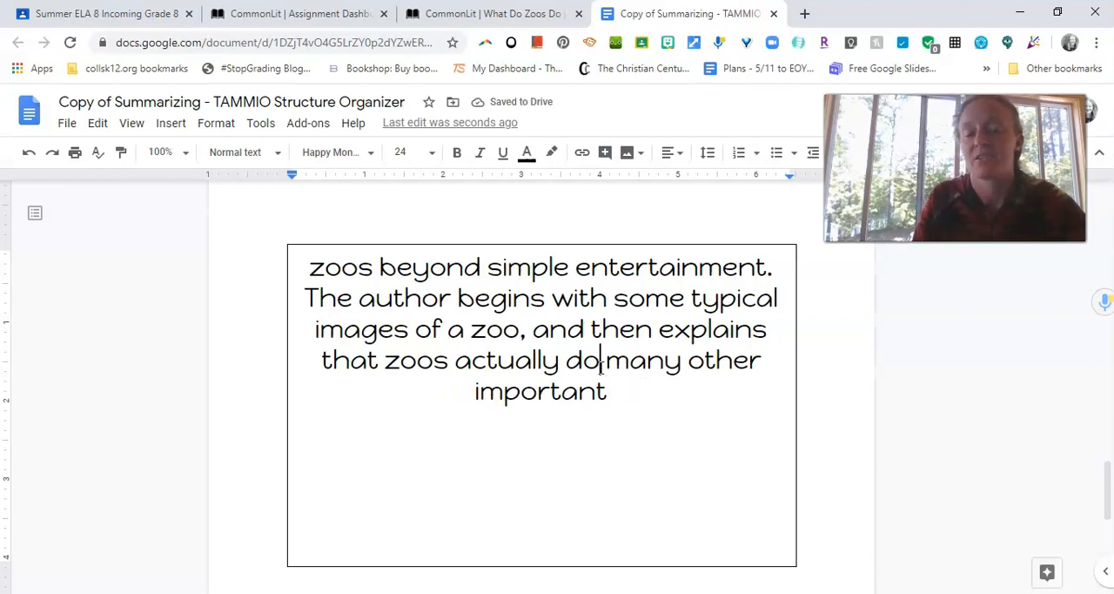
type("have")
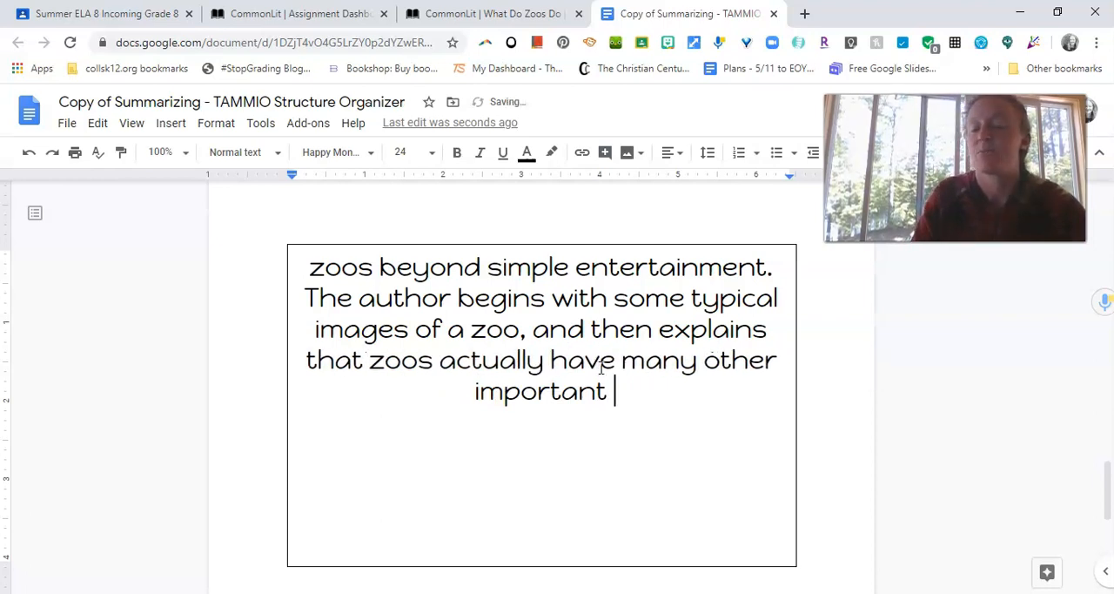
type("roles")
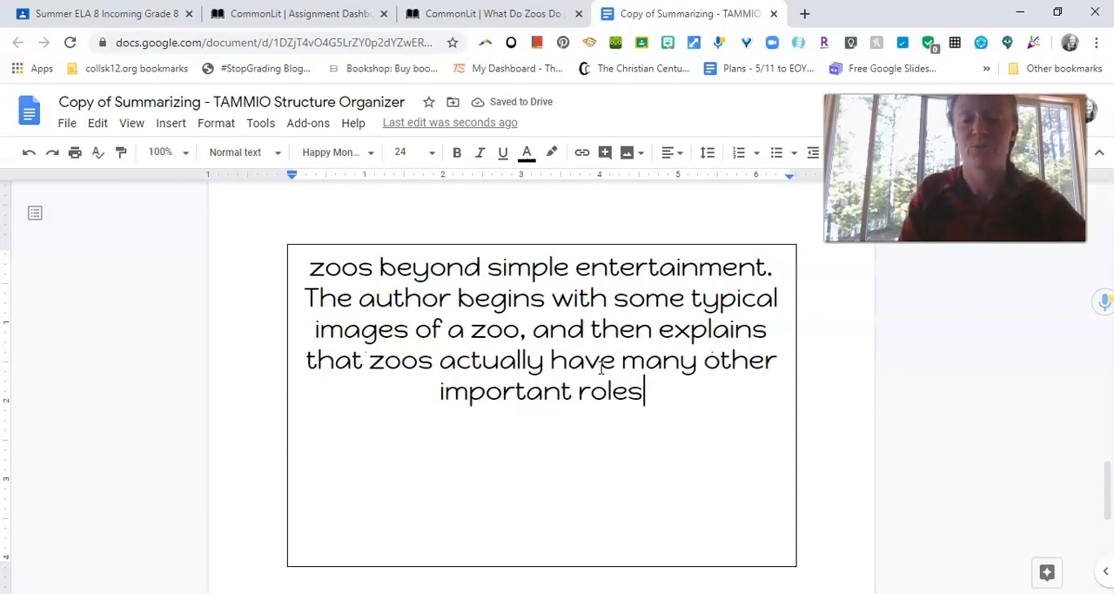
type(".  Fo")
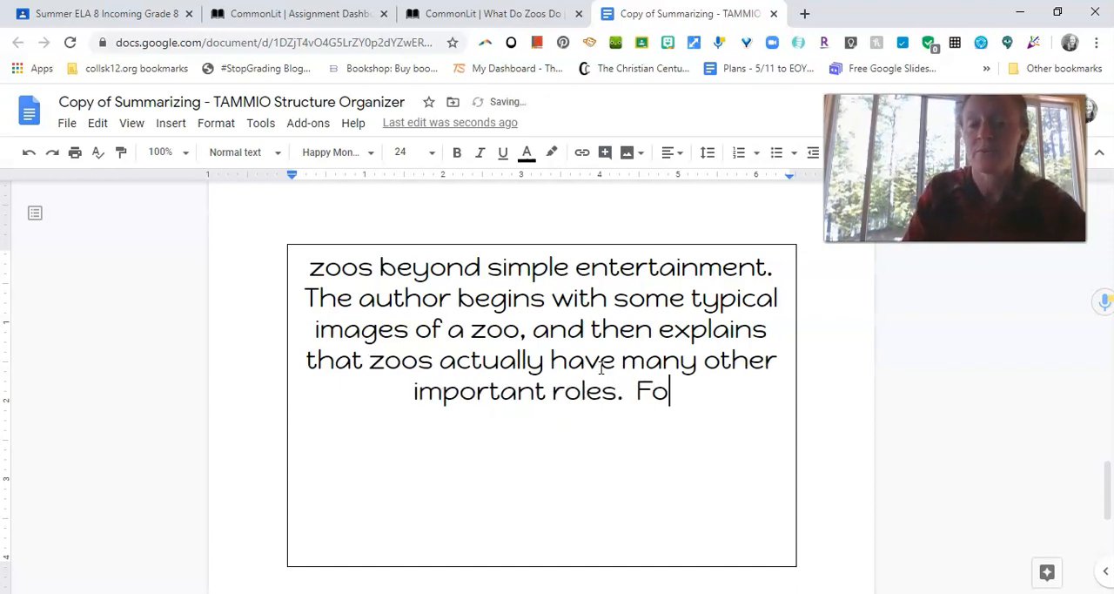
type("r example, zoos")
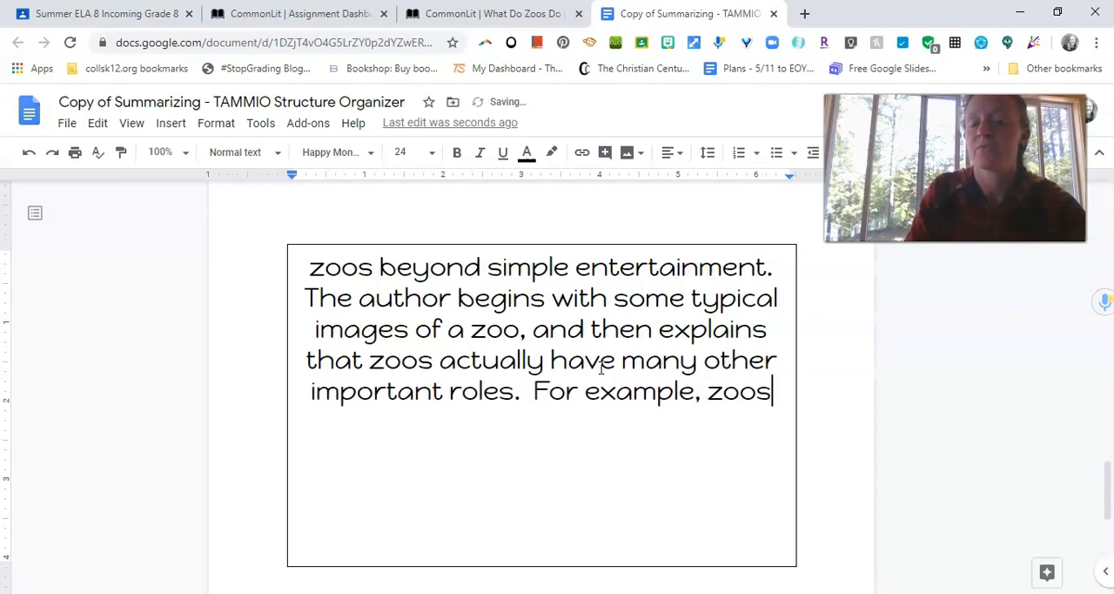
type("are involved in")
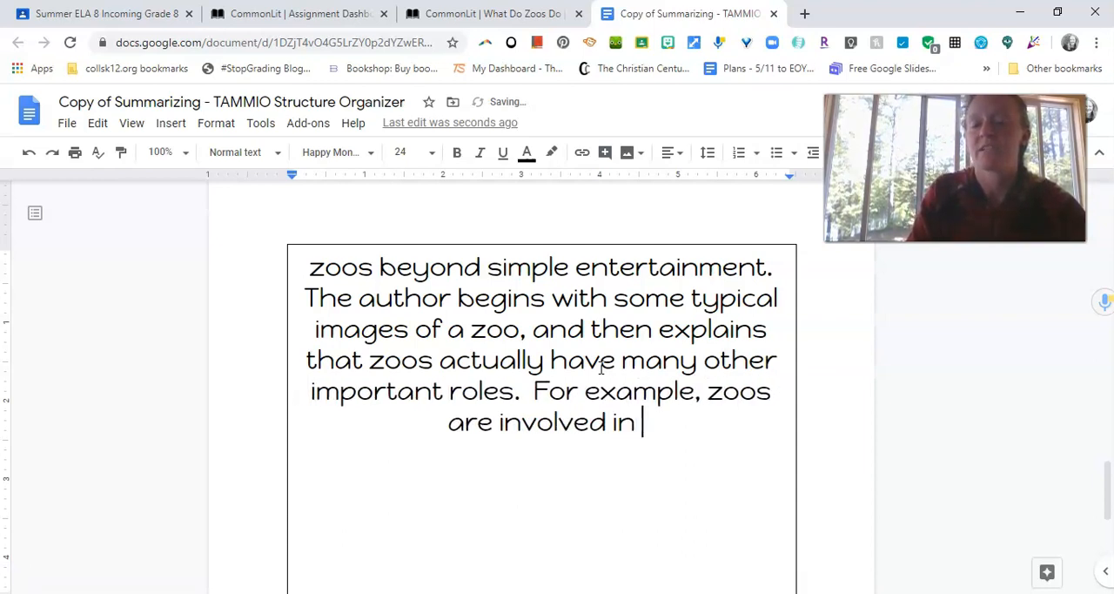
Review the Key Details notes and continue the summary with 'the protection of endangered species, the promotion of'.
scroll("up", 3)
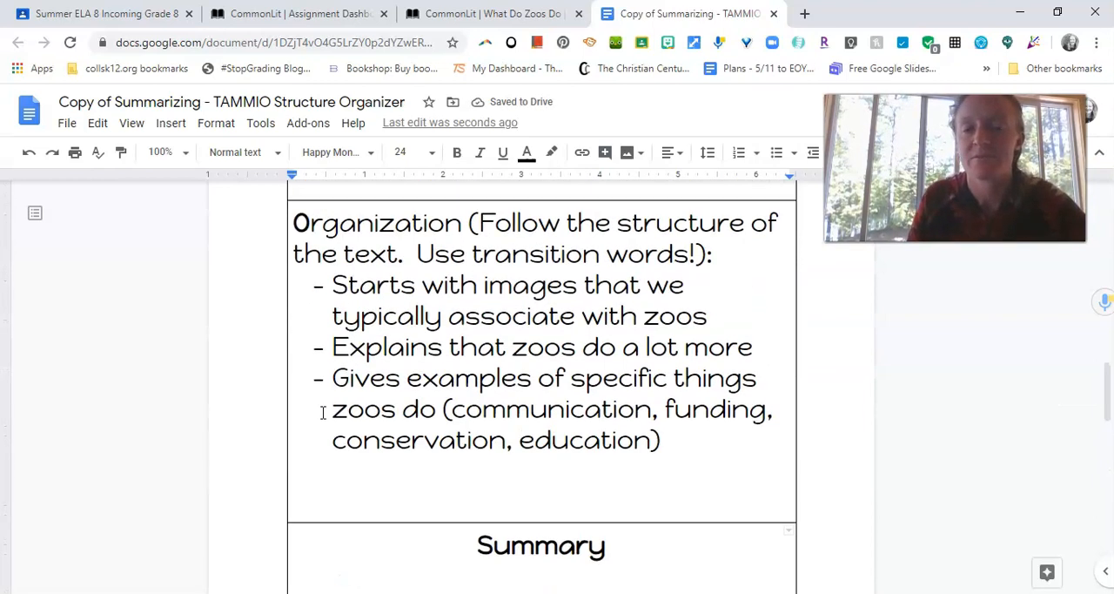
scroll("down", 3)
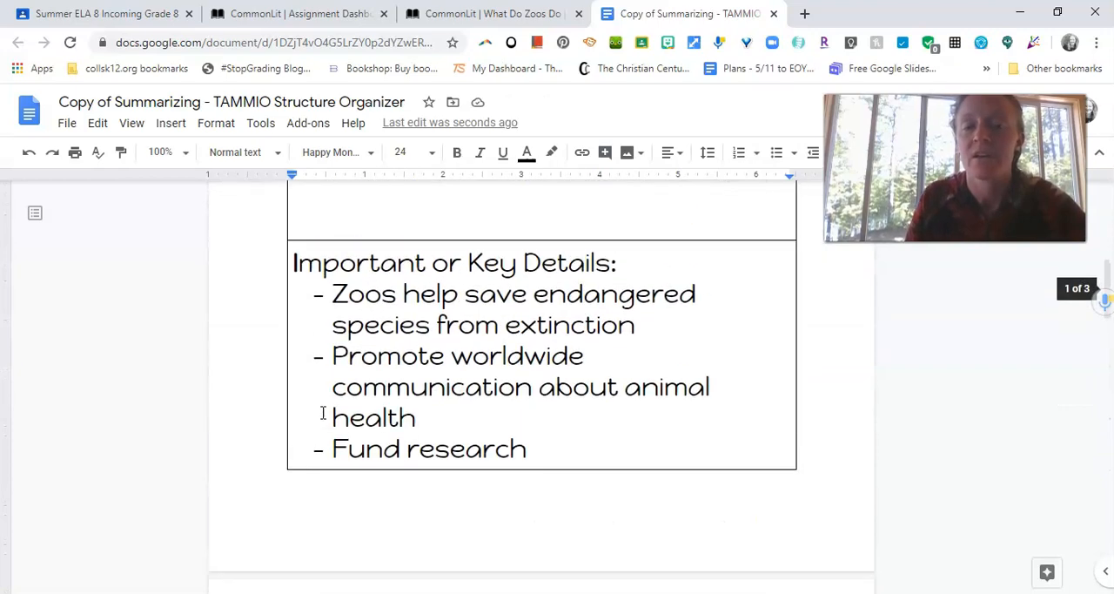
scroll("down", 3)
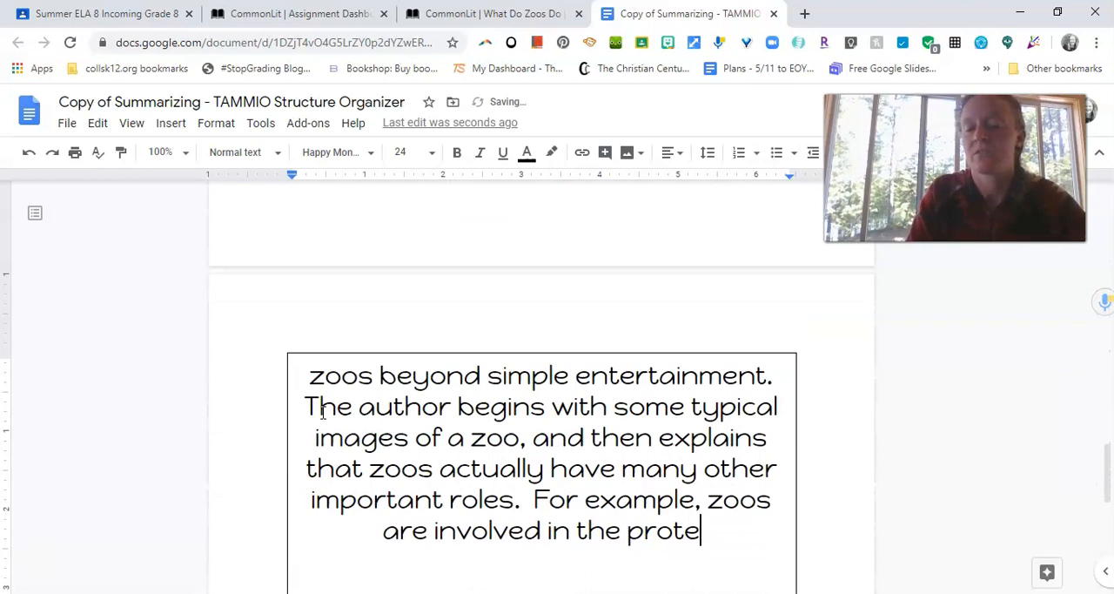
type("ction of endage")
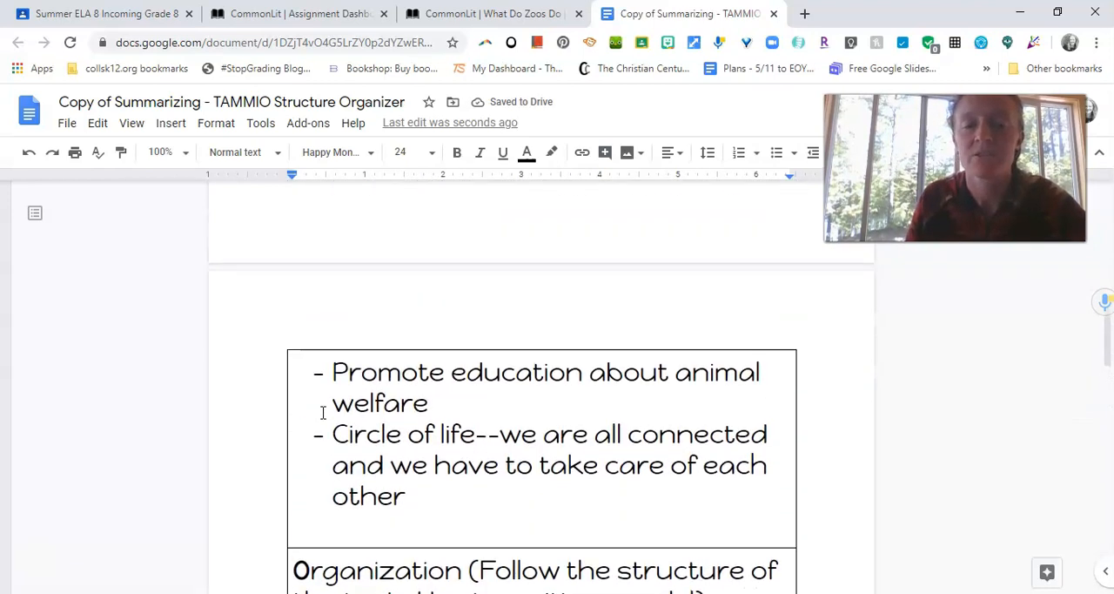
scroll("up", 3)
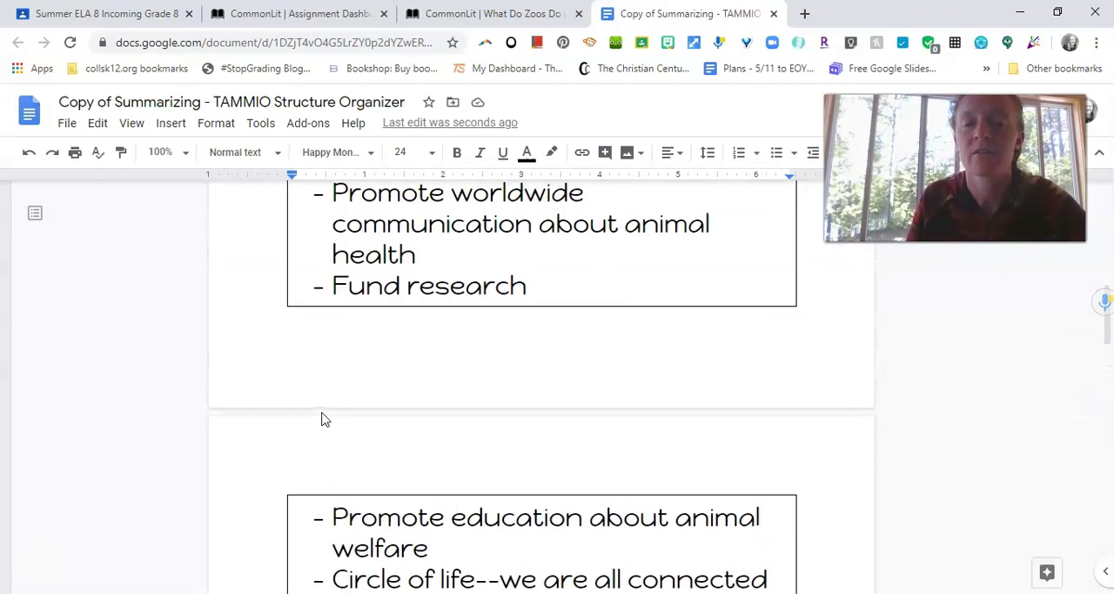
scroll("down", 3)
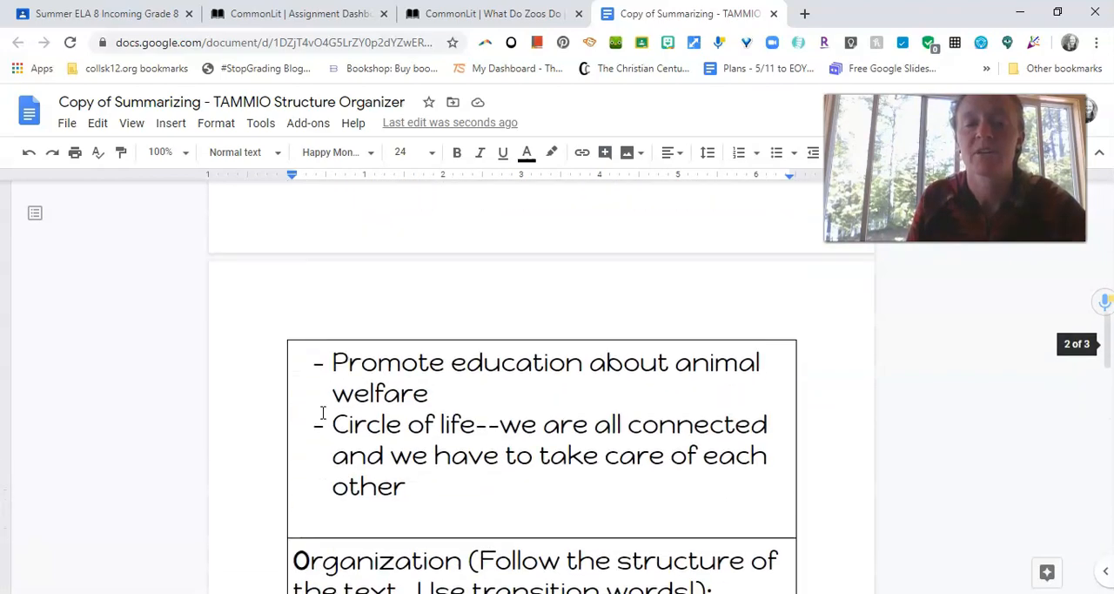
scroll("down", 3)
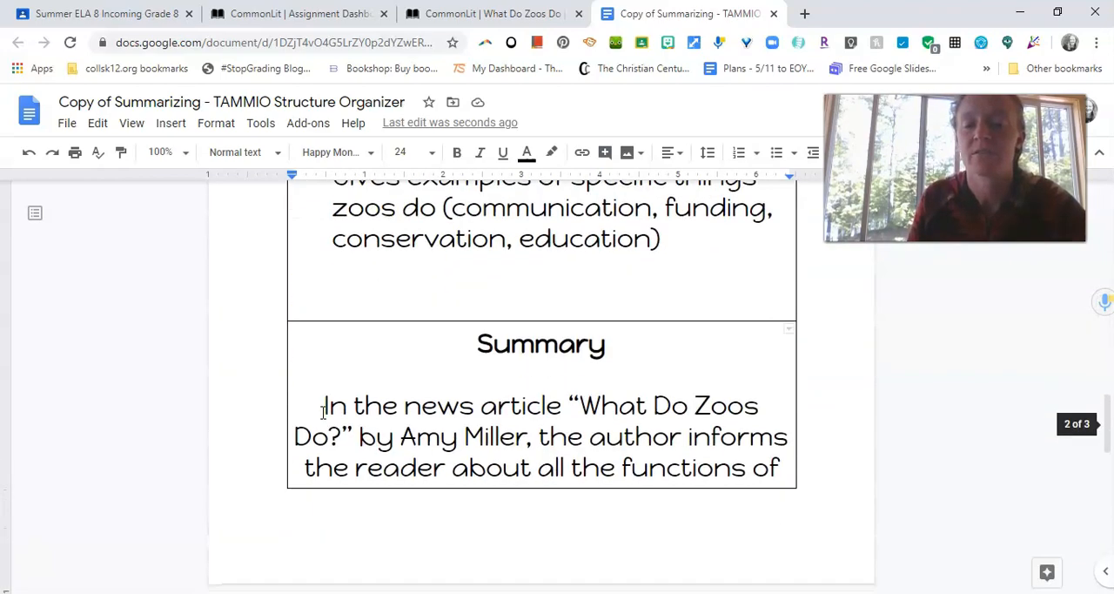
scroll("down", 3)
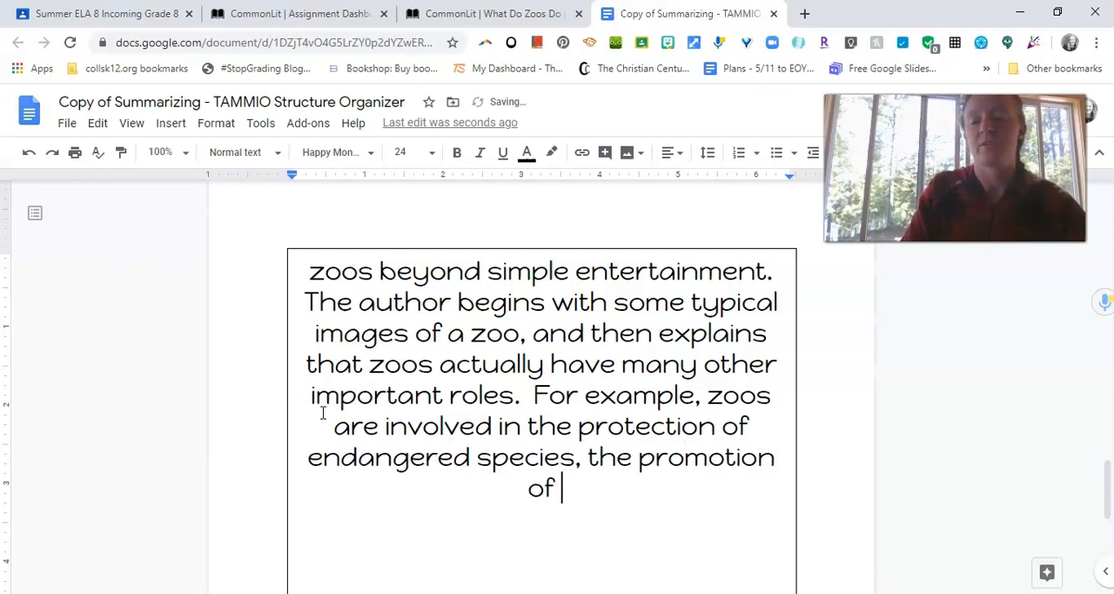
Replace the promotion phrase with 'the funding of research to promote animal conservation, and'.
type("comm")
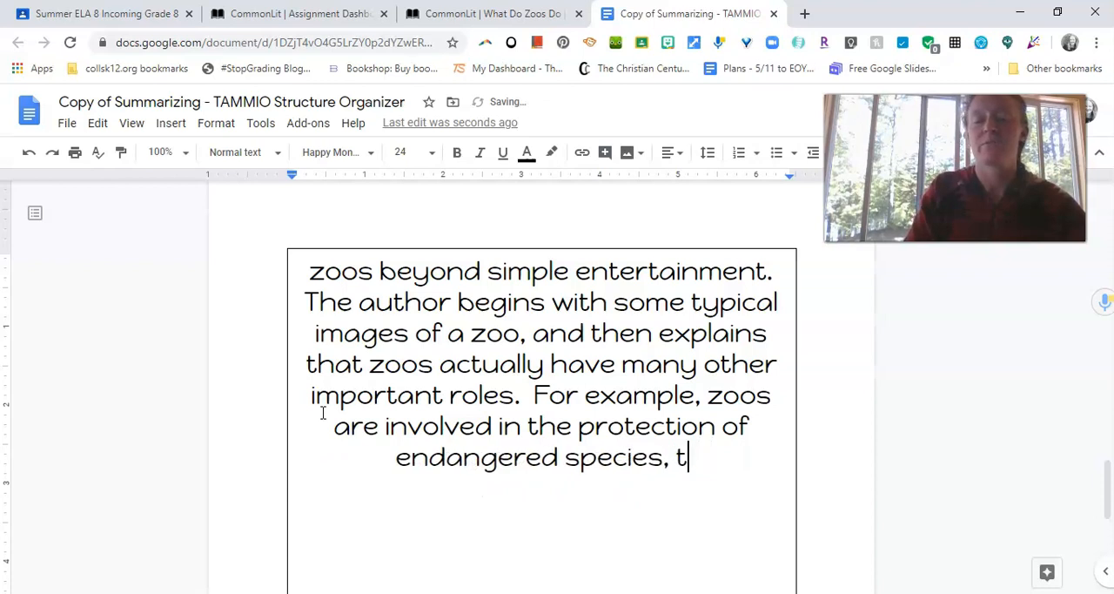
key("Backspace")
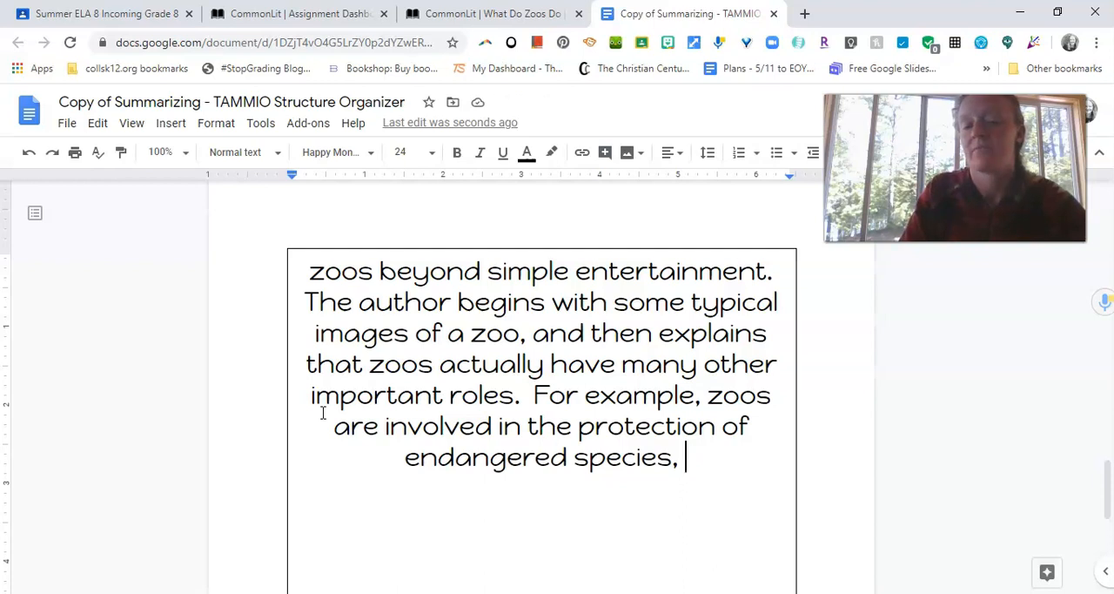
type("the fu")
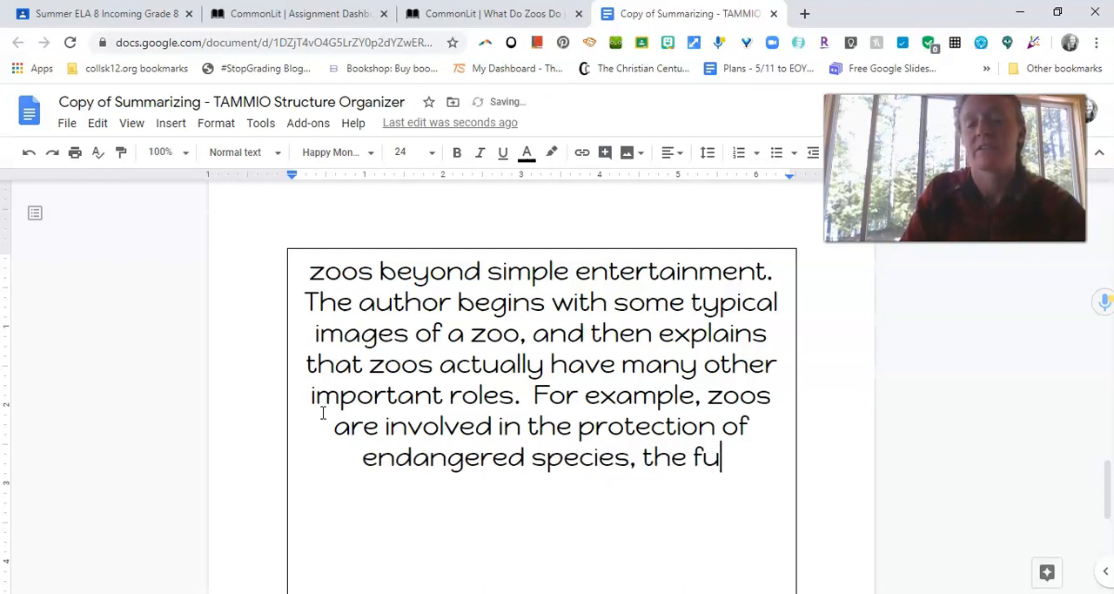
type("nding of research")
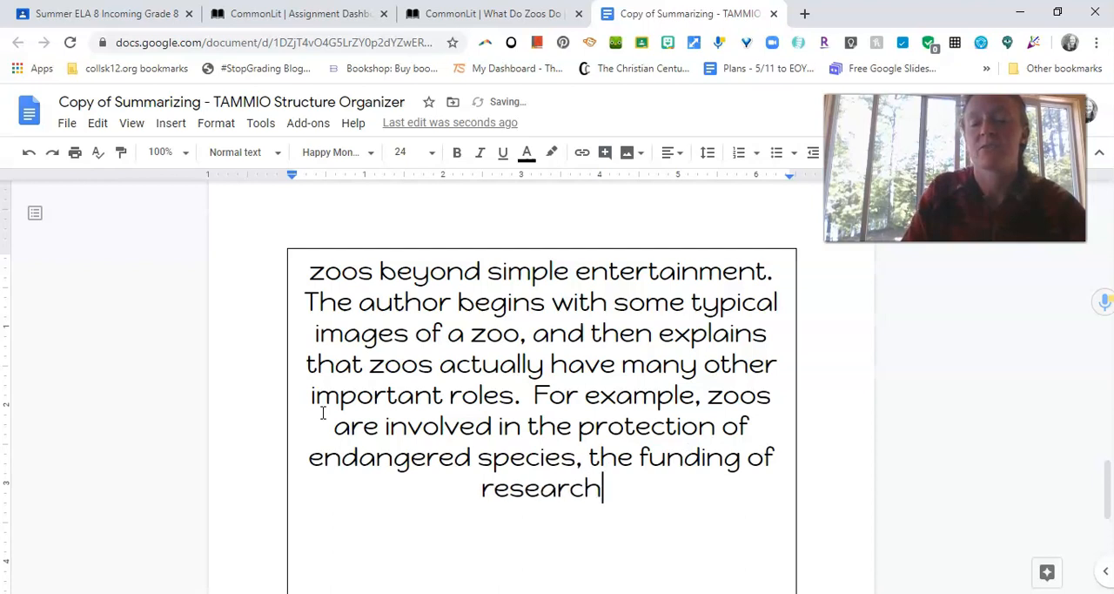
type("to pr")
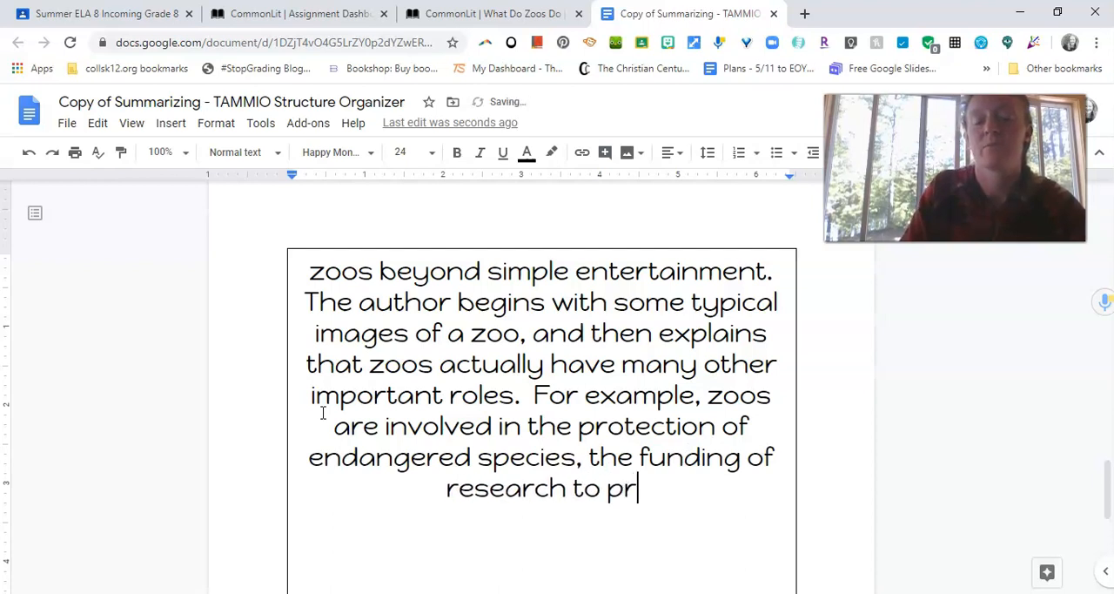
type("omote animal con")
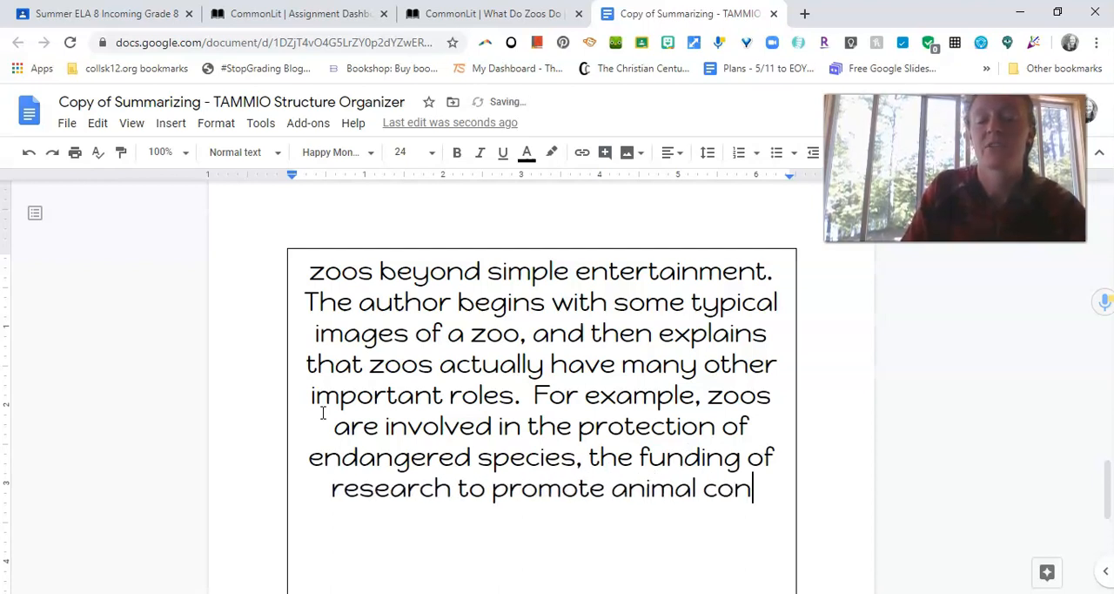
type("servation, and")
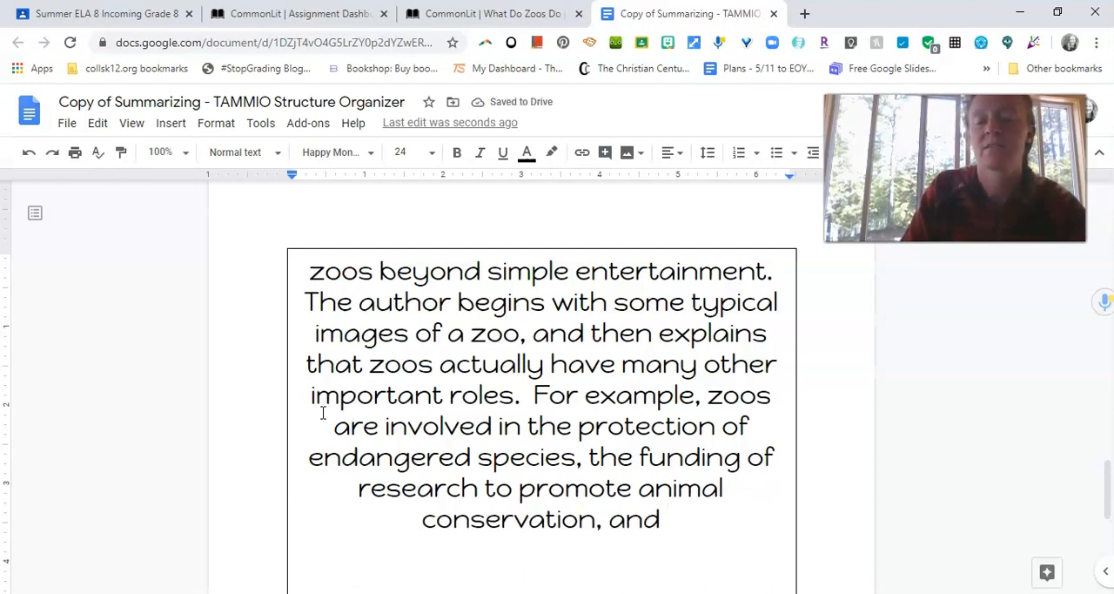
Finish the sentence with 'education of others about animal welfare.', dropping 'the actual'.
type("the ac")
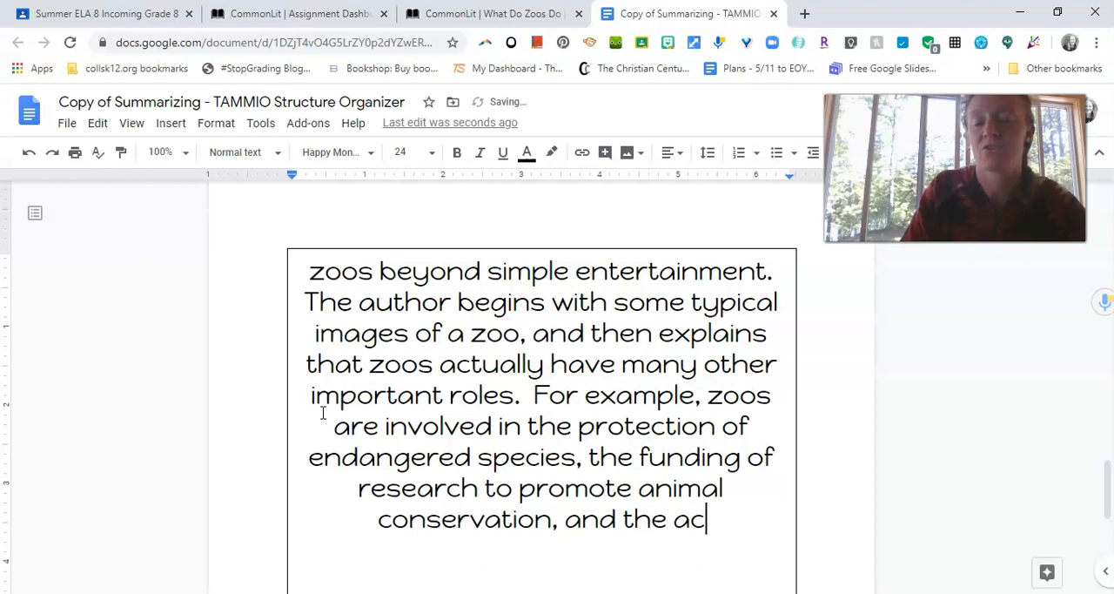
type("tual edu")
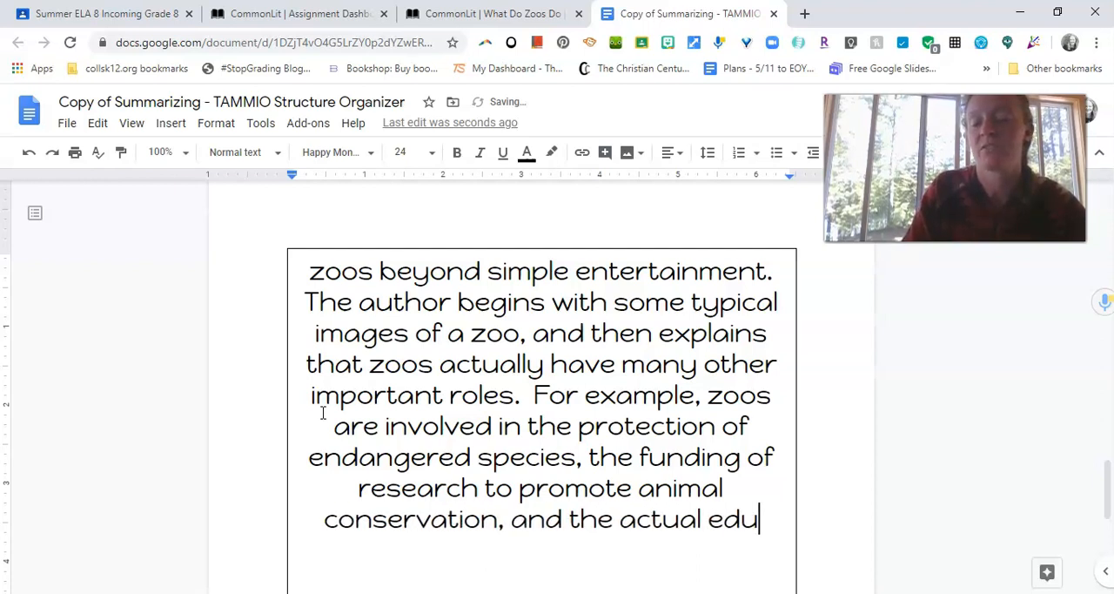
type("cation")
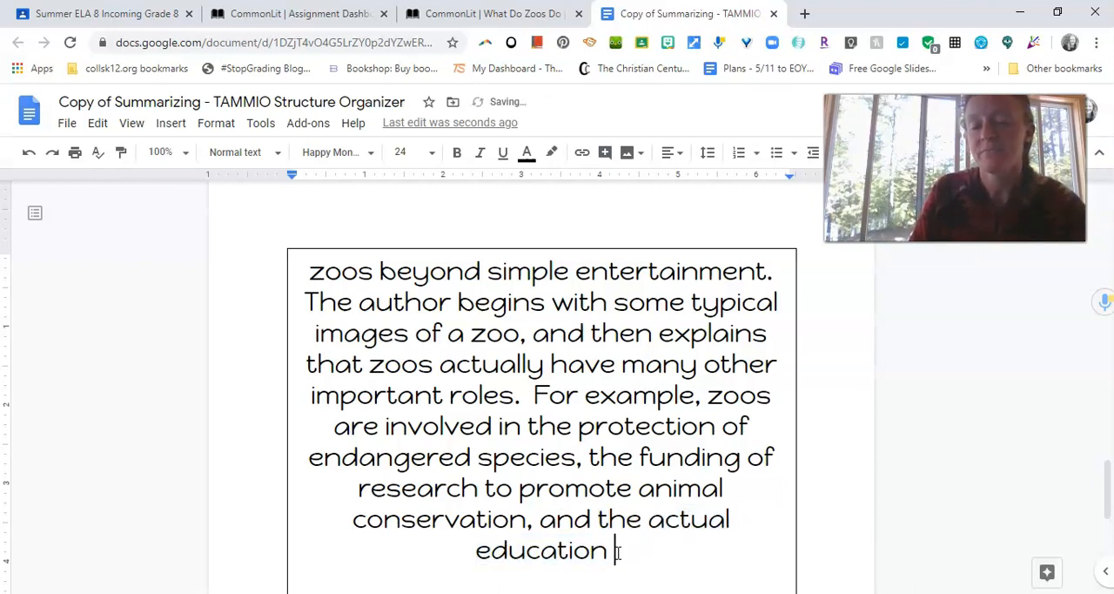
key("backspace")
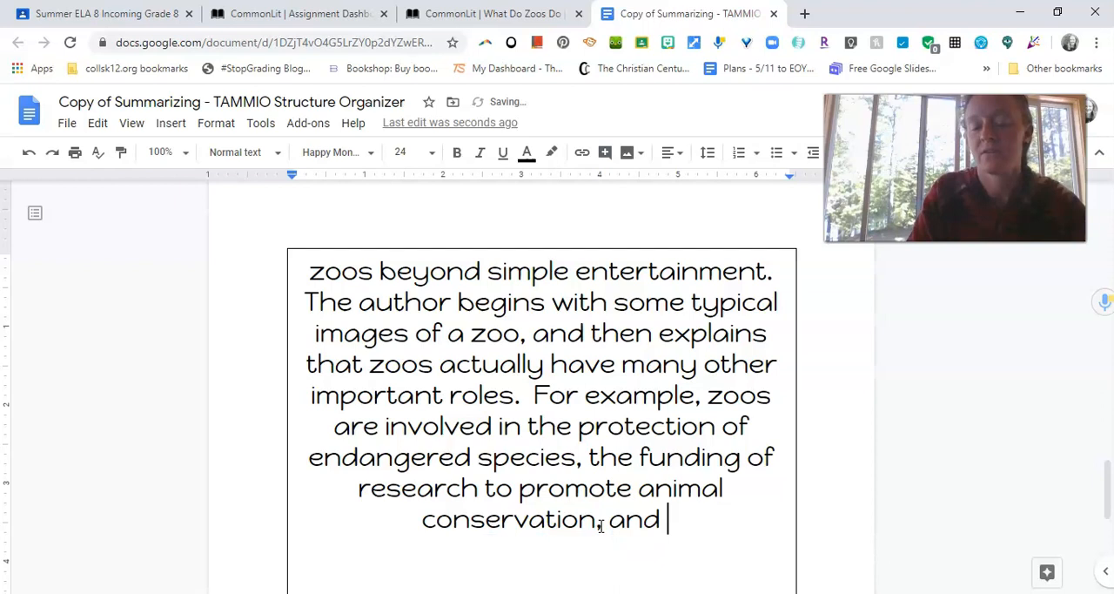
type("education")
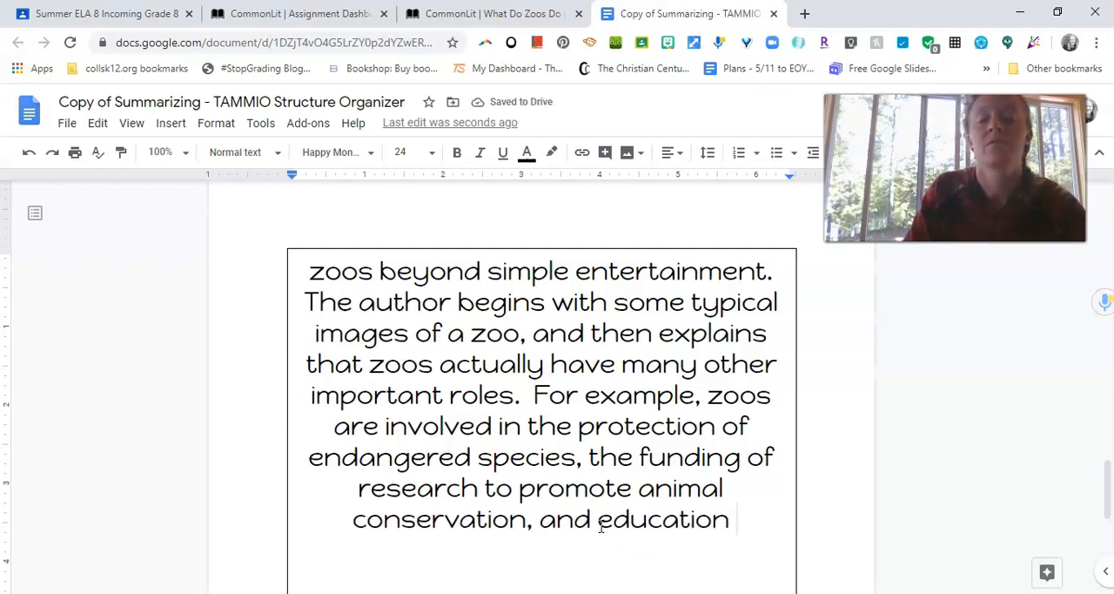
type("of others about animal con")
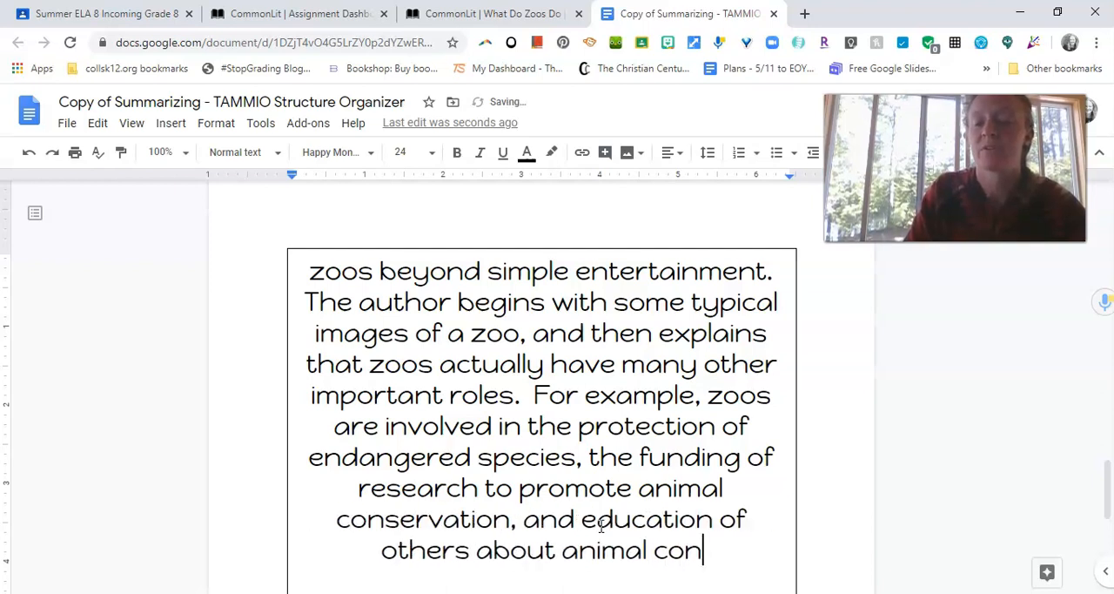
key("Backspace")
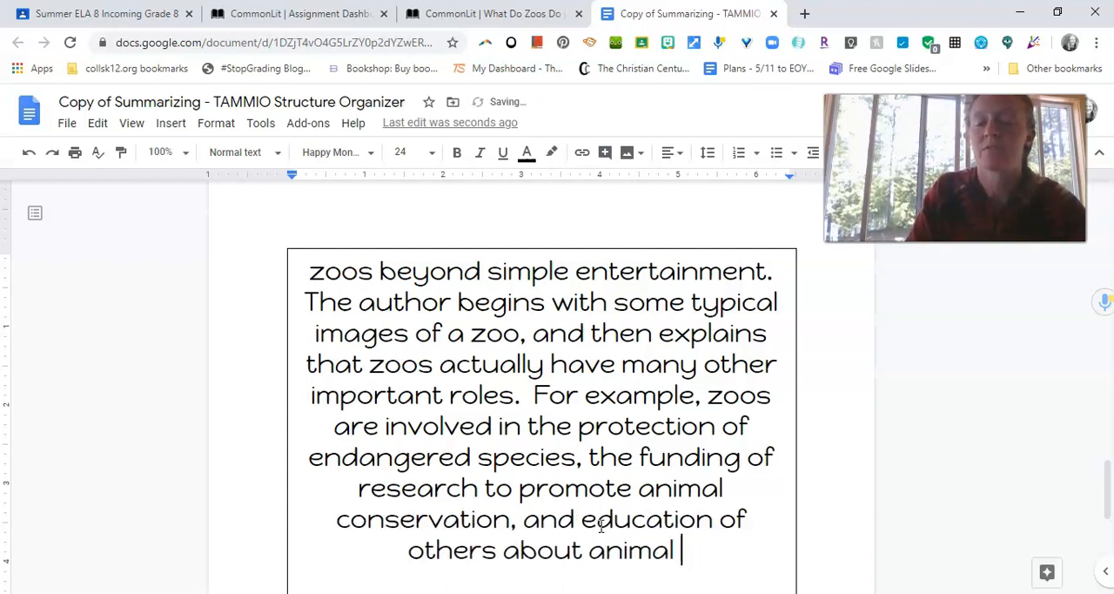
type("welfare.")
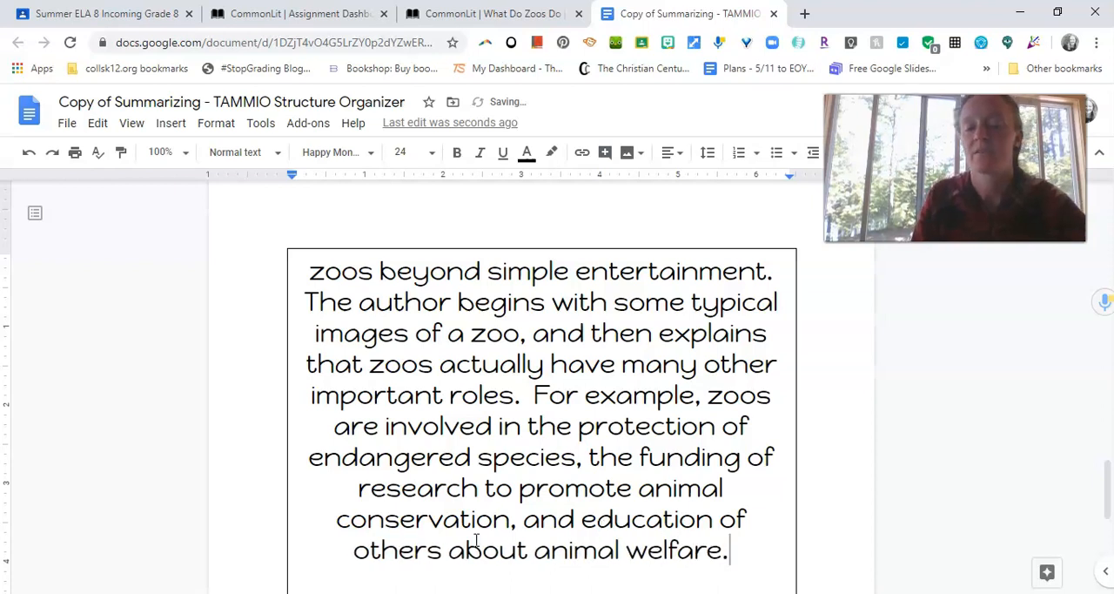
Begin the closing sentence, rewording 'has shown the' to 'the author reminds the reader that humans'.
scroll("up", 3)
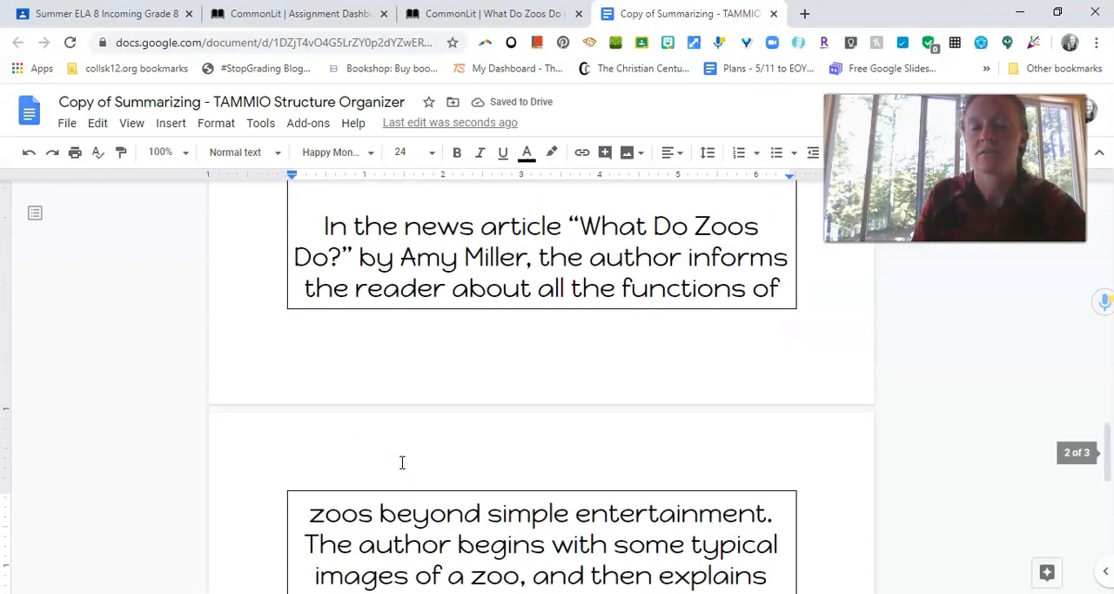
scroll("down", 3)
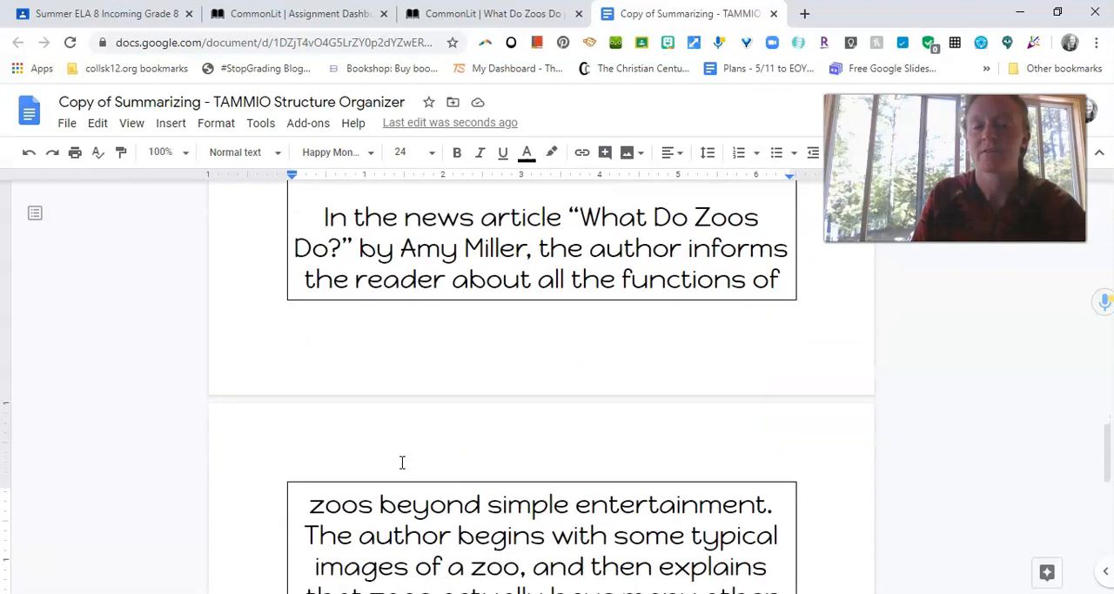
scroll("down", 3)
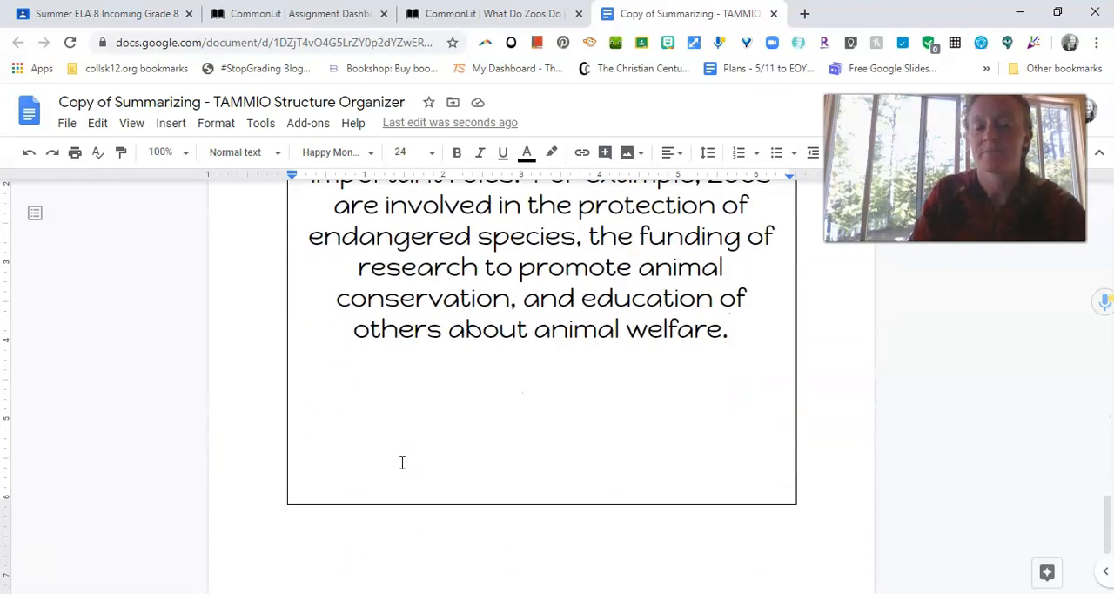
type("B")
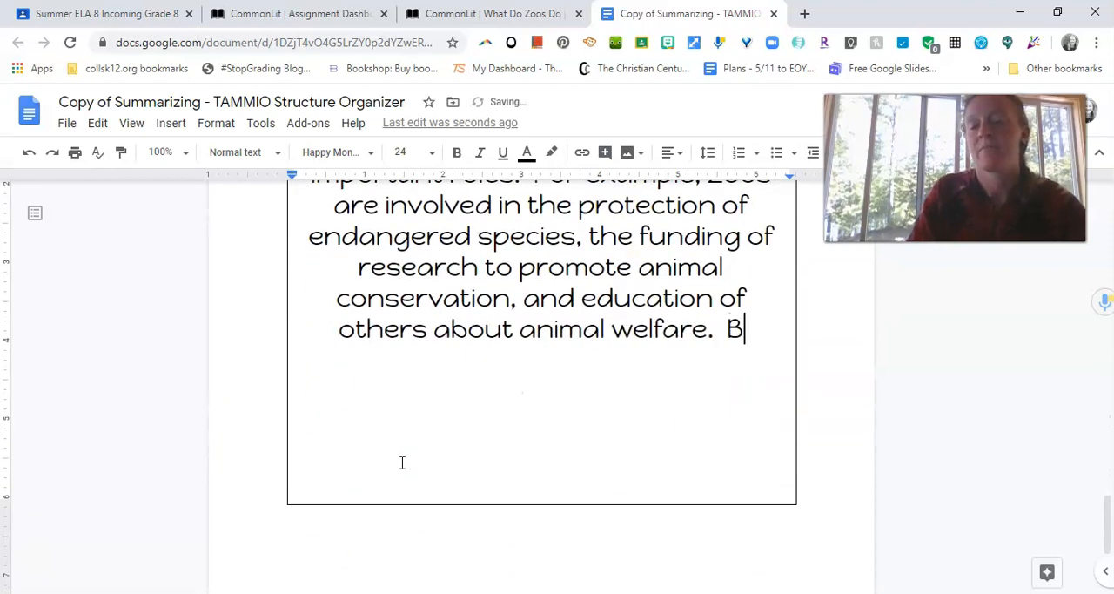
type("y the end of the arti")
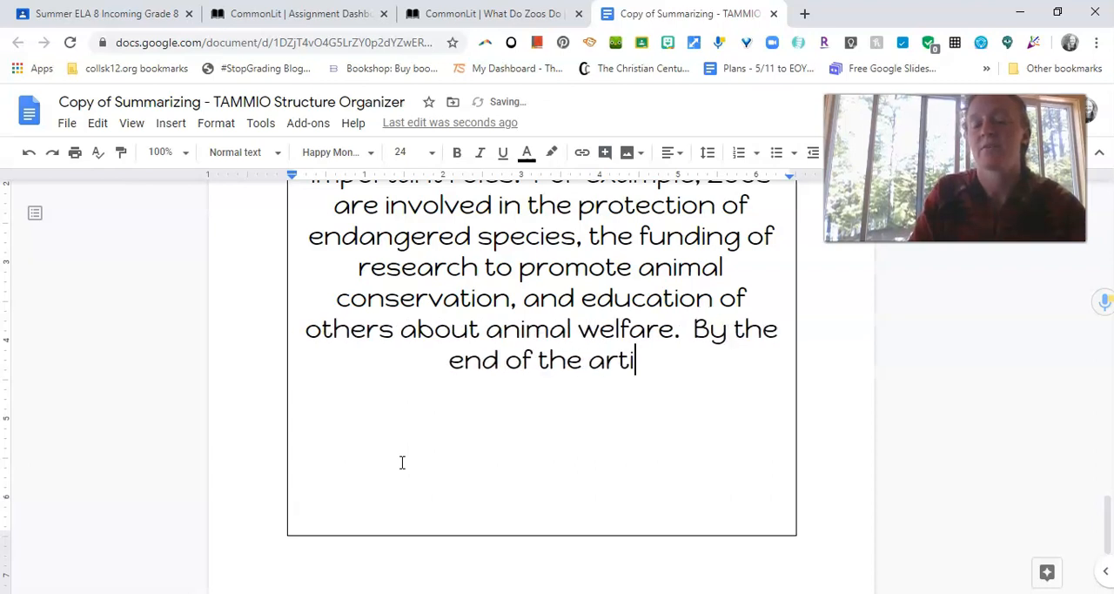
type("cle, the author")
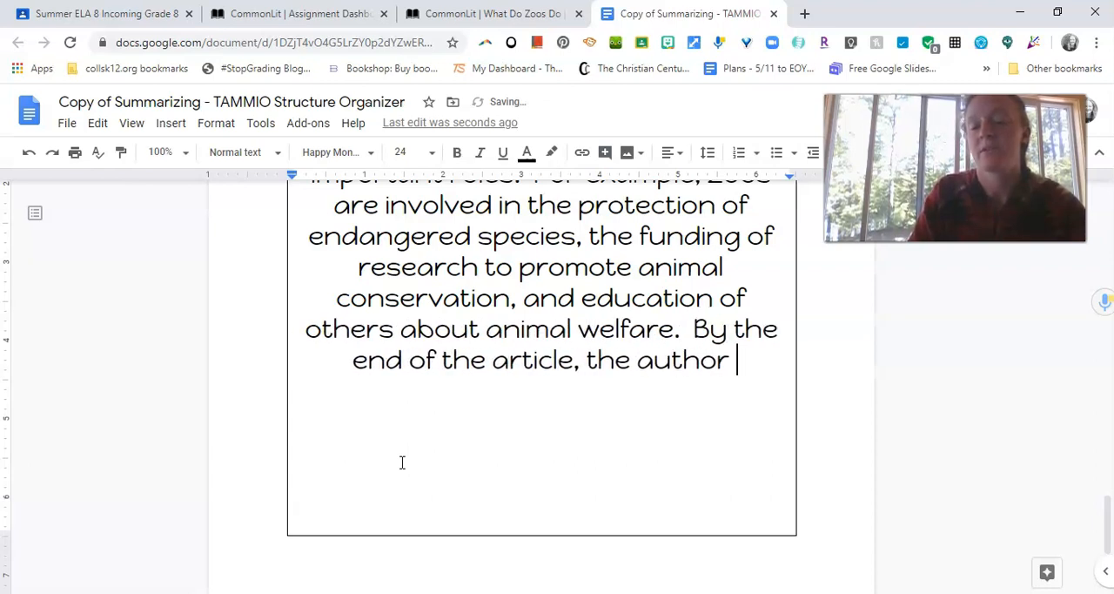
type("has shown the")
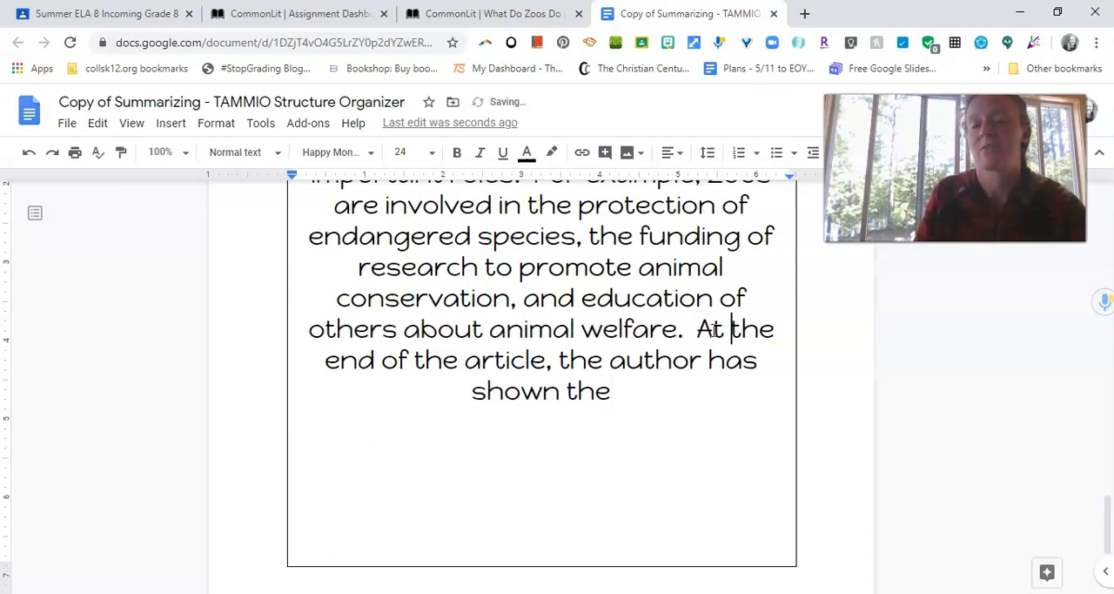
key("Backspace")
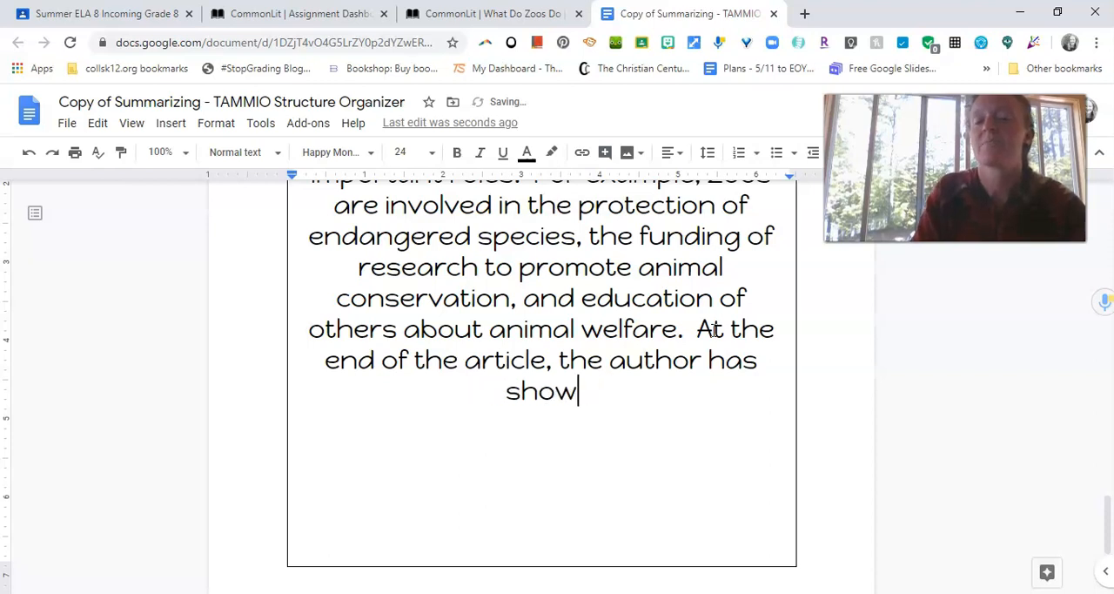
type("reminds the re")
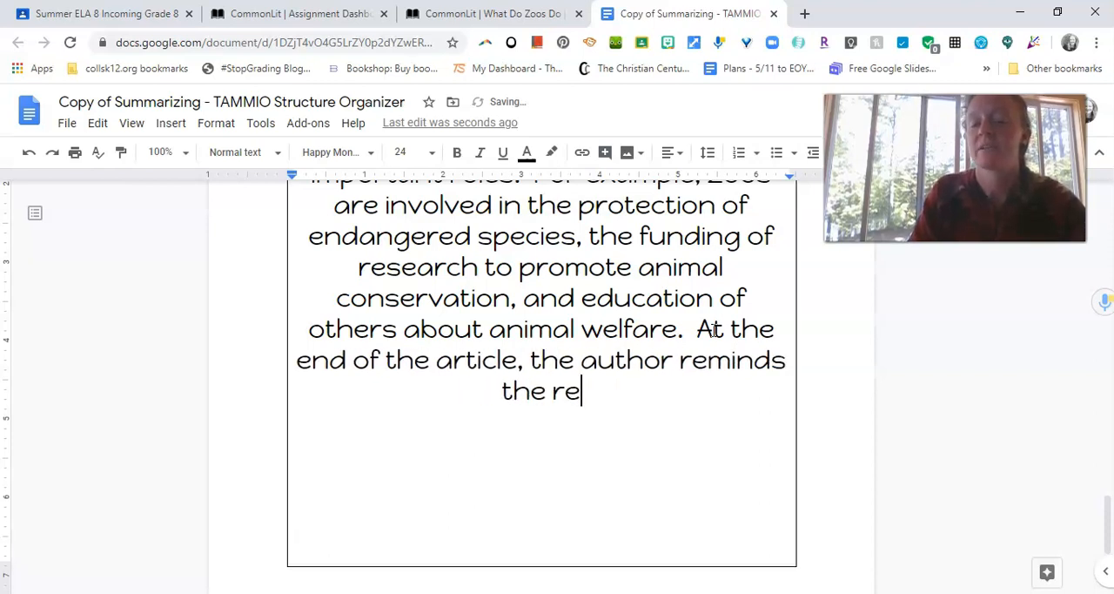
type("ader that huam")
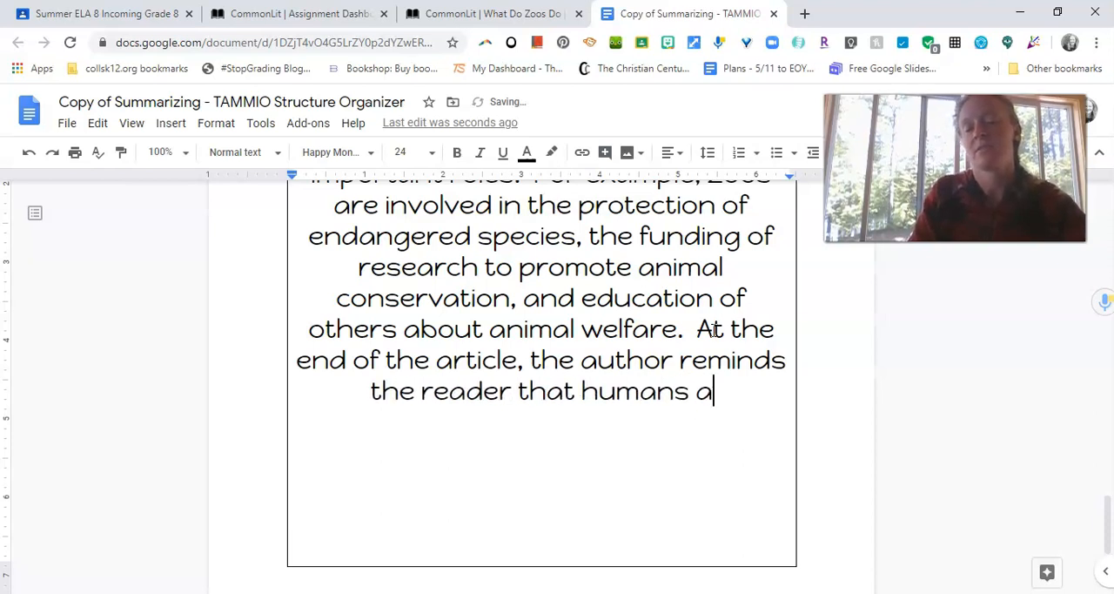
Complete it: 'and animals are all connected to each other, and that we must care for each'.
type("nd ani")
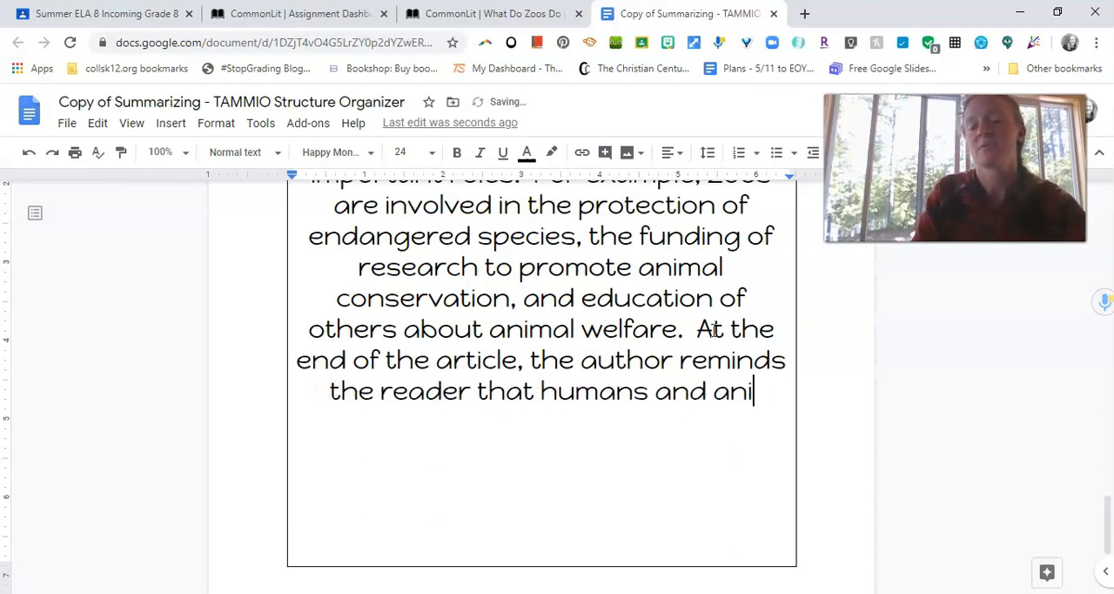
type("mals are all co")
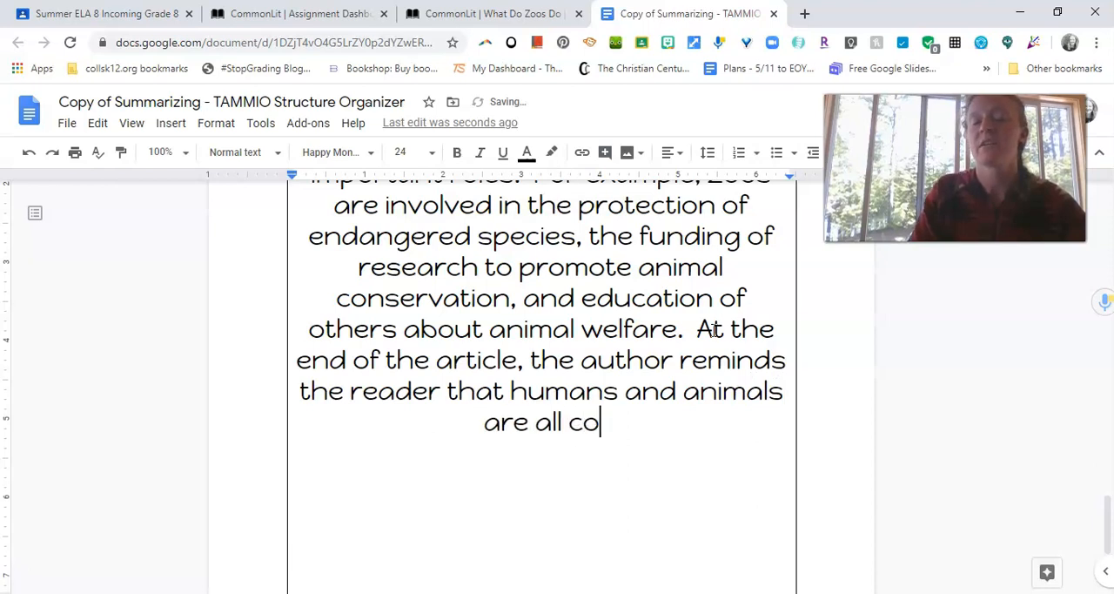
type("nnected")
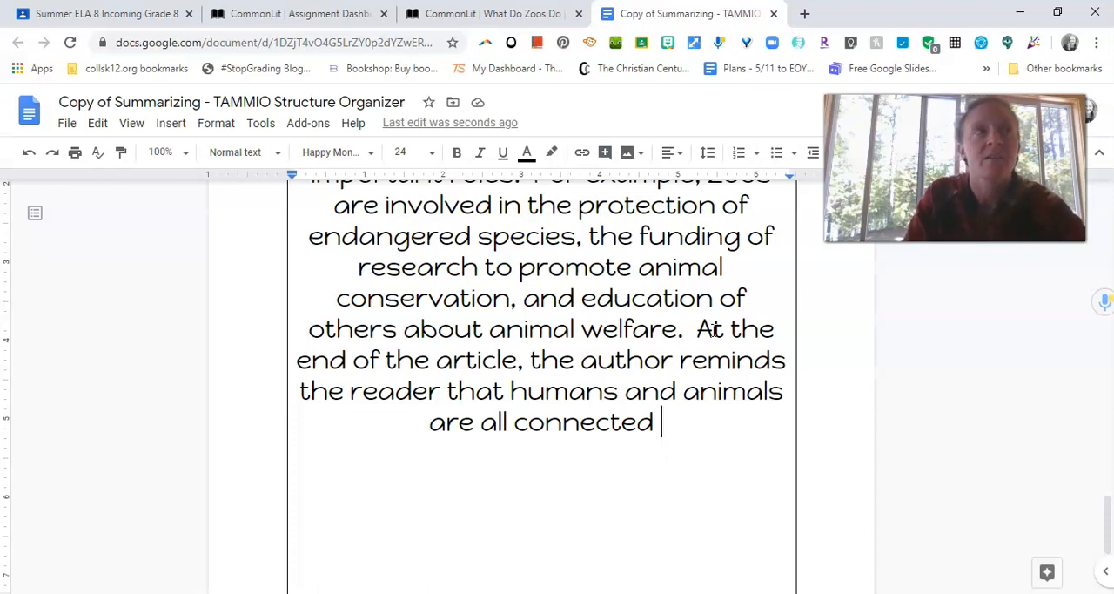
type("to")
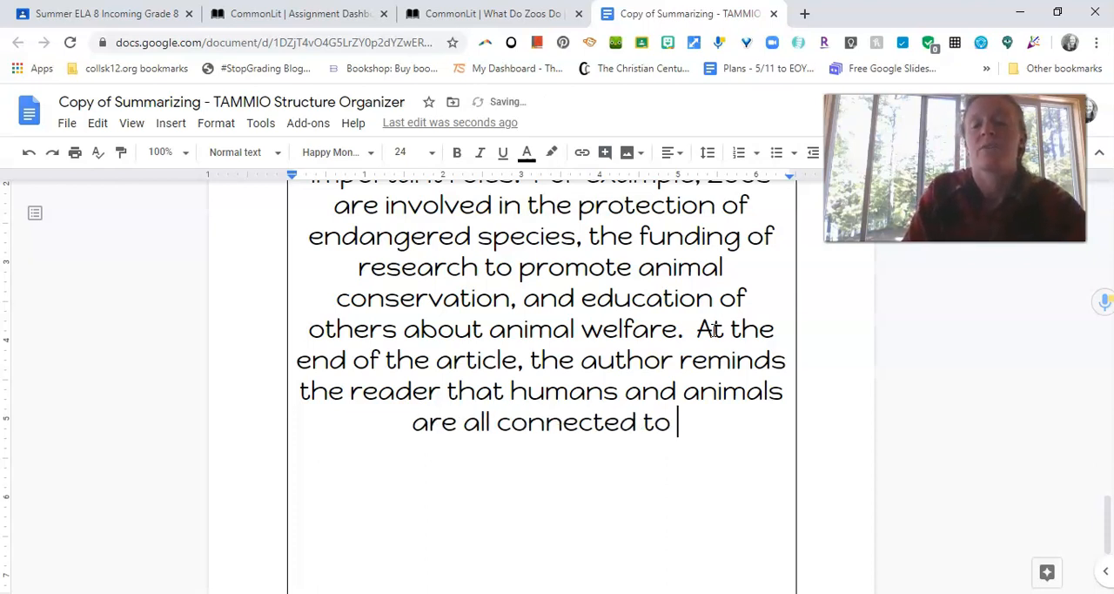
type("each other, and that")
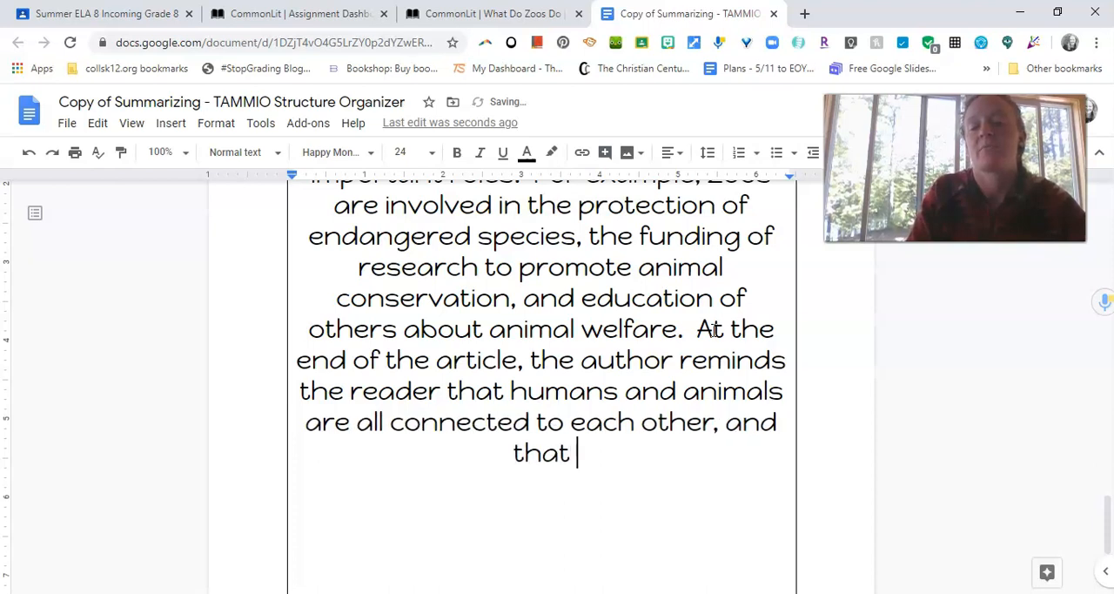
type("we must care for each other.")
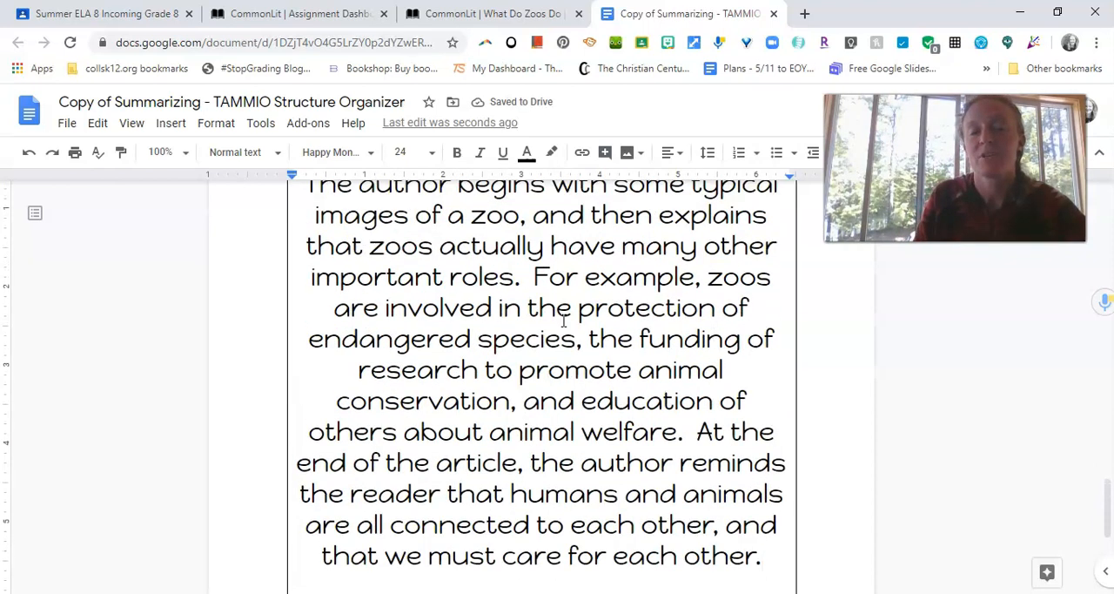
Left-align the summary paragraph and set its font size to 14 point (via 18).
left_click(404, 151)
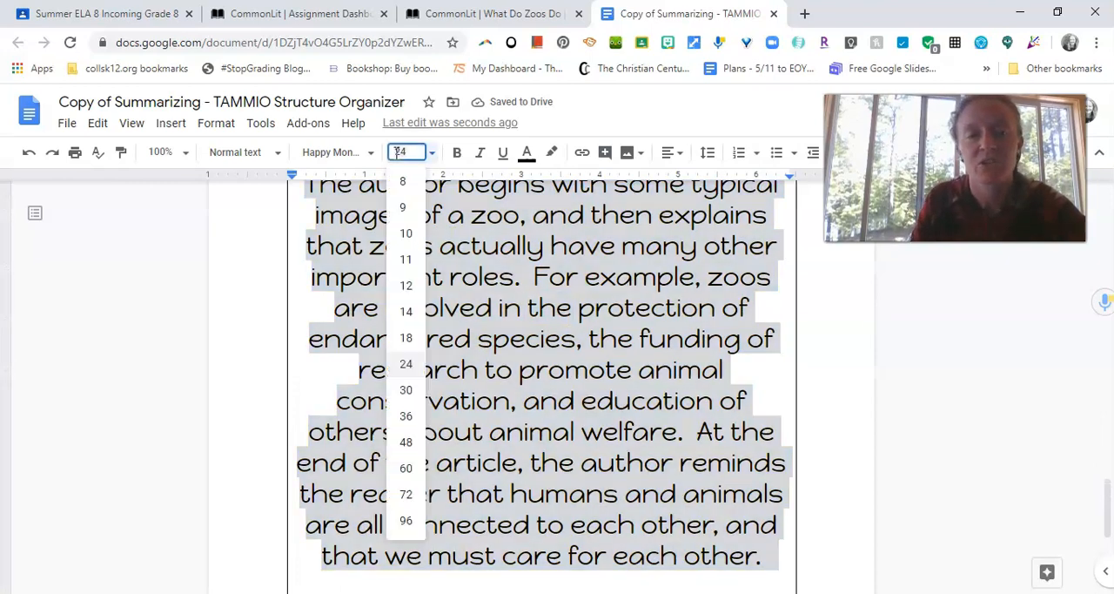
left_click(405, 338)
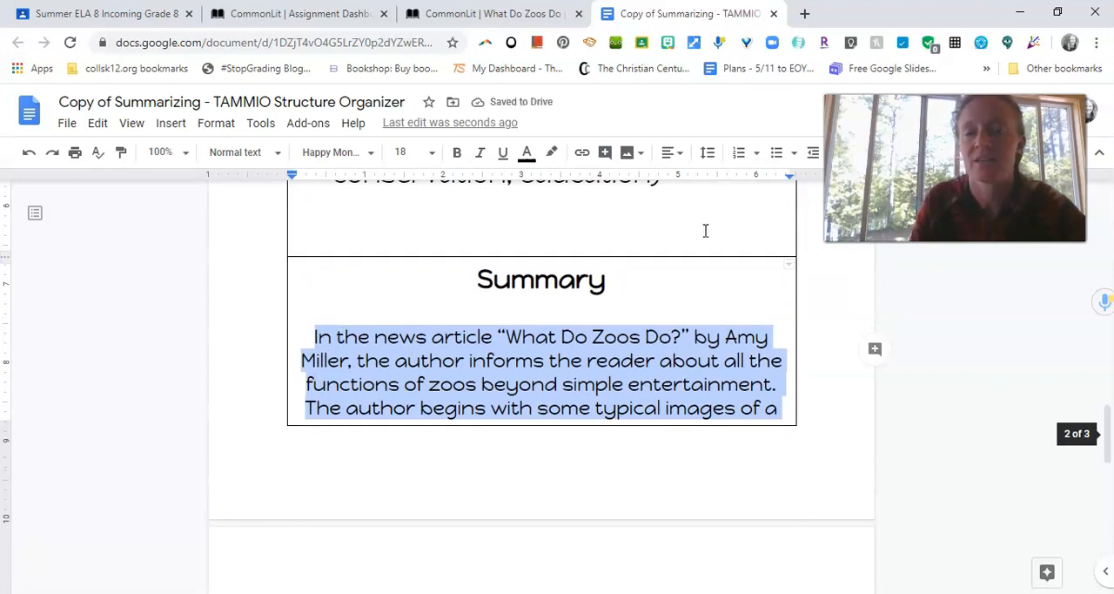
left_click(669, 153)
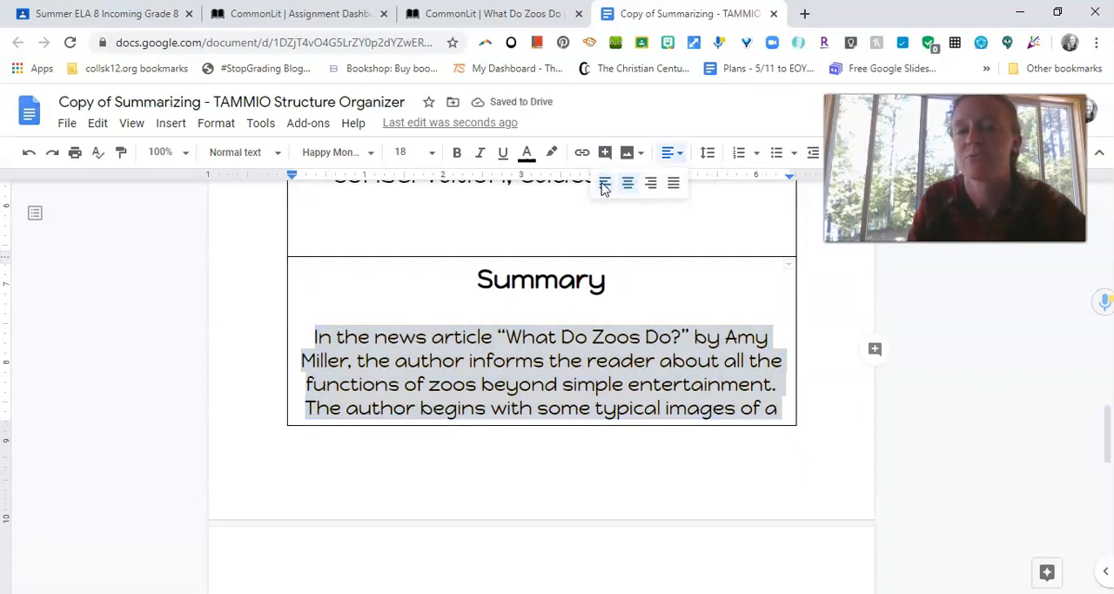
left_click(404, 151)
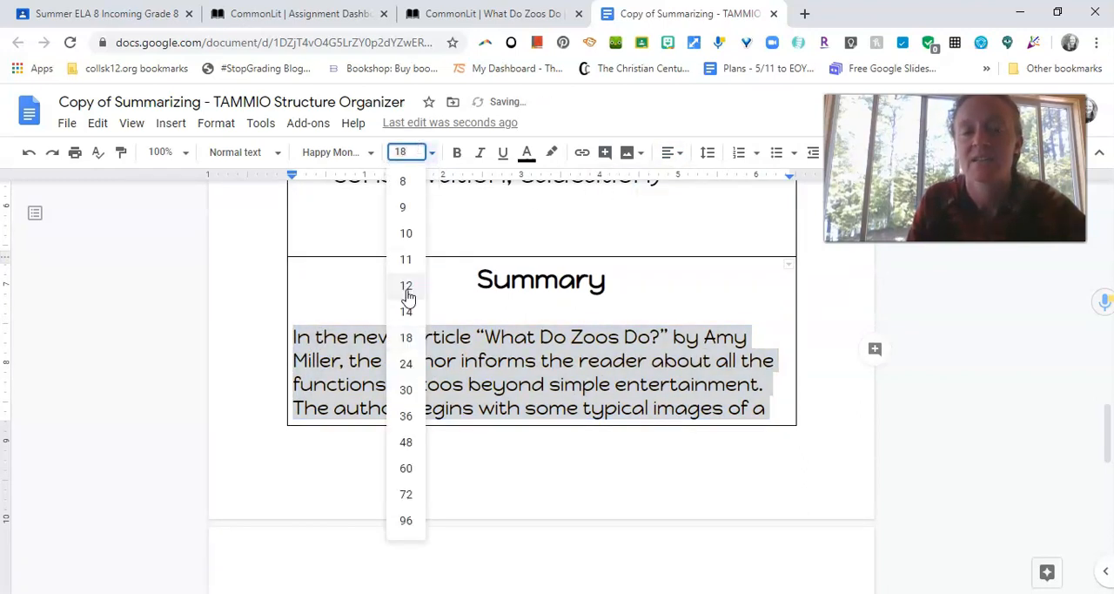
left_click(406, 310)
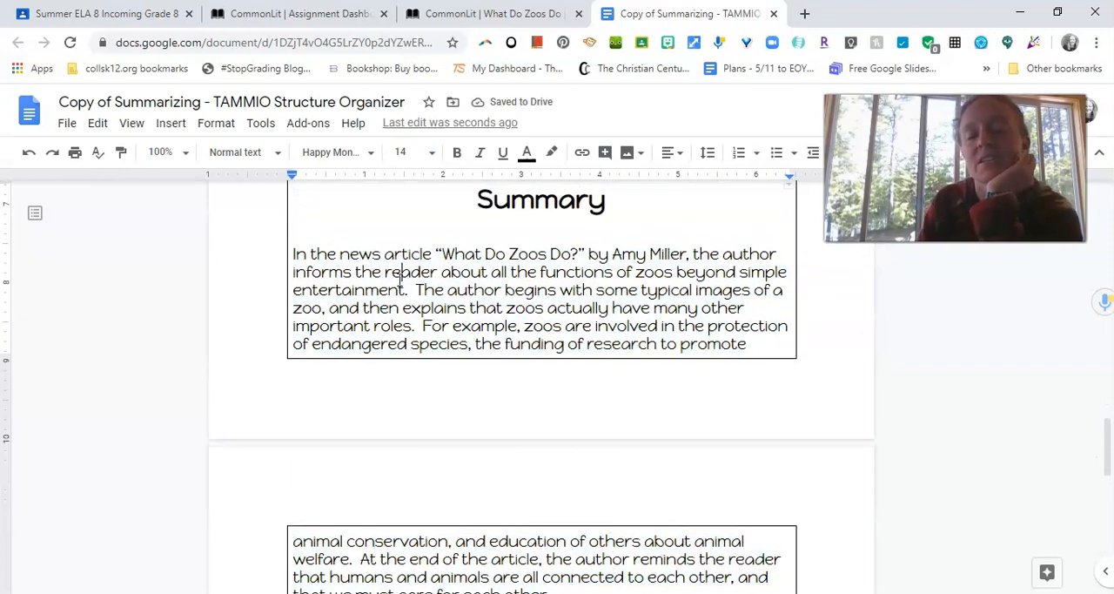
scroll("up", 3)
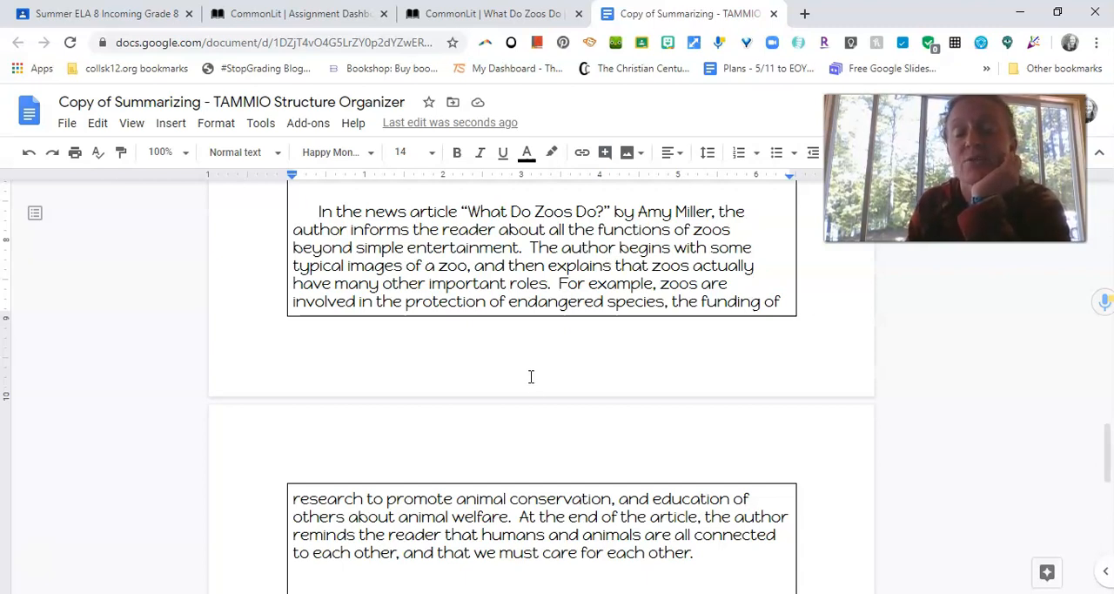
mouse_move(566, 393)
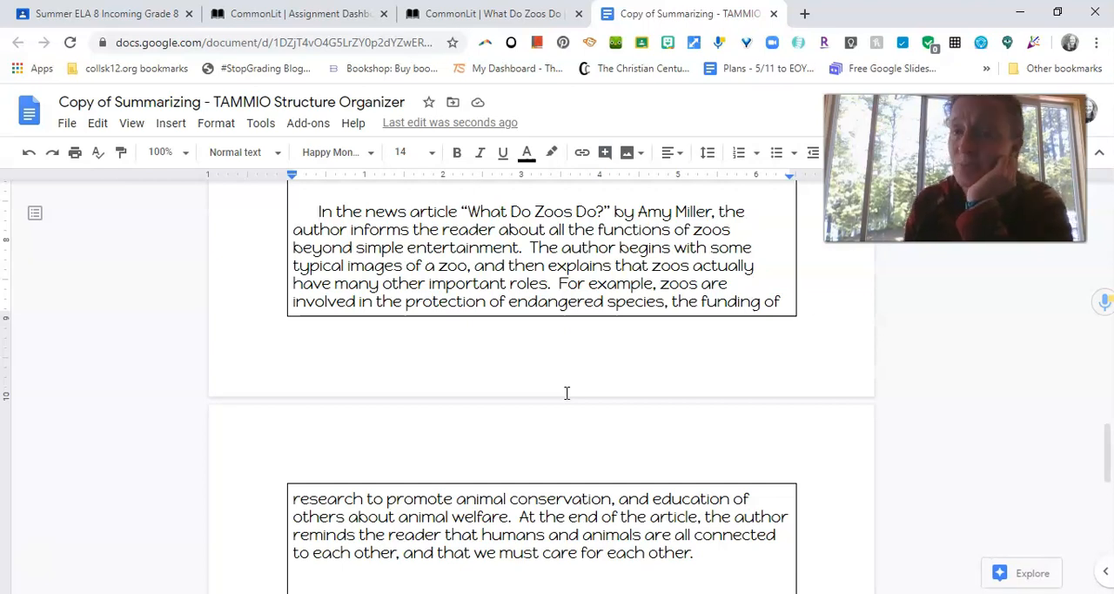
Review the finished organizer and switch to the Summer ELA 8 Google Classroom stream.
scroll("up", 3)
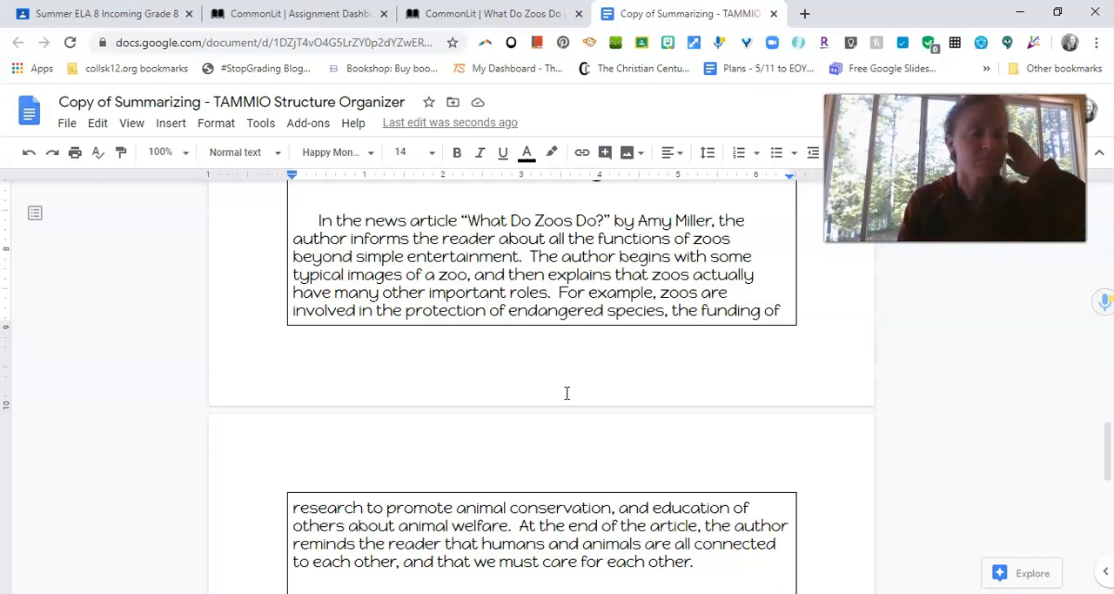
mouse_move(477, 360)
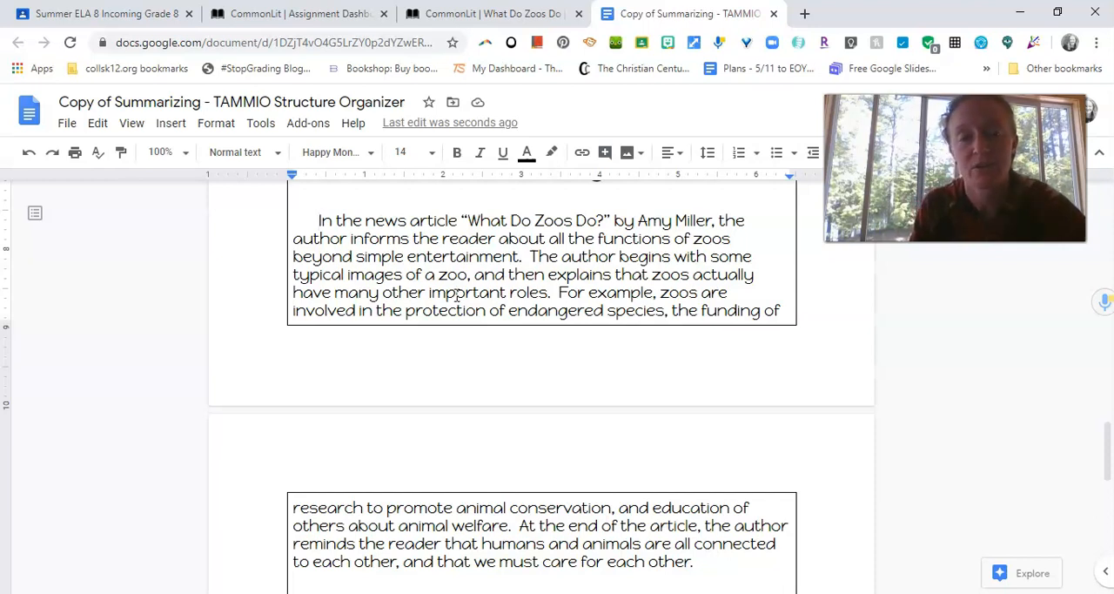
scroll("down", 3)
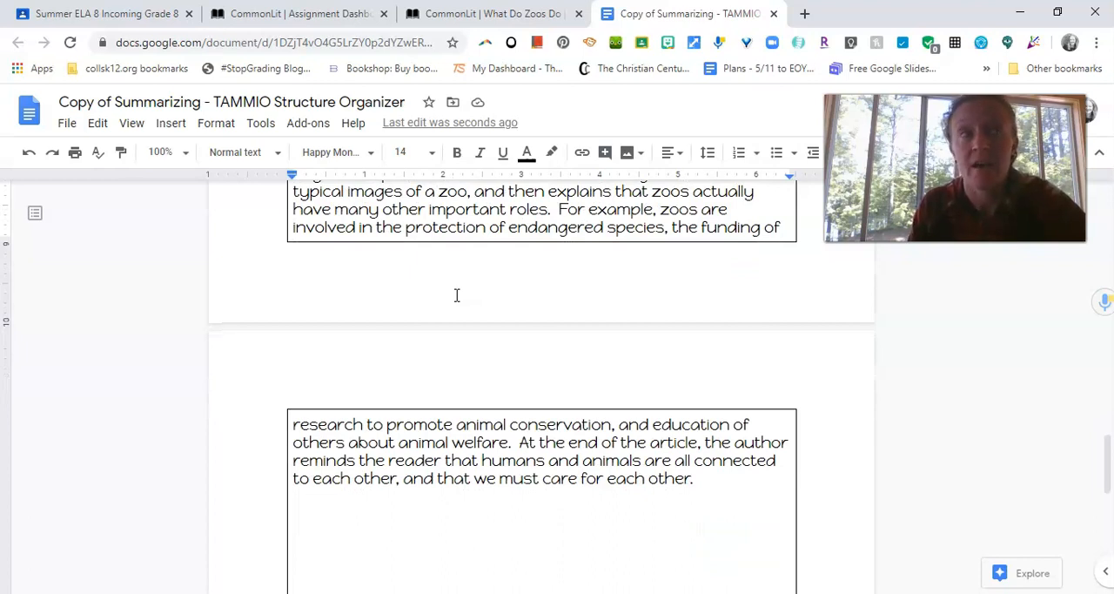
scroll("up", 3)
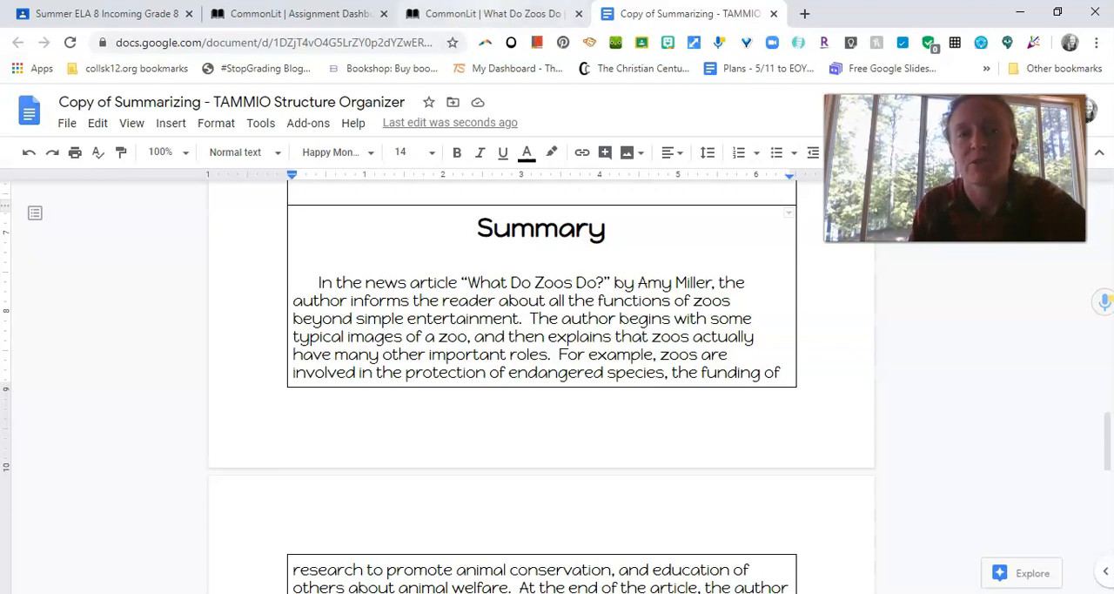
left_click(104, 14)
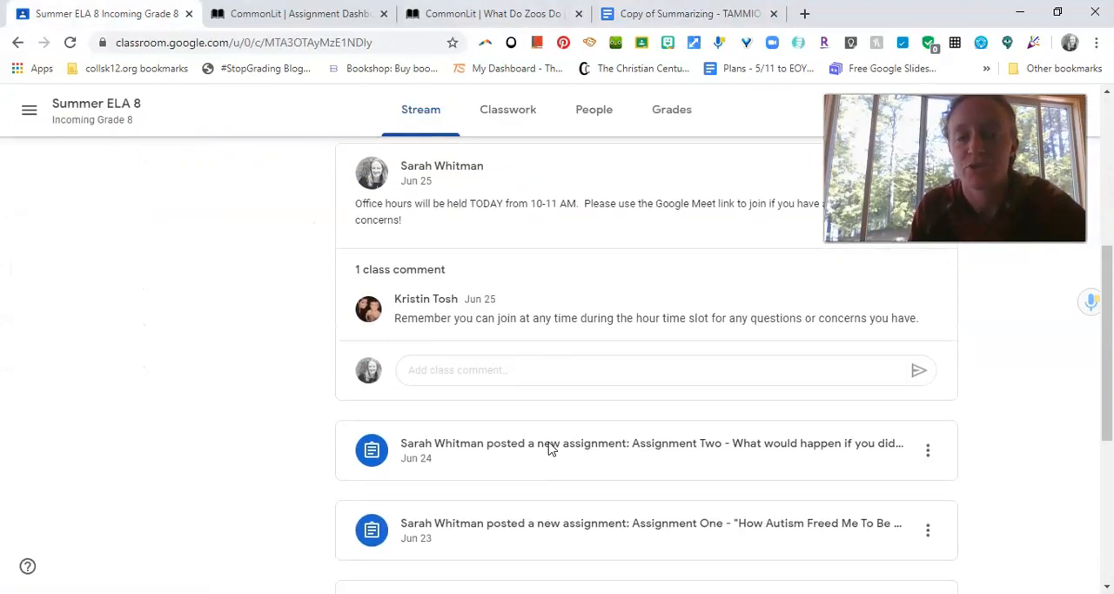
From Classwork, expand the Summarizing self-assessment assignment and open its MS-ELA Course Pre-Assessment form.
scroll("down", 3)
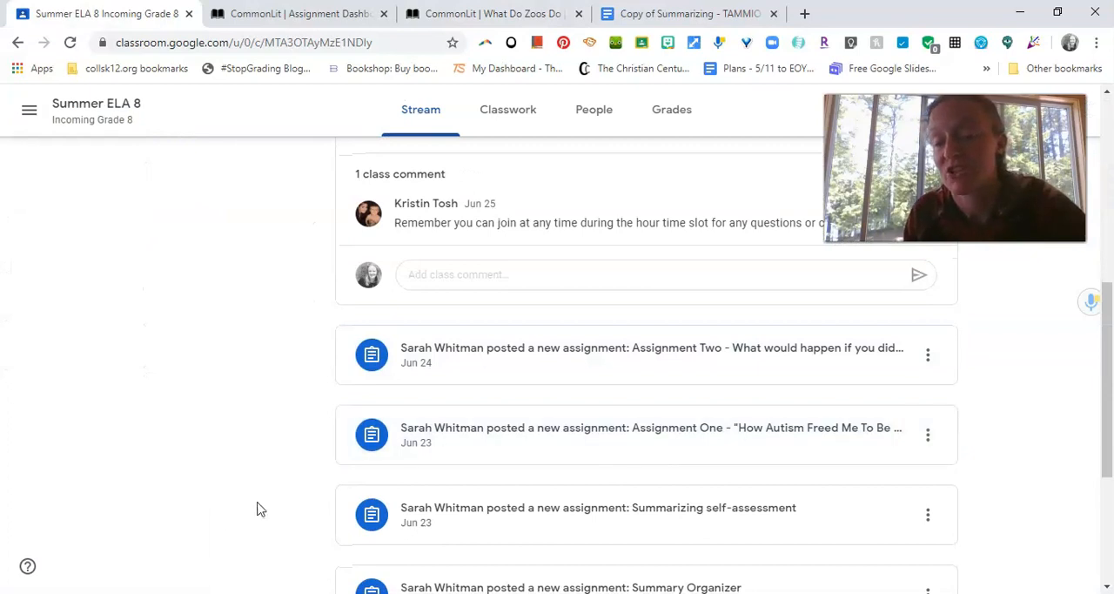
scroll("down", 3)
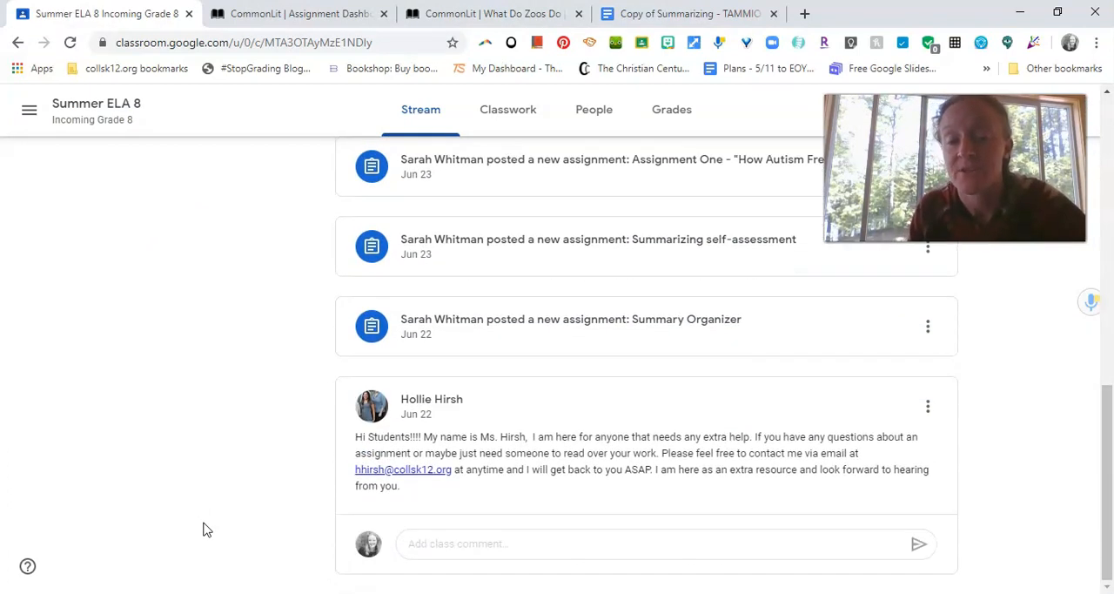
scroll("up", 3)
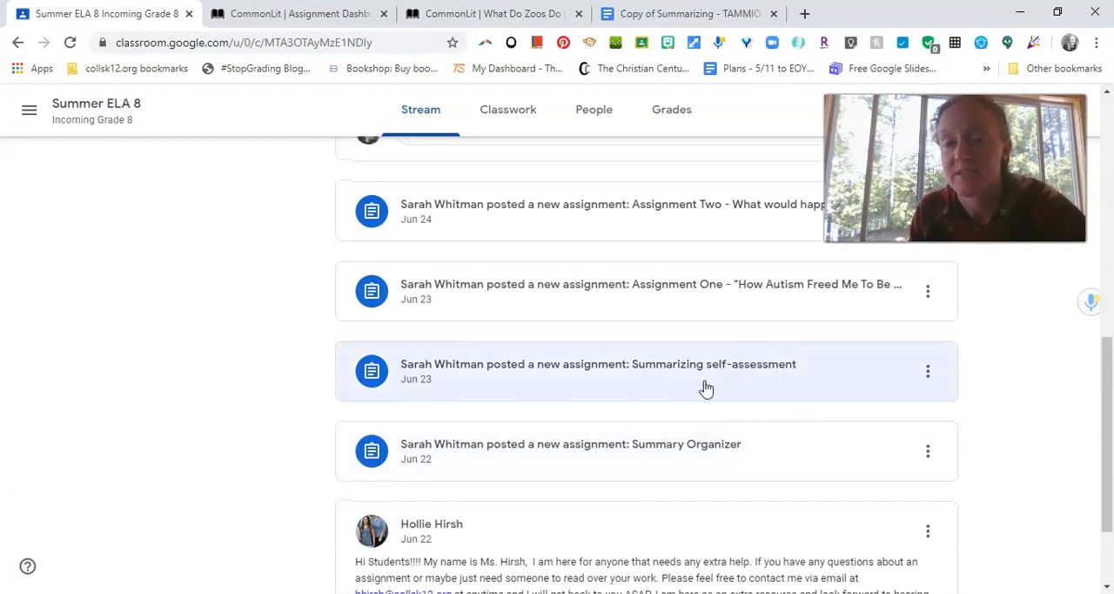
scroll("up", 3)
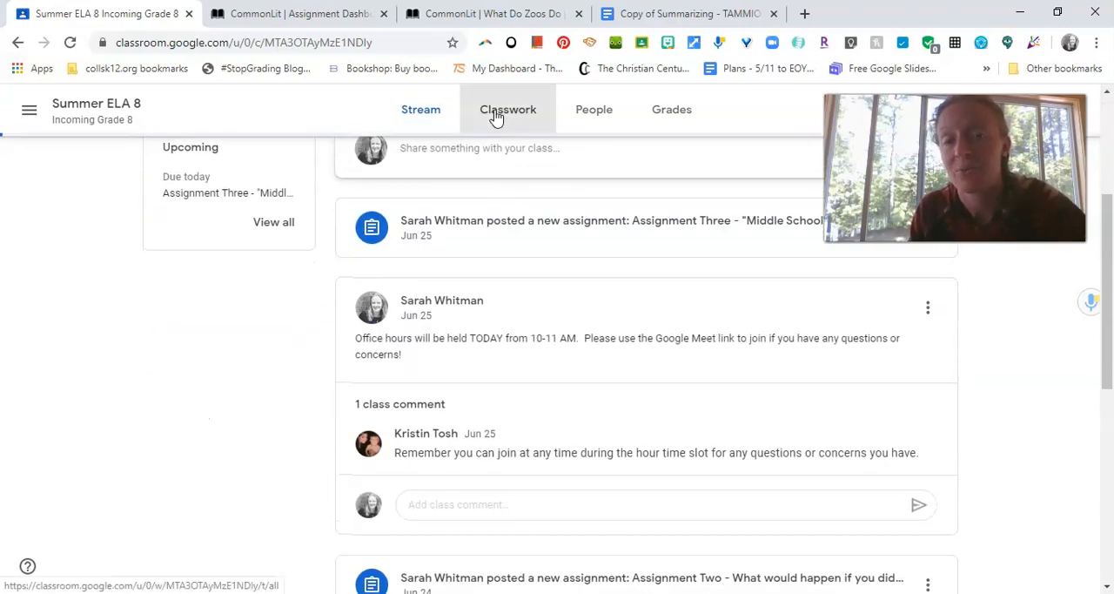
left_click(508, 108)
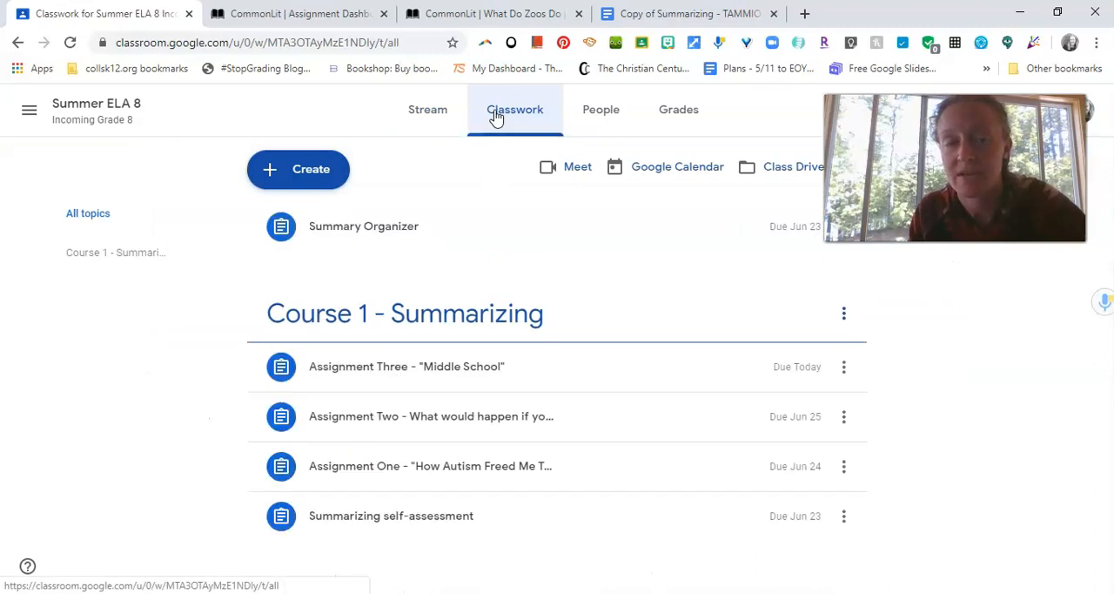
mouse_move(525, 416)
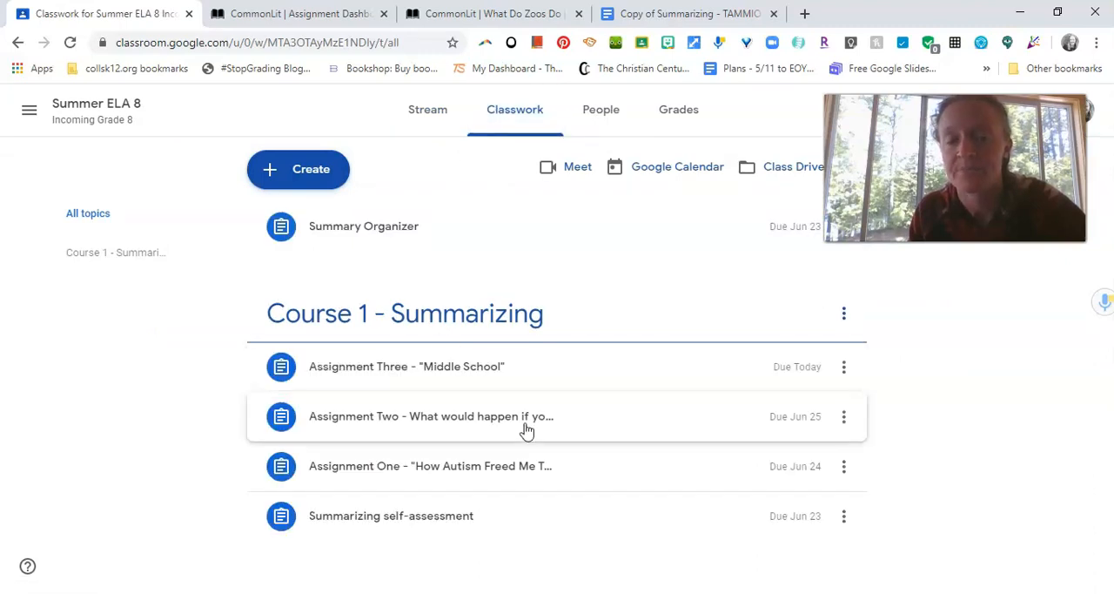
mouse_move(401, 515)
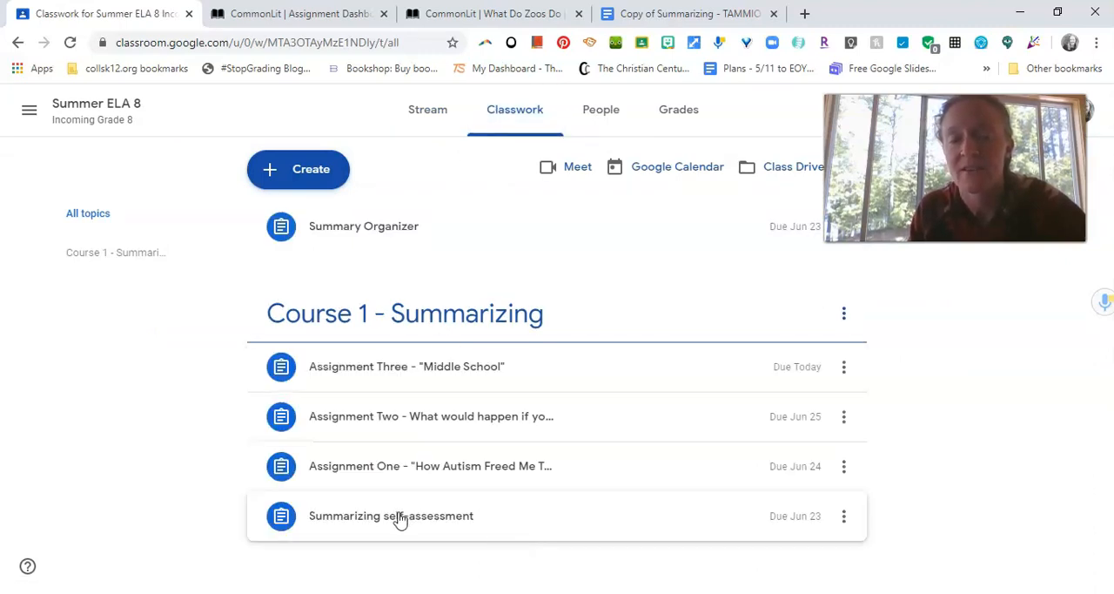
mouse_move(422, 526)
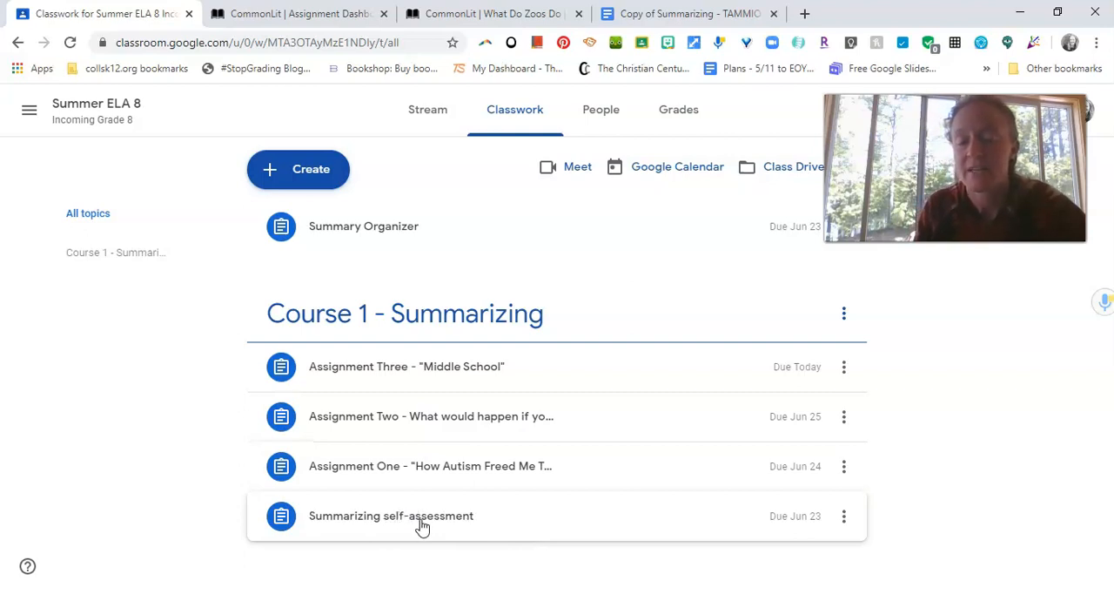
left_click(390, 516)
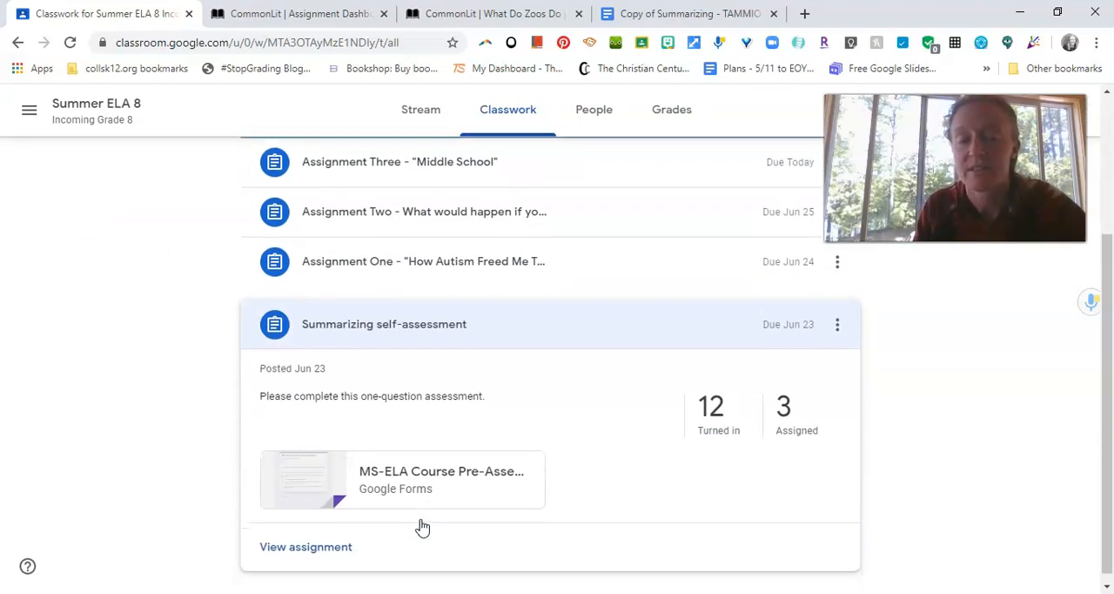
left_click(401, 480)
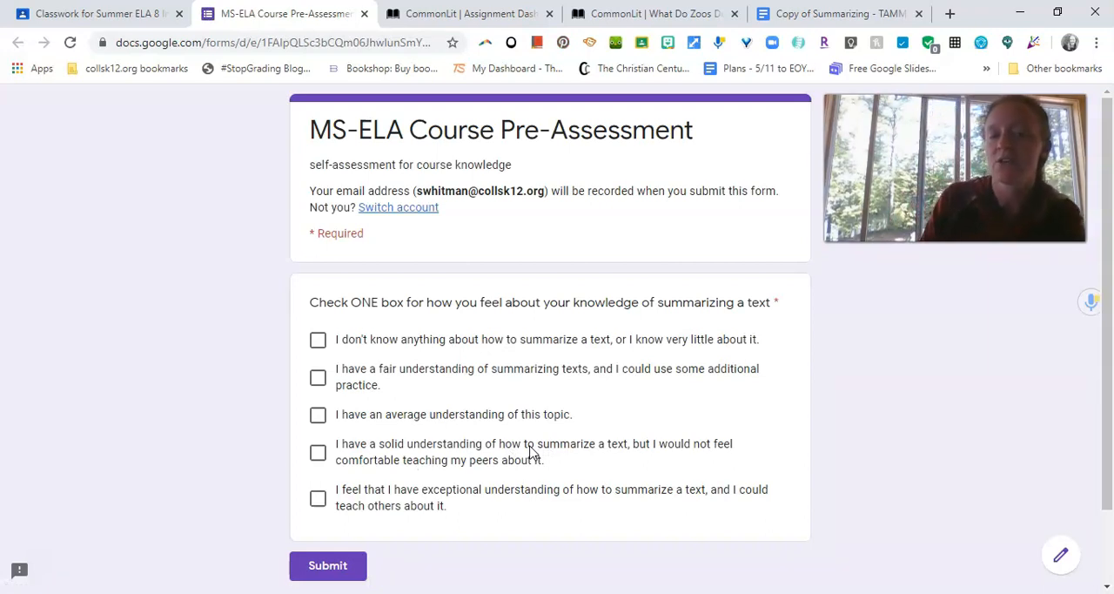
Scroll the pre-assessment form down to its required summarizing-knowledge question and Submit button.
scroll("down", 3)
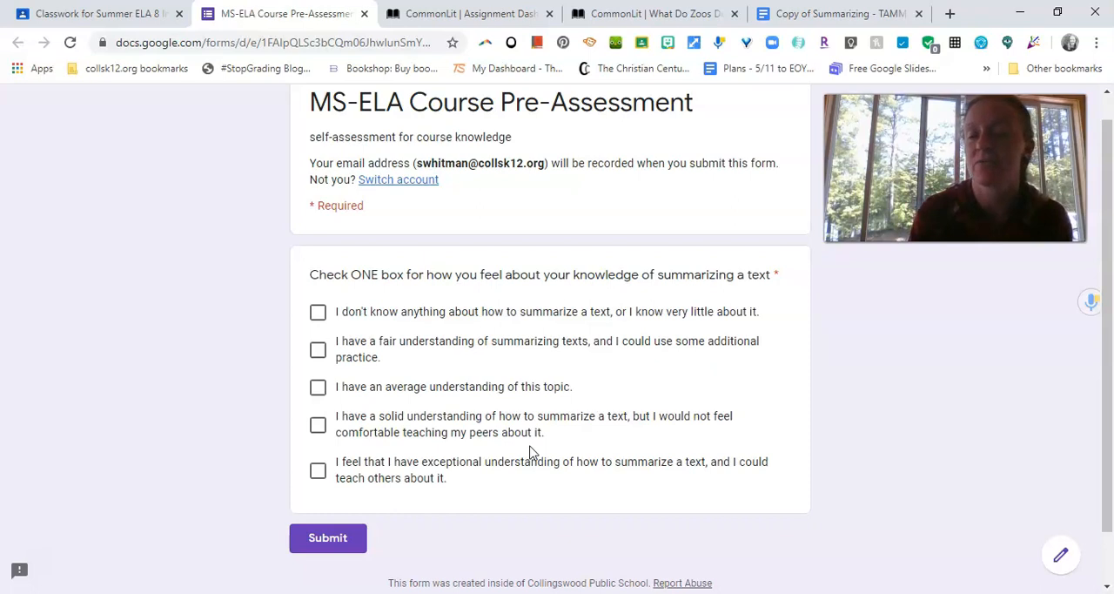
scroll("down", 3)
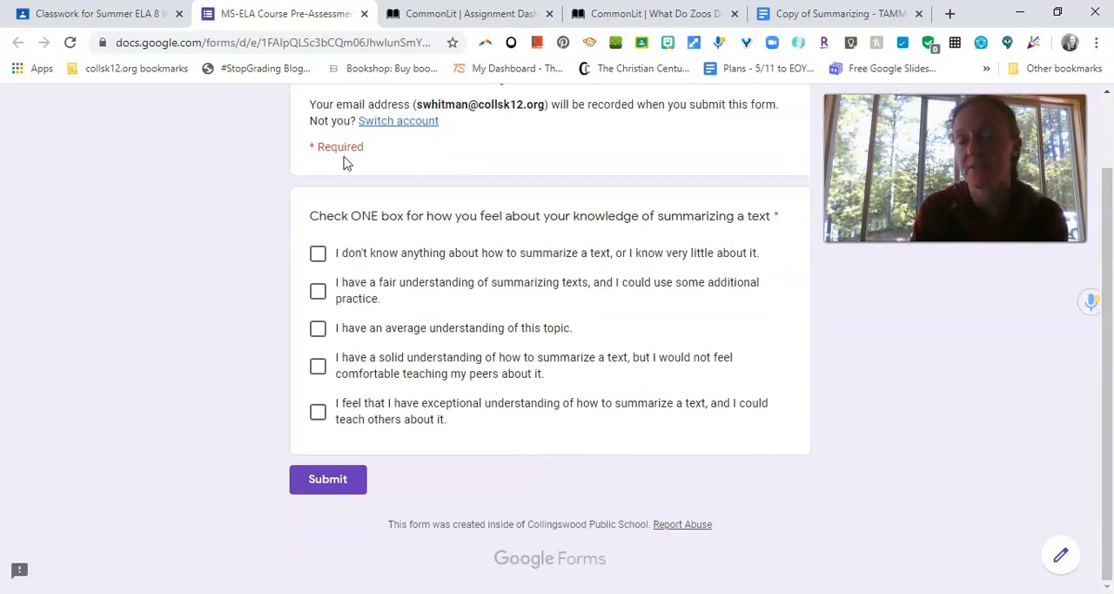
mouse_move(676, 237)
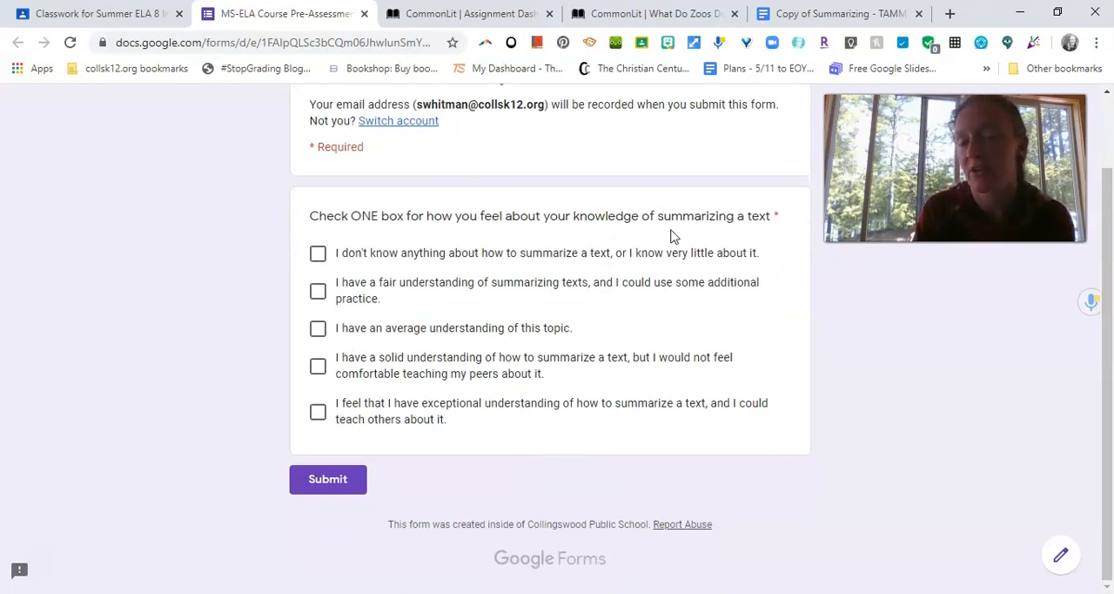
mouse_move(411, 238)
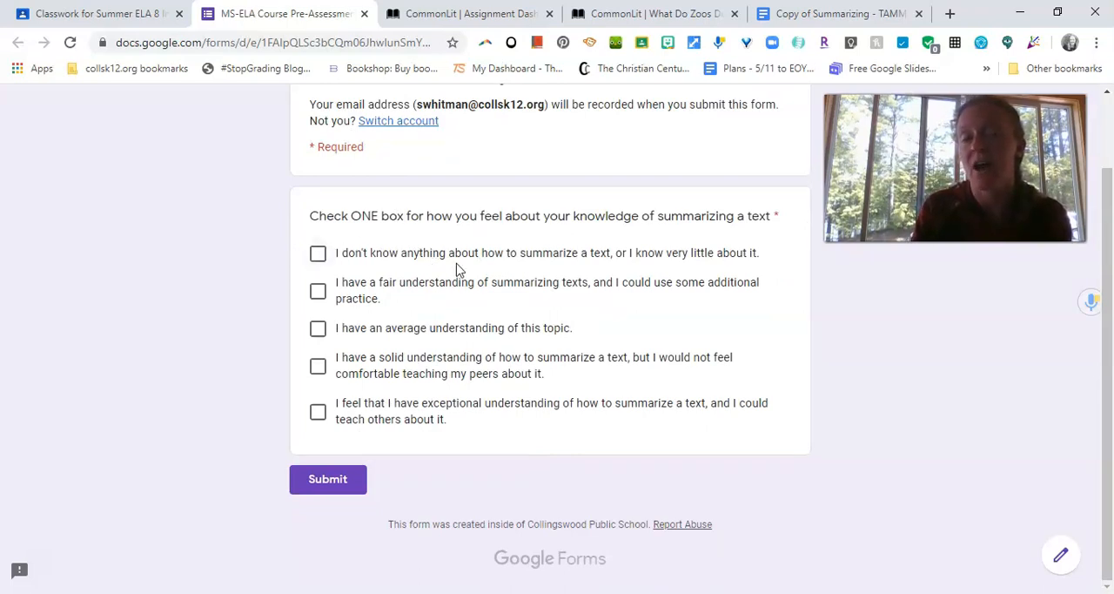
mouse_move(446, 338)
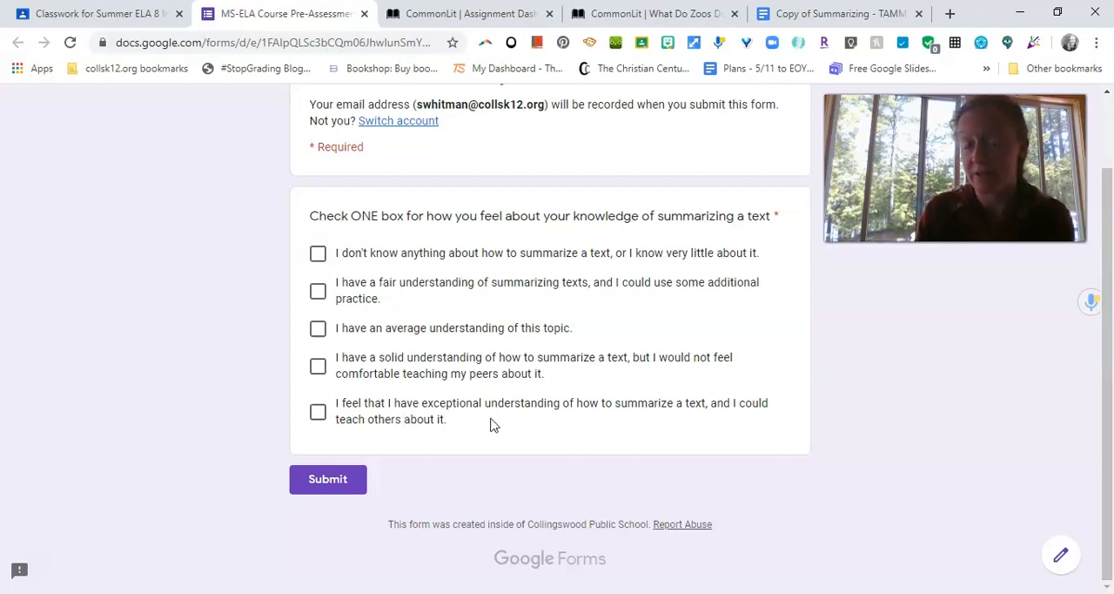
mouse_move(303, 318)
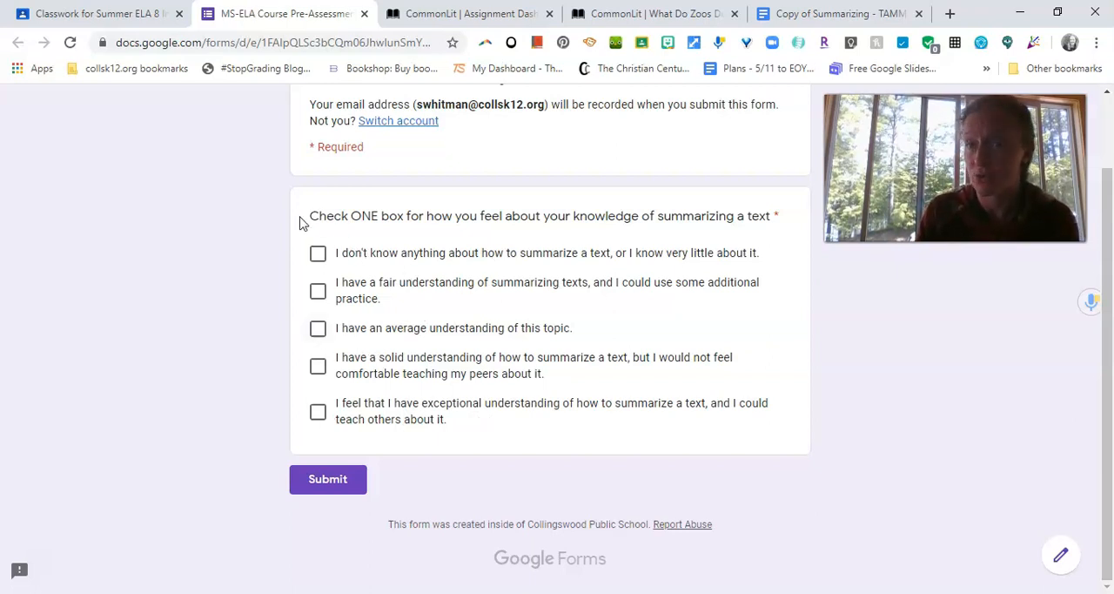
mouse_move(439, 272)
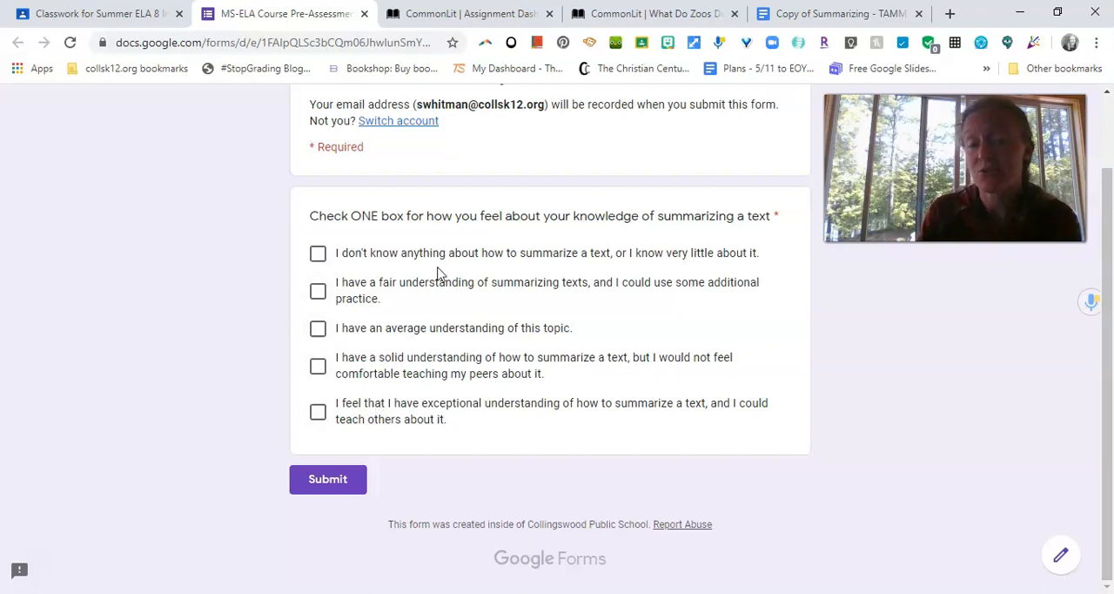
mouse_move(373, 296)
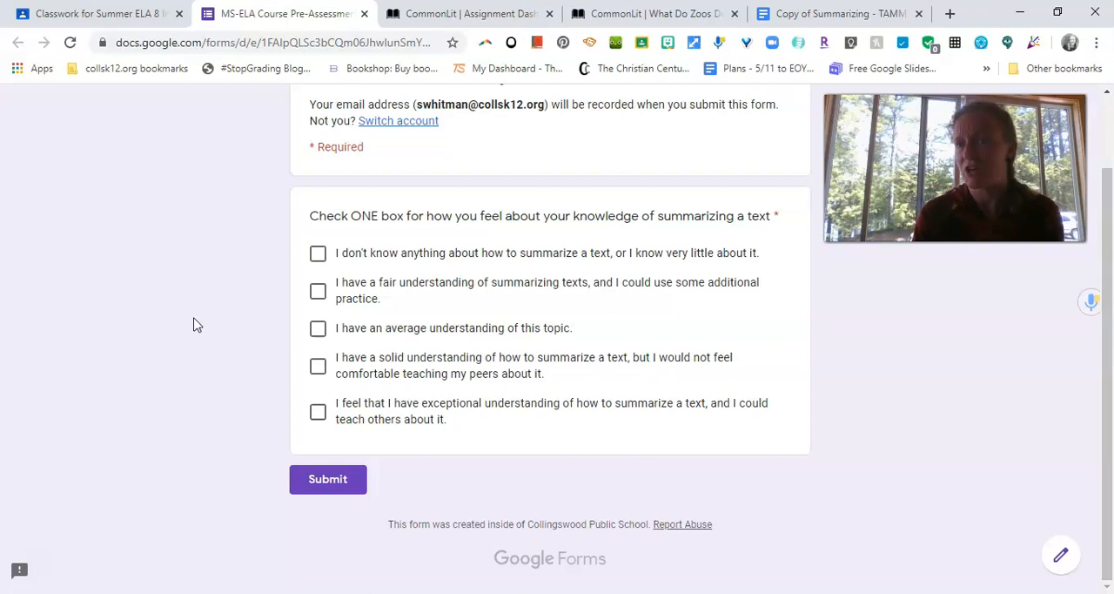
mouse_move(352, 167)
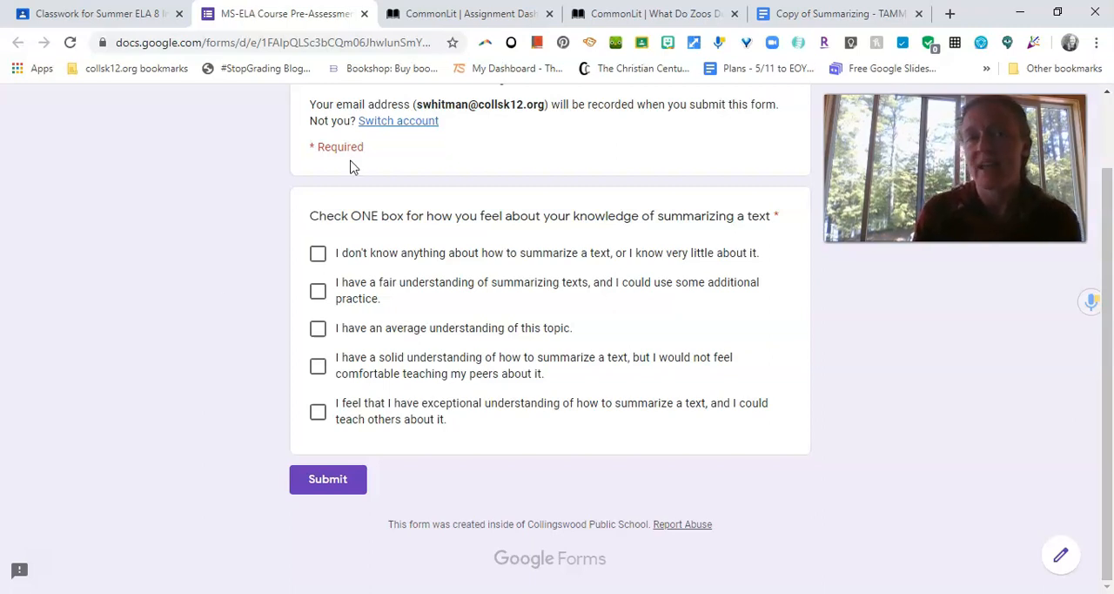
mouse_move(290, 183)
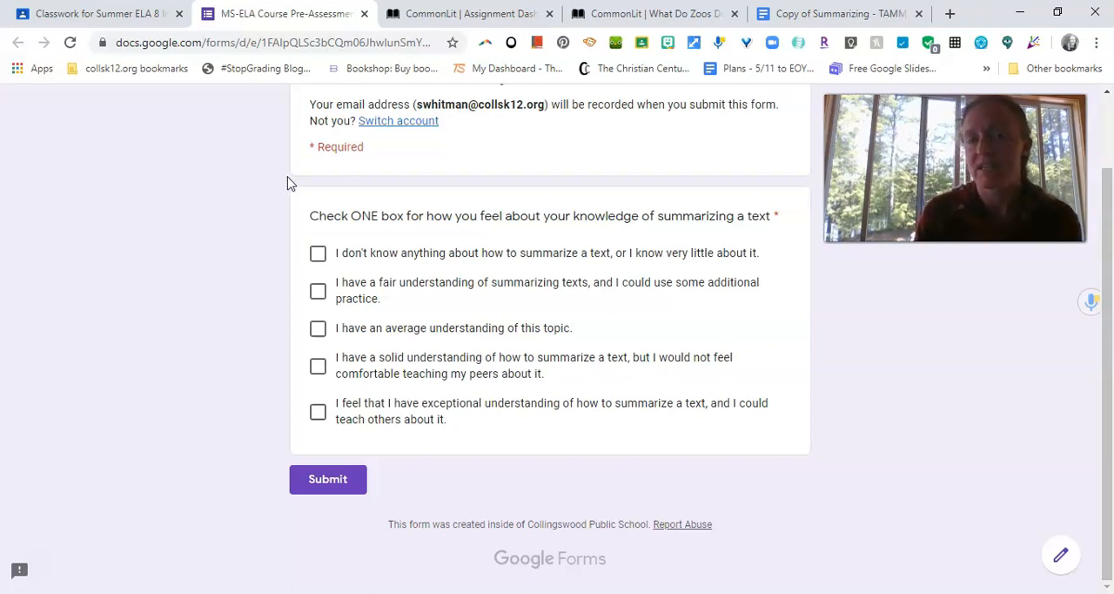
mouse_move(467, 14)
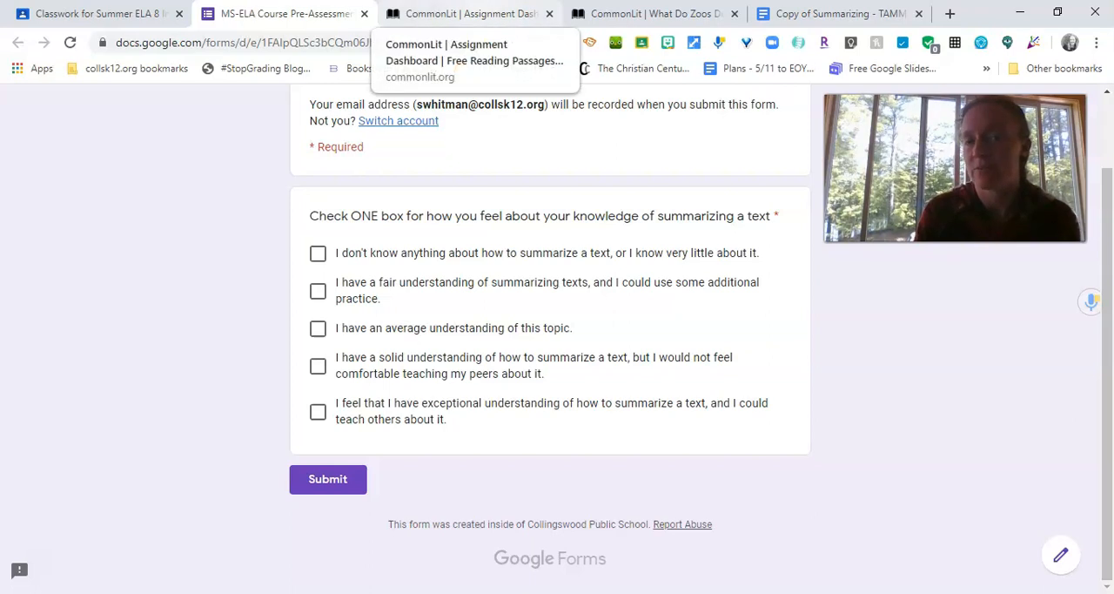
mouse_move(641, 132)
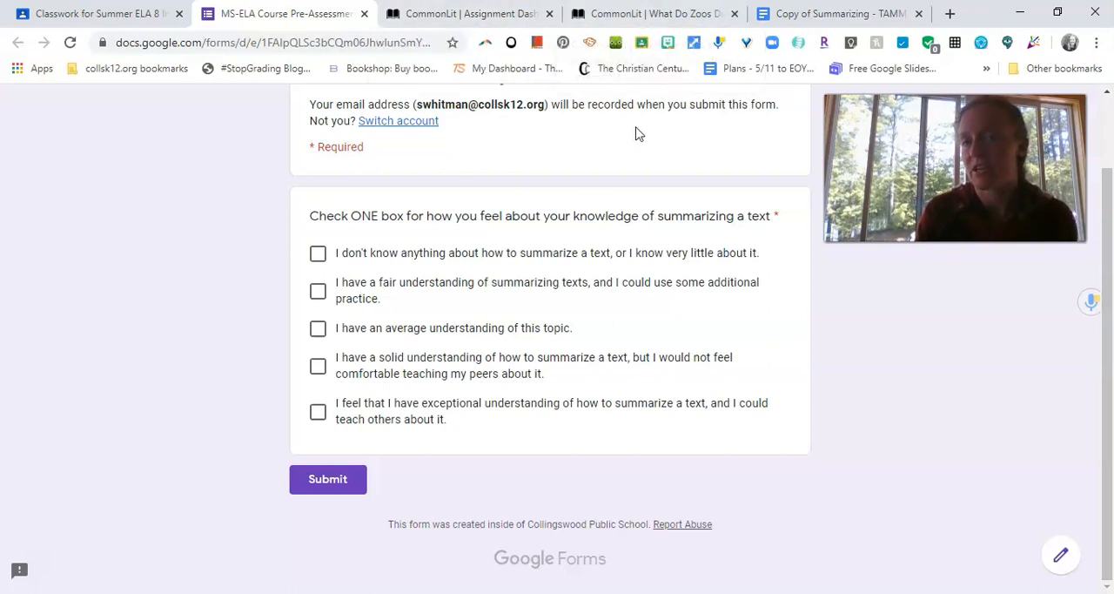
mouse_move(630, 217)
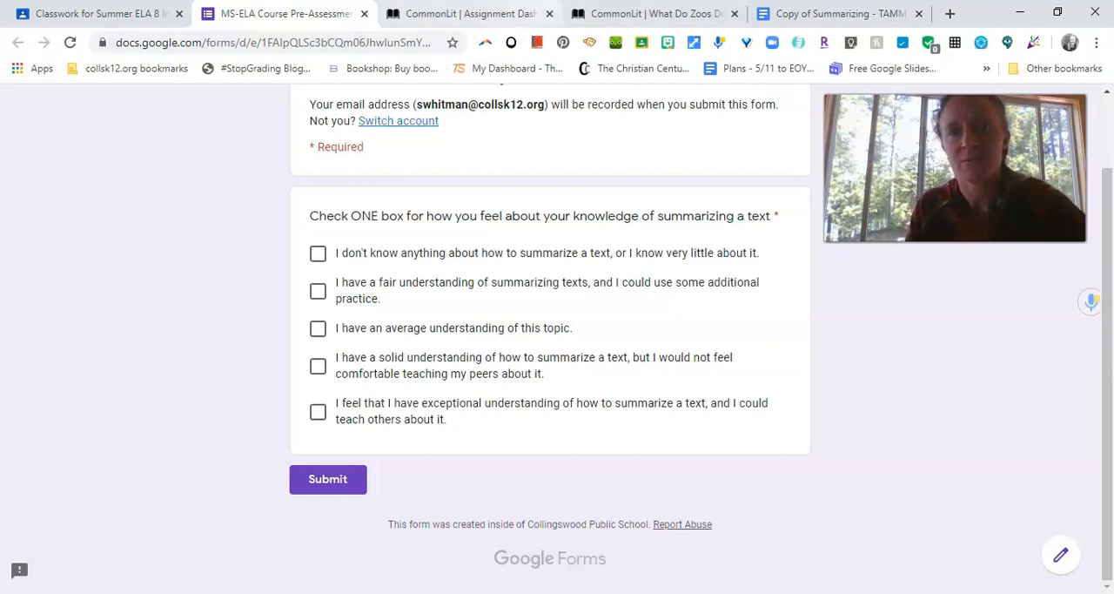
mouse_move(220, 416)
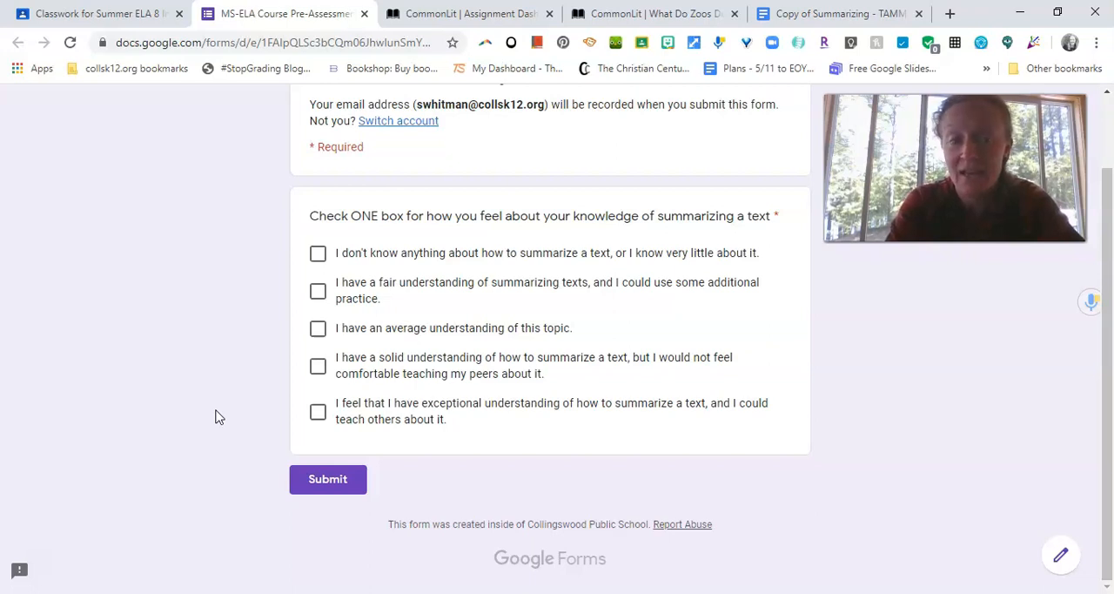
mouse_move(63, 432)
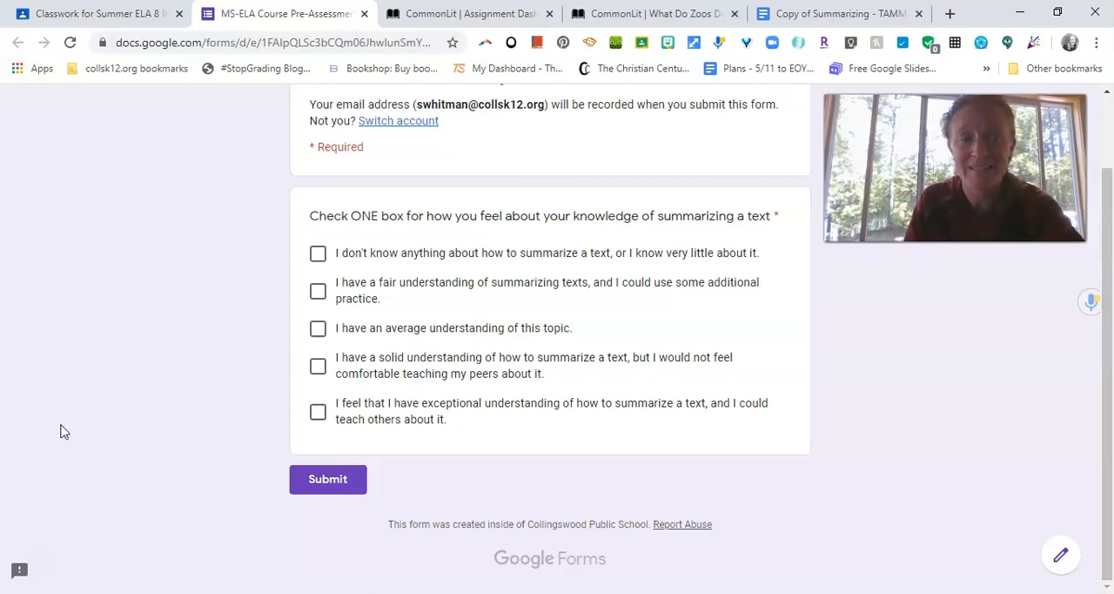
mouse_move(135, 488)
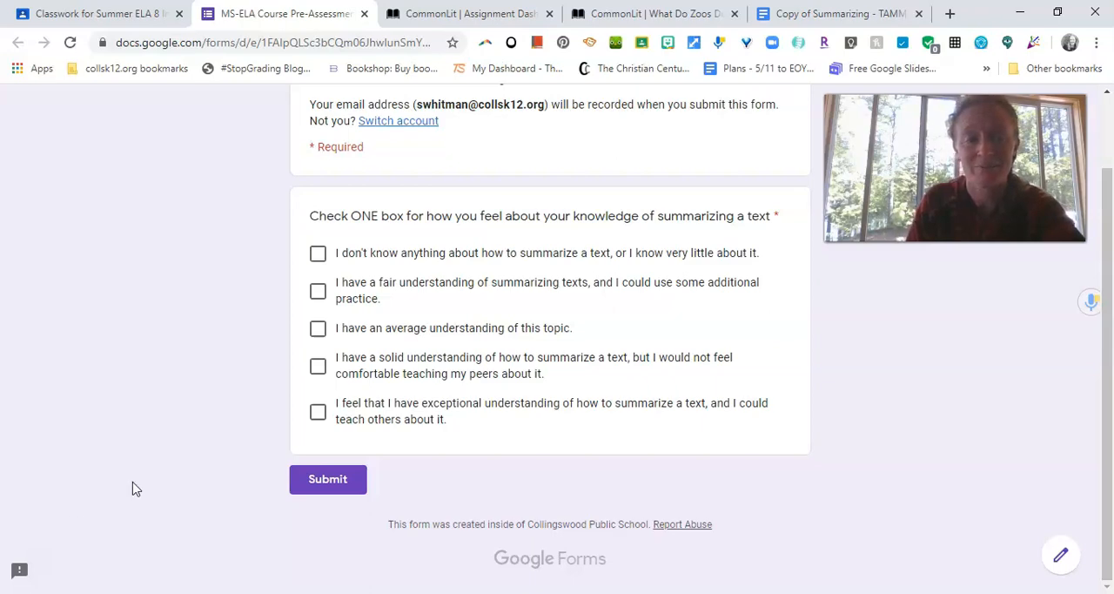